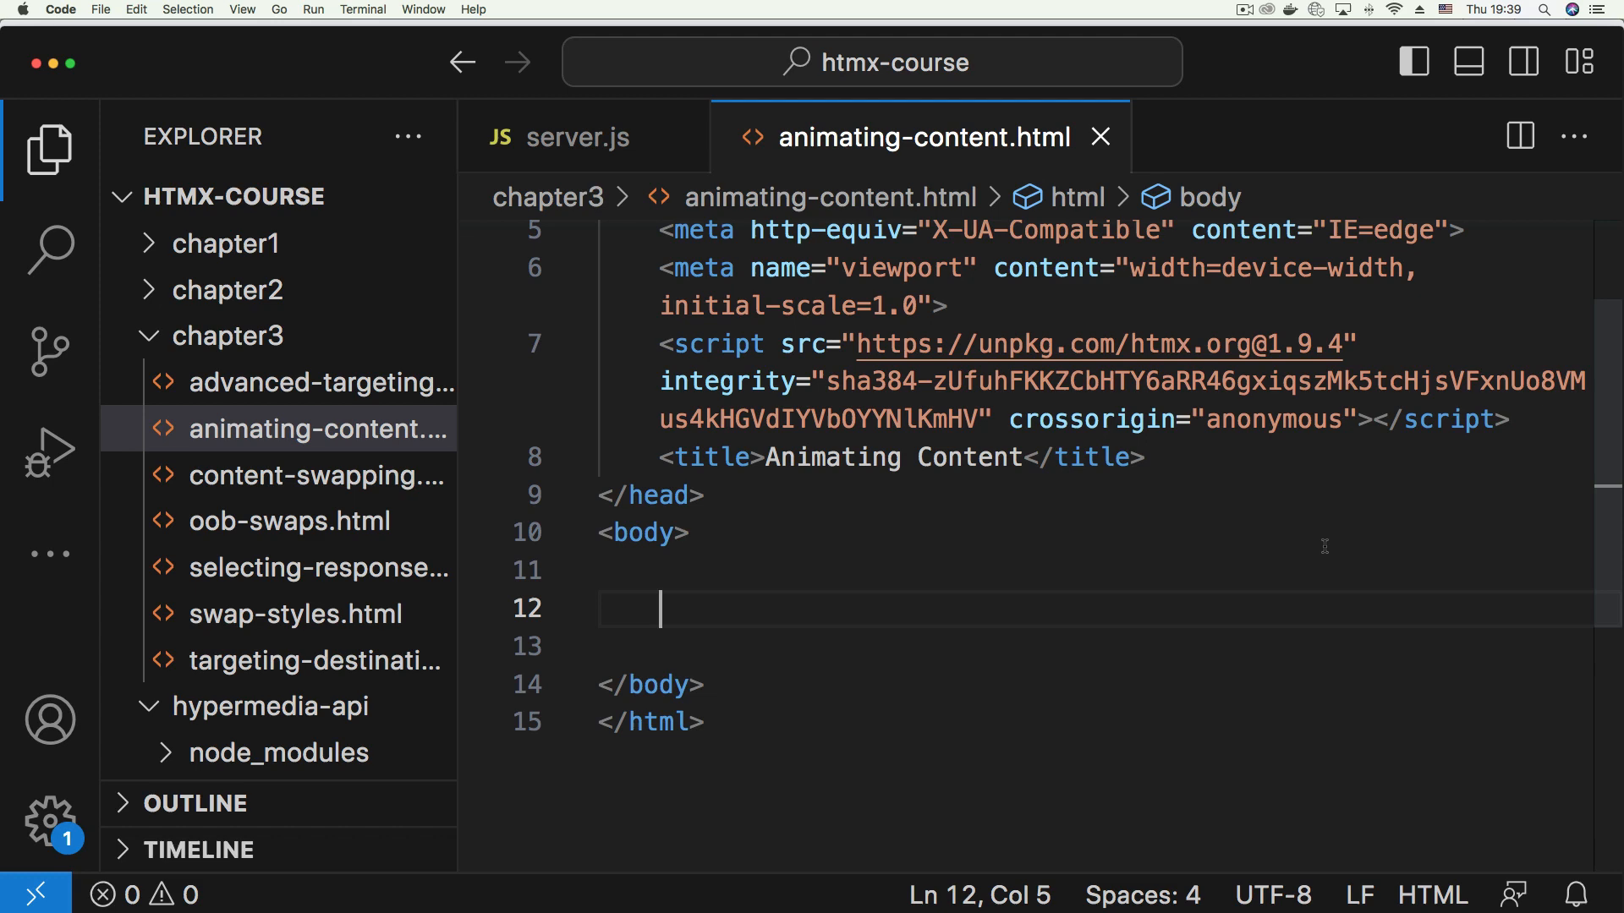
Expand the Emmet abbreviation div#growing-box in the body and give the div class="grow"
{"action": "type", "text": "div"}
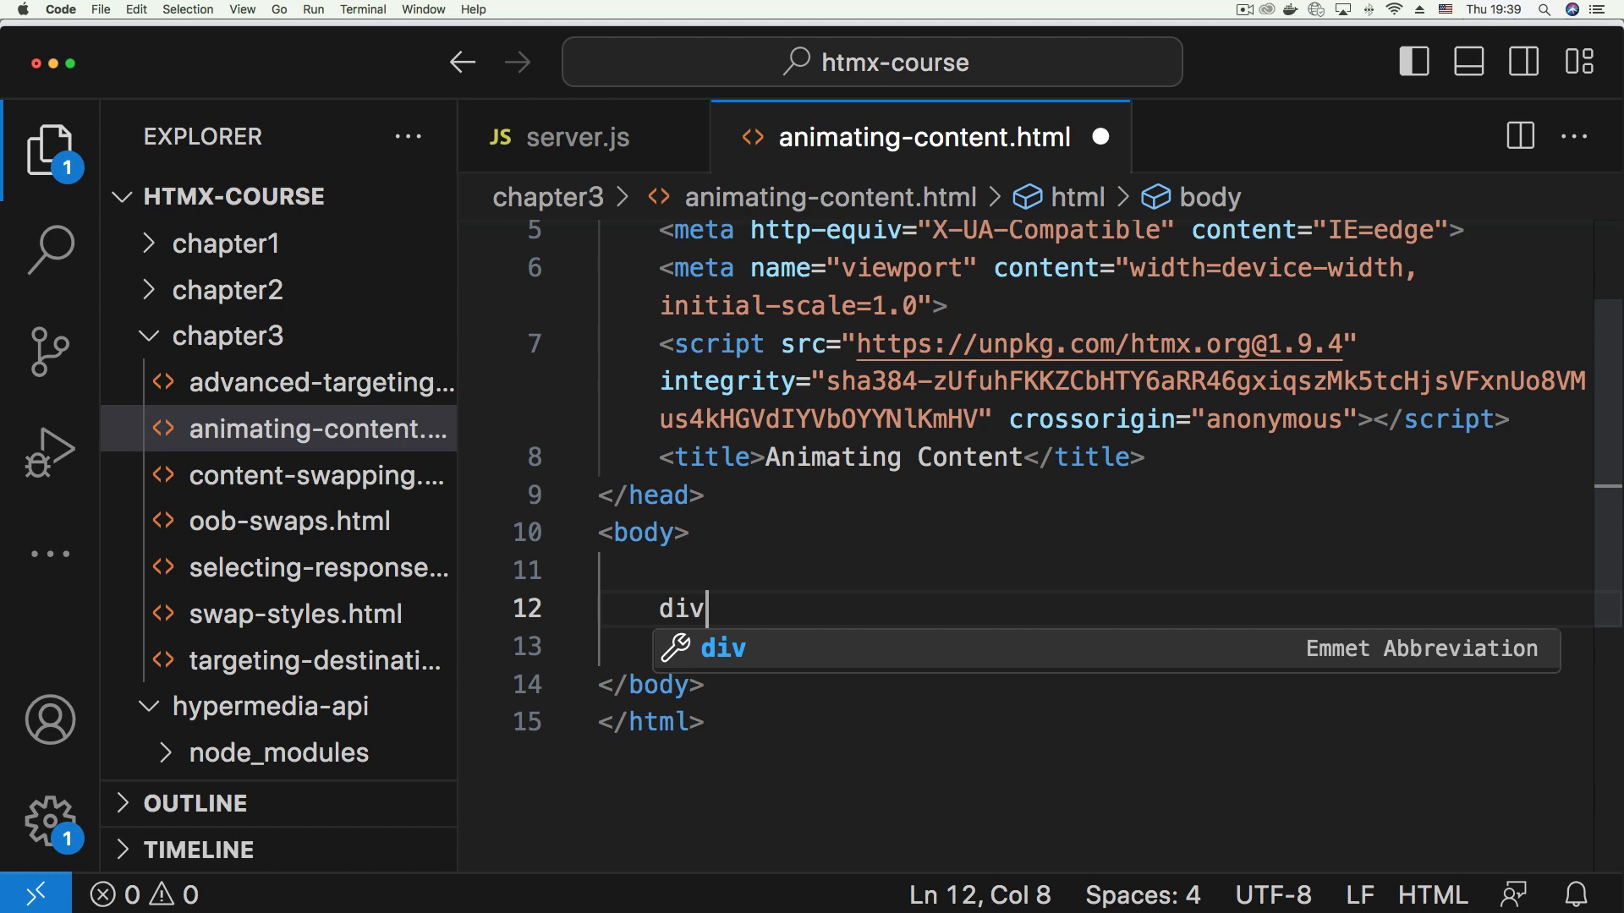
{"action": "type", "text": "#"}
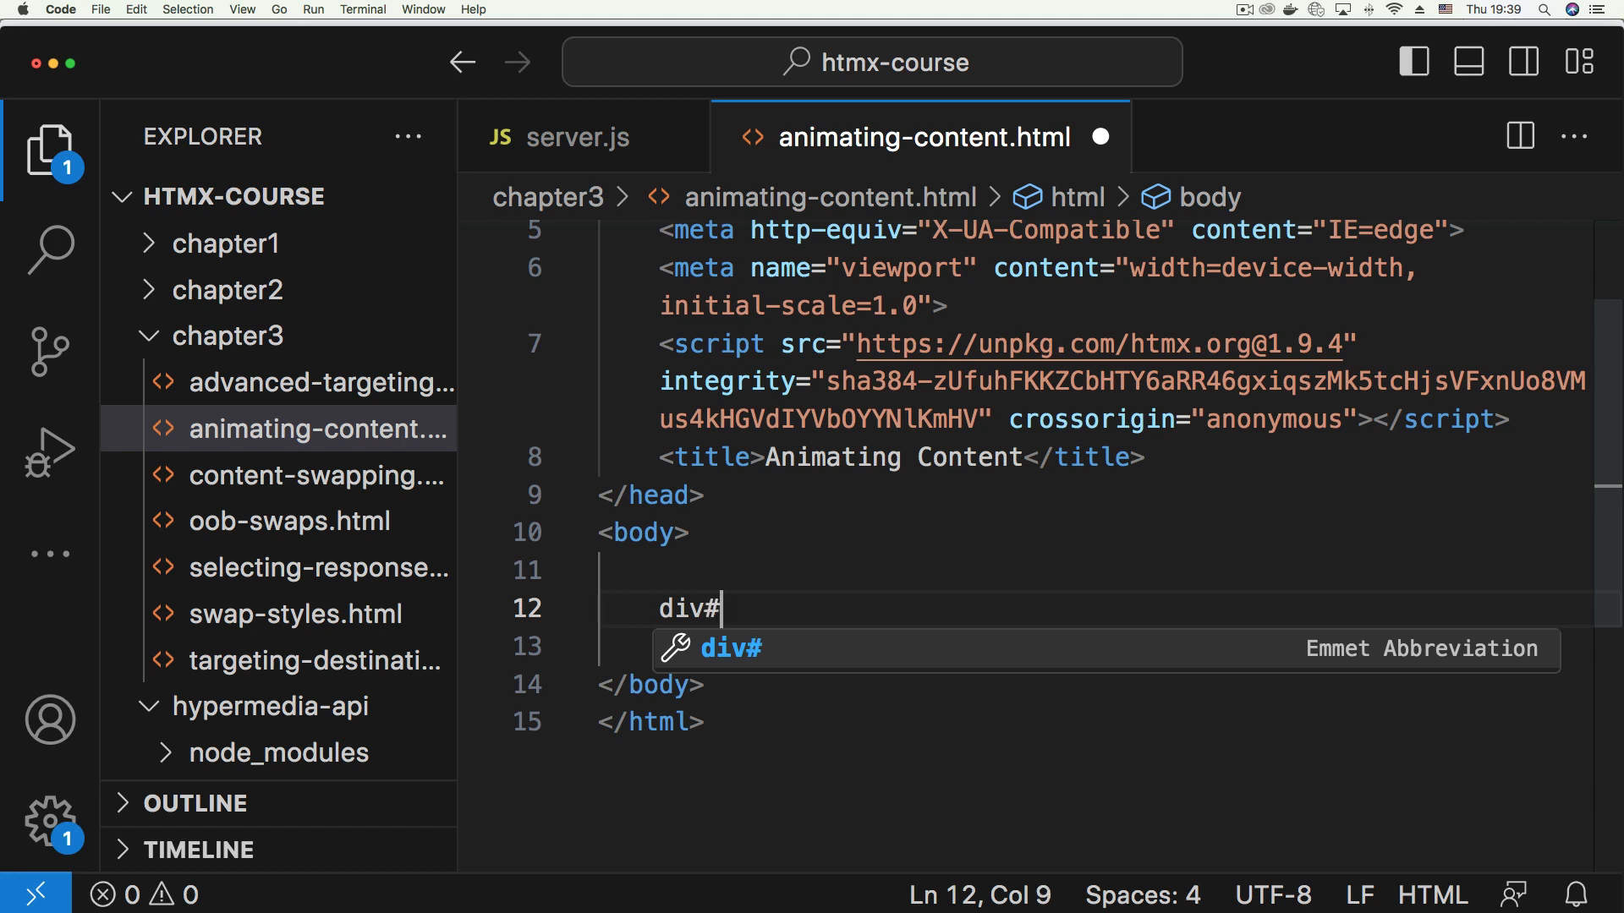
{"action": "type", "text": "g"}
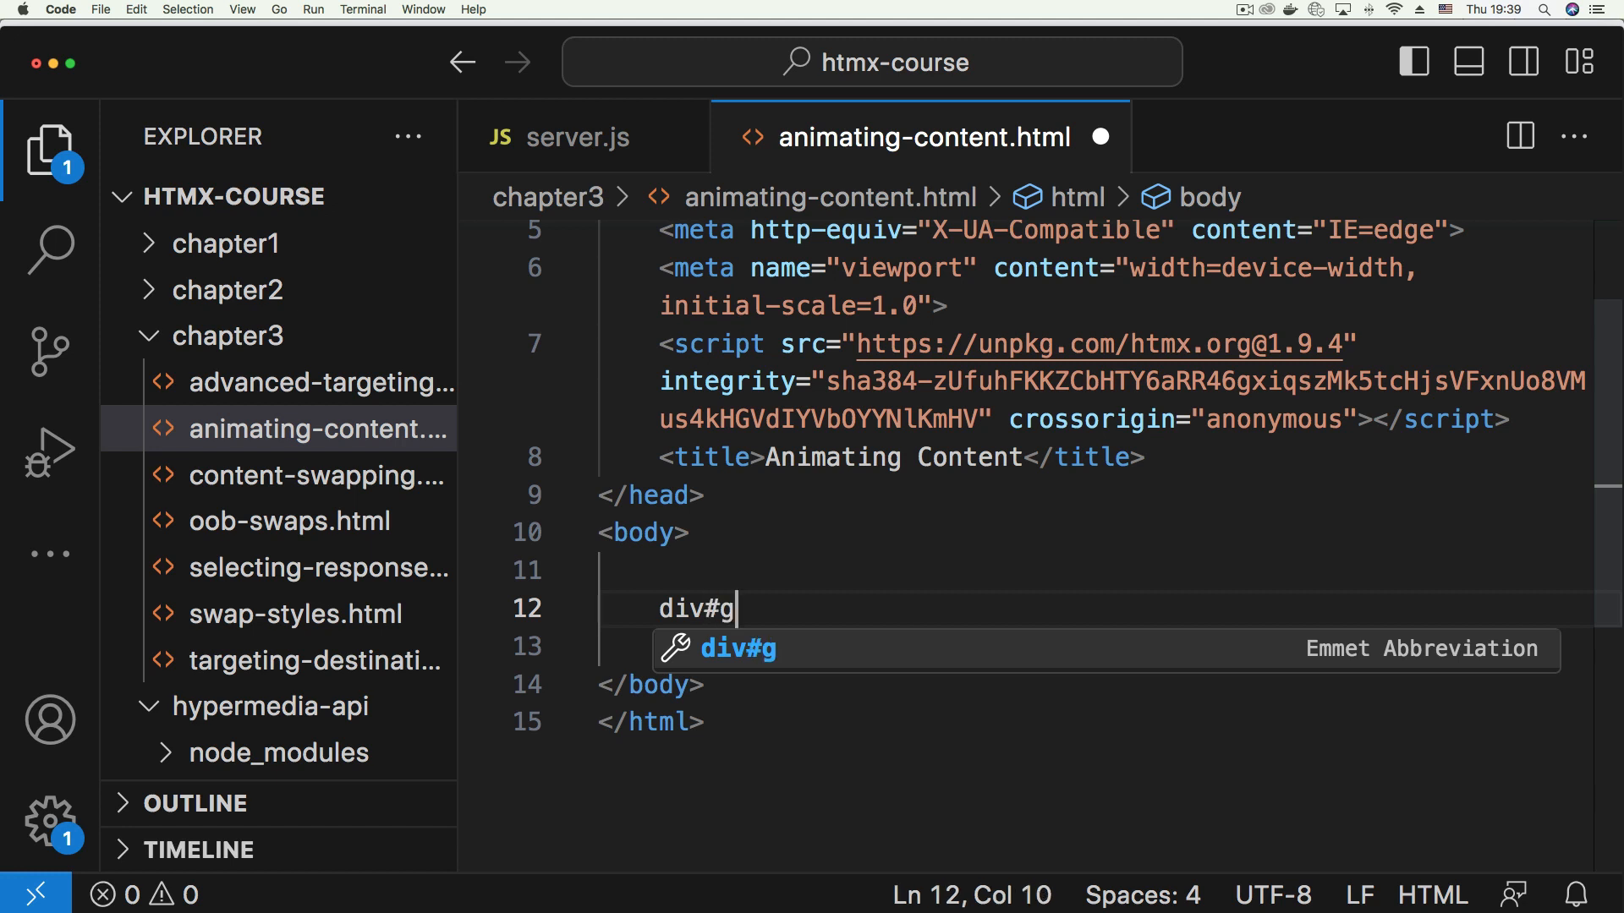
{"action": "type", "text": "rowing-b"}
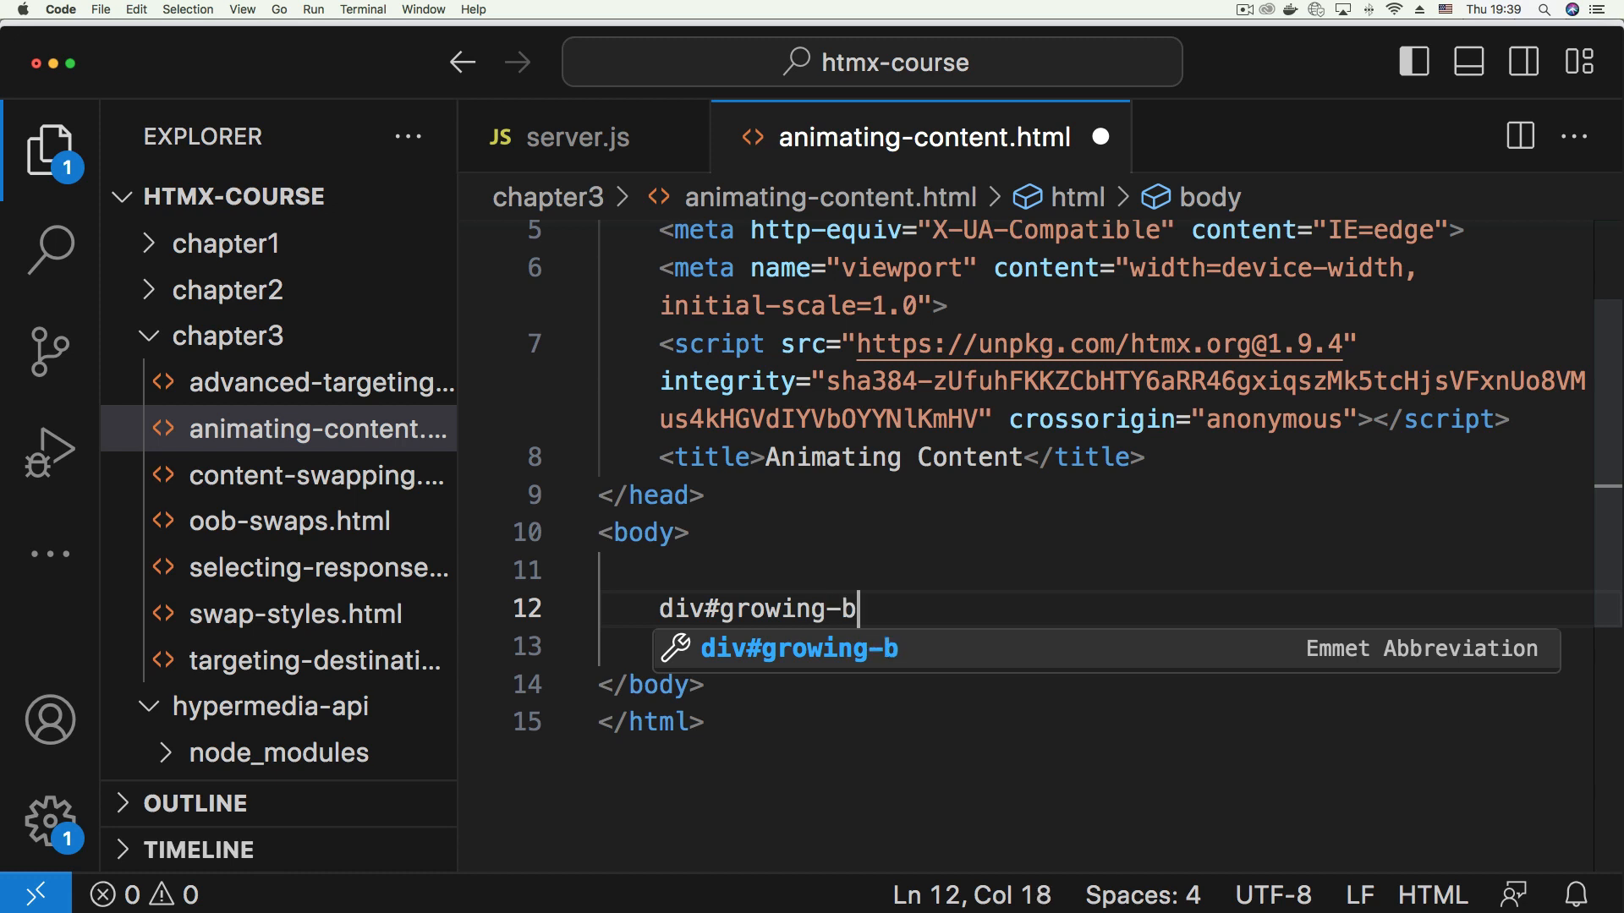
{"action": "key", "text": "Tab"}
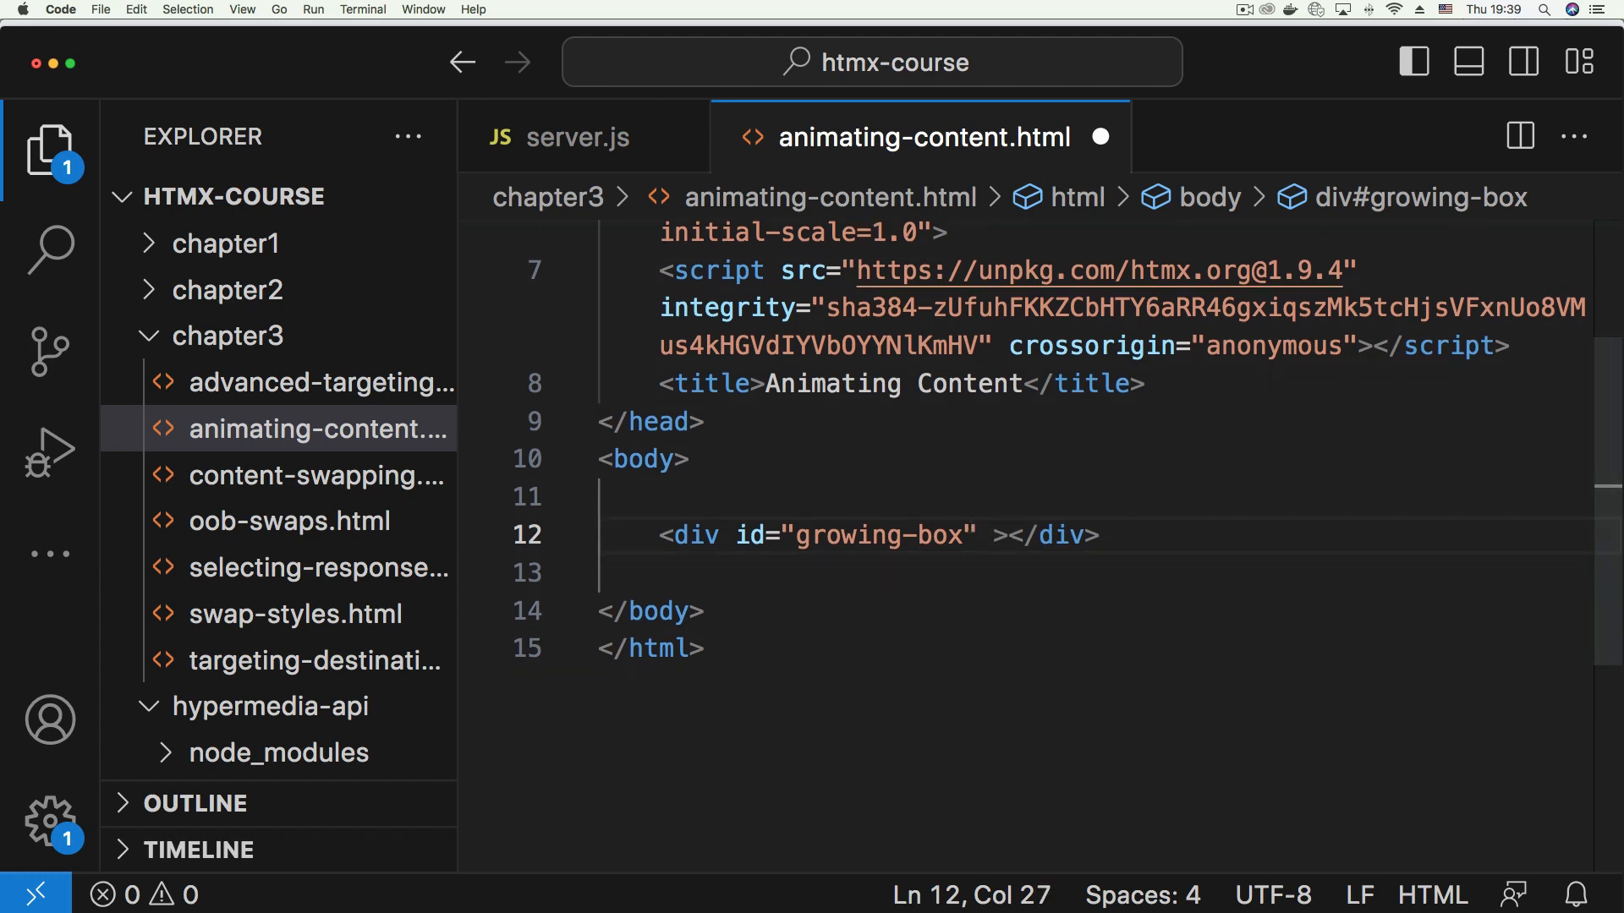
{"action": "type", "text": "class="}
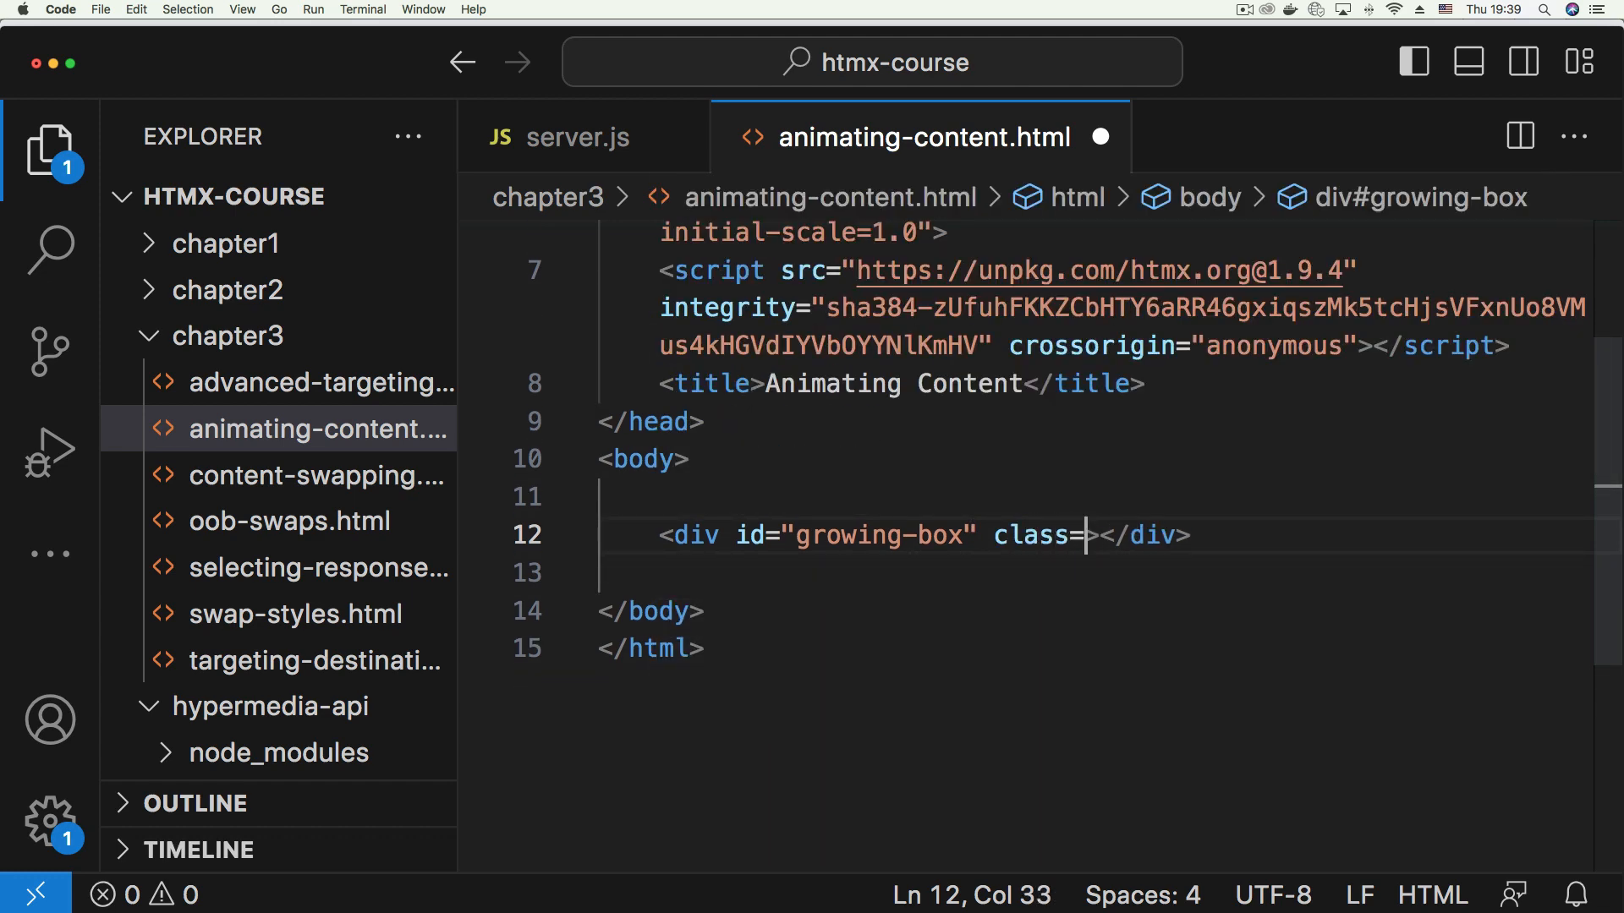
{"action": "type", "text": "\""}
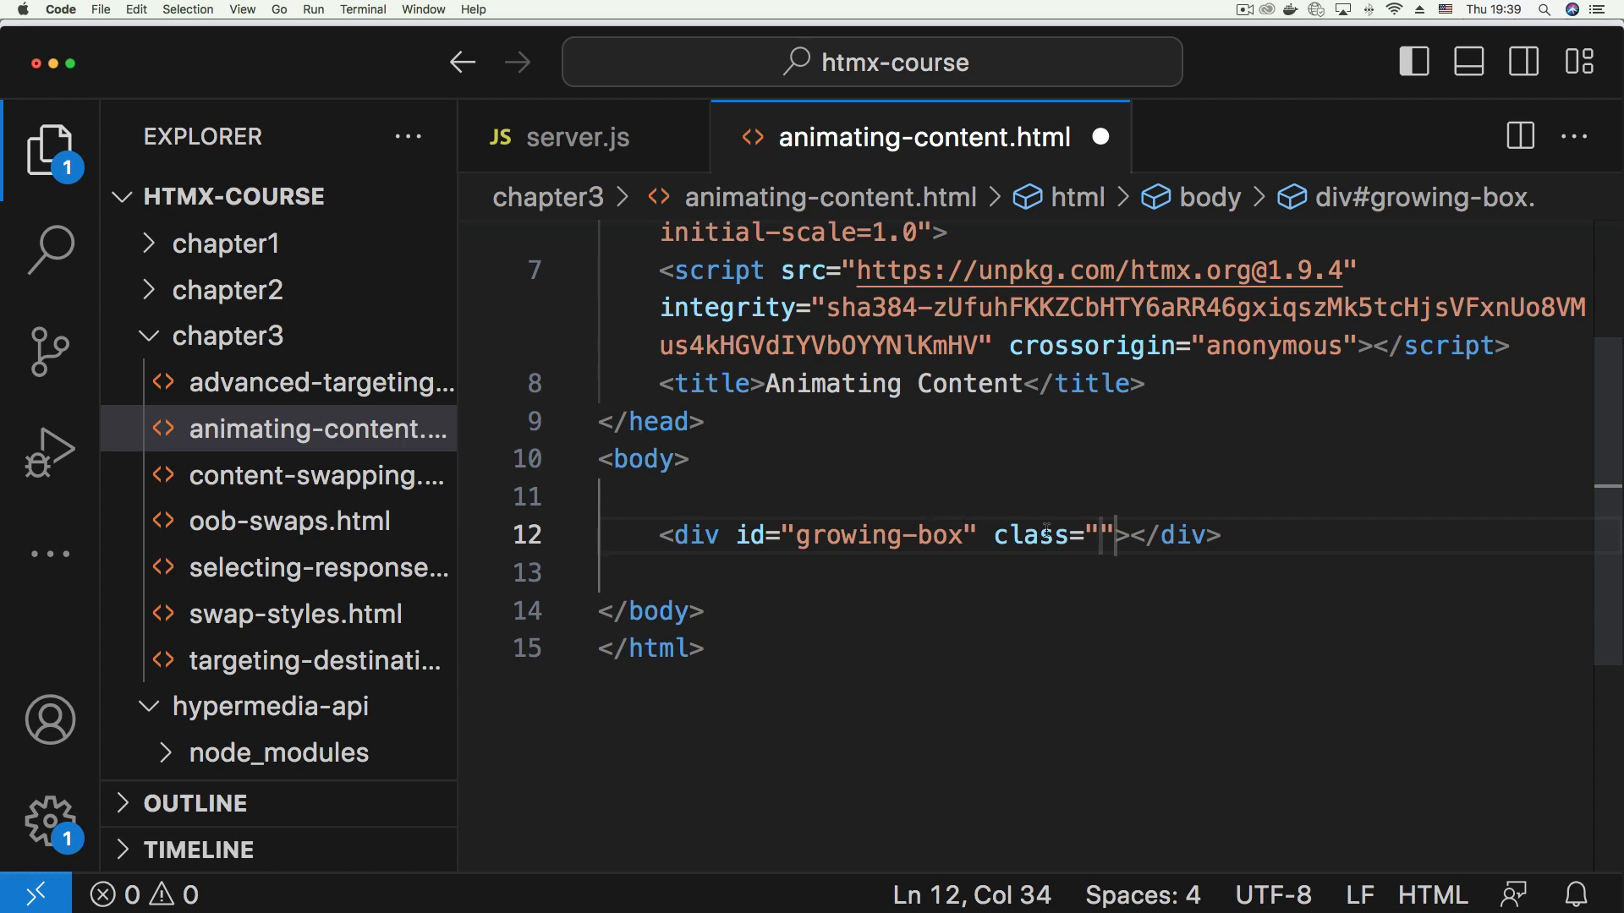
{"action": "type", "text": "gr"}
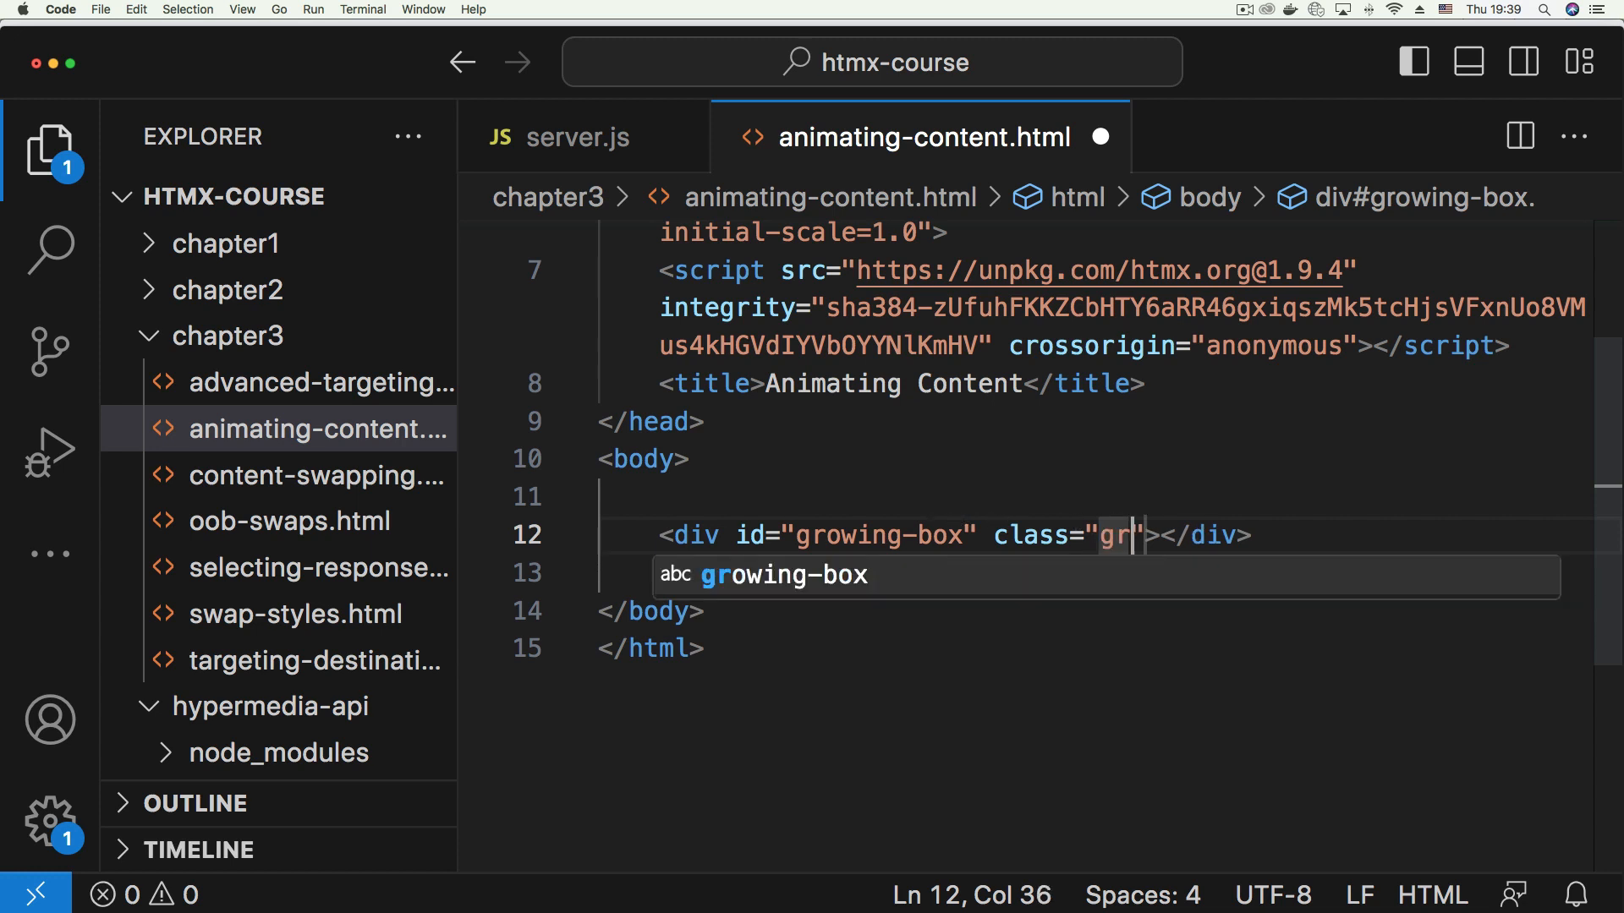
{"action": "type", "text": "ow"}
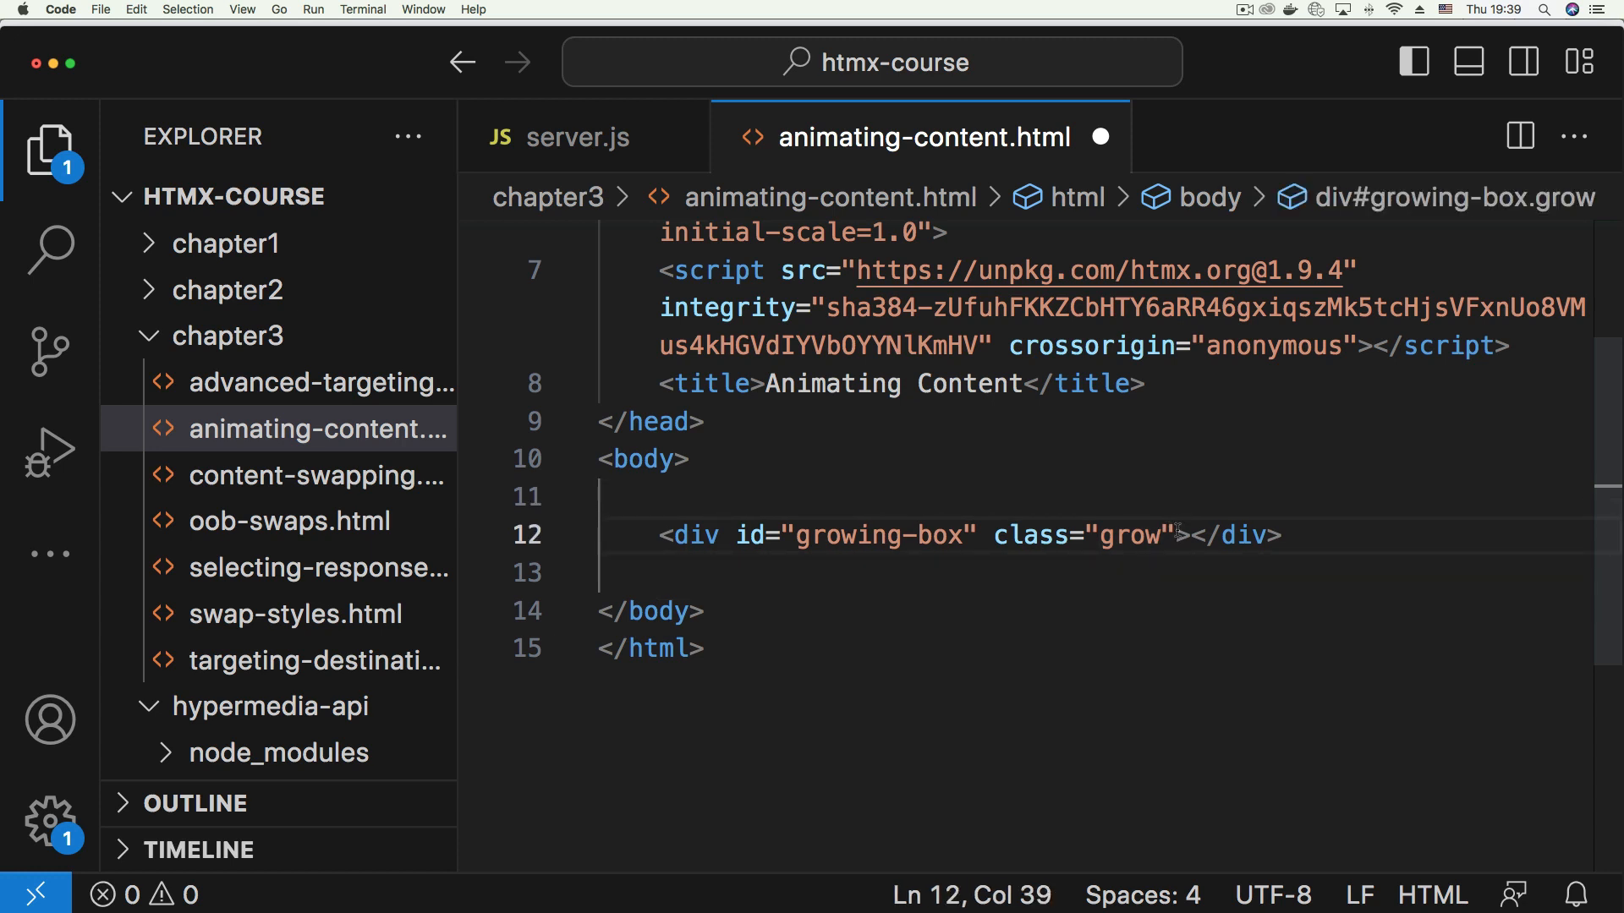
{"action": "type", "text": "style=\"height: ;\""}
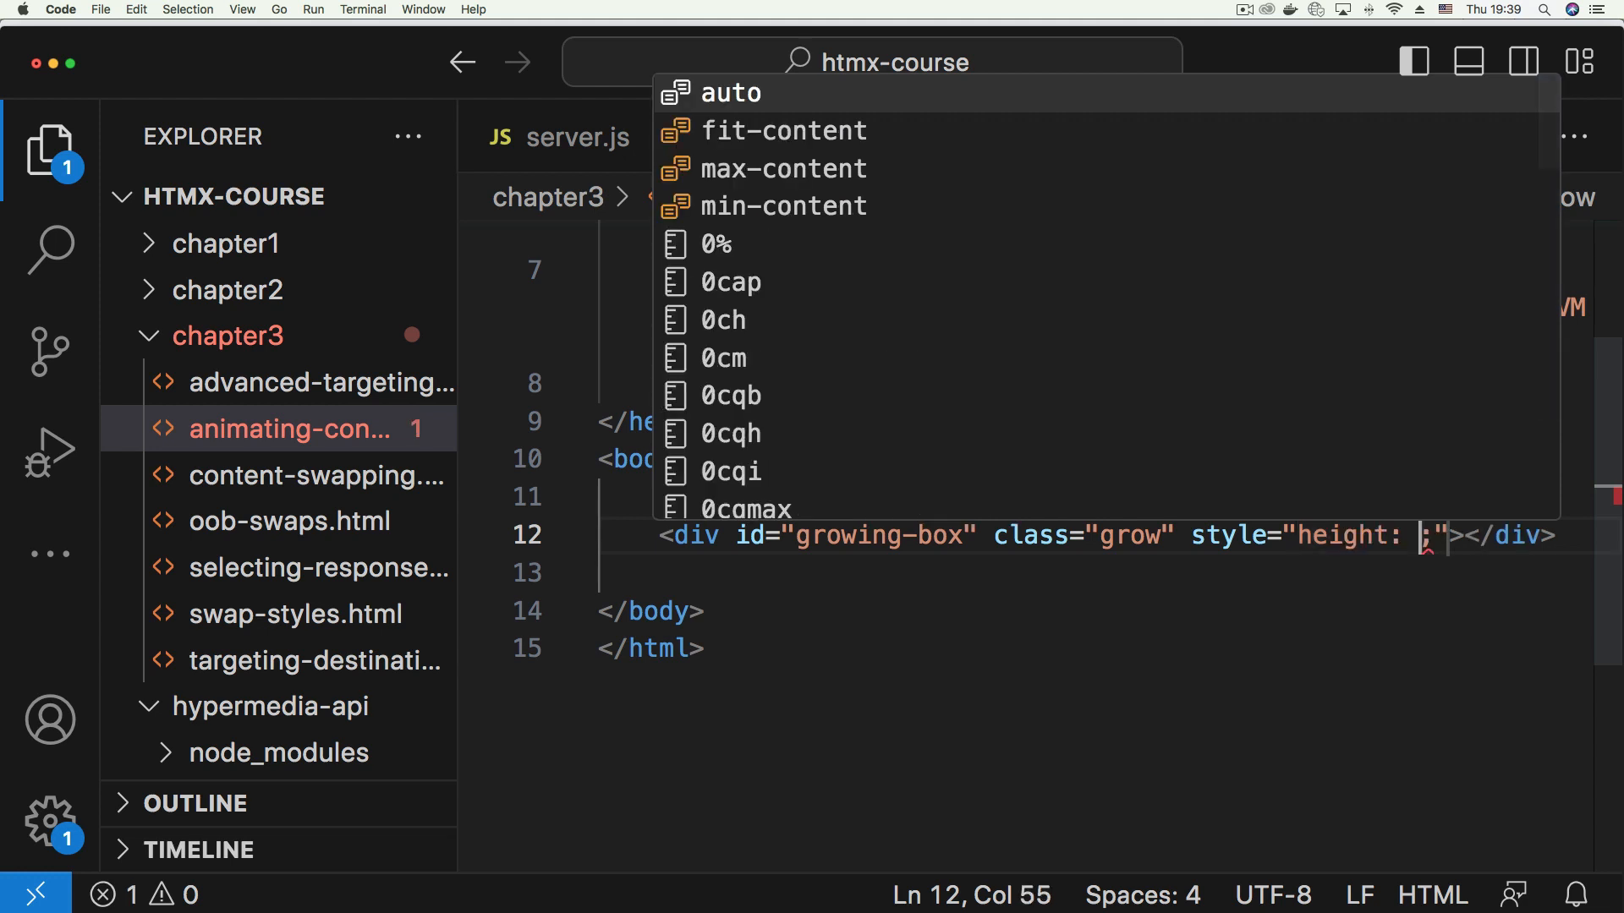
Style the div with height 100px, width 100px, red background, and label it 'Small Box'
{"action": "type", "text": "100px; width:"}
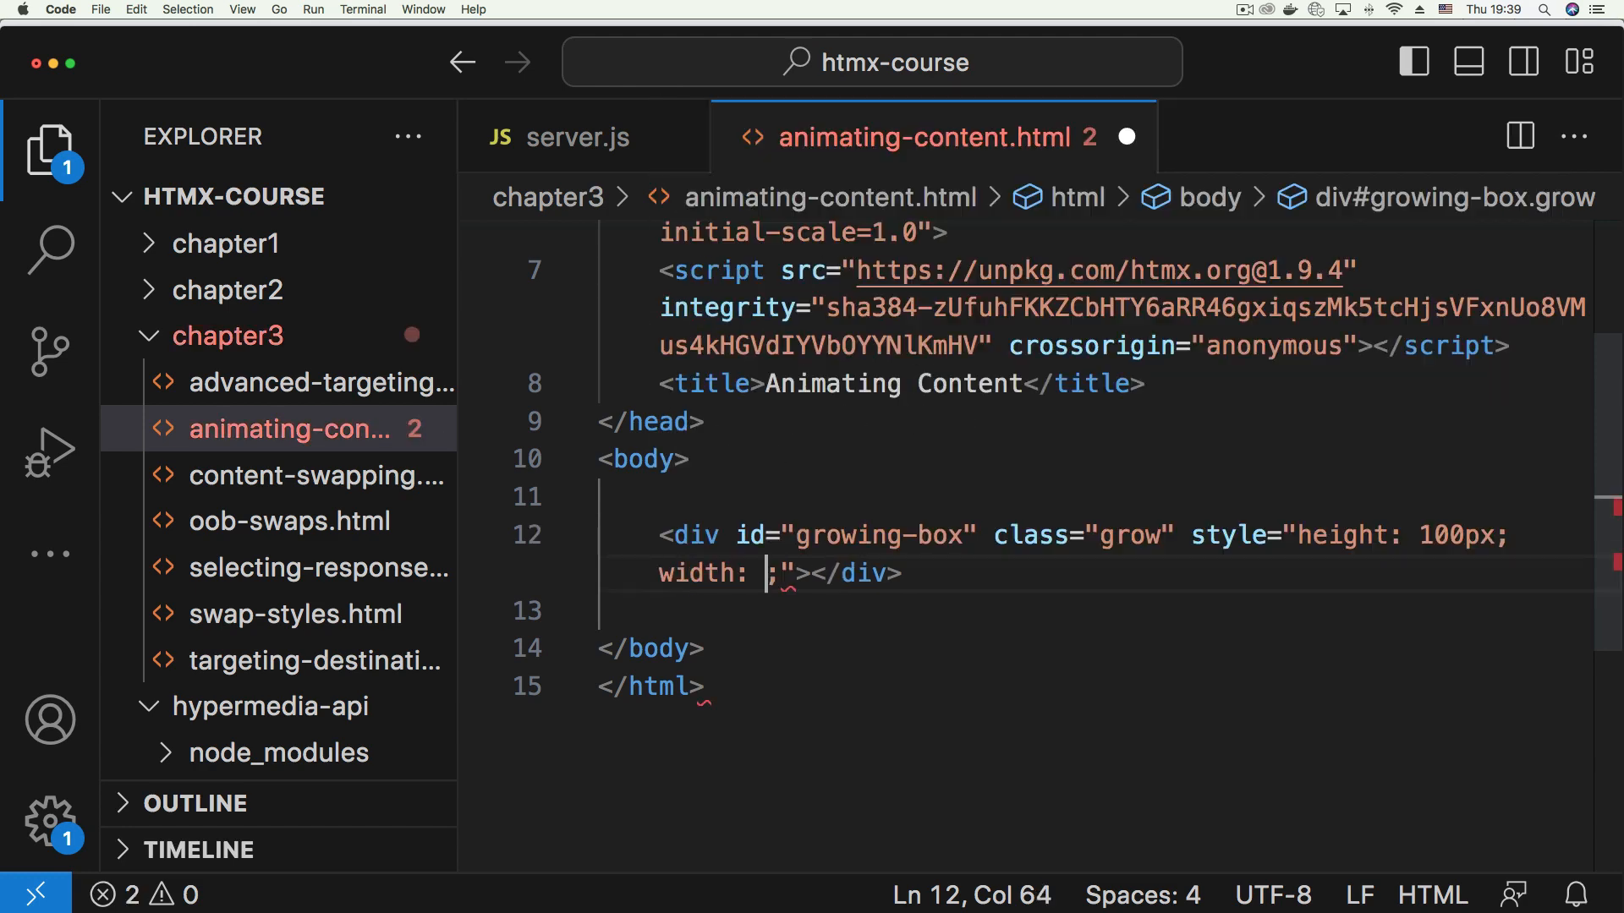
{"action": "type", "text": "100px"}
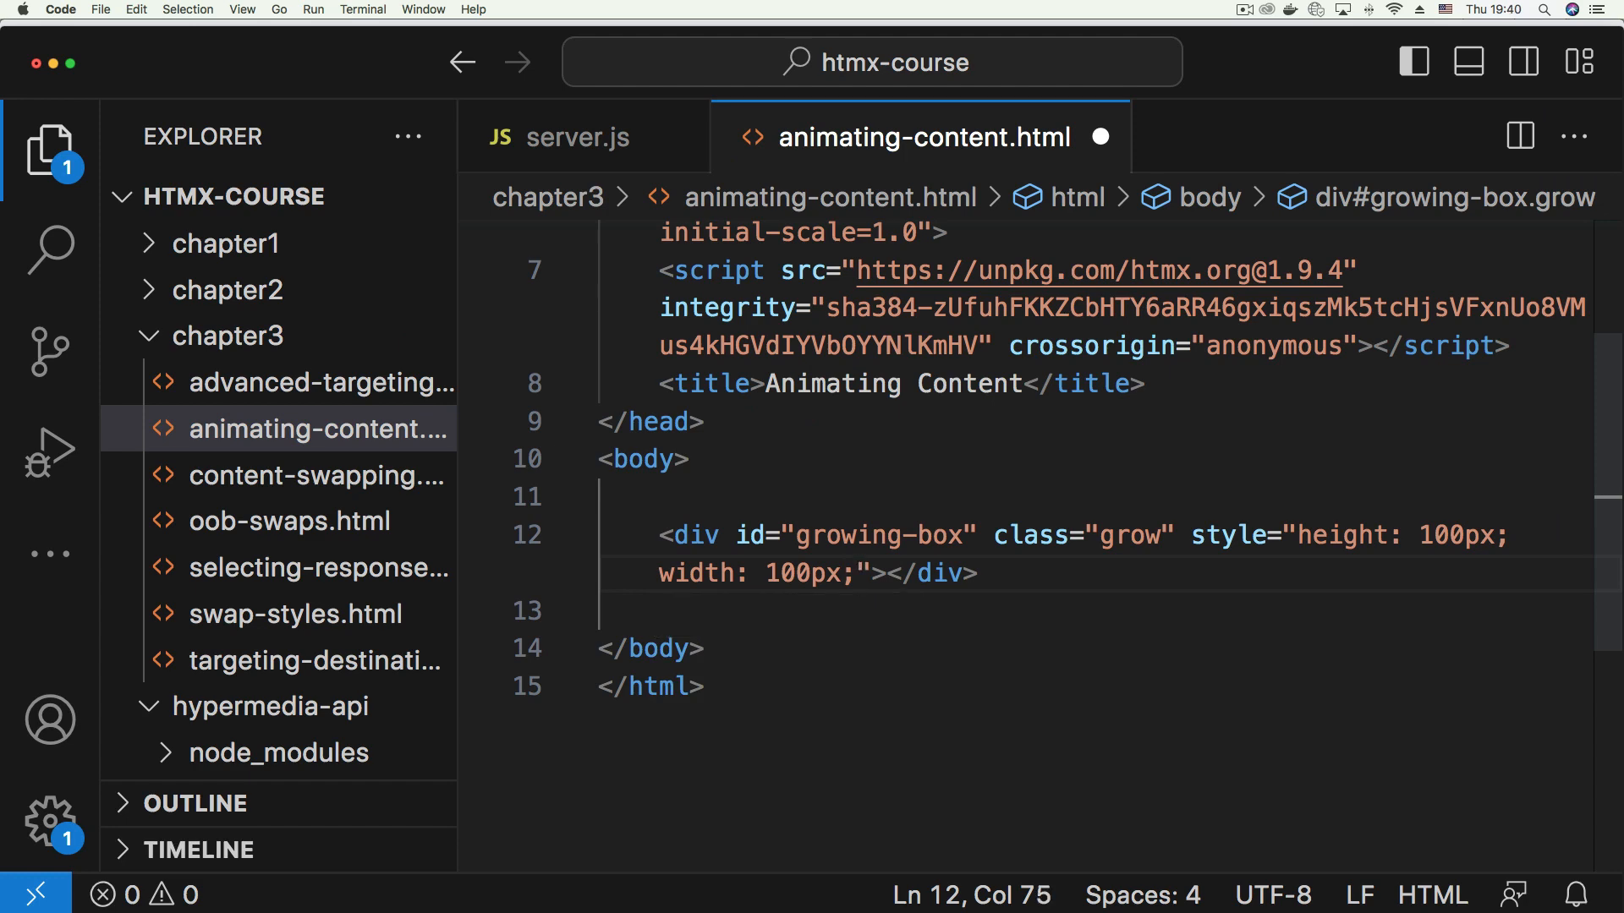
{"action": "type", "text": "background-color: ;"}
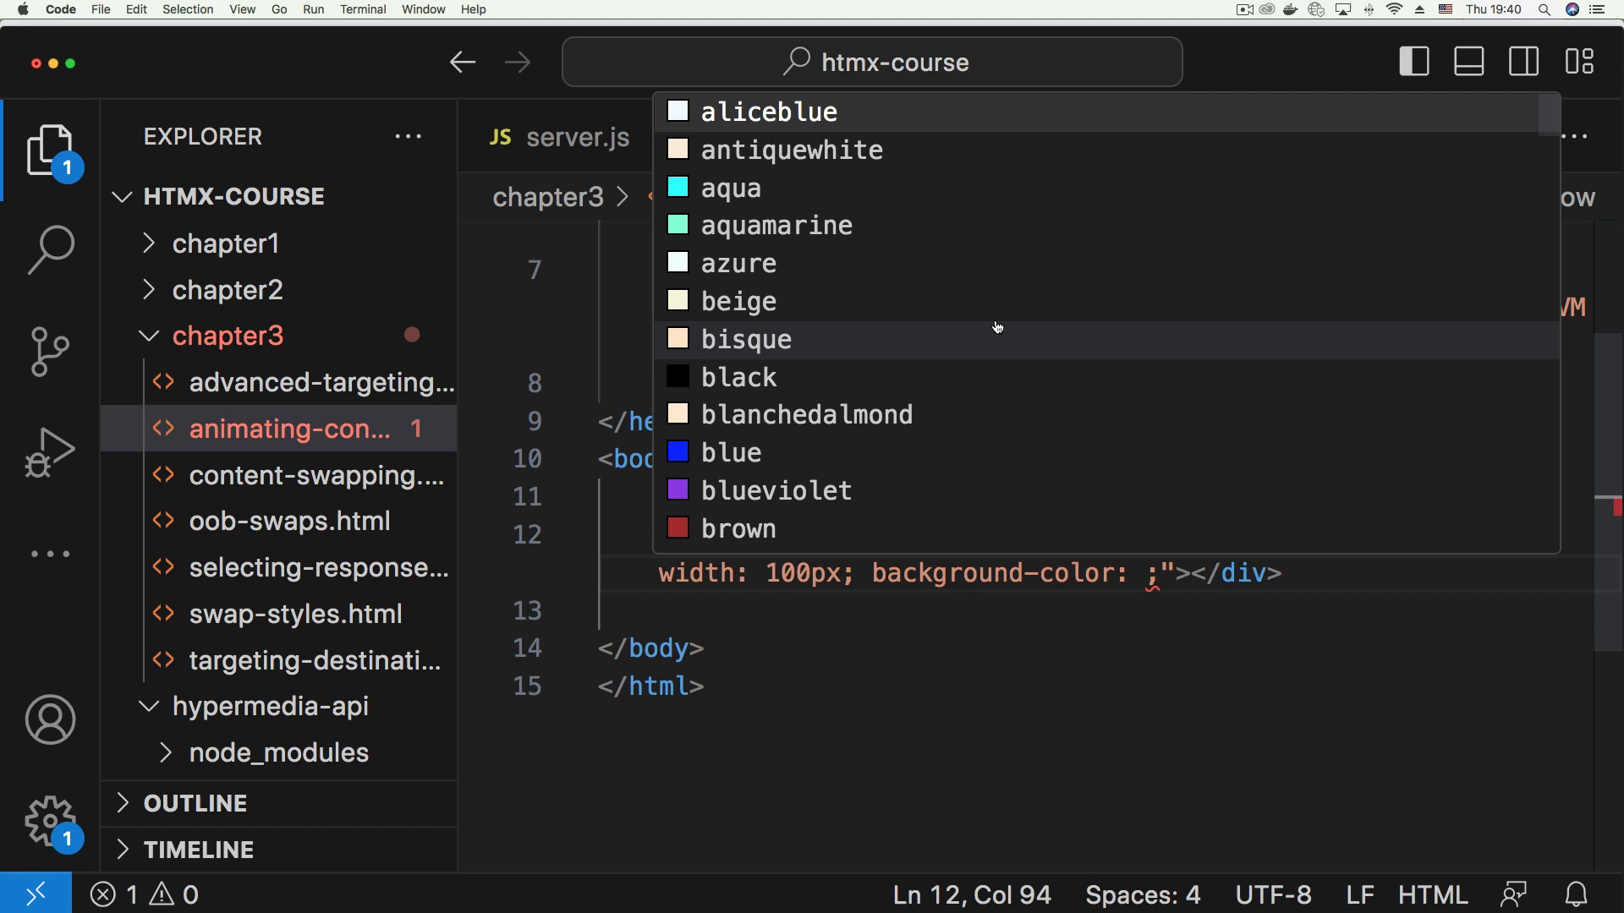
{"action": "type", "text": "red"}
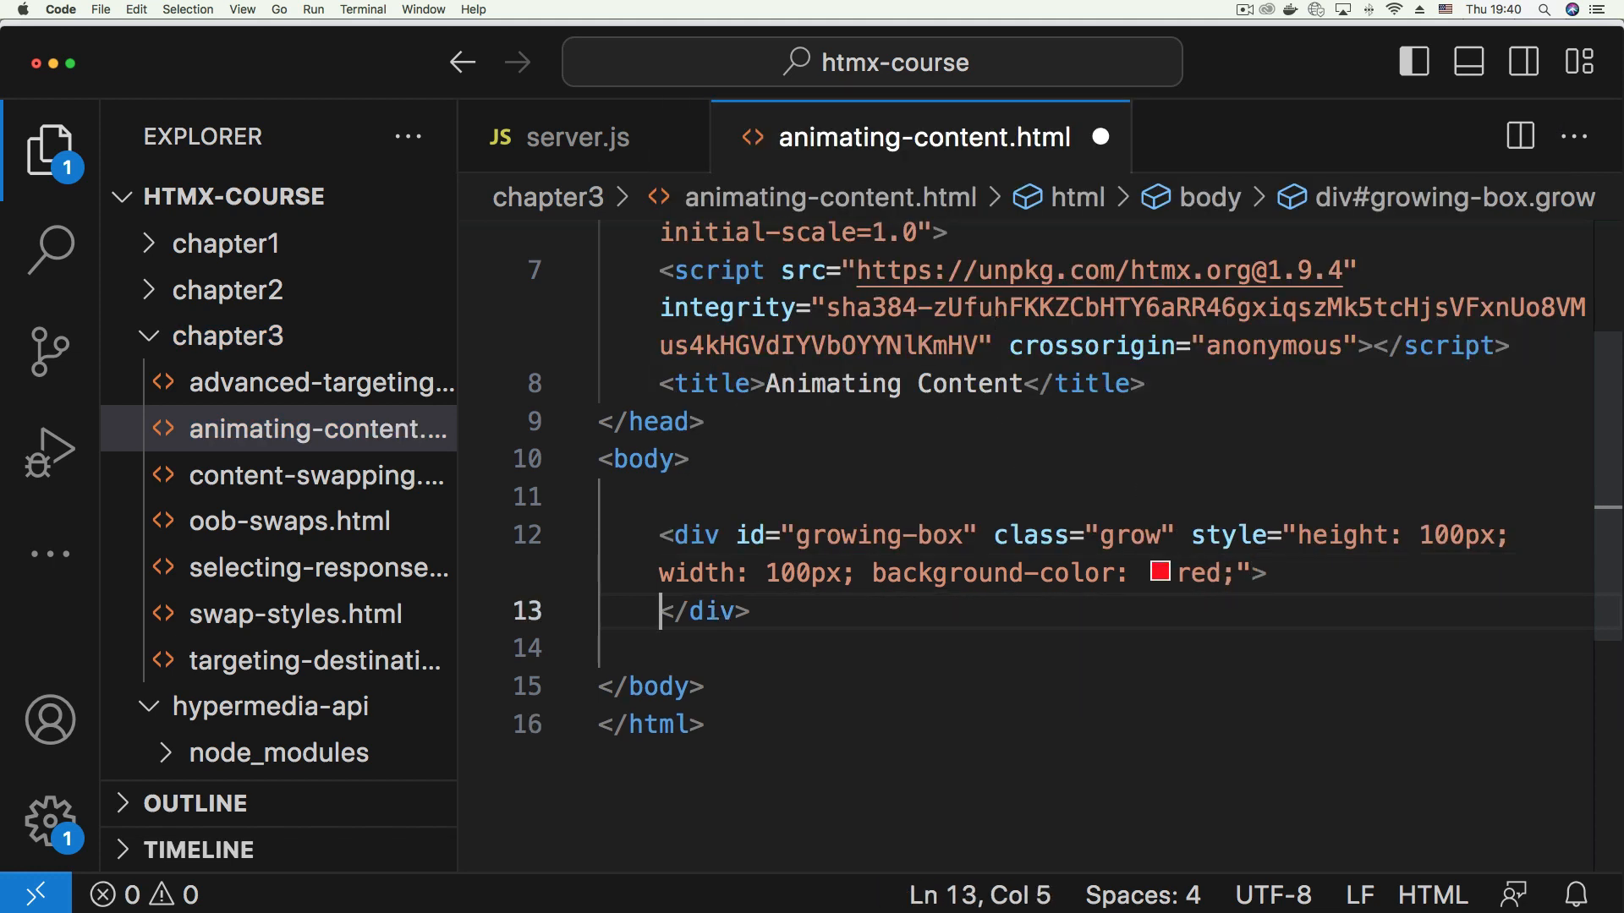
{"action": "key", "text": "Enter"}
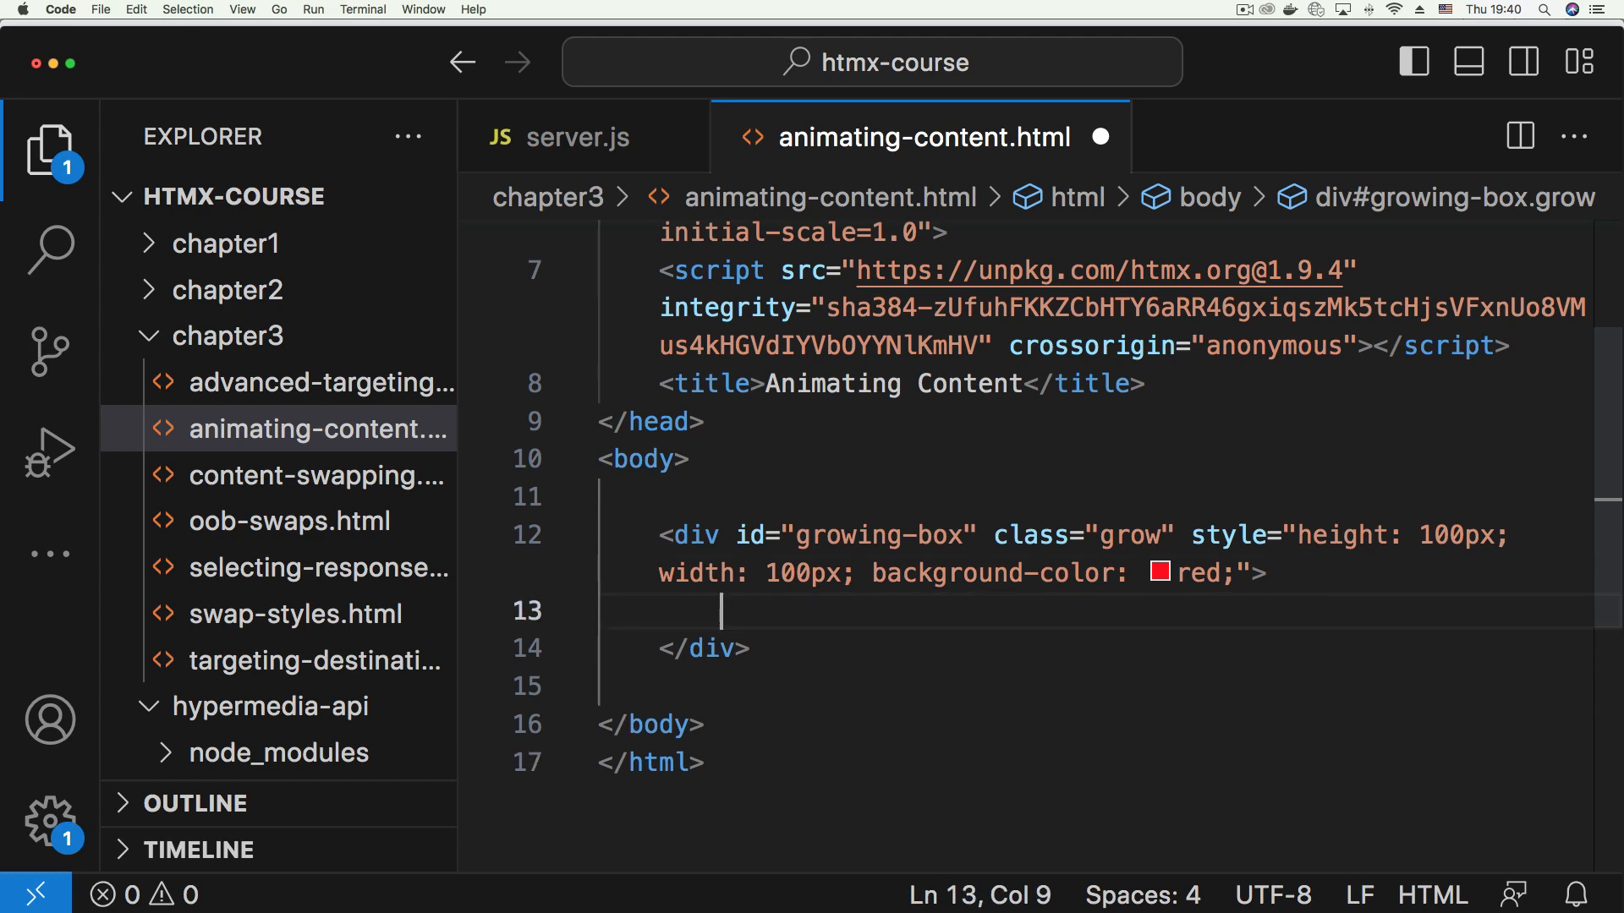
{"action": "type", "text": "Small Box"}
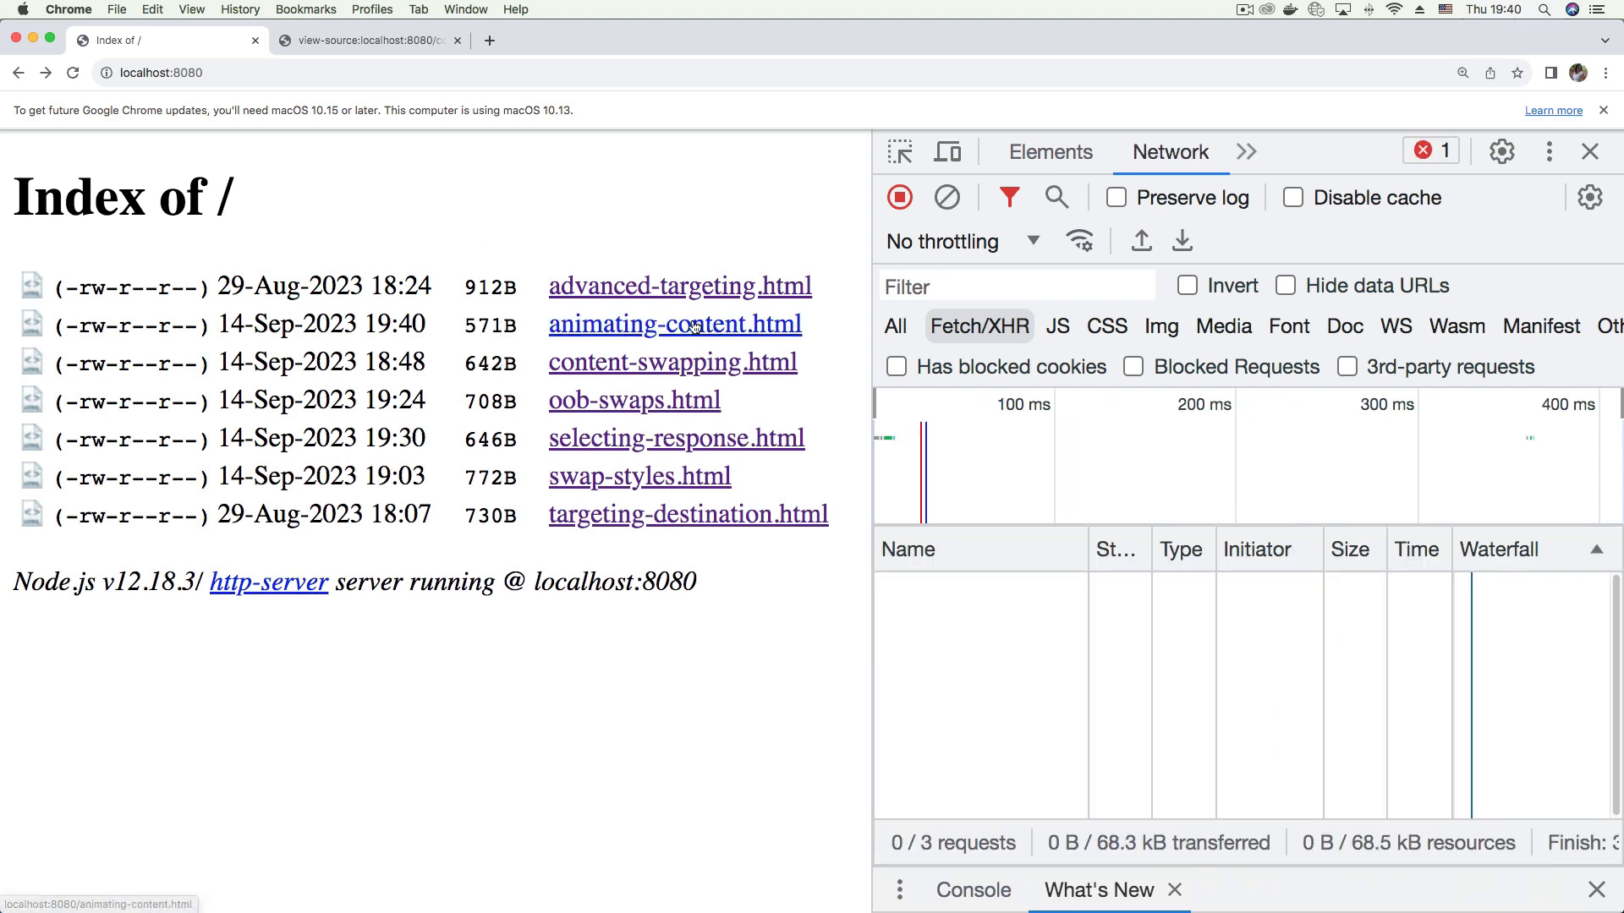
Open animating-content.html in Chrome to check the red Small Box, then return to VS Code
{"action": "left_click", "coordinate": [674, 323]}
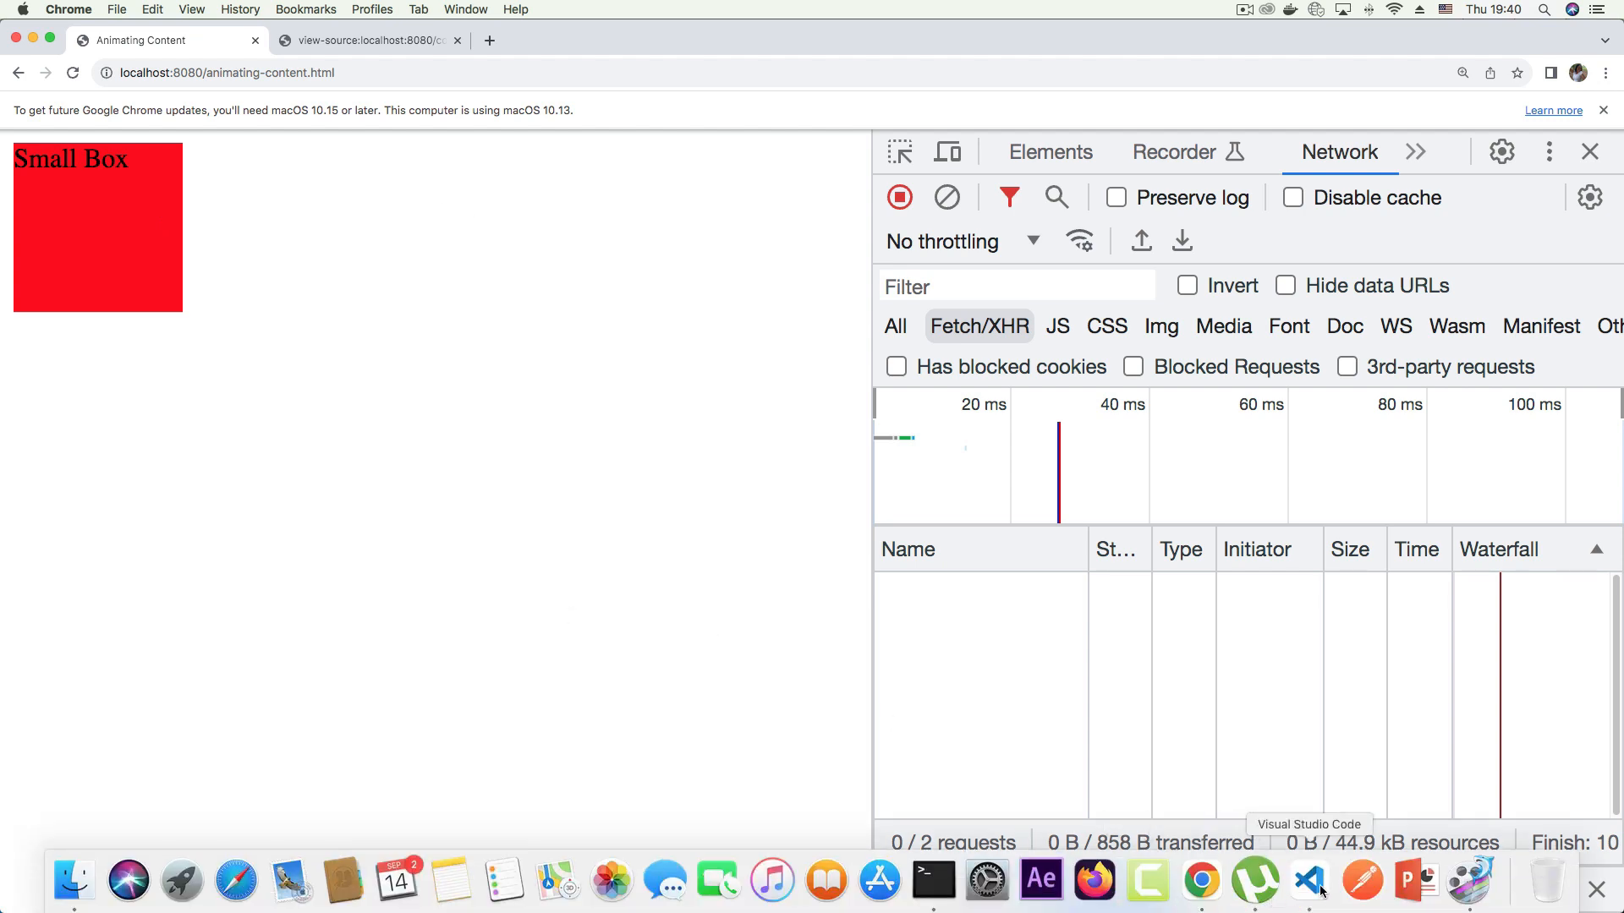
{"action": "left_click", "coordinate": [1309, 882]}
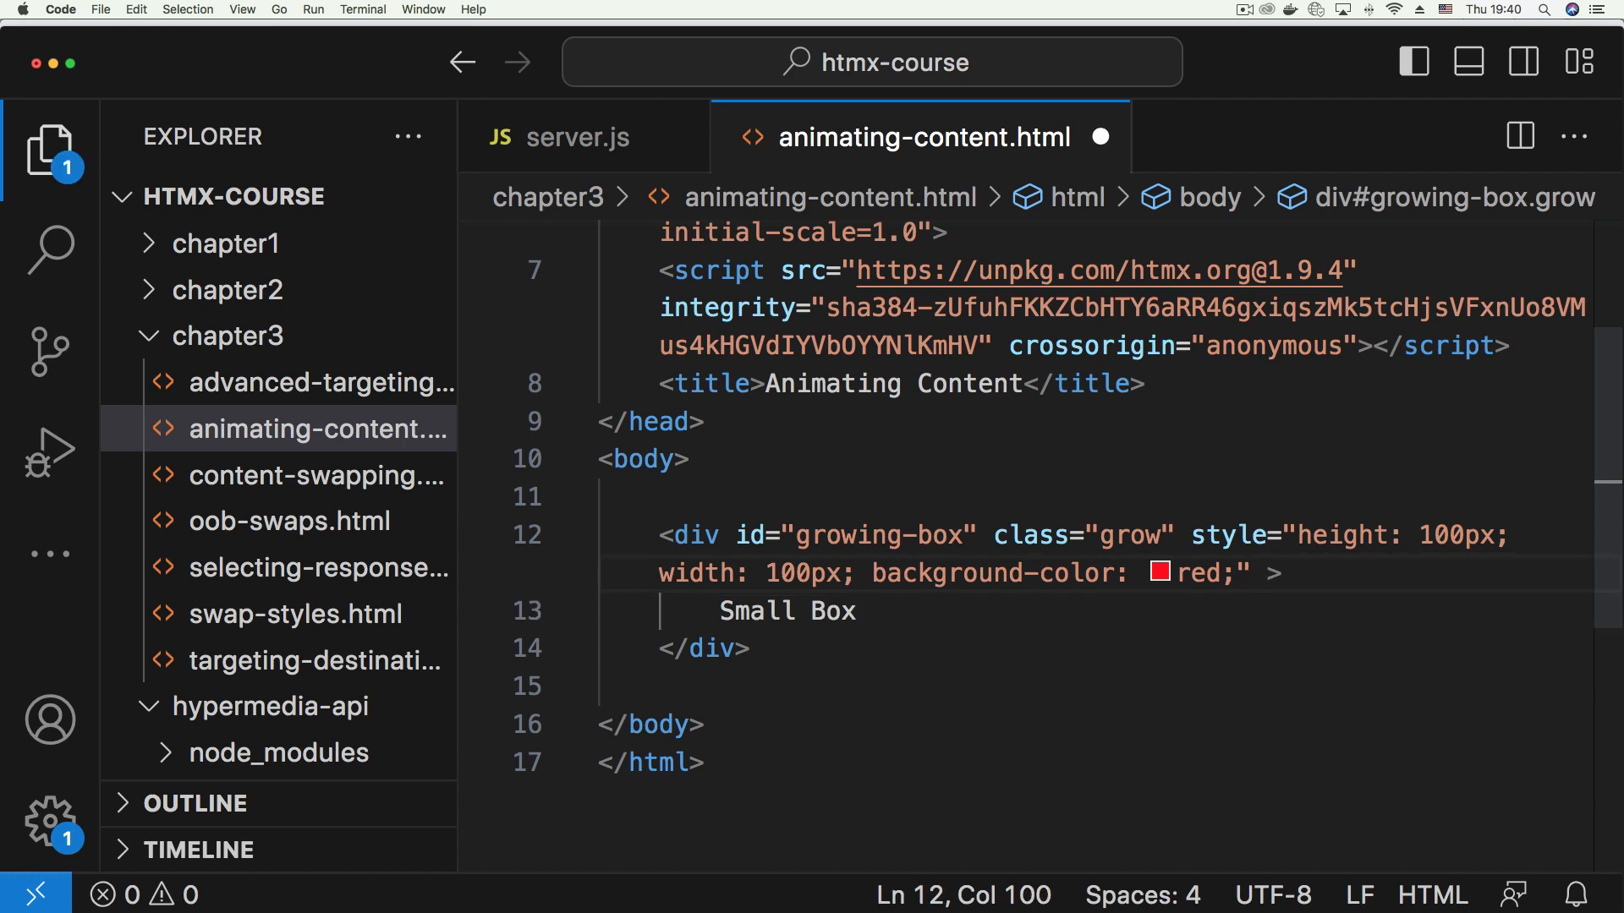
{"action": "key", "text": "enter"}
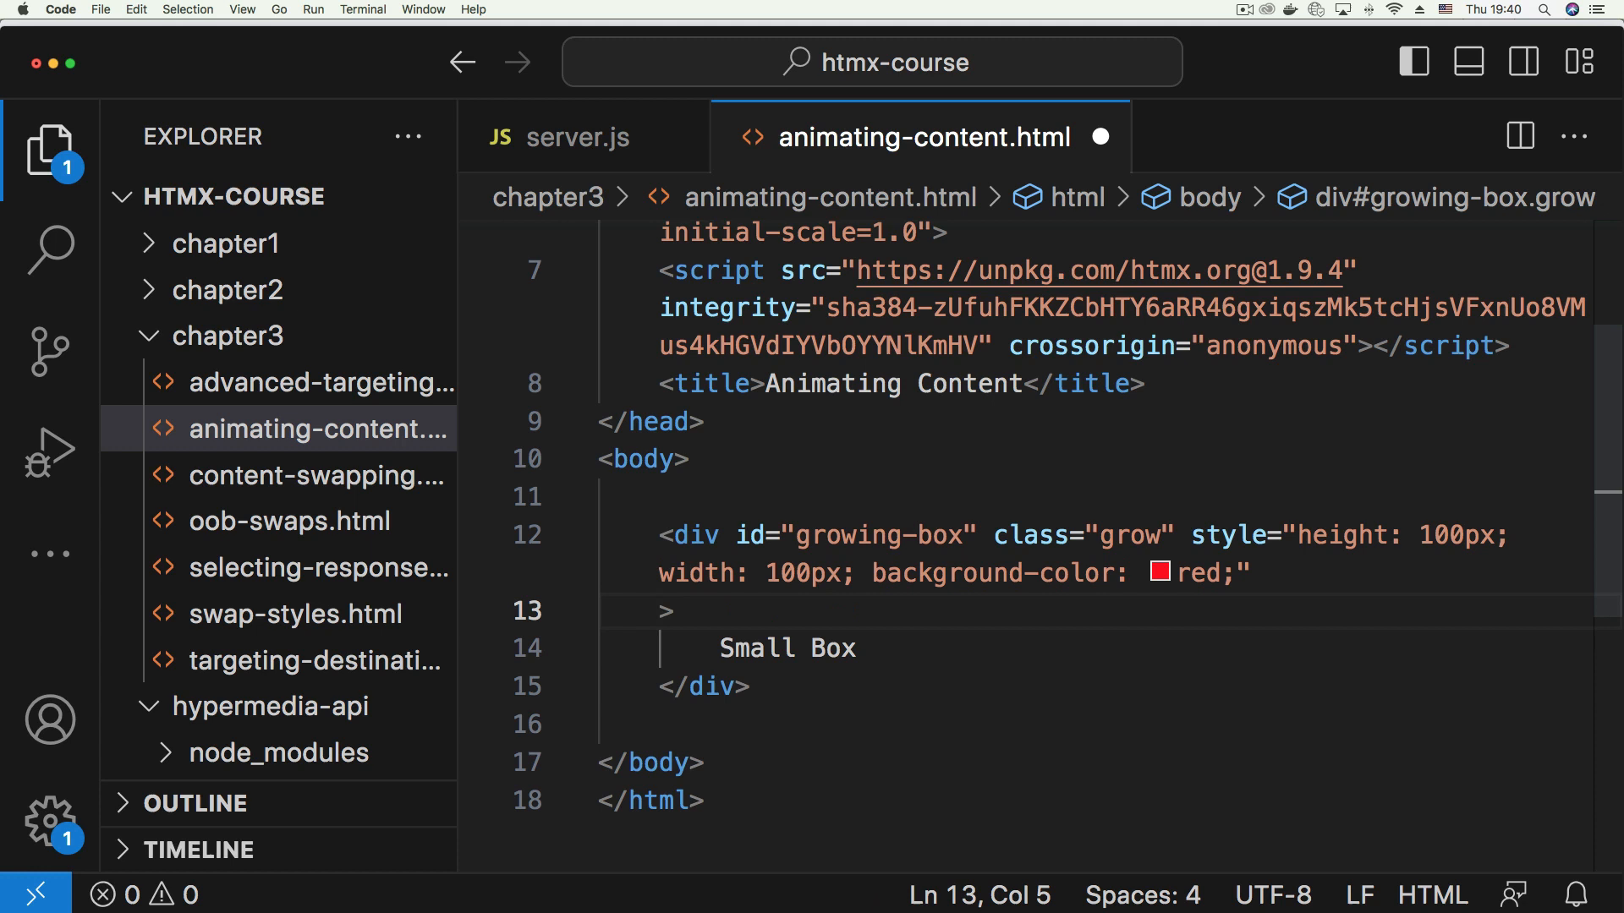
{"action": "type", "text": "h"}
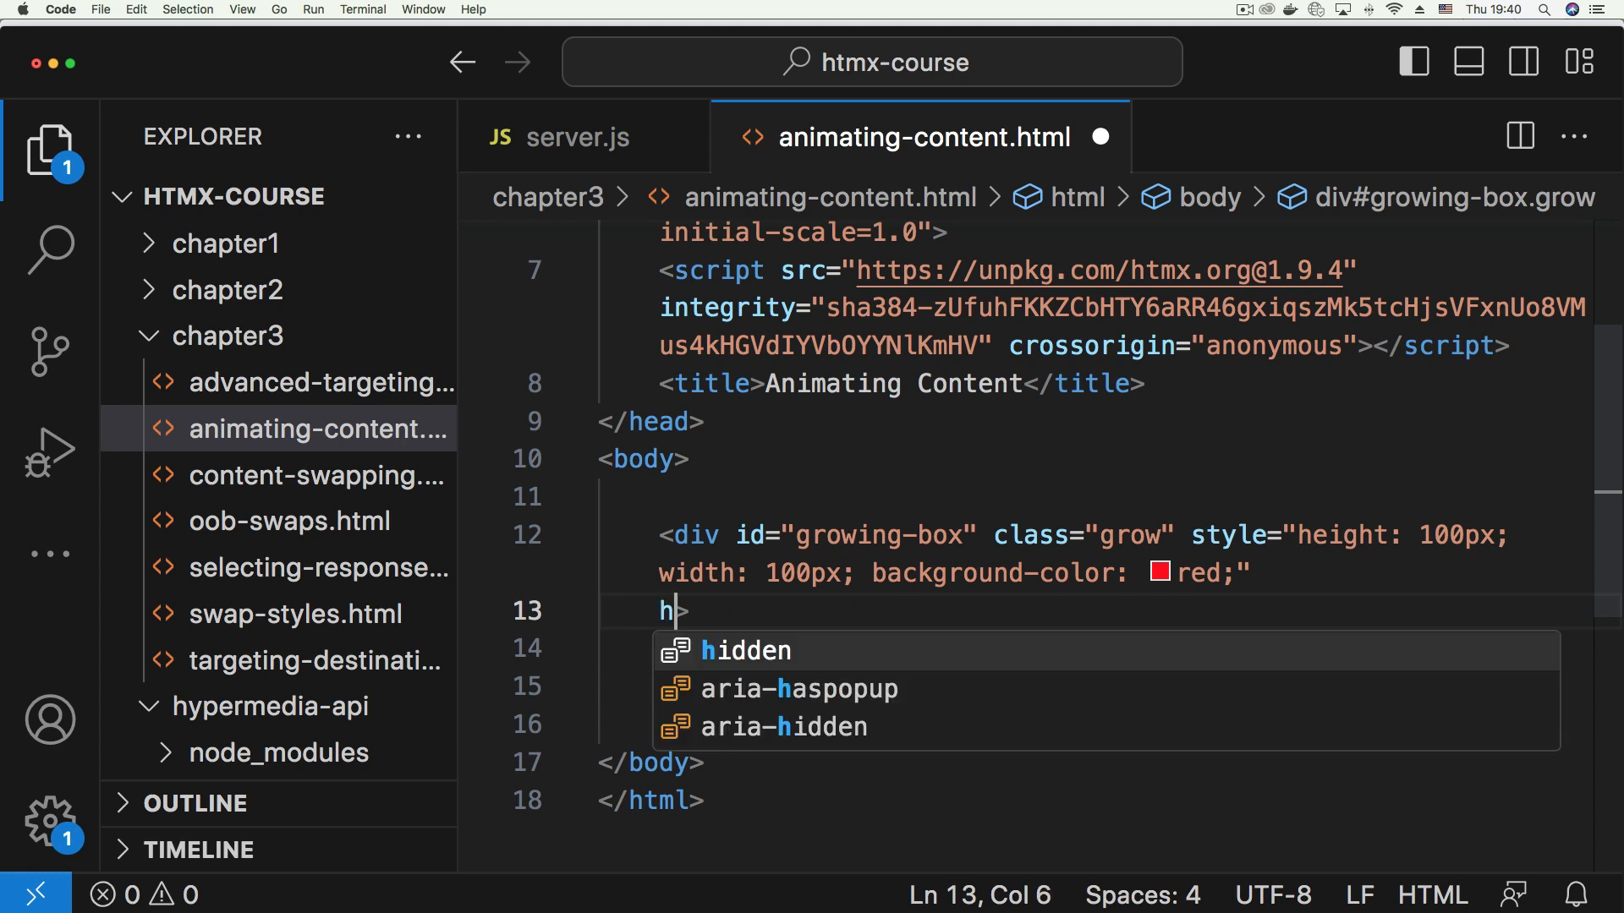
{"action": "type", "text": "x-"}
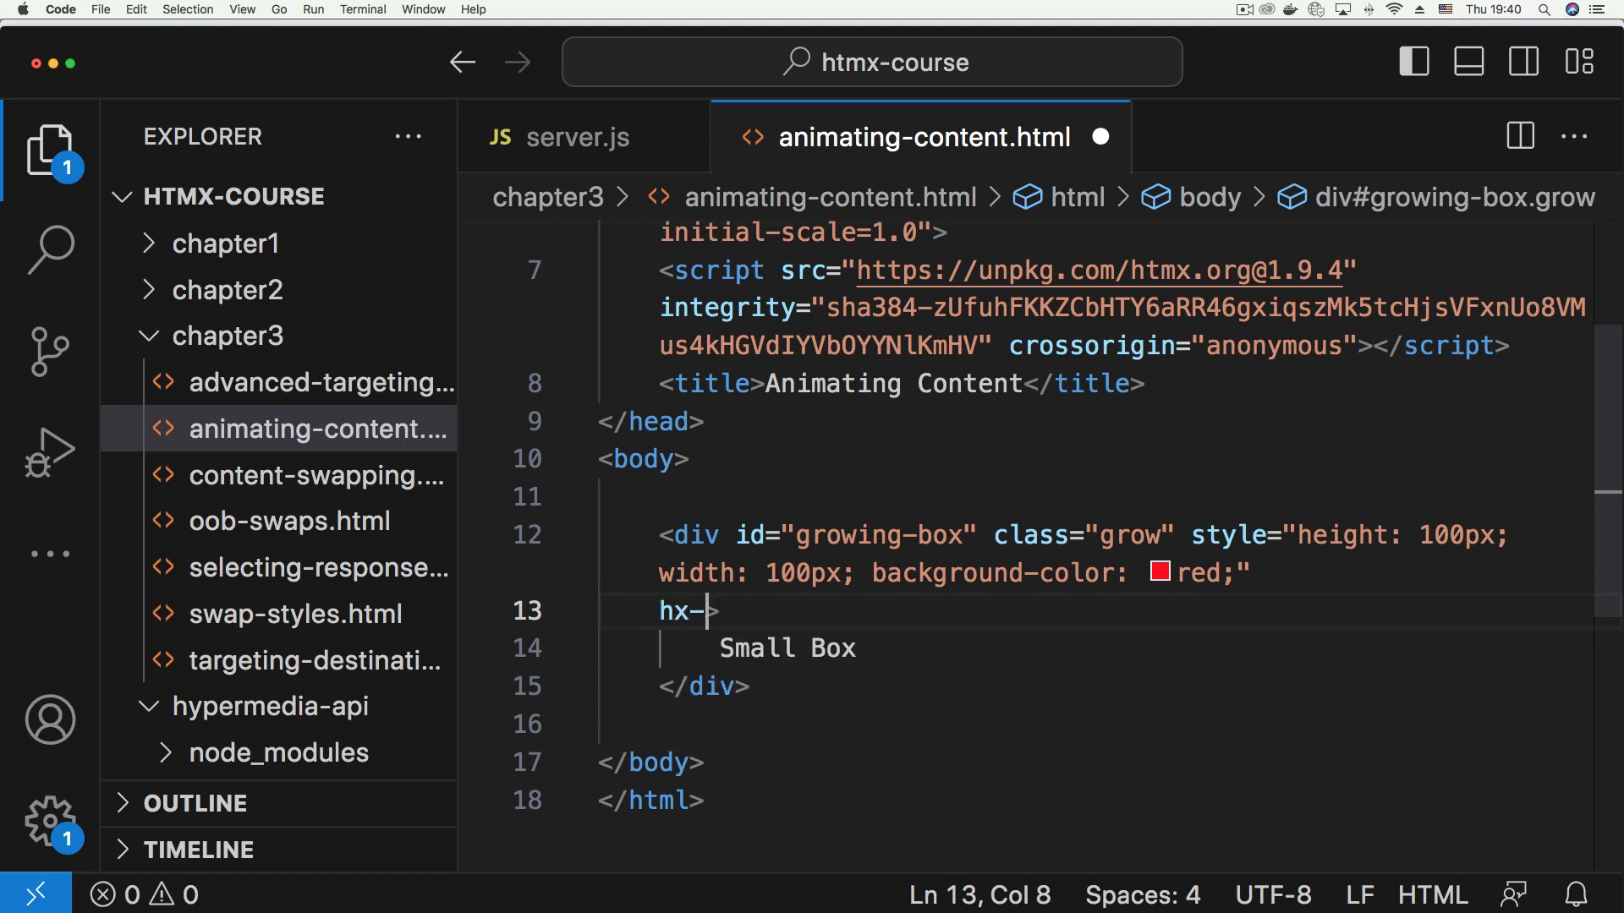
{"action": "type", "text": "get"}
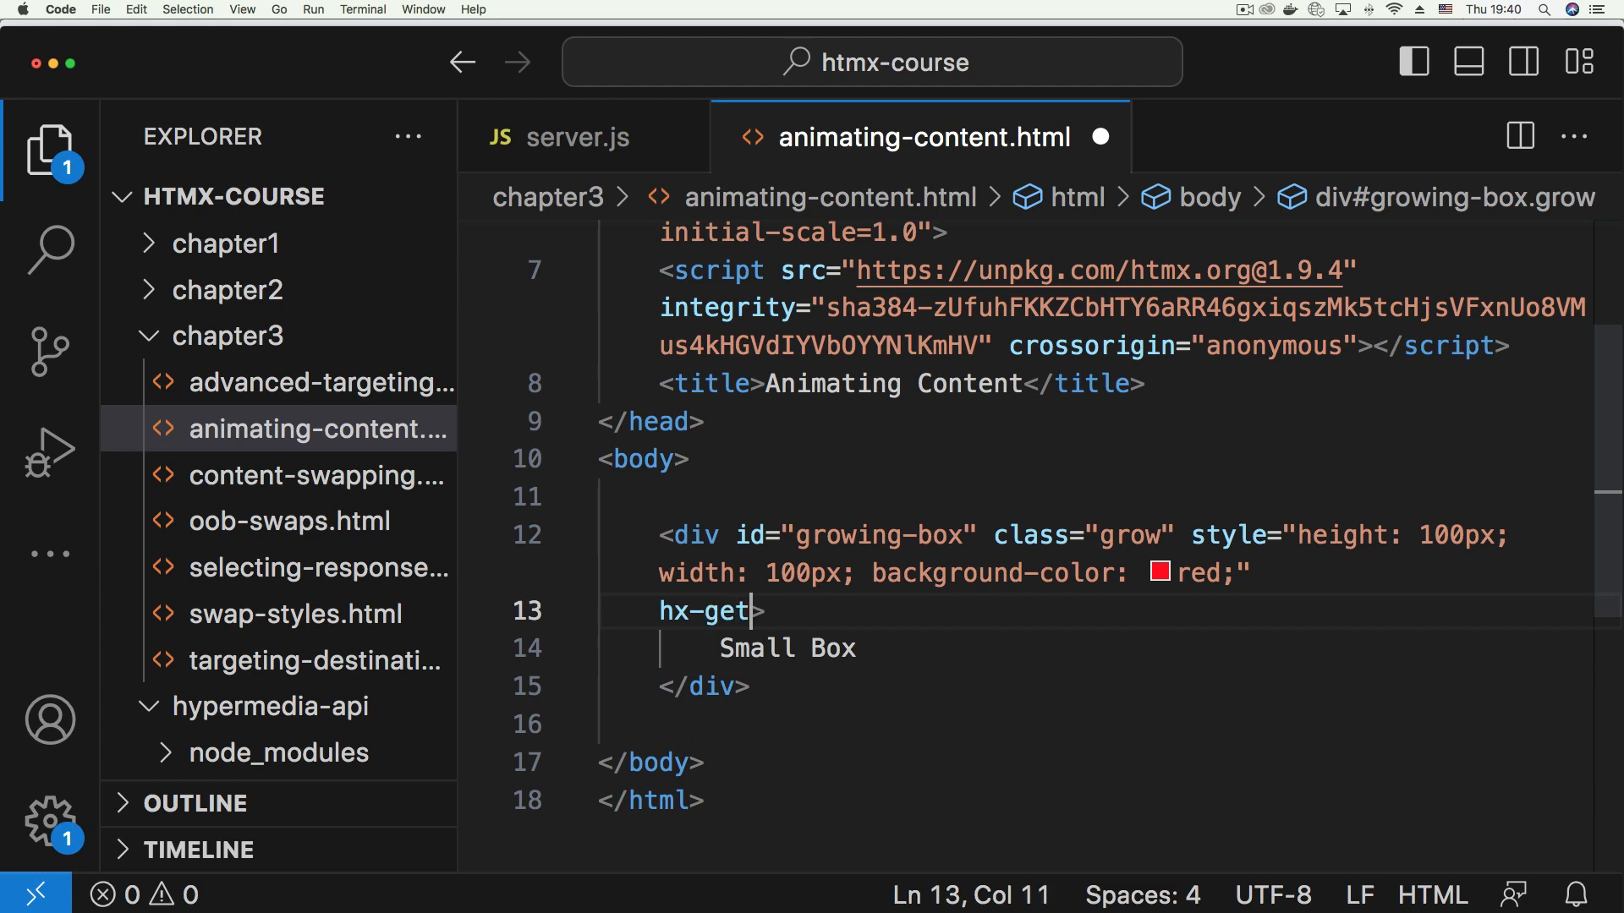
{"action": "type", "text": "=\""}
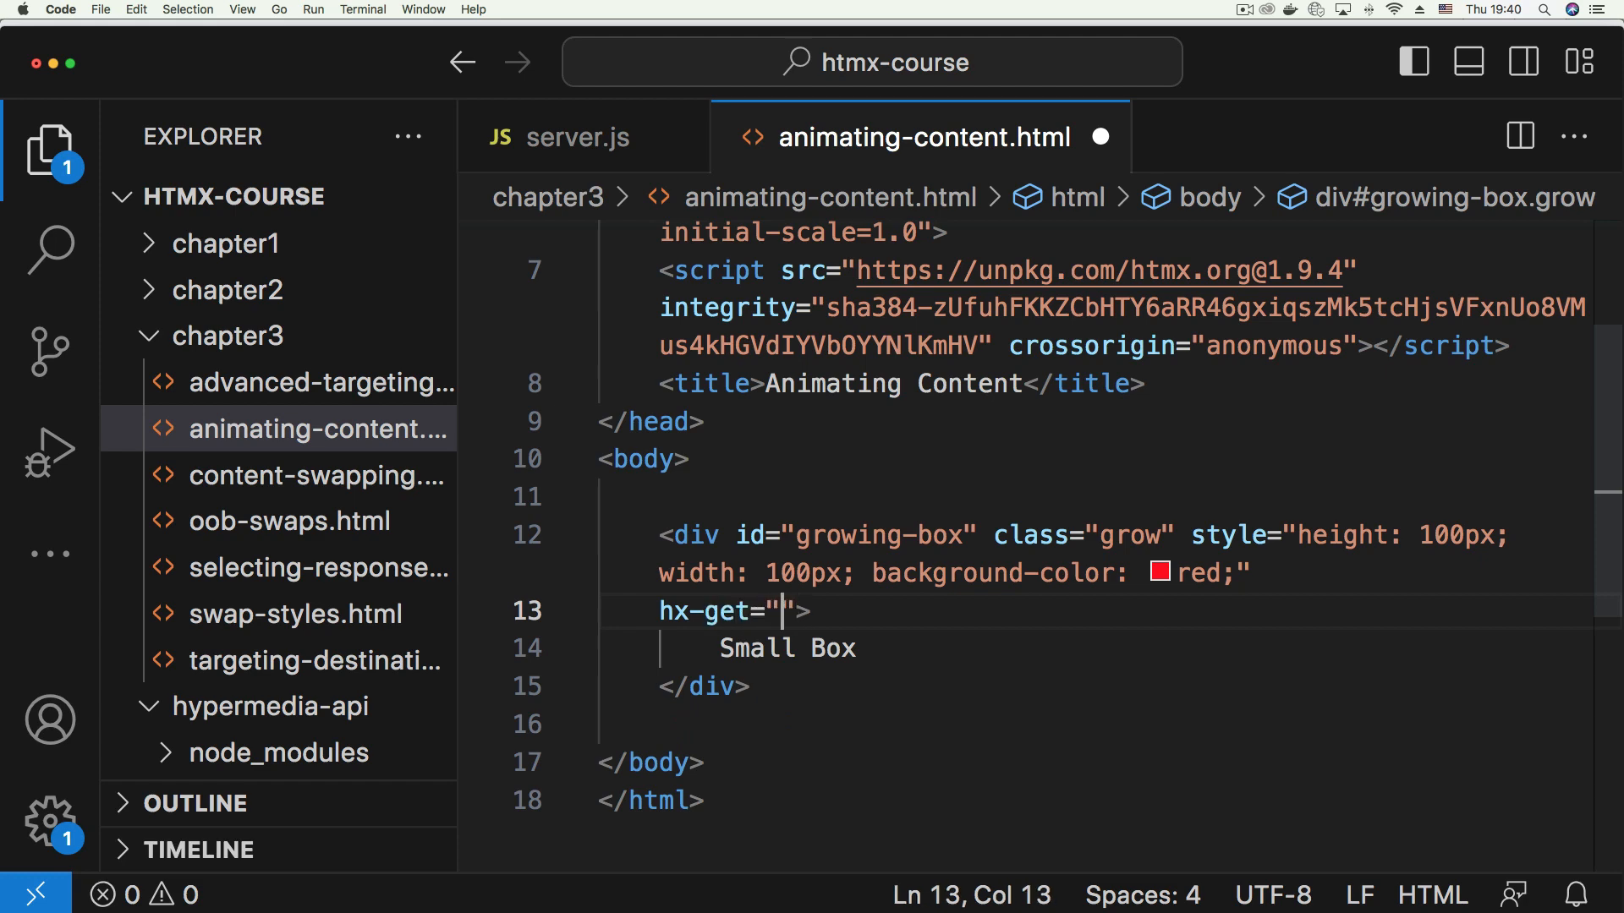
{"action": "type", "text": "http://;"}
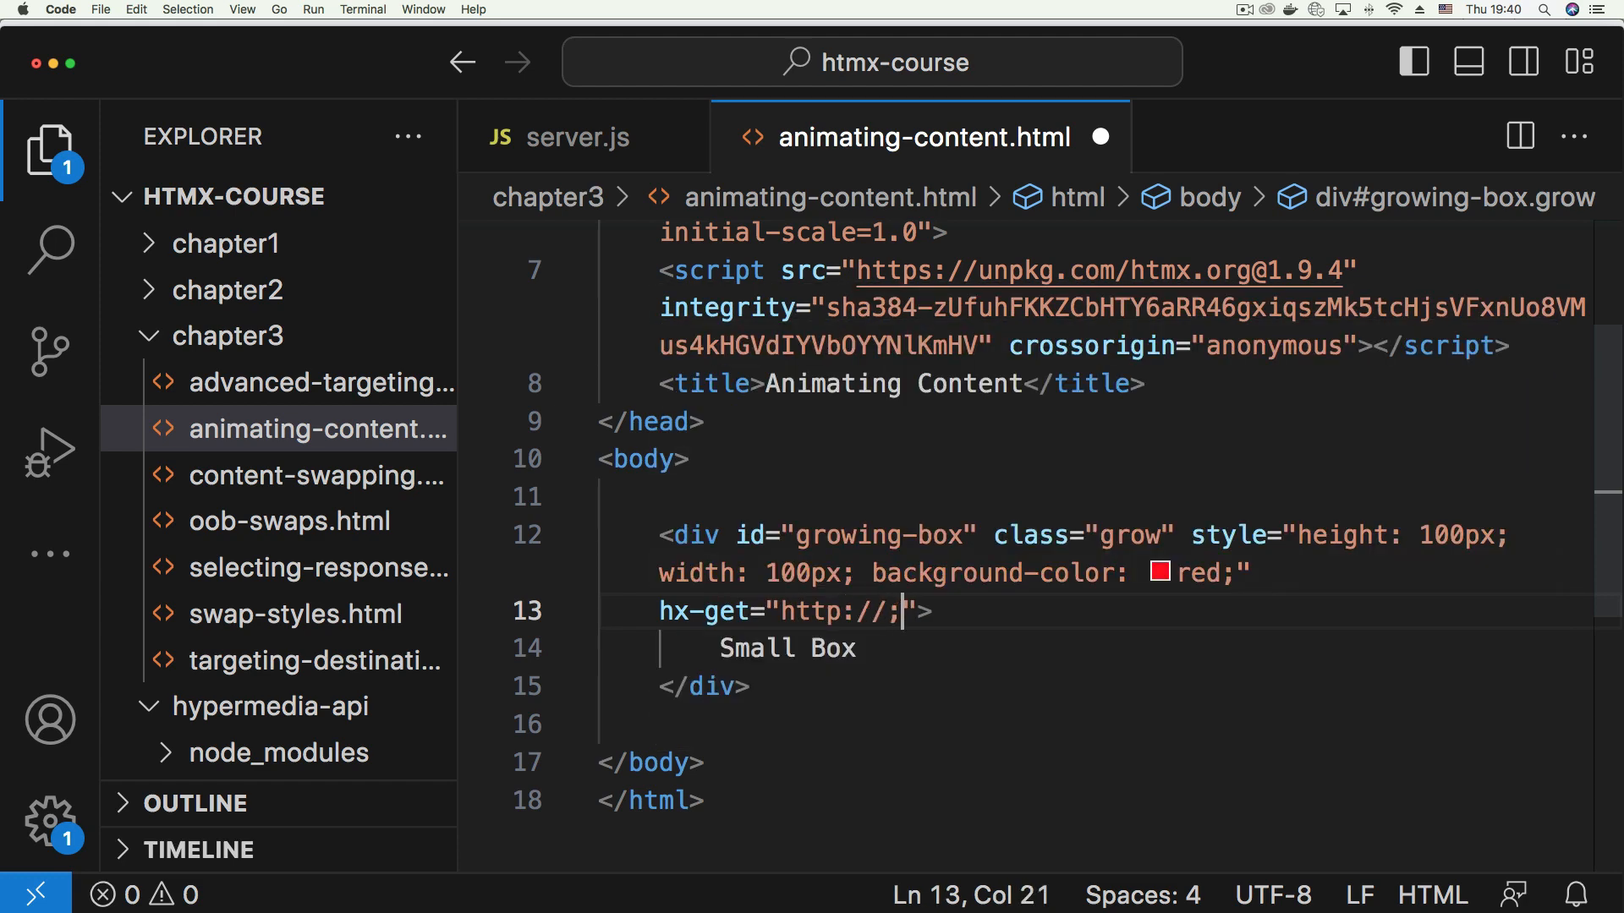
{"action": "type", "text": "lo"}
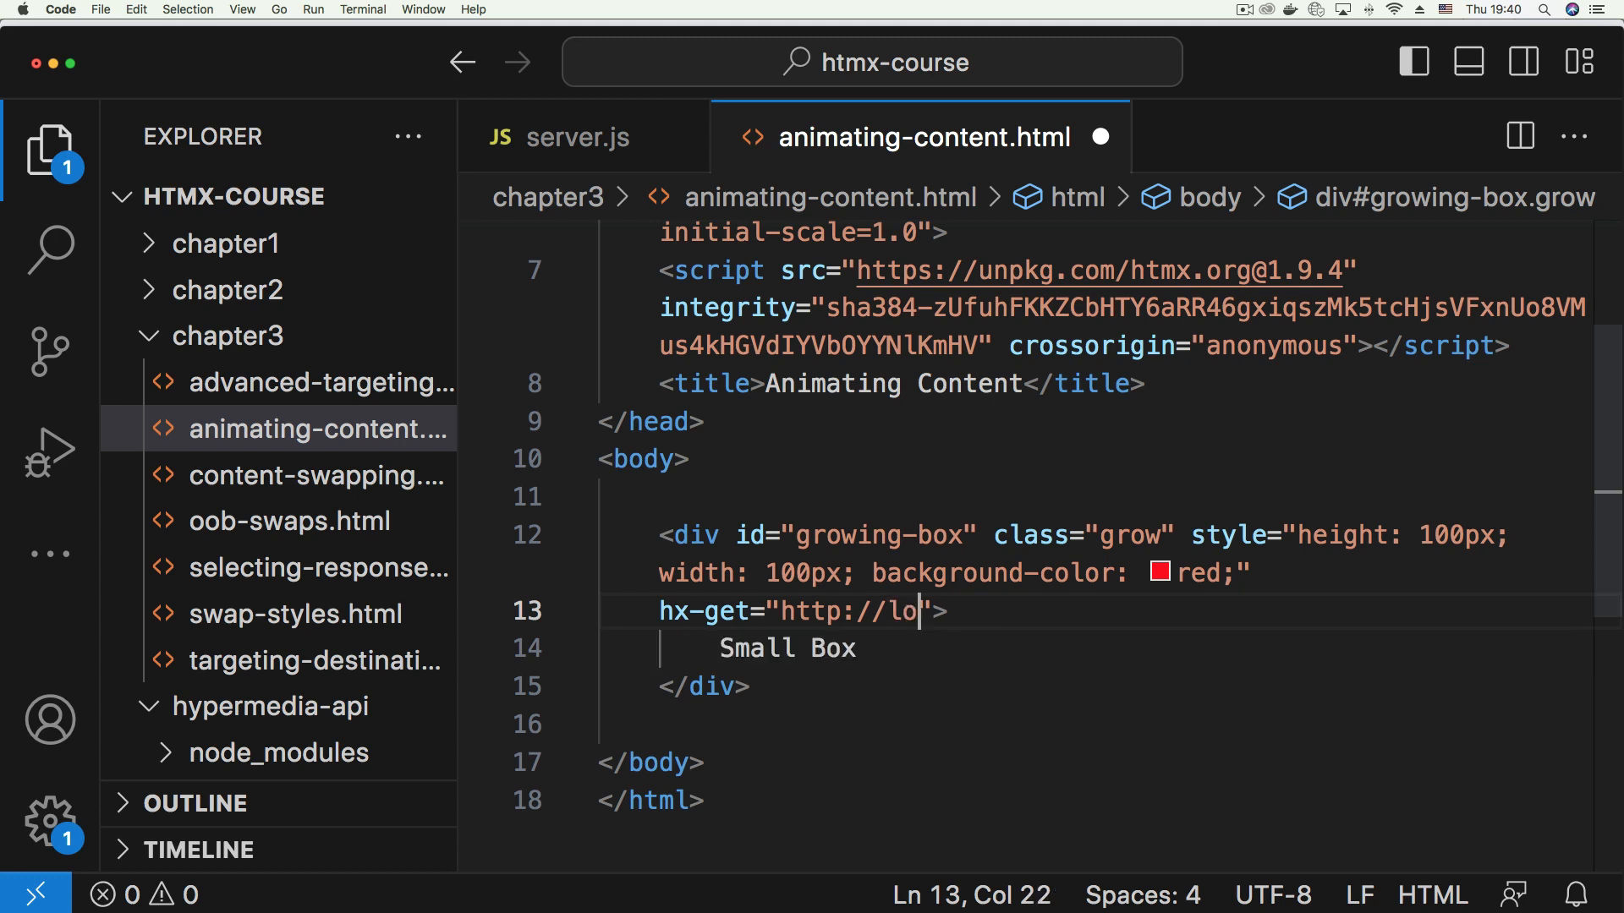
{"action": "type", "text": "calhost"}
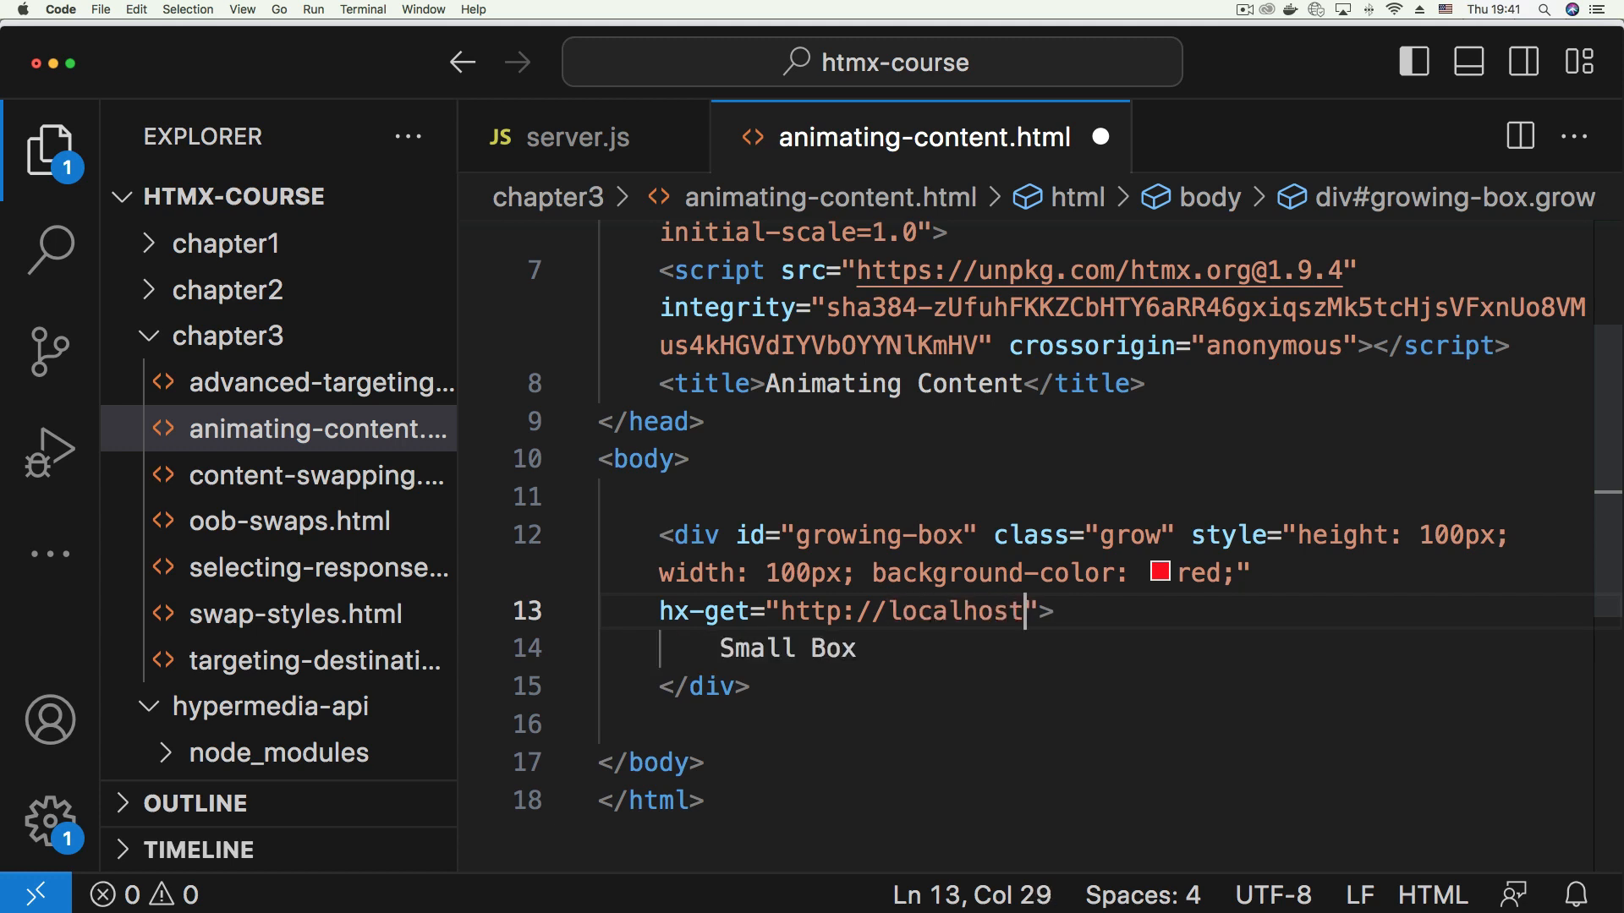
{"action": "type", "text": ":"}
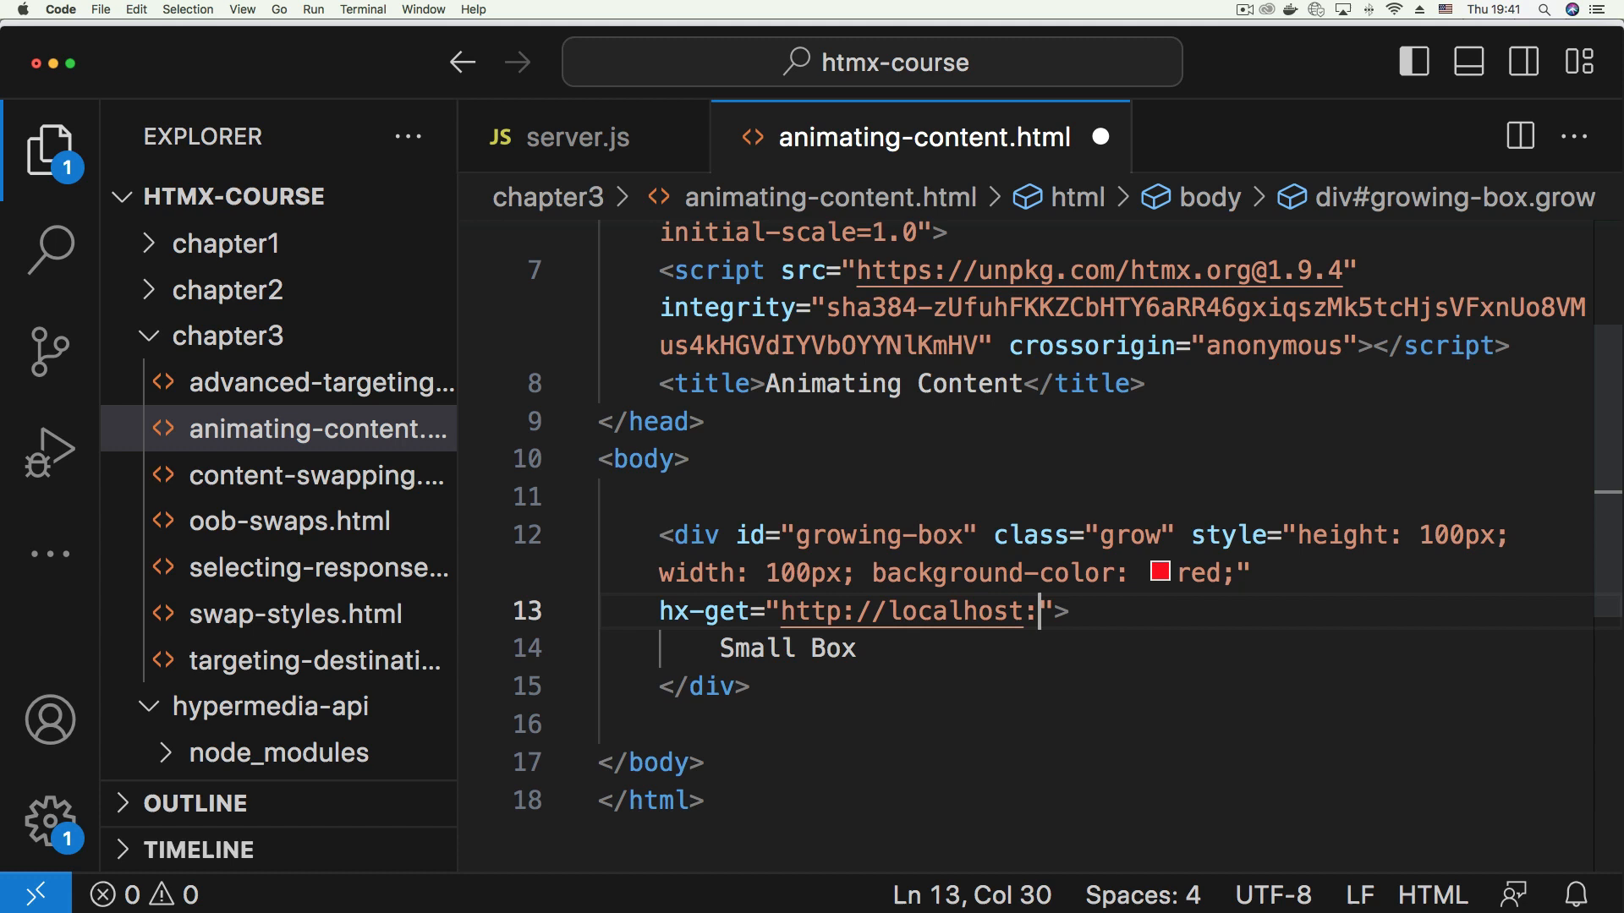
{"action": "type", "text": "1330/"}
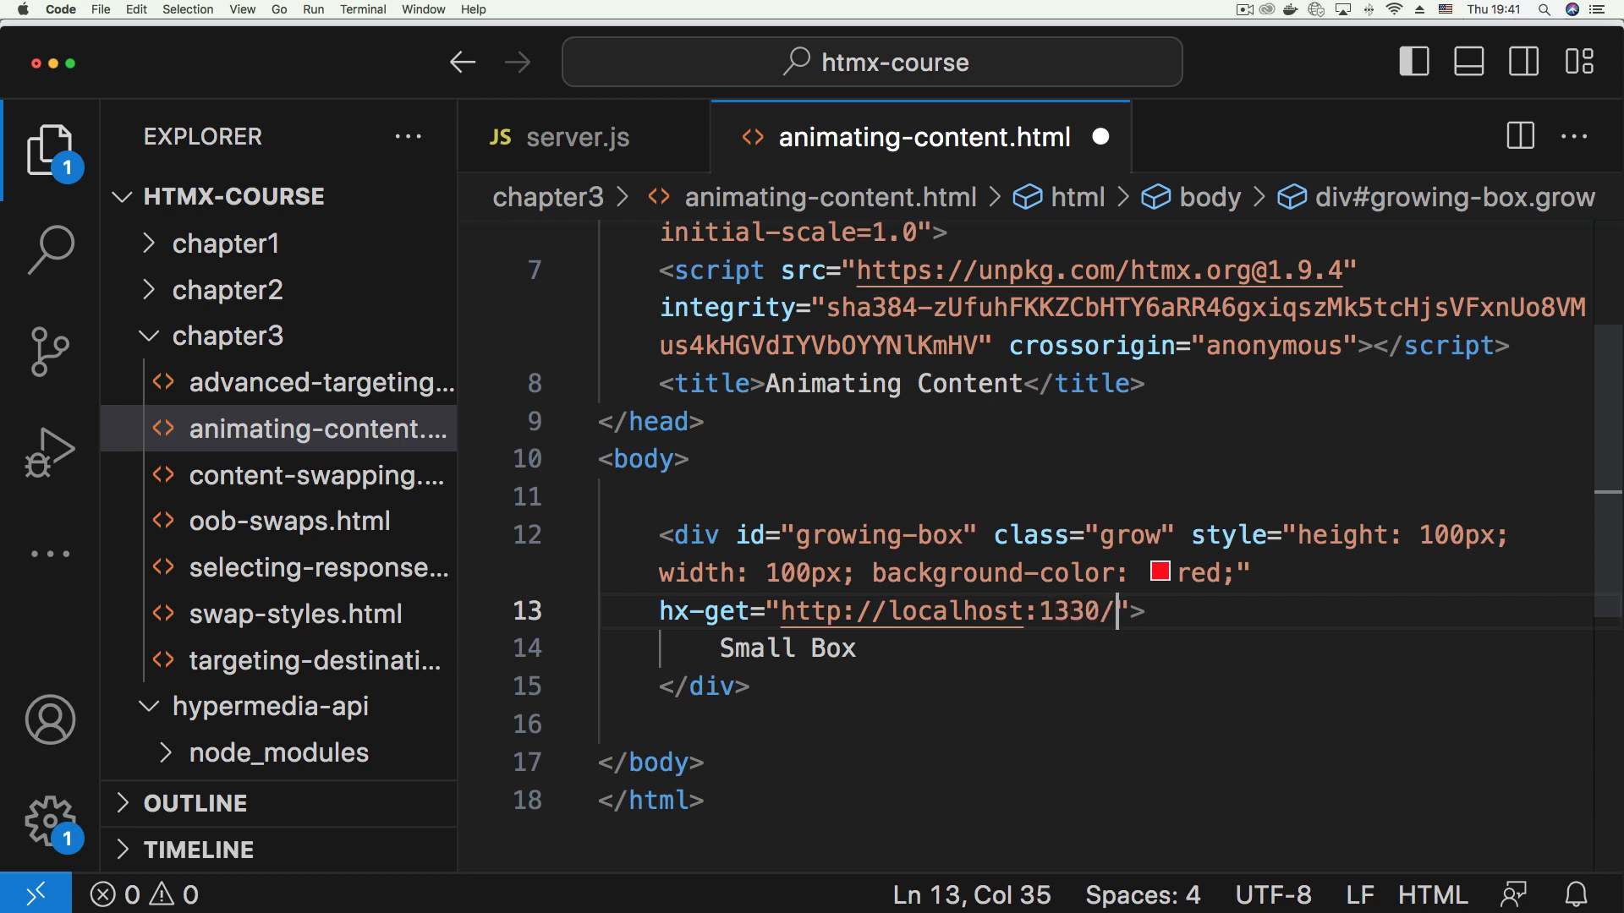
{"action": "type", "text": "bigbo"}
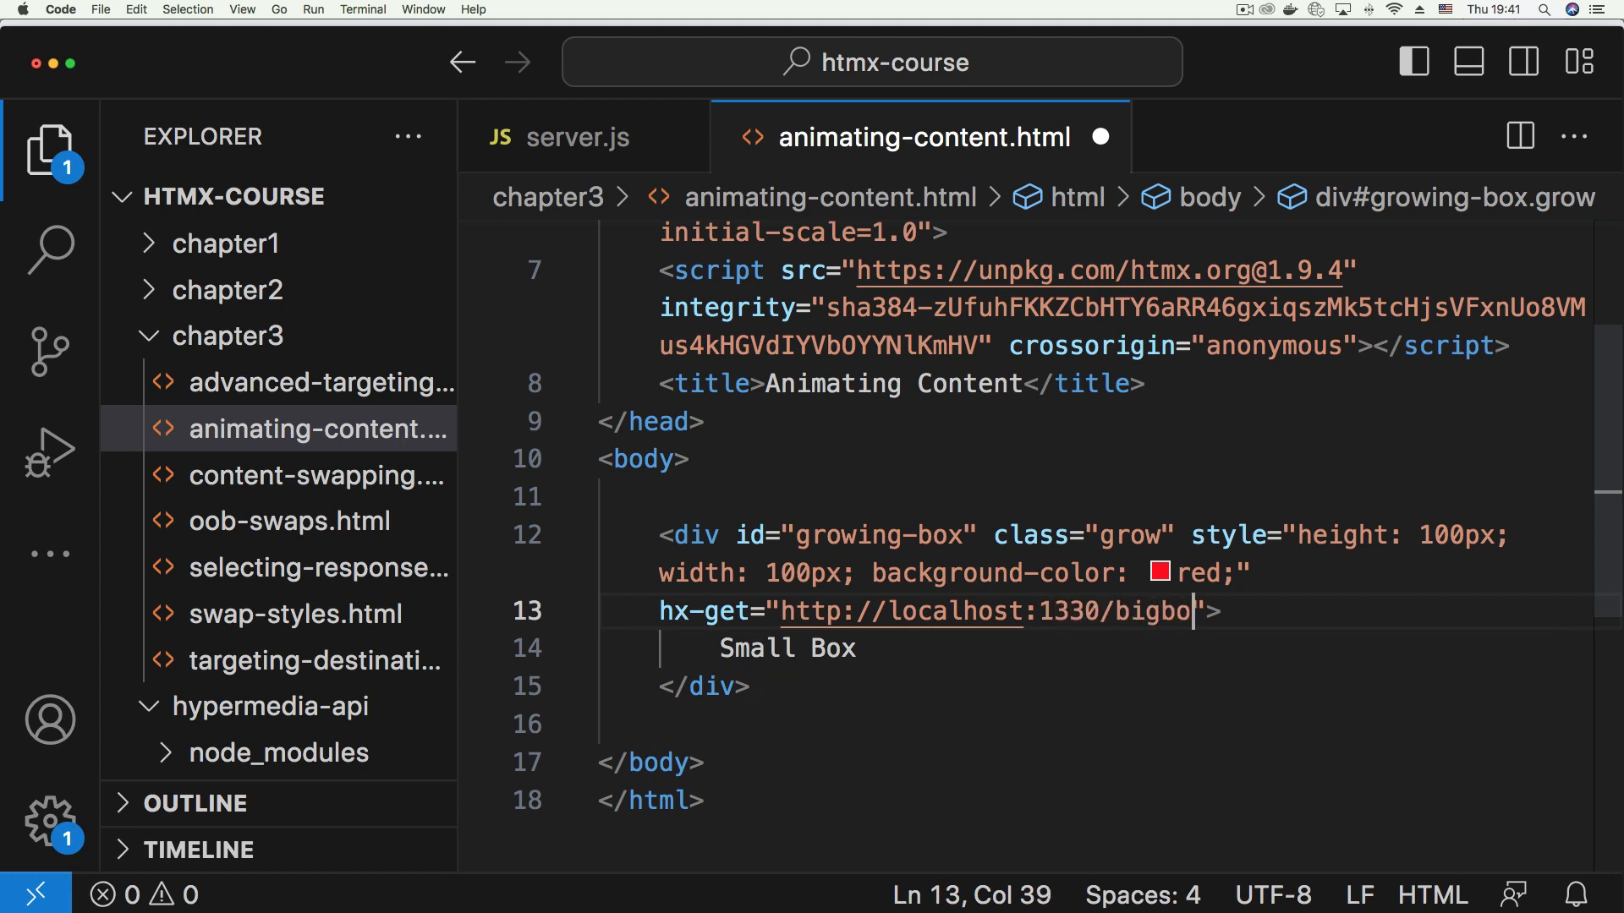
{"action": "double_click", "coordinate": [1152, 611]}
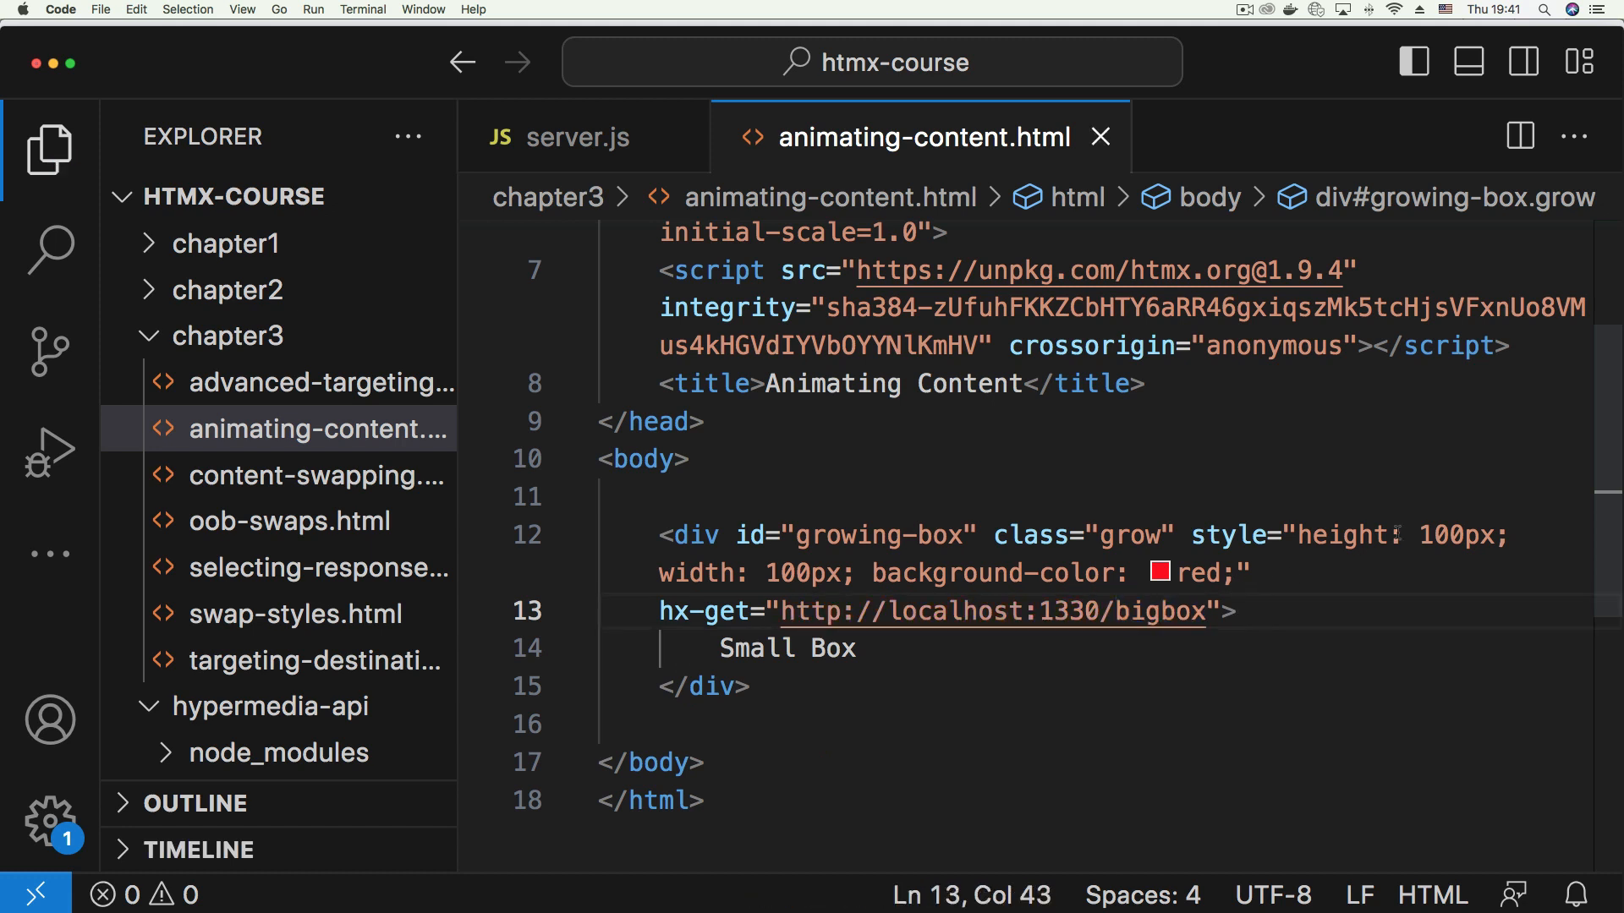
{"action": "scroll", "scroll_direction": "down", "scroll_amount": 3}
{"action": "type", "text": "hx->"}
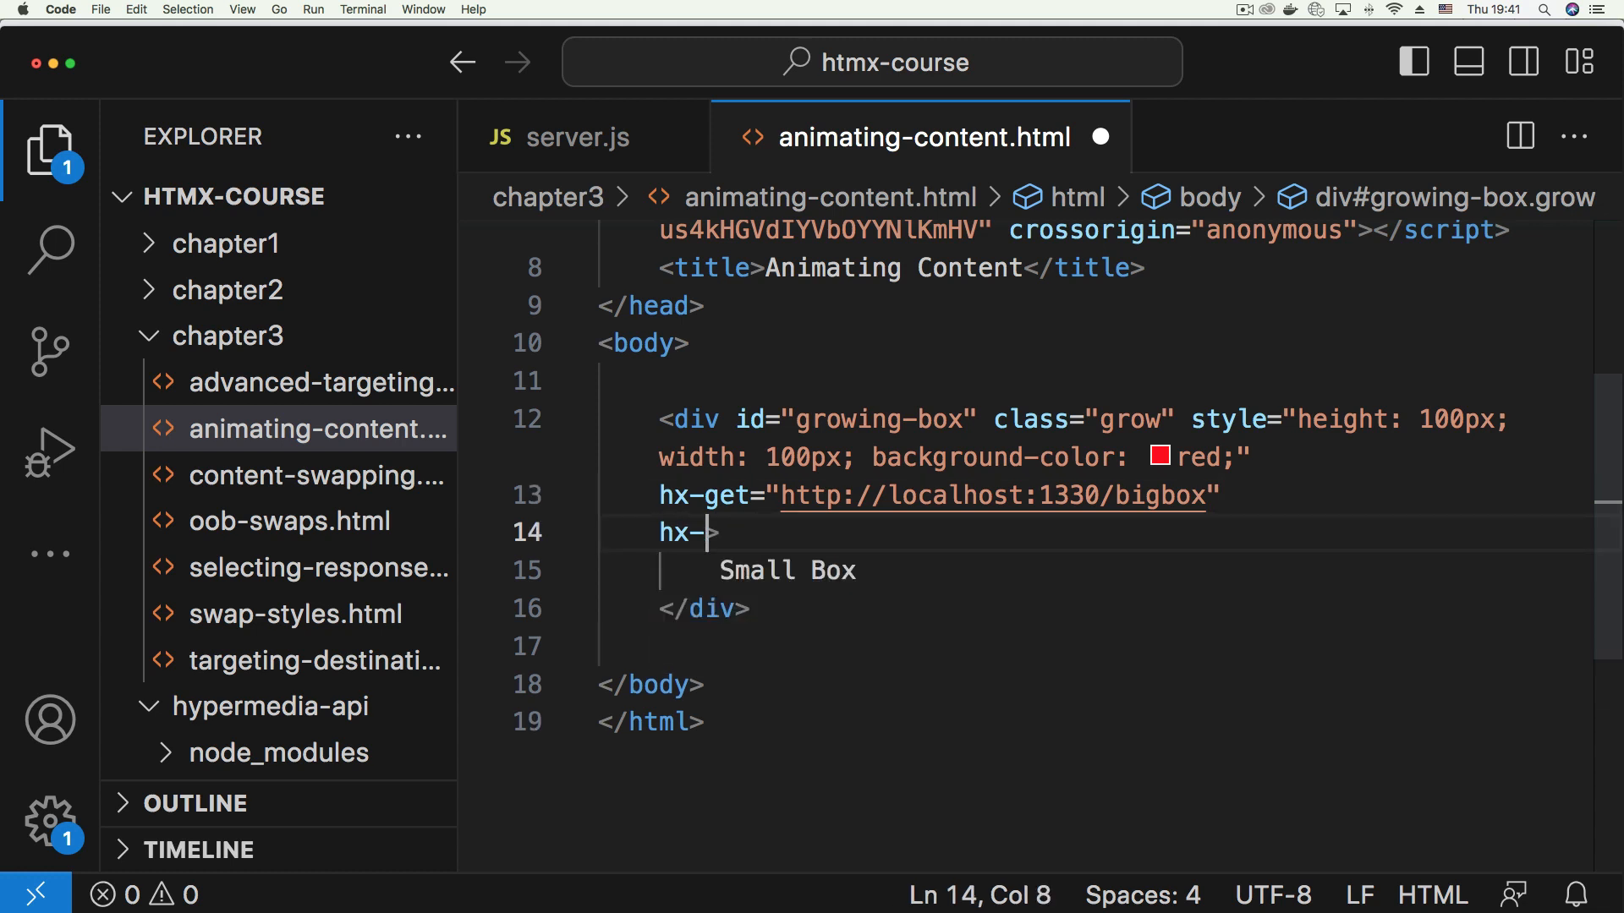
Add hx-swap="ourHTML" to the div, correcting a typo, and save the file
{"action": "type", "text": "swap=\"\""}
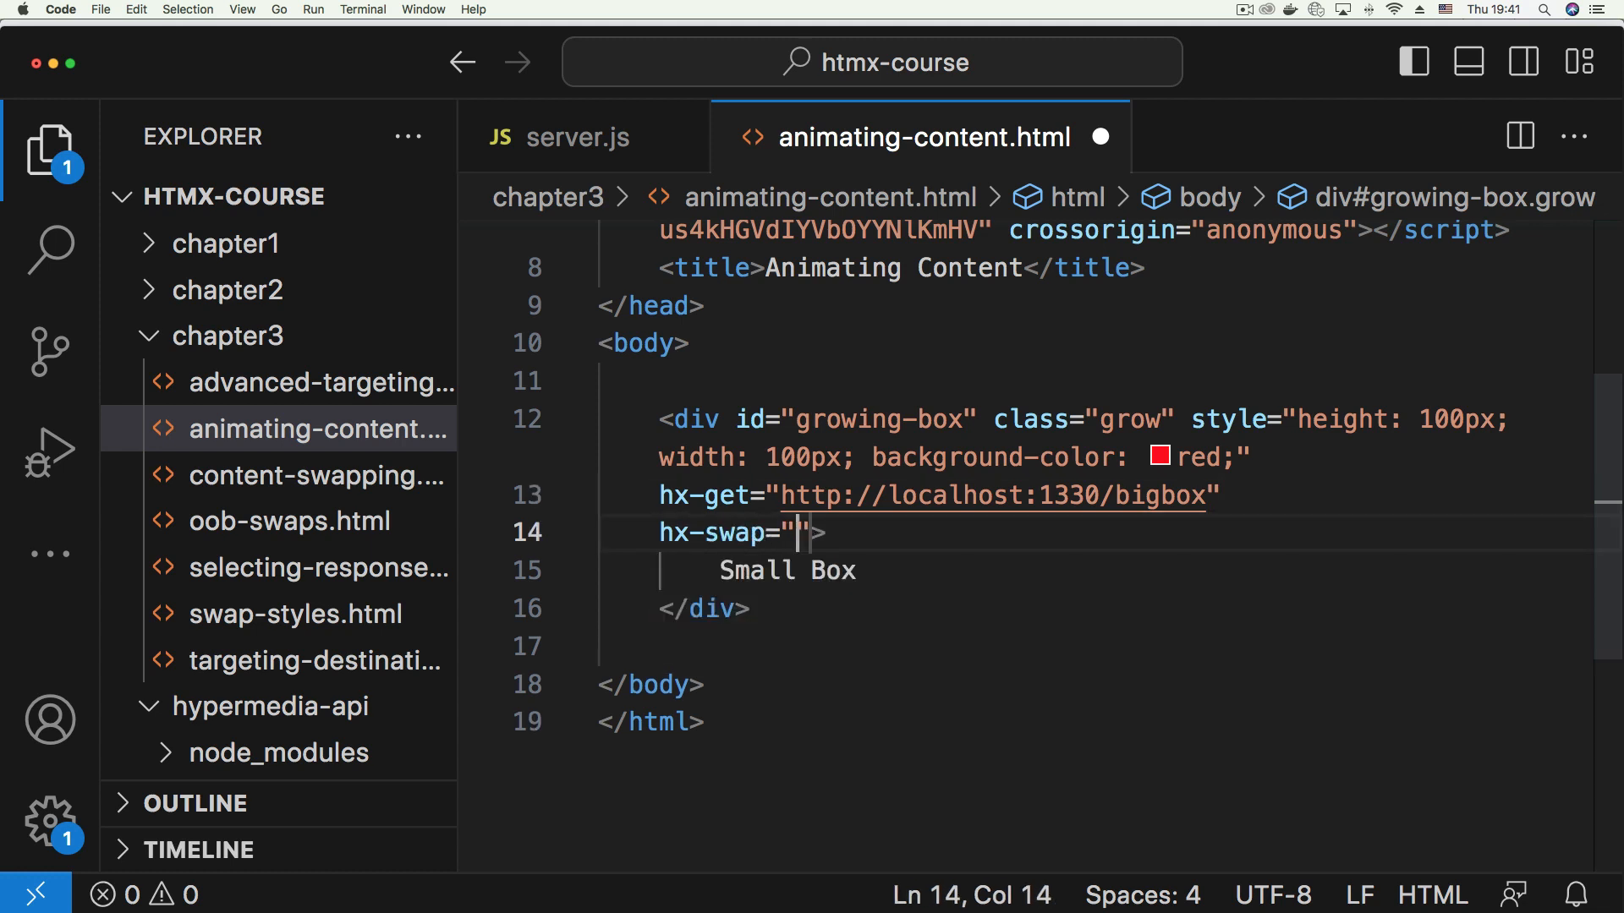
{"action": "type", "text": "ou"}
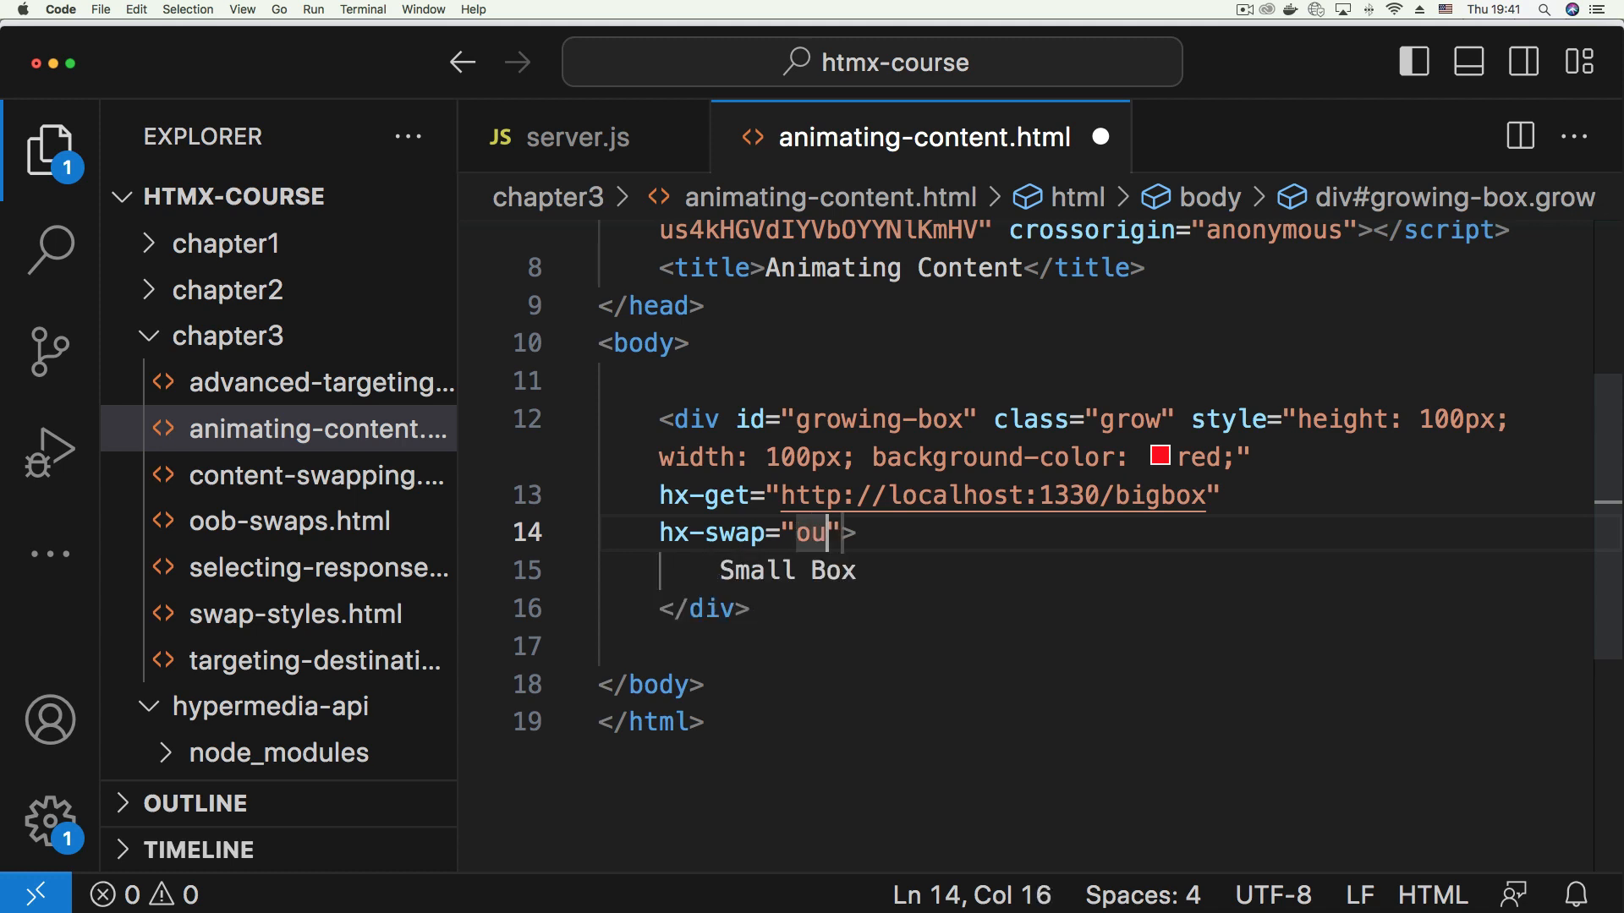
{"action": "type", "text": "rTH"}
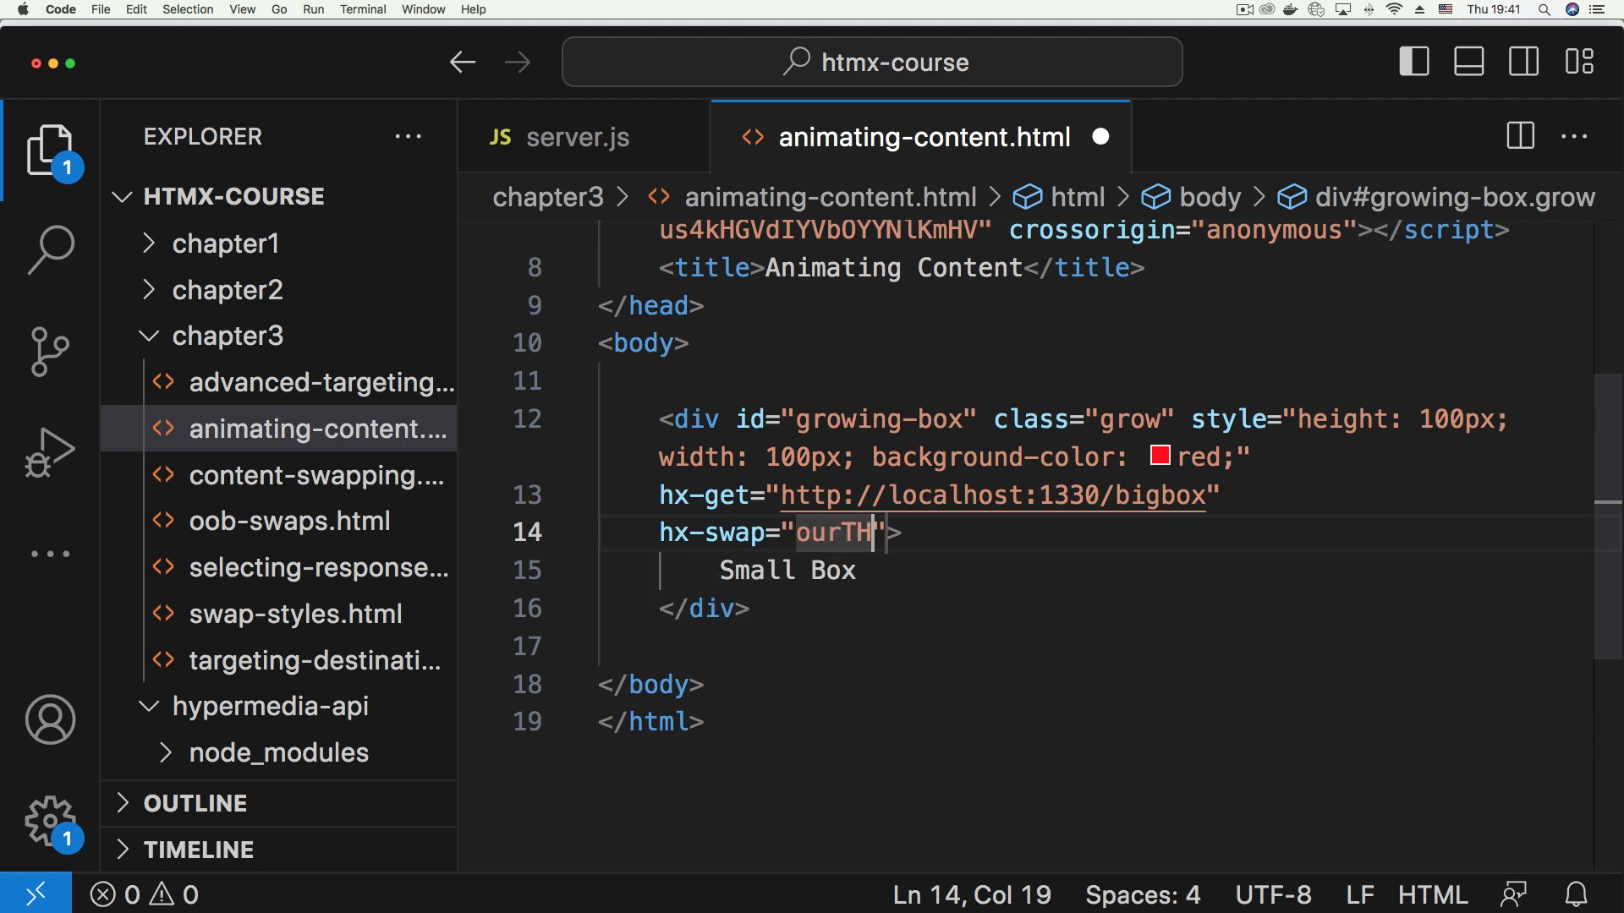
{"action": "key", "text": "Backspace"}
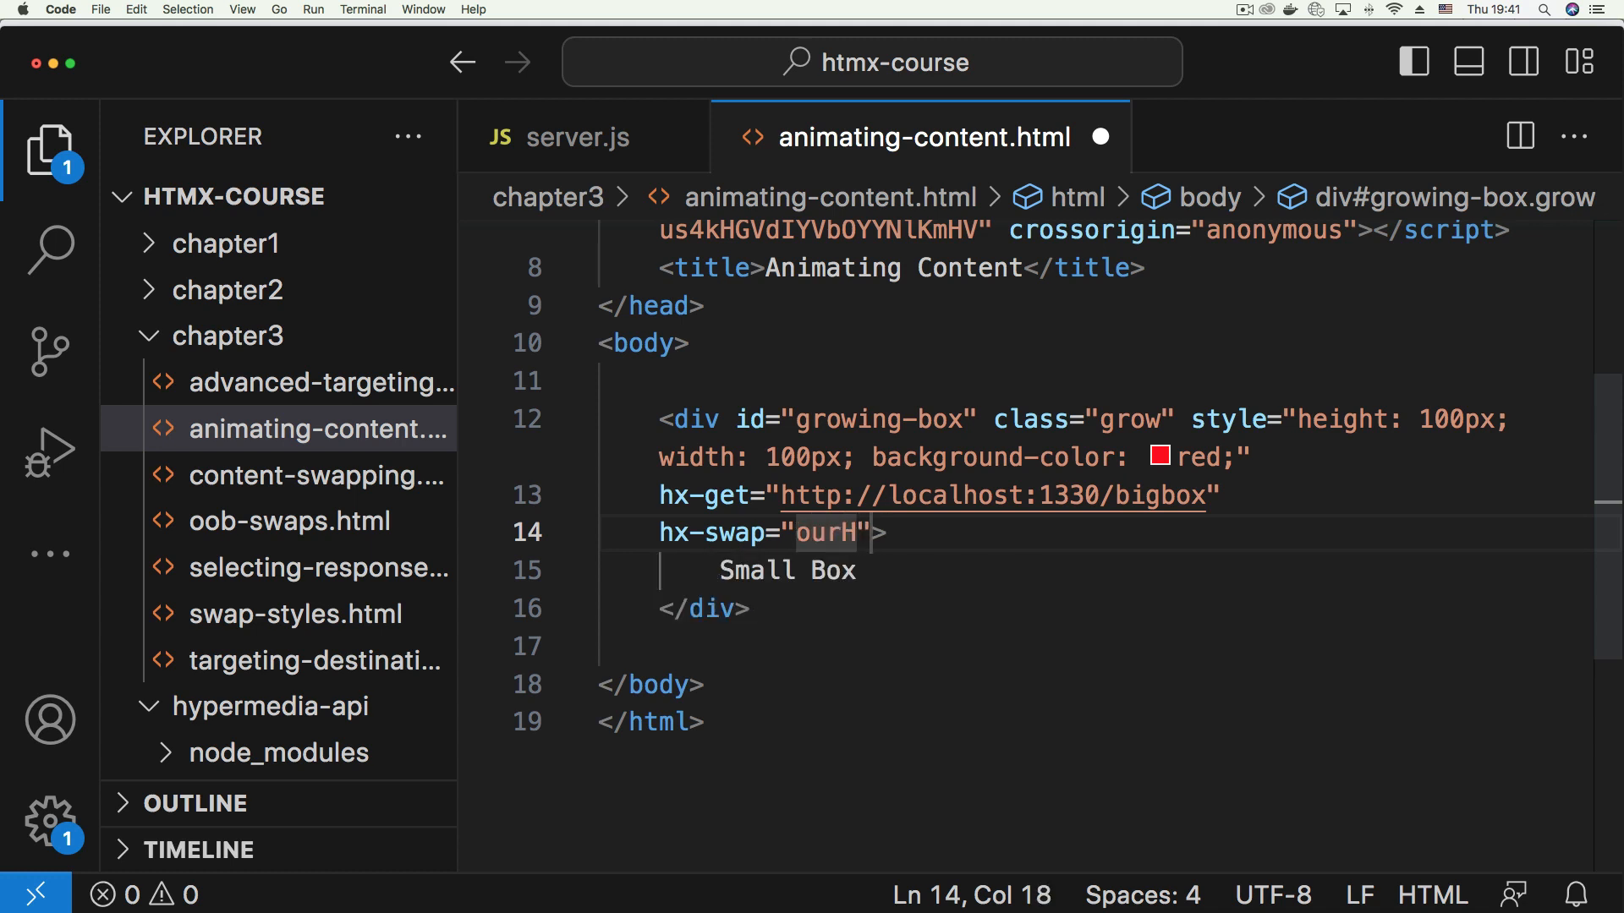
{"action": "type", "text": "TML"}
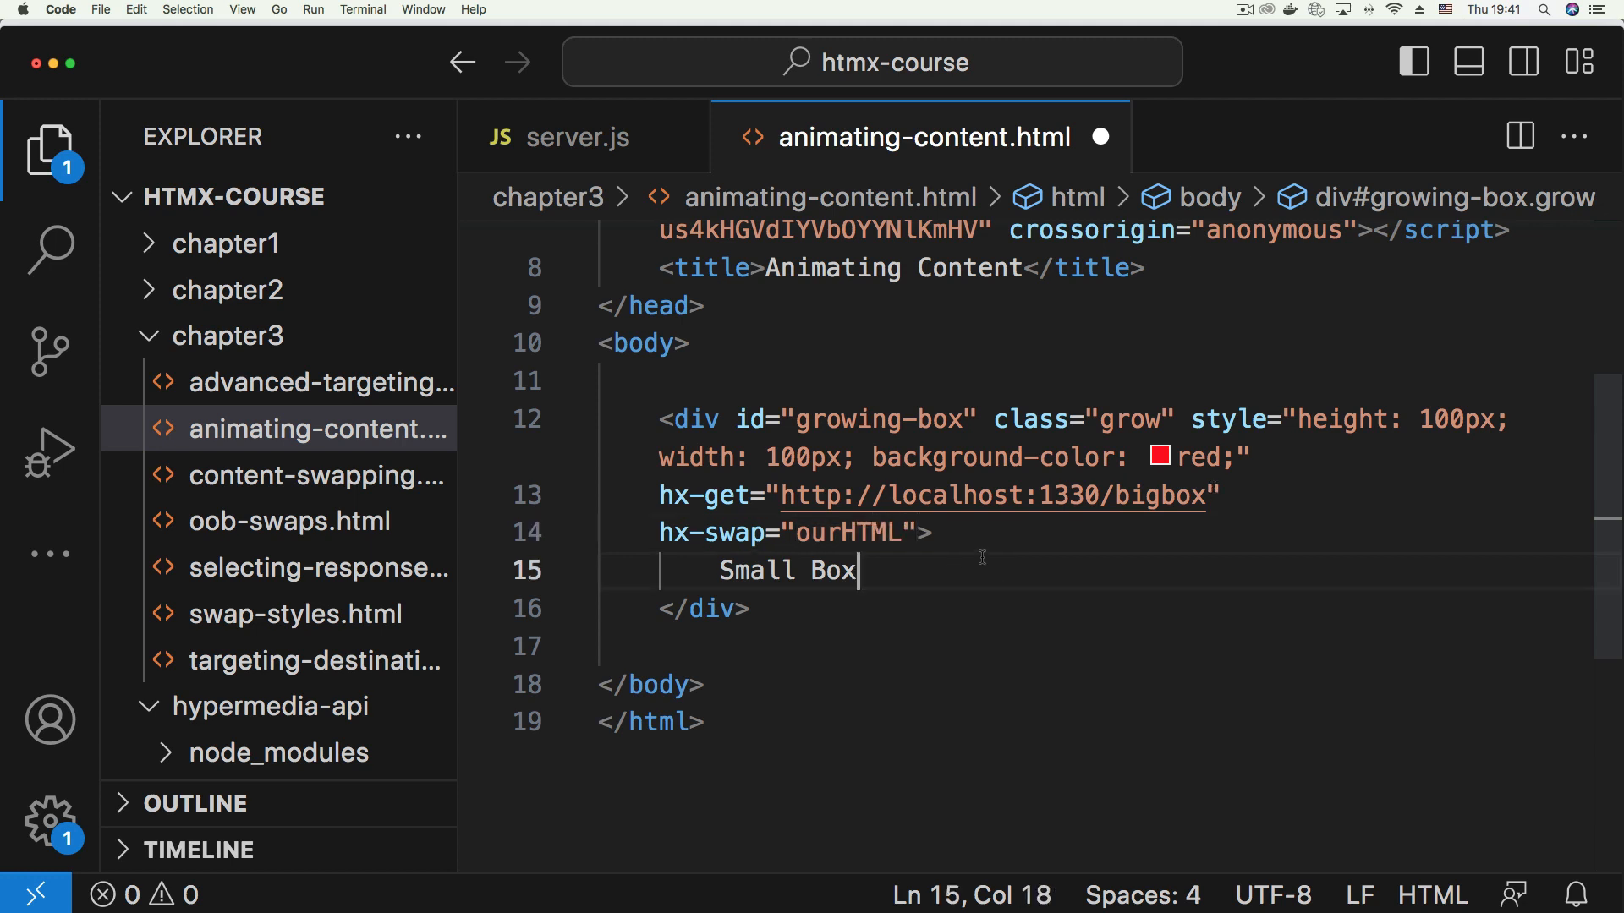
{"action": "key", "text": "cmd+s"}
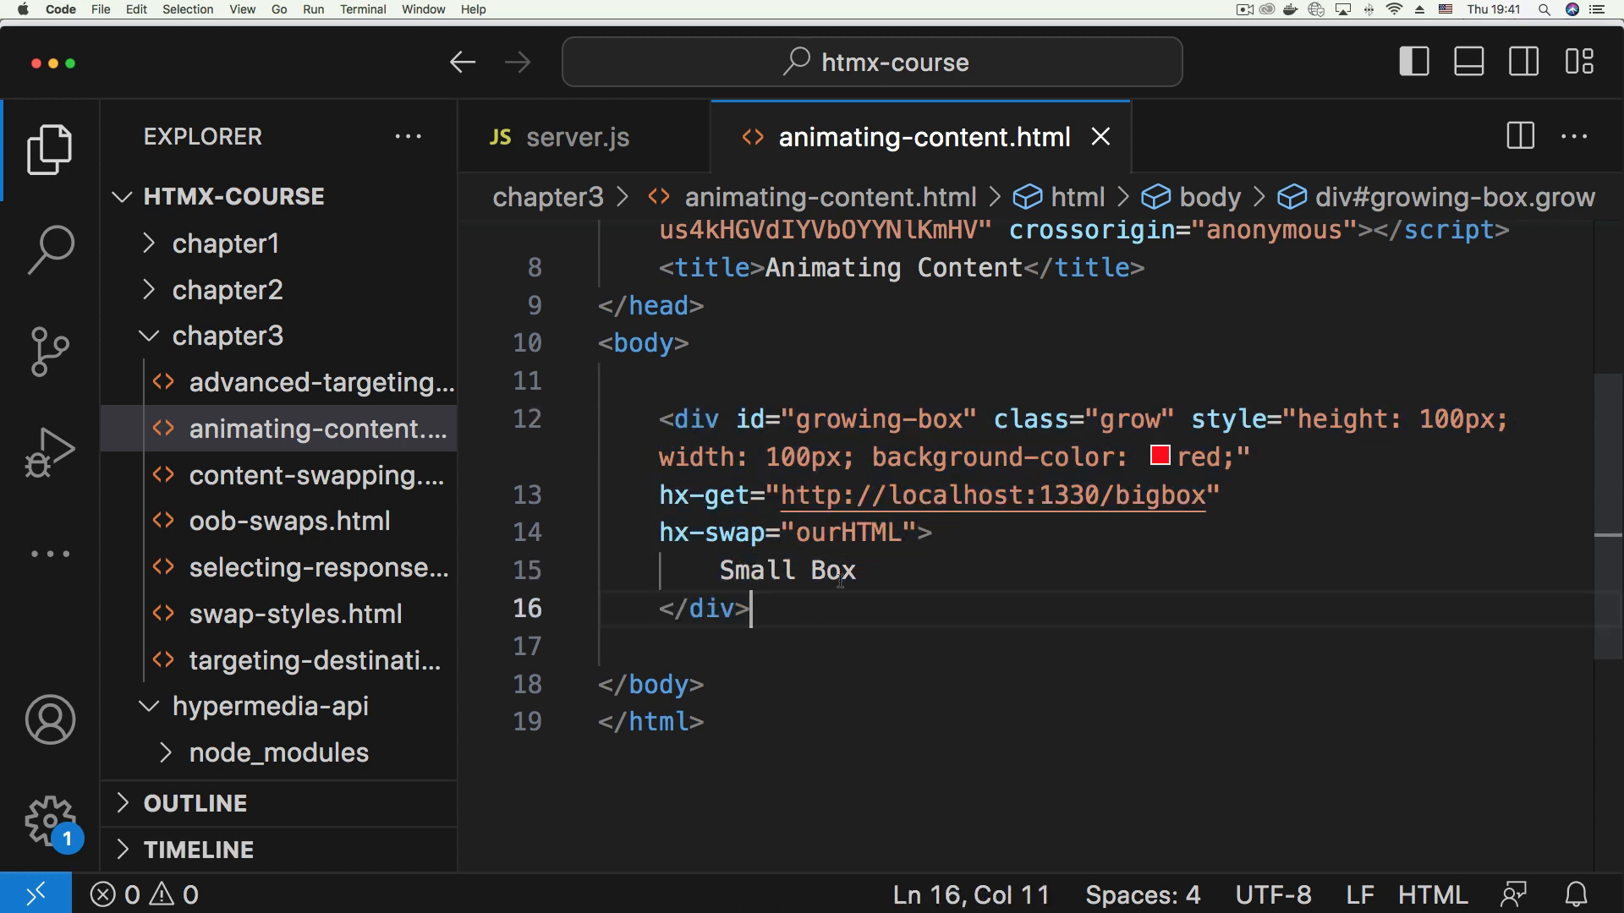
{"action": "left_click", "coordinate": [931, 532]}
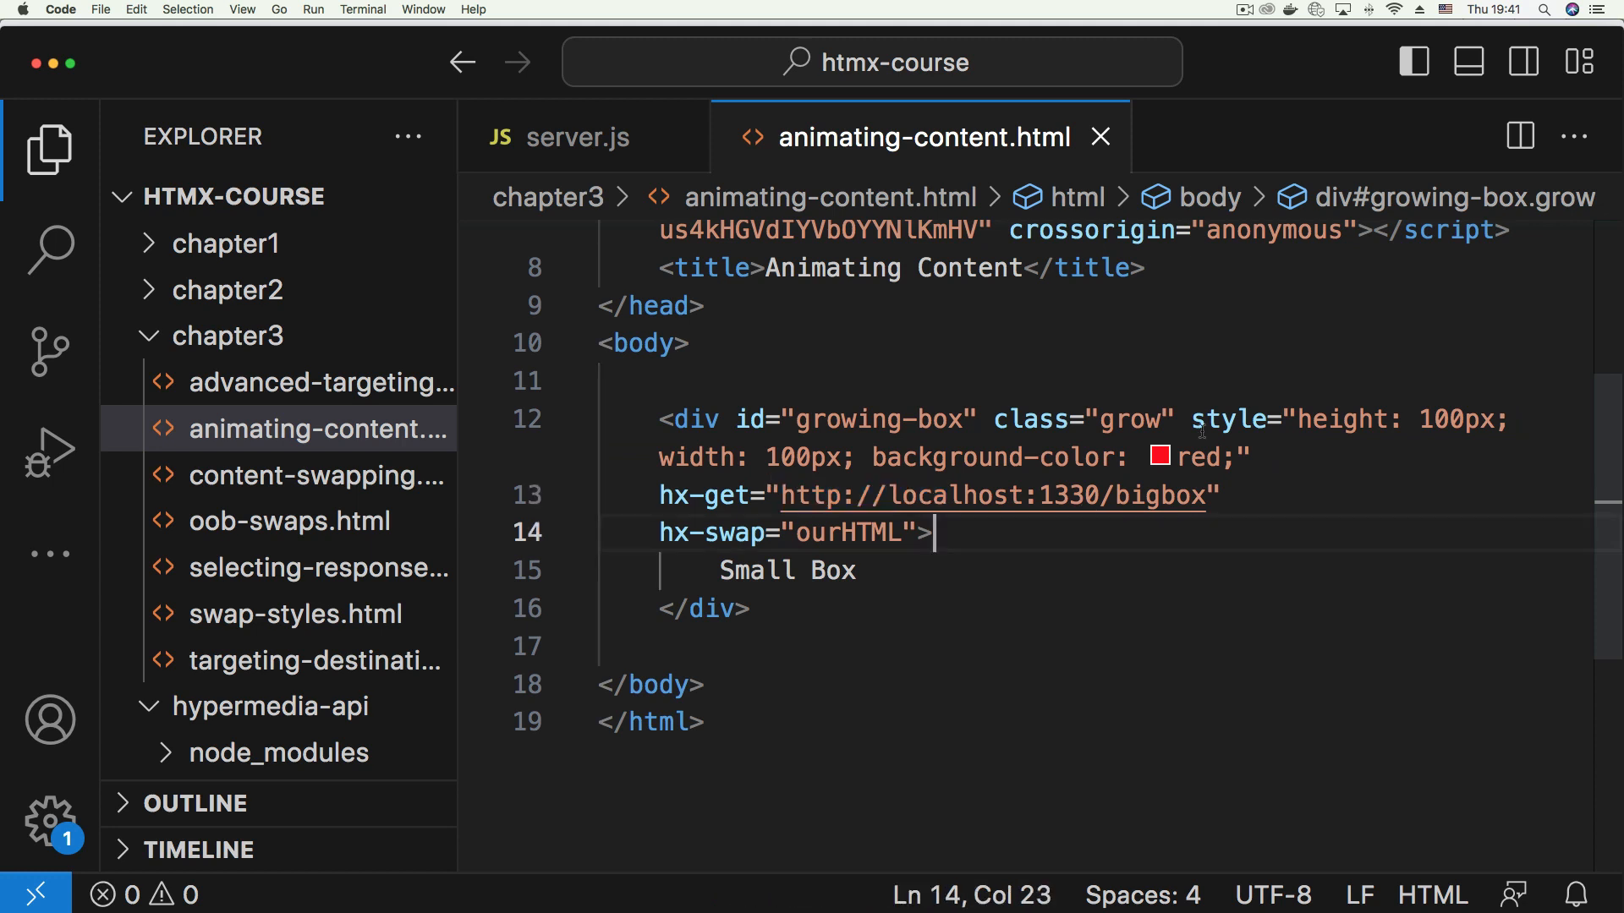
{"action": "double_click", "coordinate": [1127, 419]}
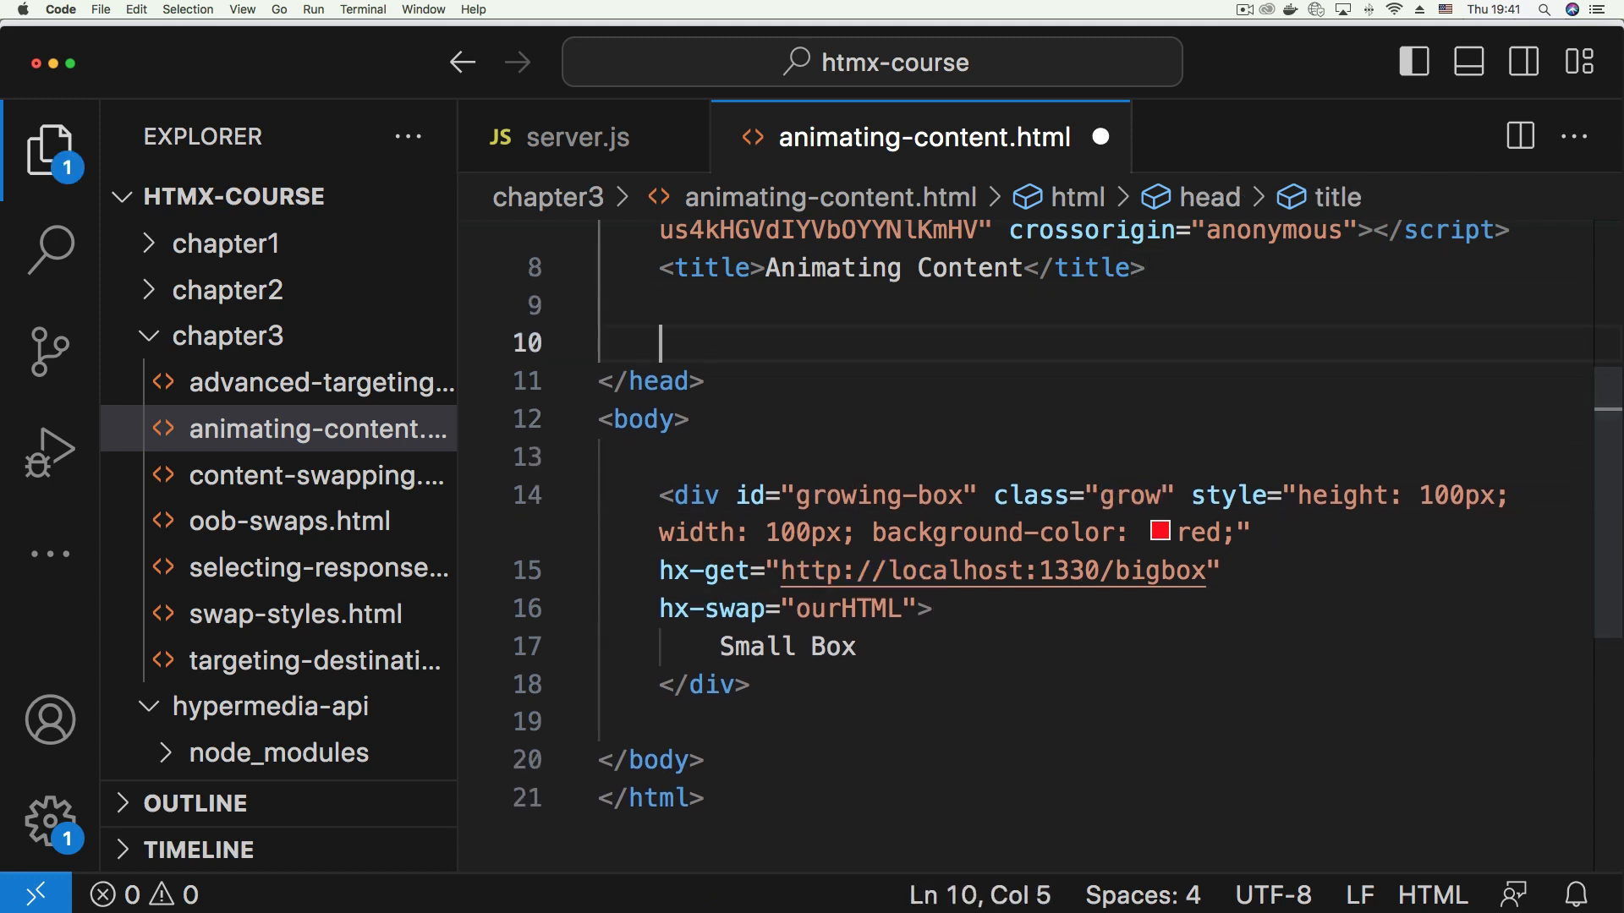
Add a head style block with .grow { transition: all 1s ease-in; }
{"action": "type", "text": "stye"}
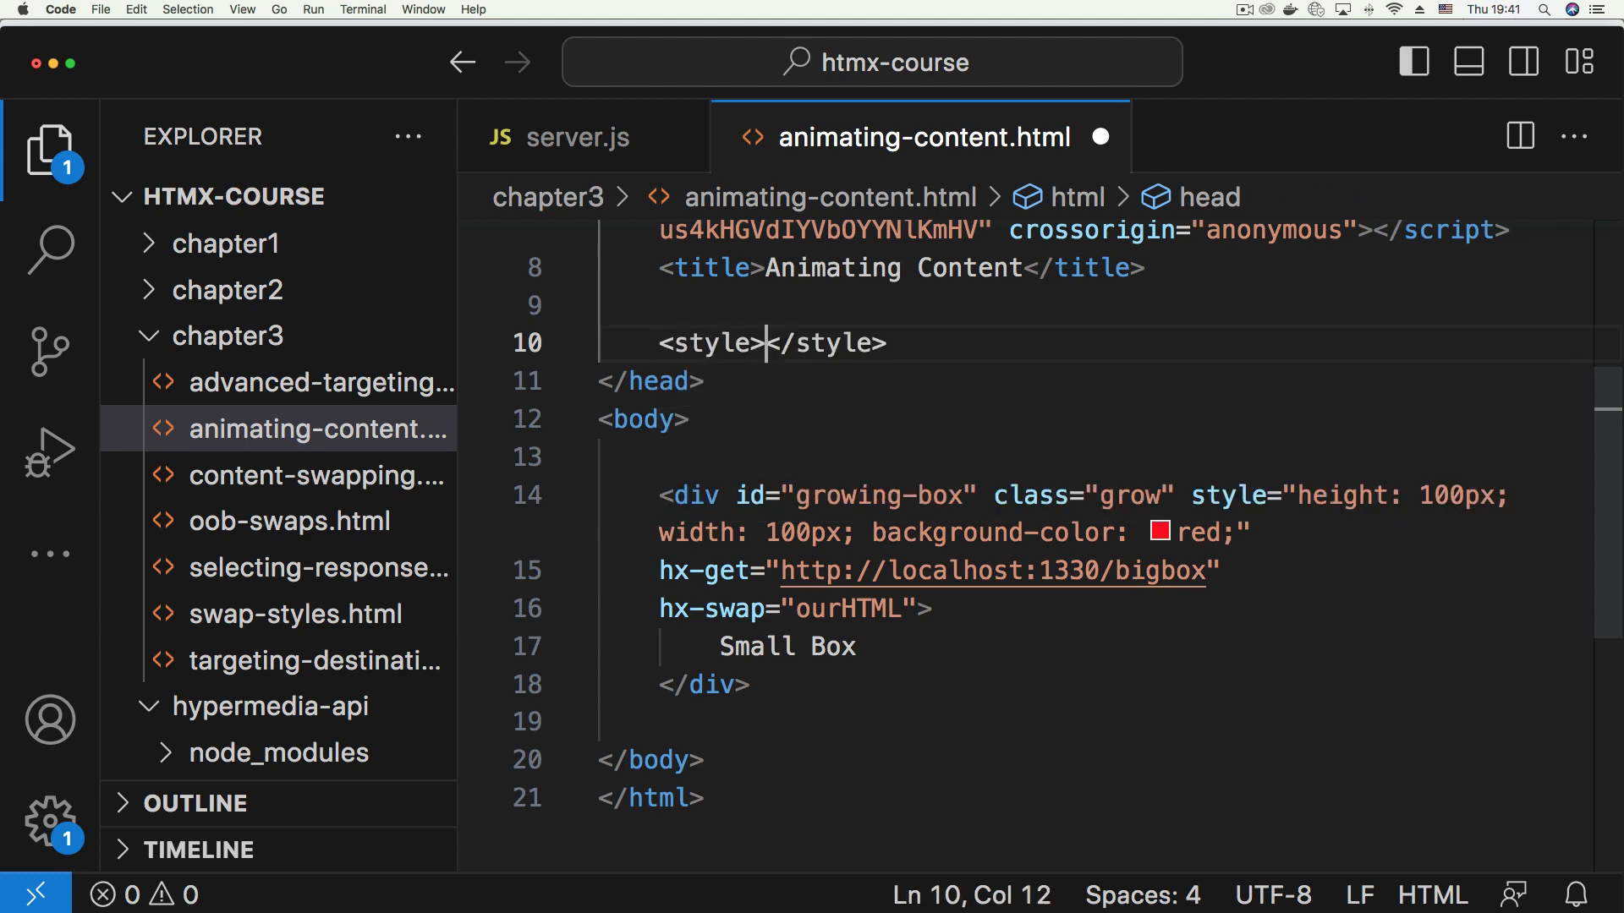
{"action": "key", "text": "Return"}
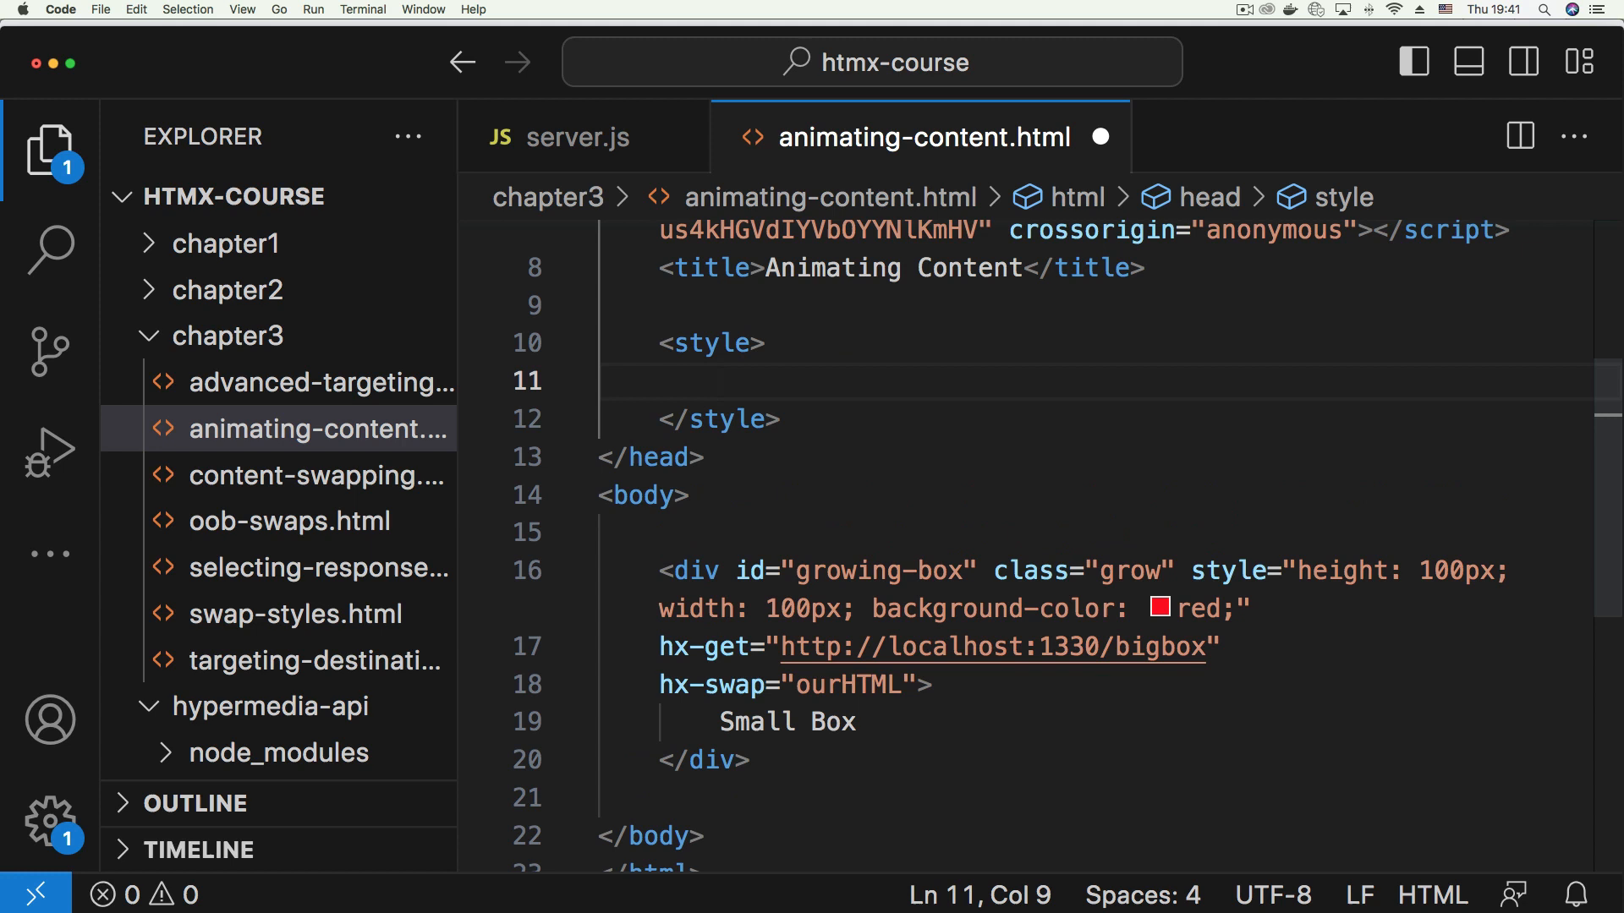
{"action": "type", "text": "."}
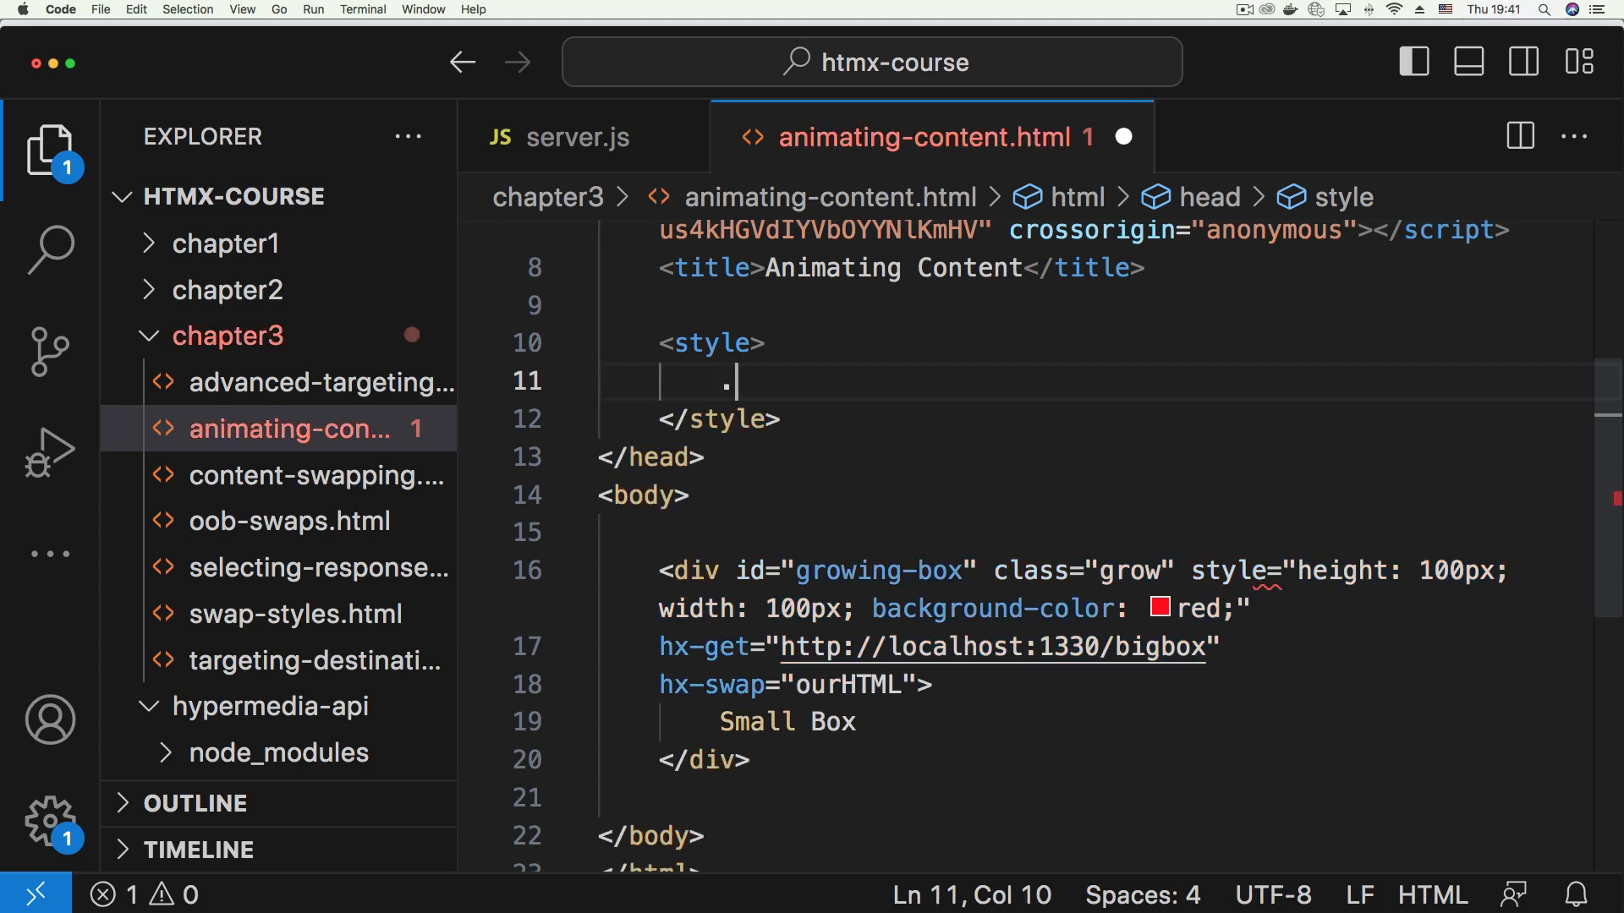
{"action": "type", "text": "grow{"}
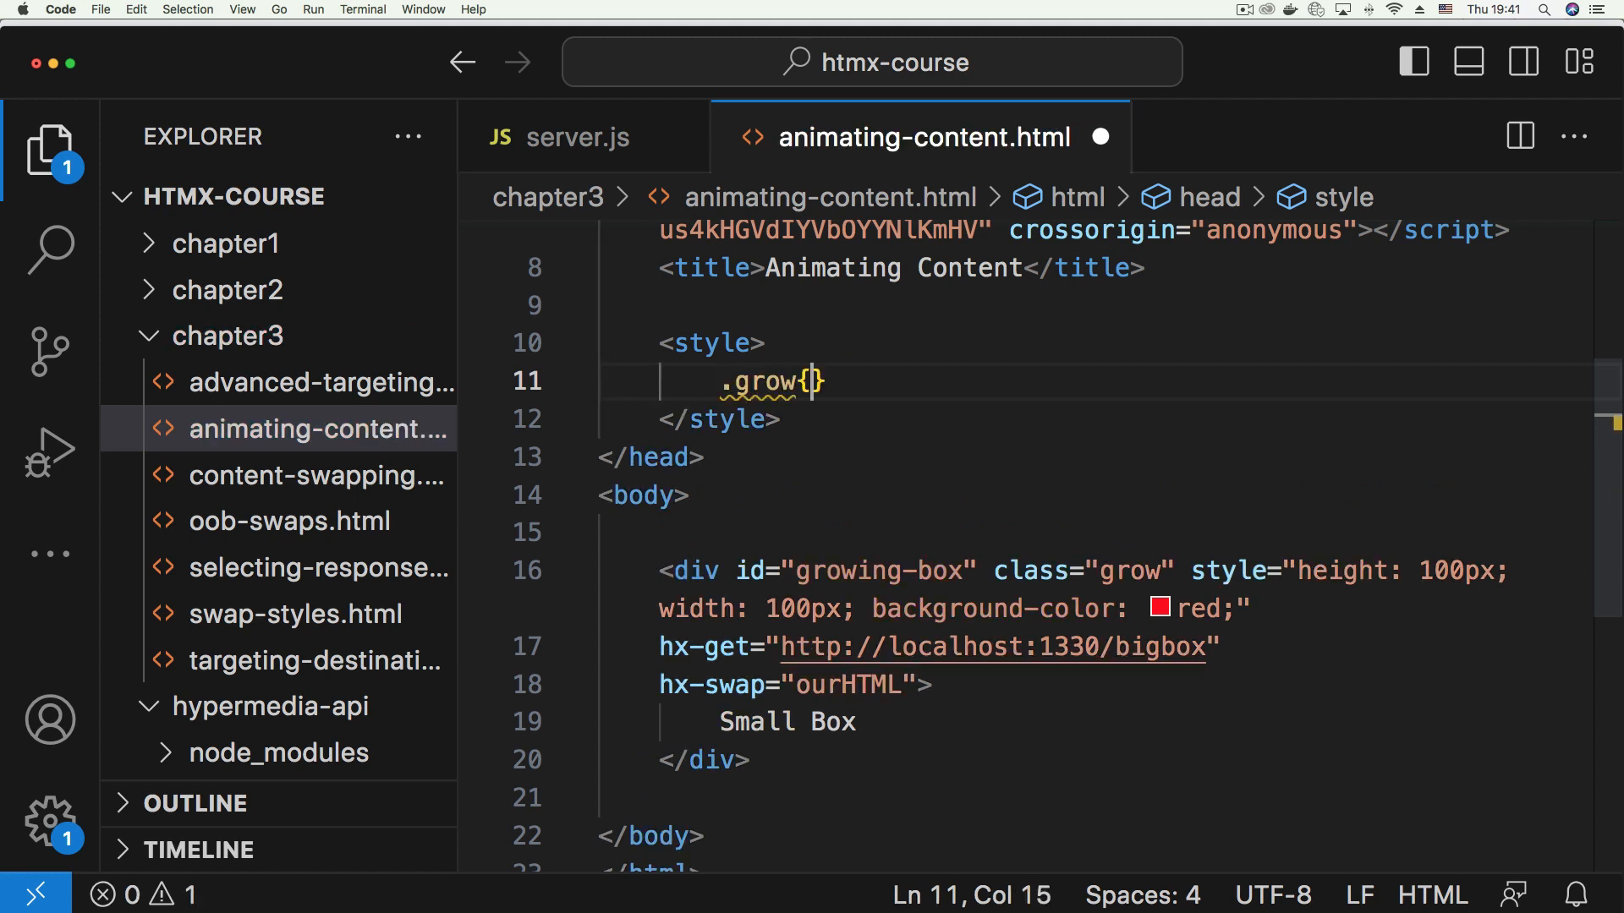
{"action": "key", "text": "enter"}
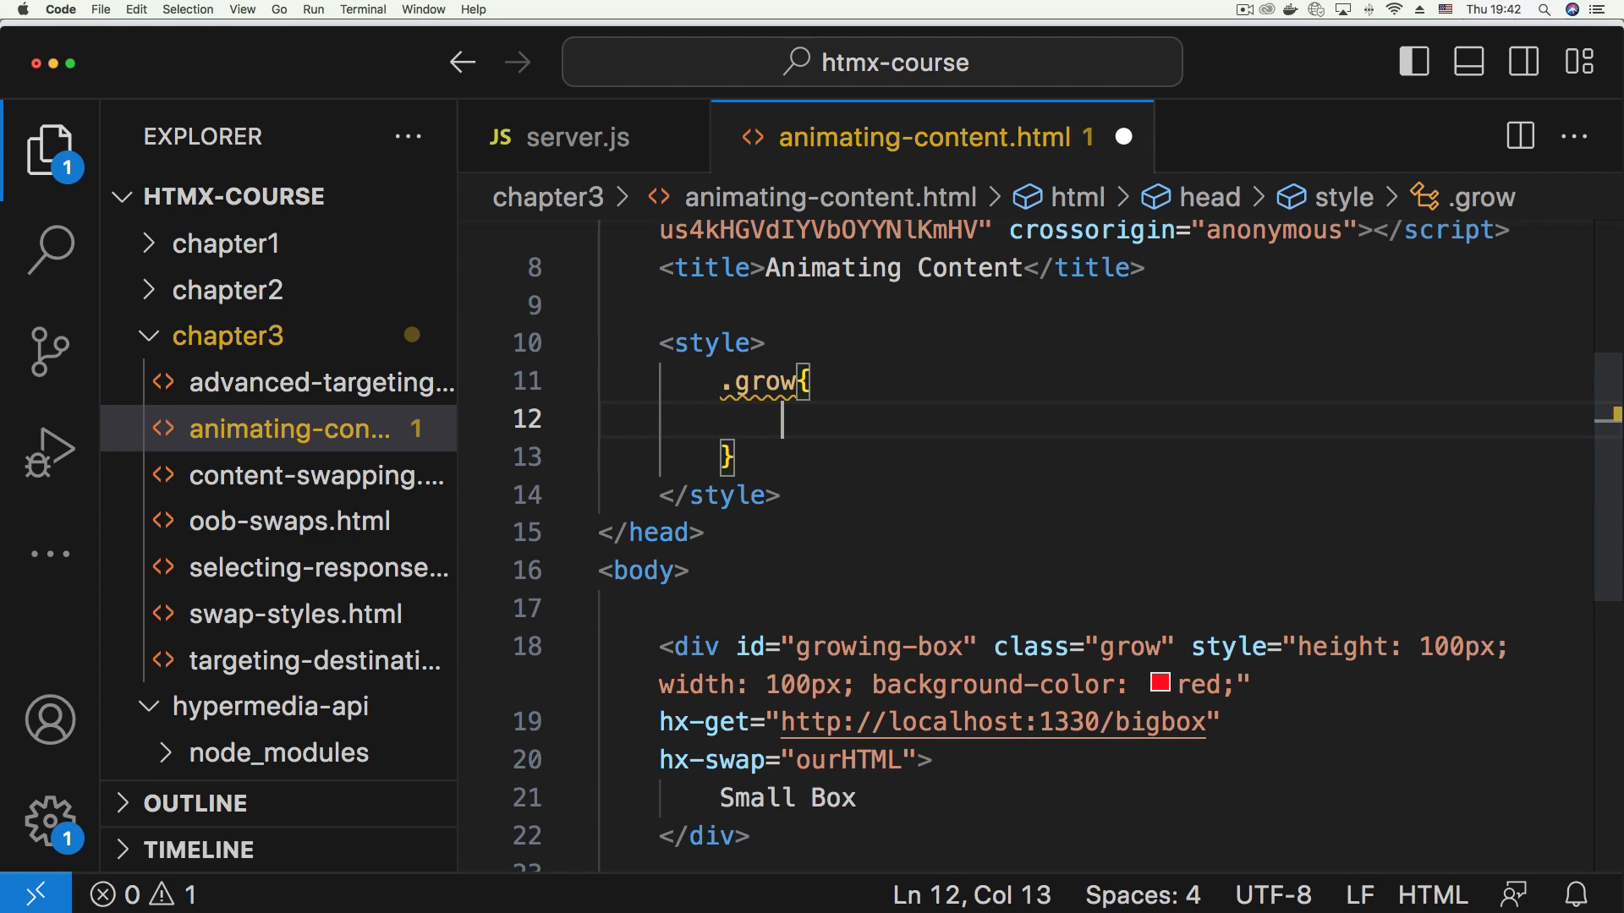
{"action": "type", "text": "transition: all ;"}
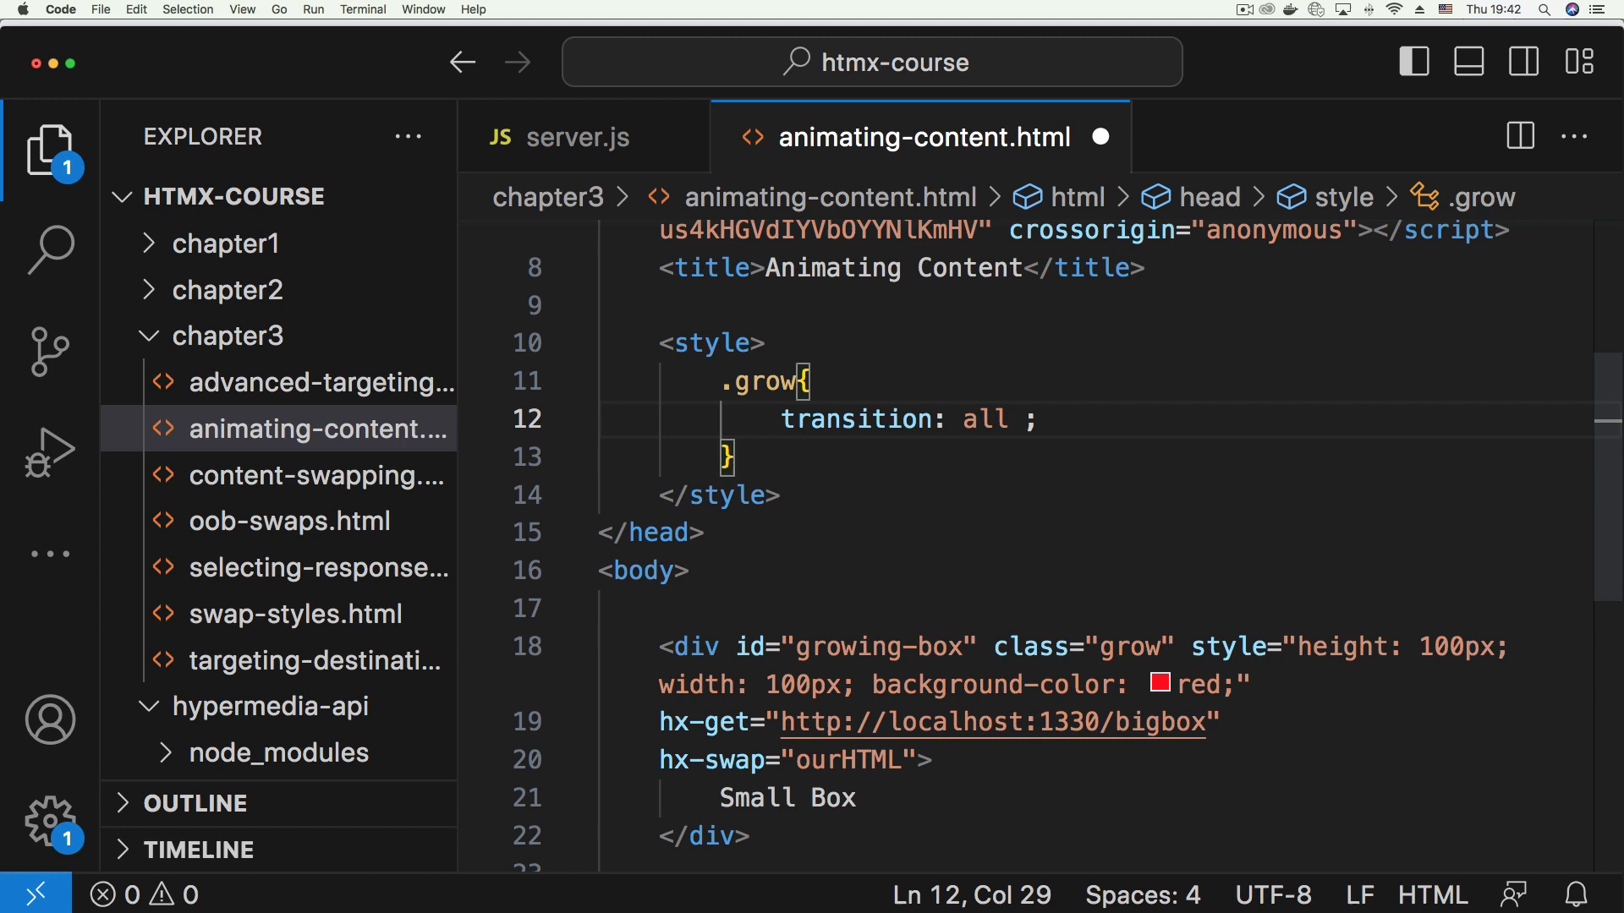
{"action": "type", "text": "1s"}
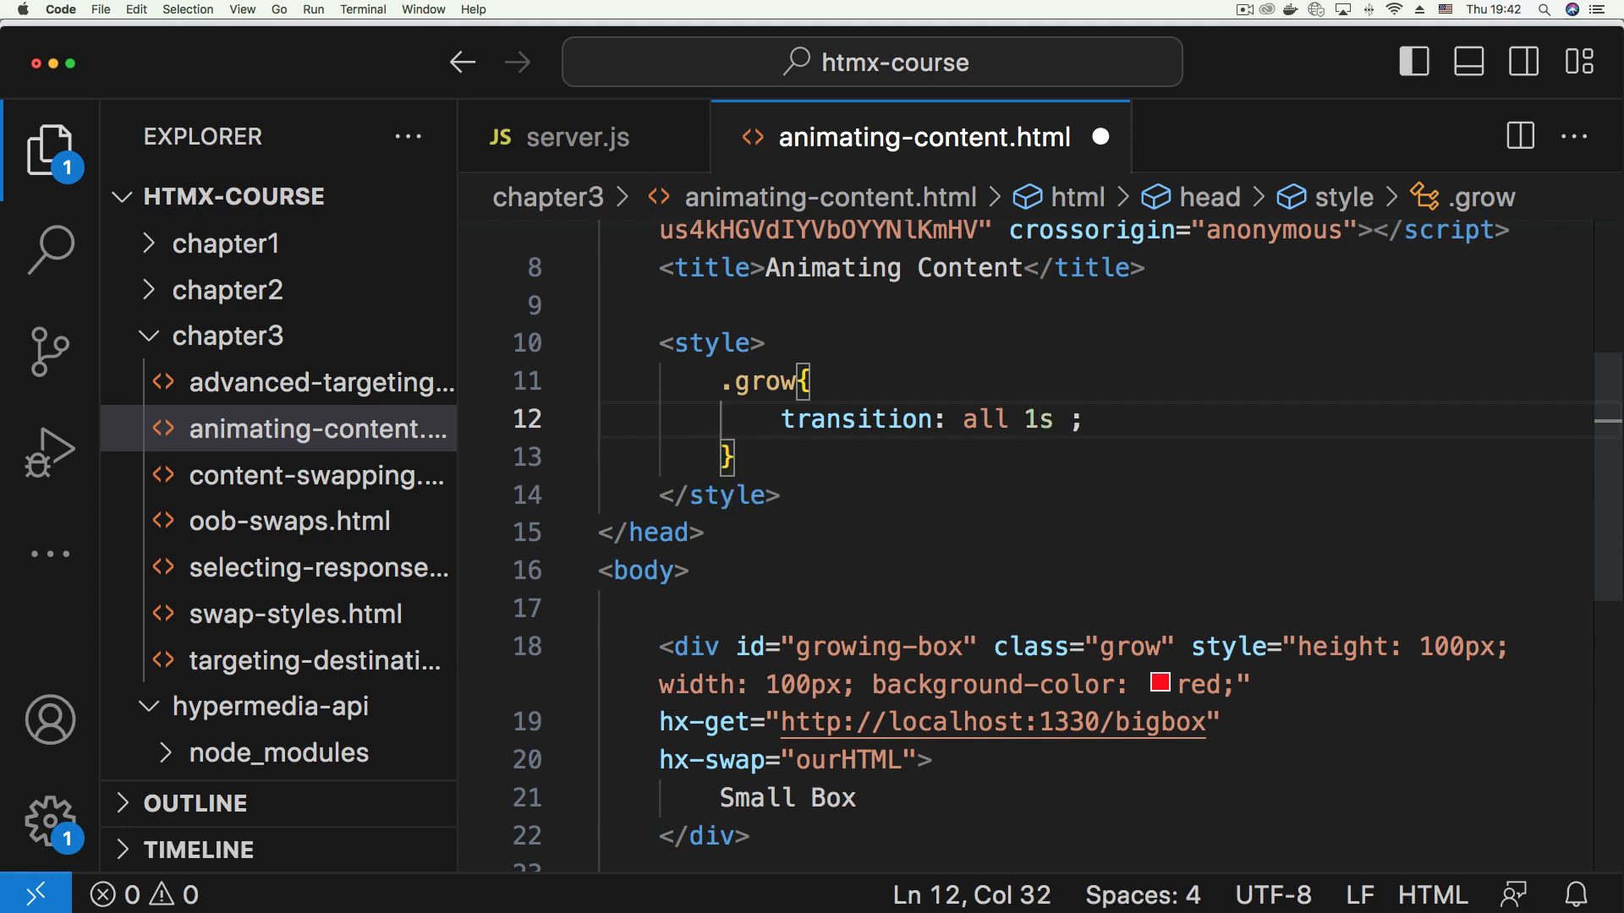
{"action": "type", "text": "ease-in"}
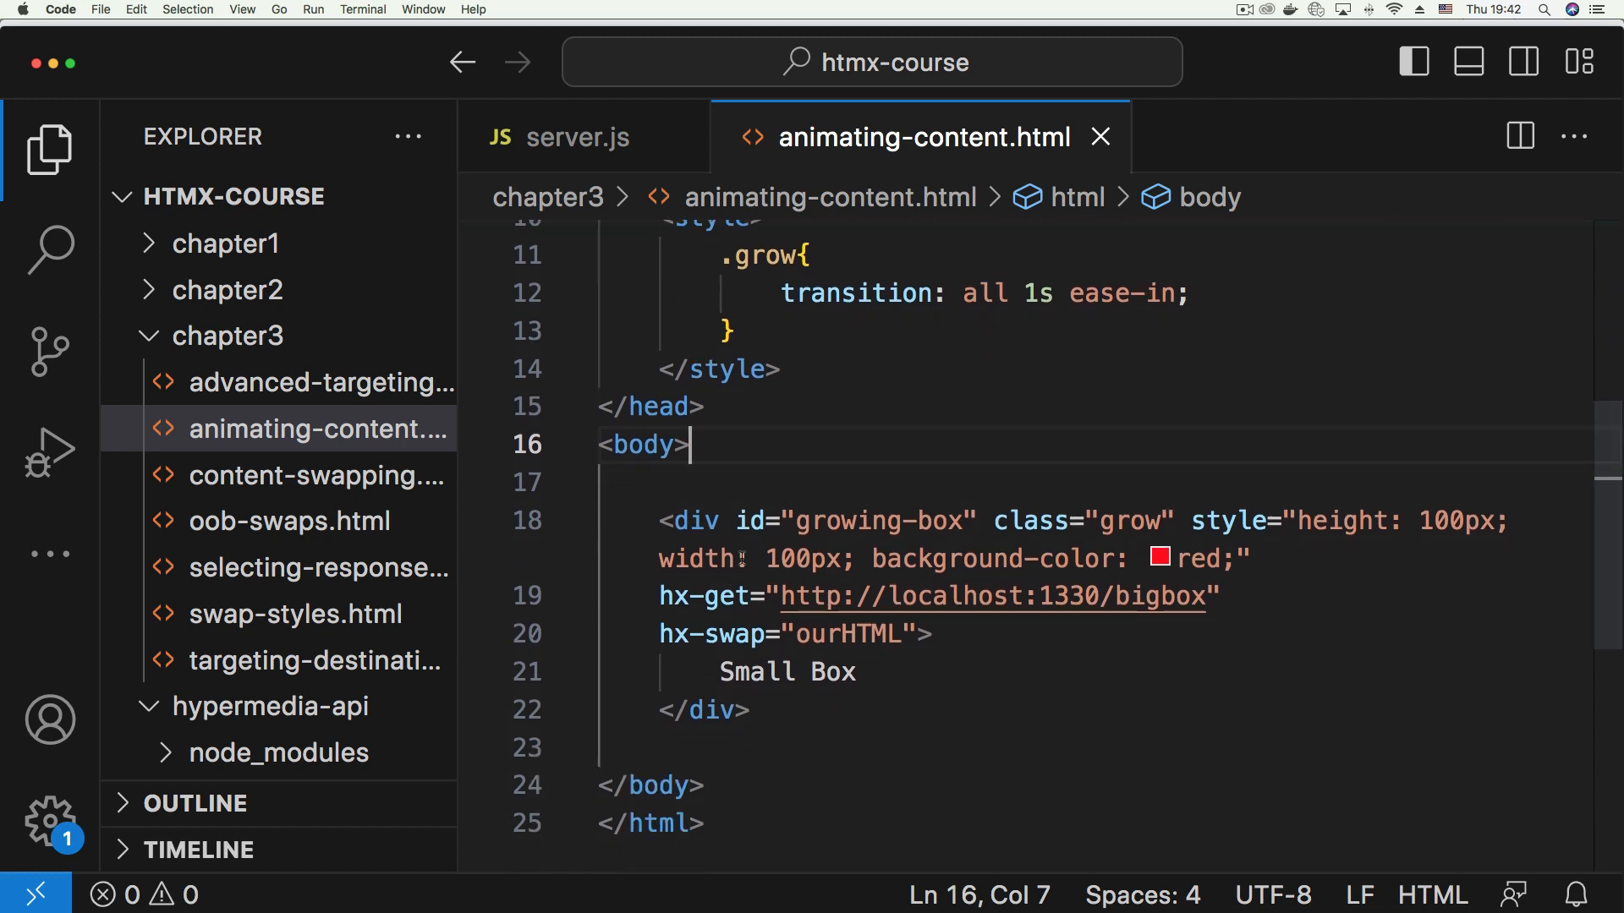
Copy the growing-box div markup from animating-content.html and bring up server.js
{"action": "double_click", "coordinate": [849, 520]}
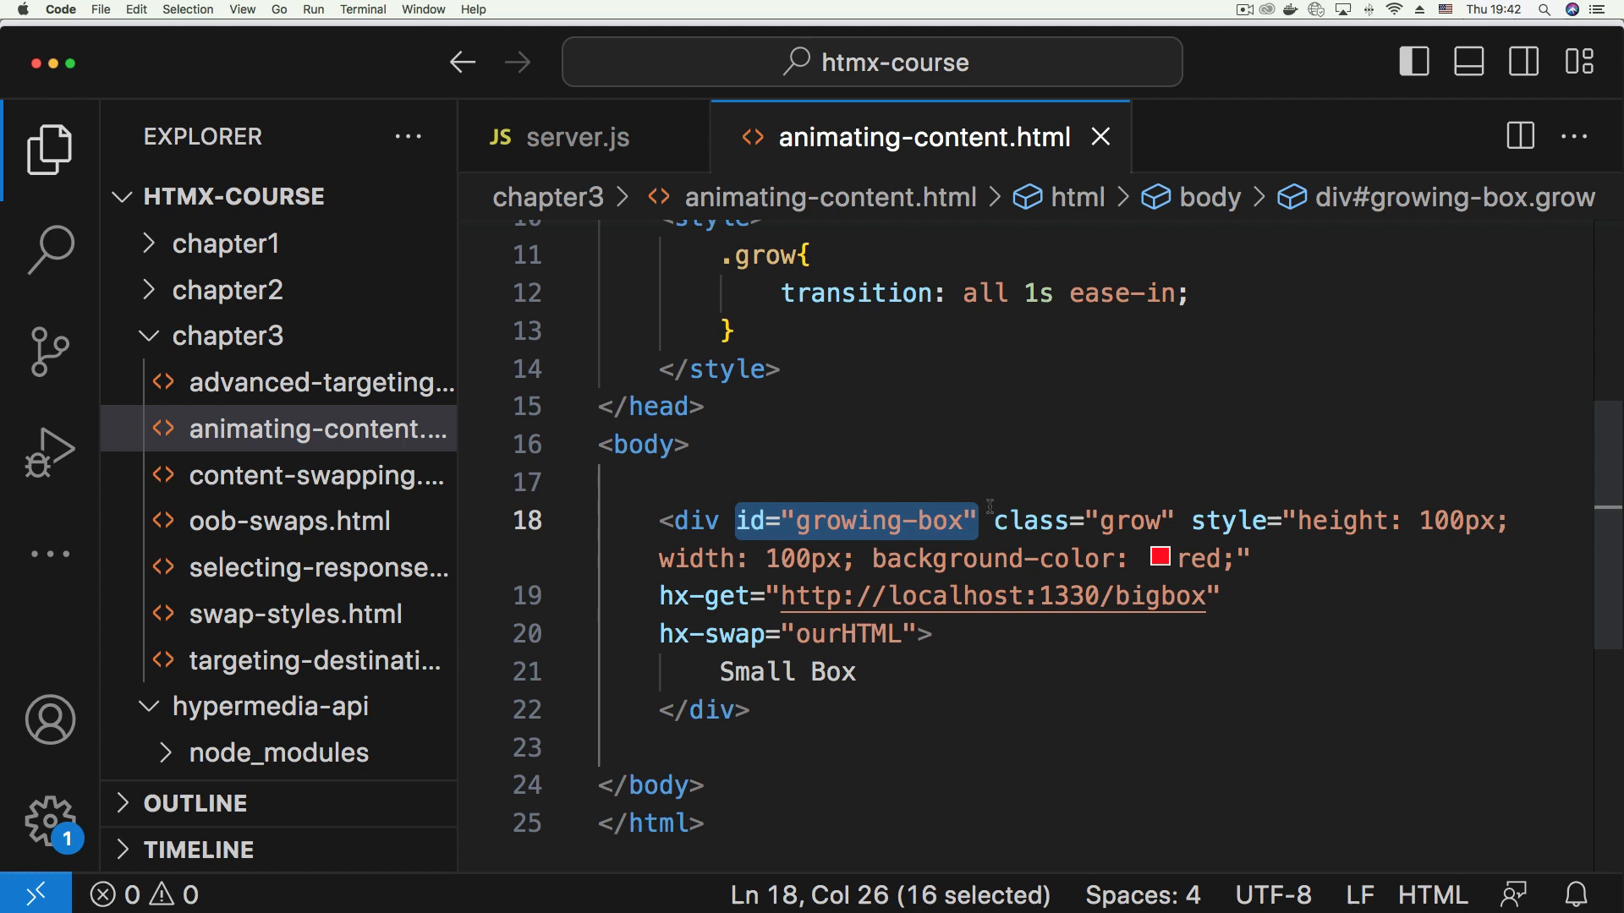
{"action": "mouse_move", "coordinate": [969, 559]}
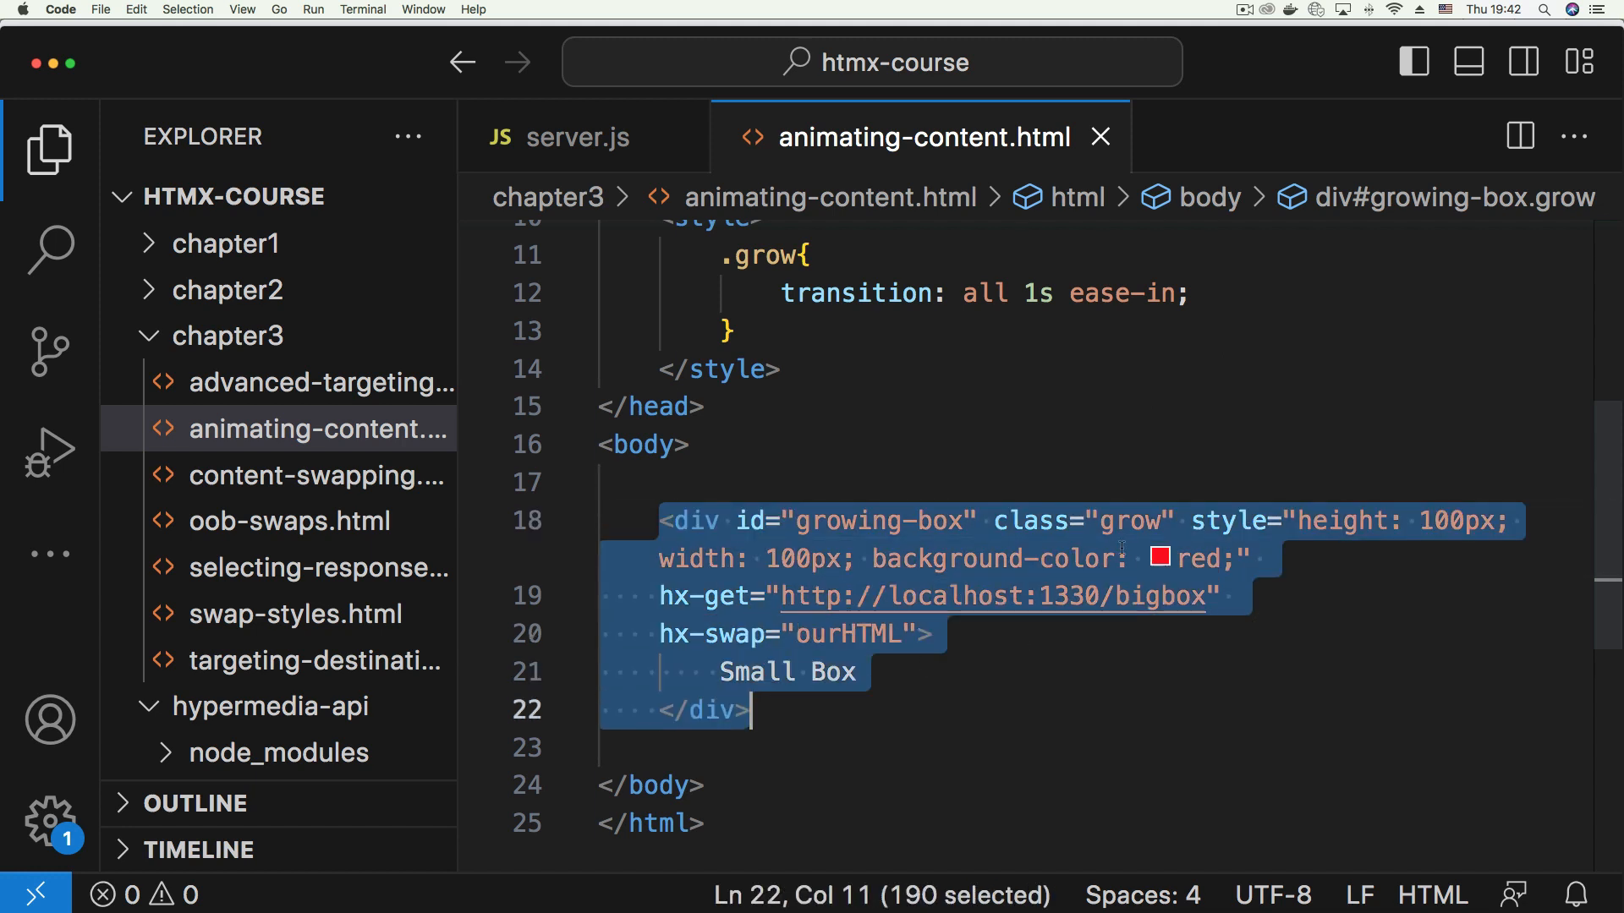
{"action": "left_click", "coordinate": [1020, 479]}
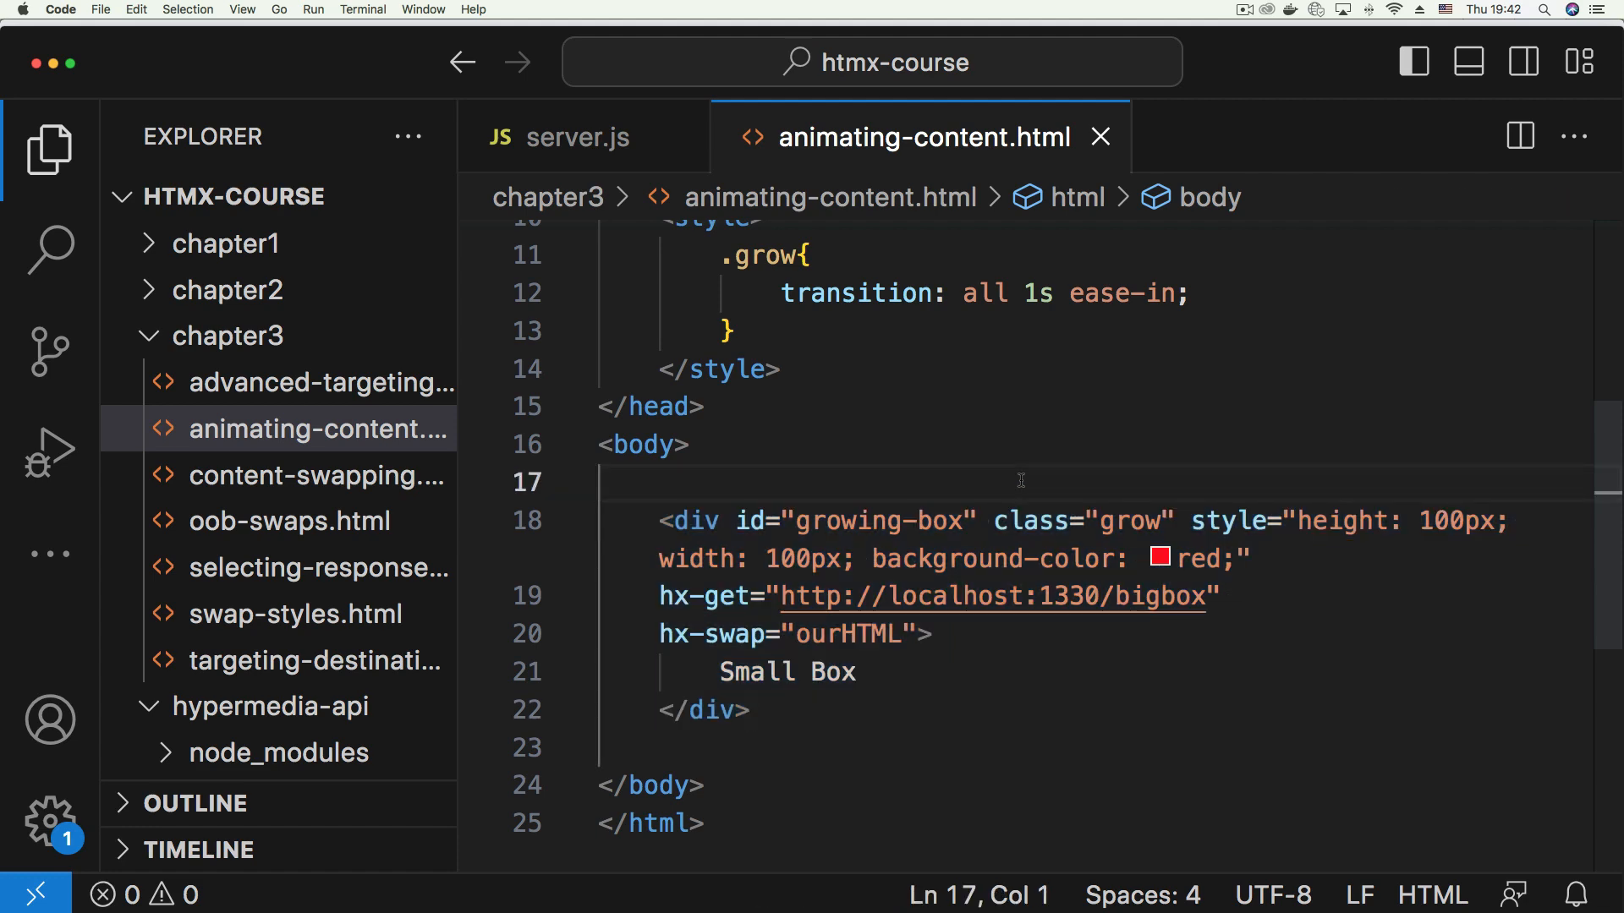
{"action": "double_click", "coordinate": [1035, 521]}
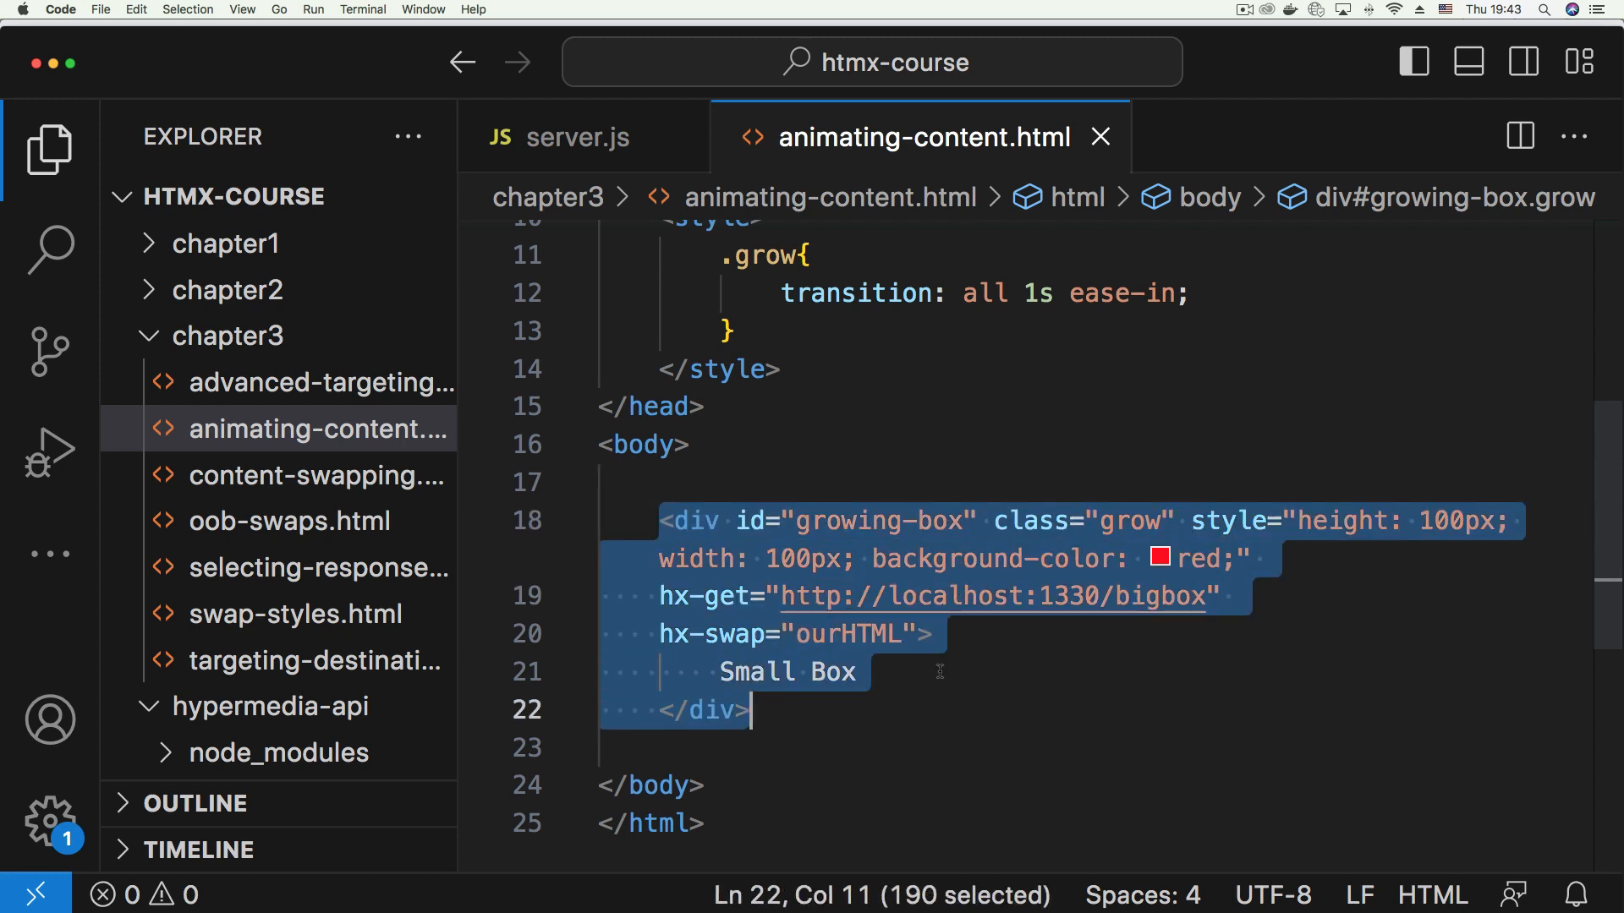
{"action": "left_click", "coordinate": [704, 407]}
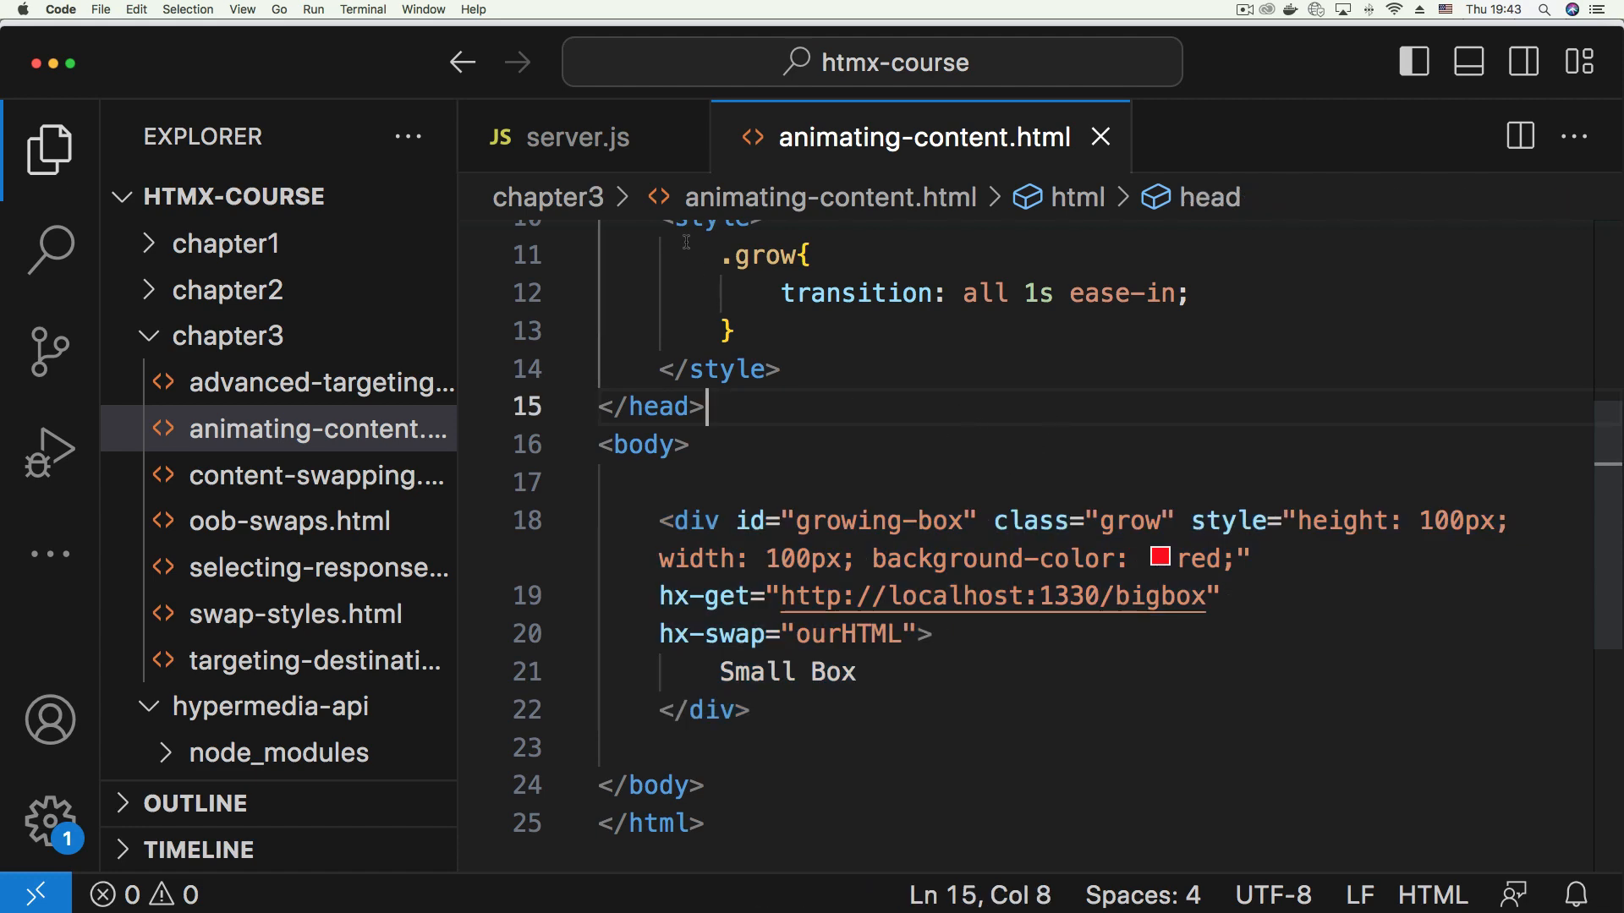
{"action": "left_click", "coordinate": [570, 135]}
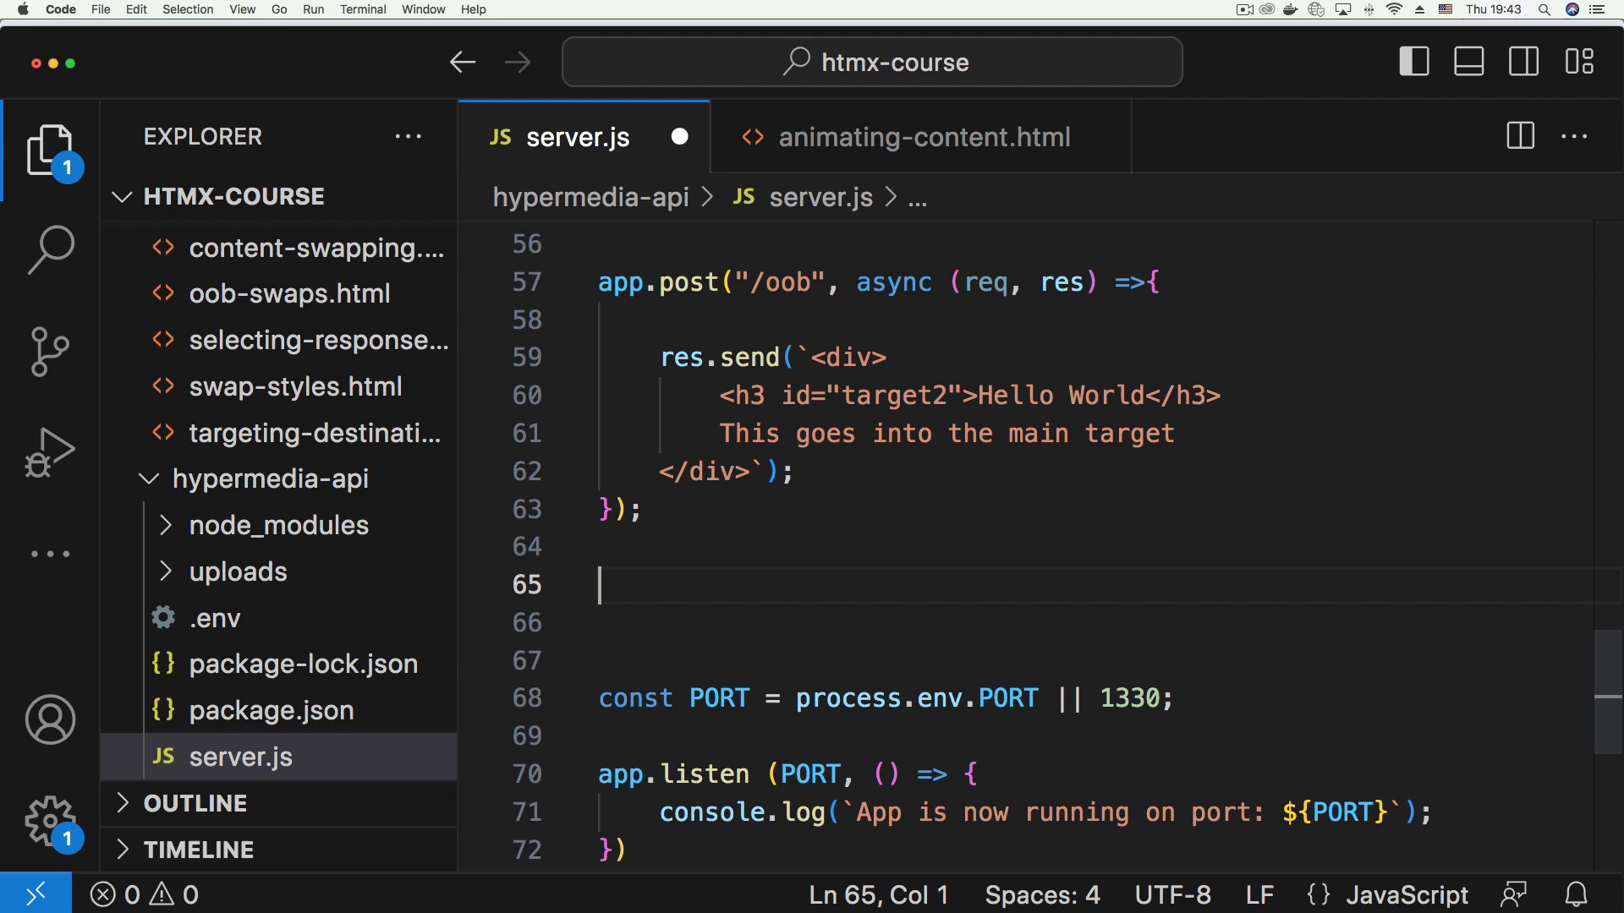
Write app.get("/bigbox", (req, res) => ...) below the /oob route and begin res.send
{"action": "type", "text": "app.get"}
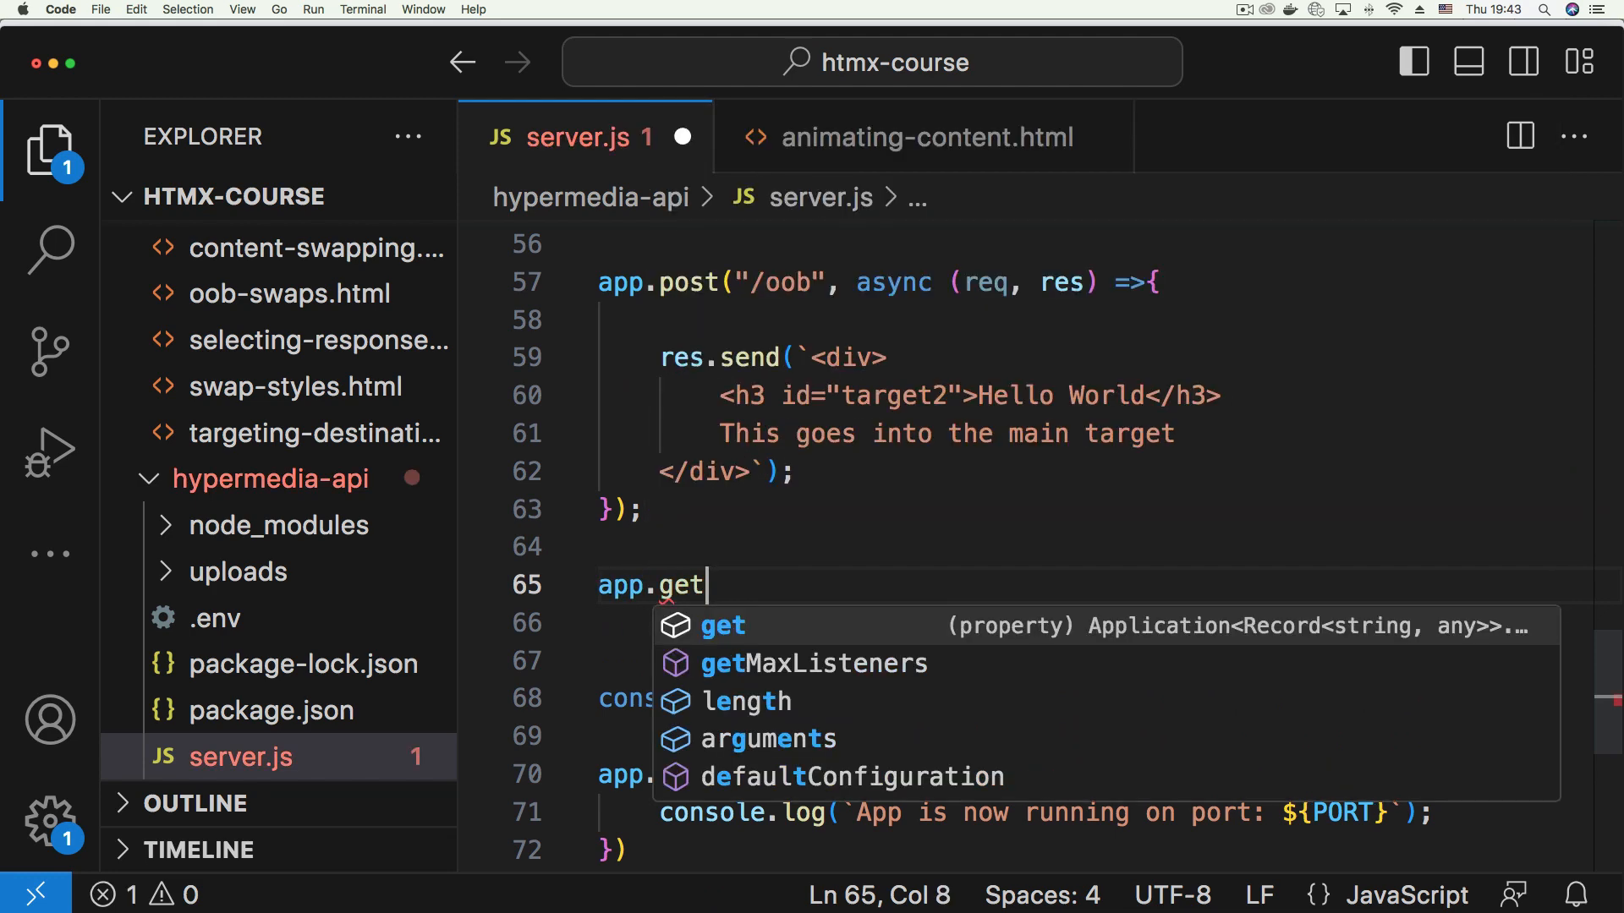
{"action": "type", "text": "(\"/\""}
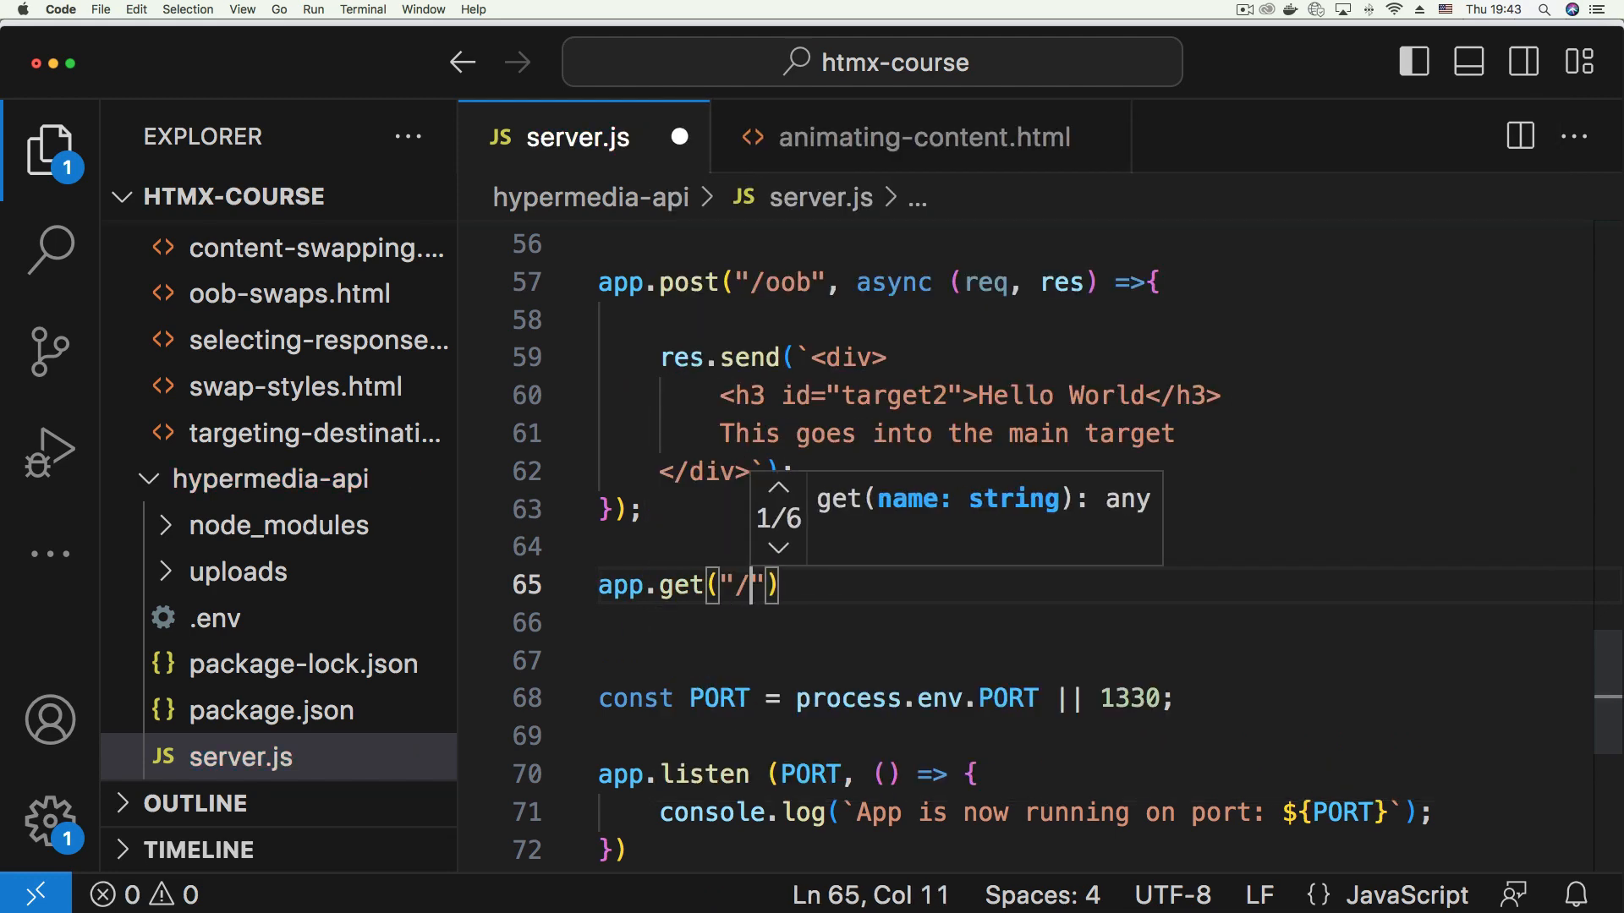
{"action": "type", "text": "bigbox"}
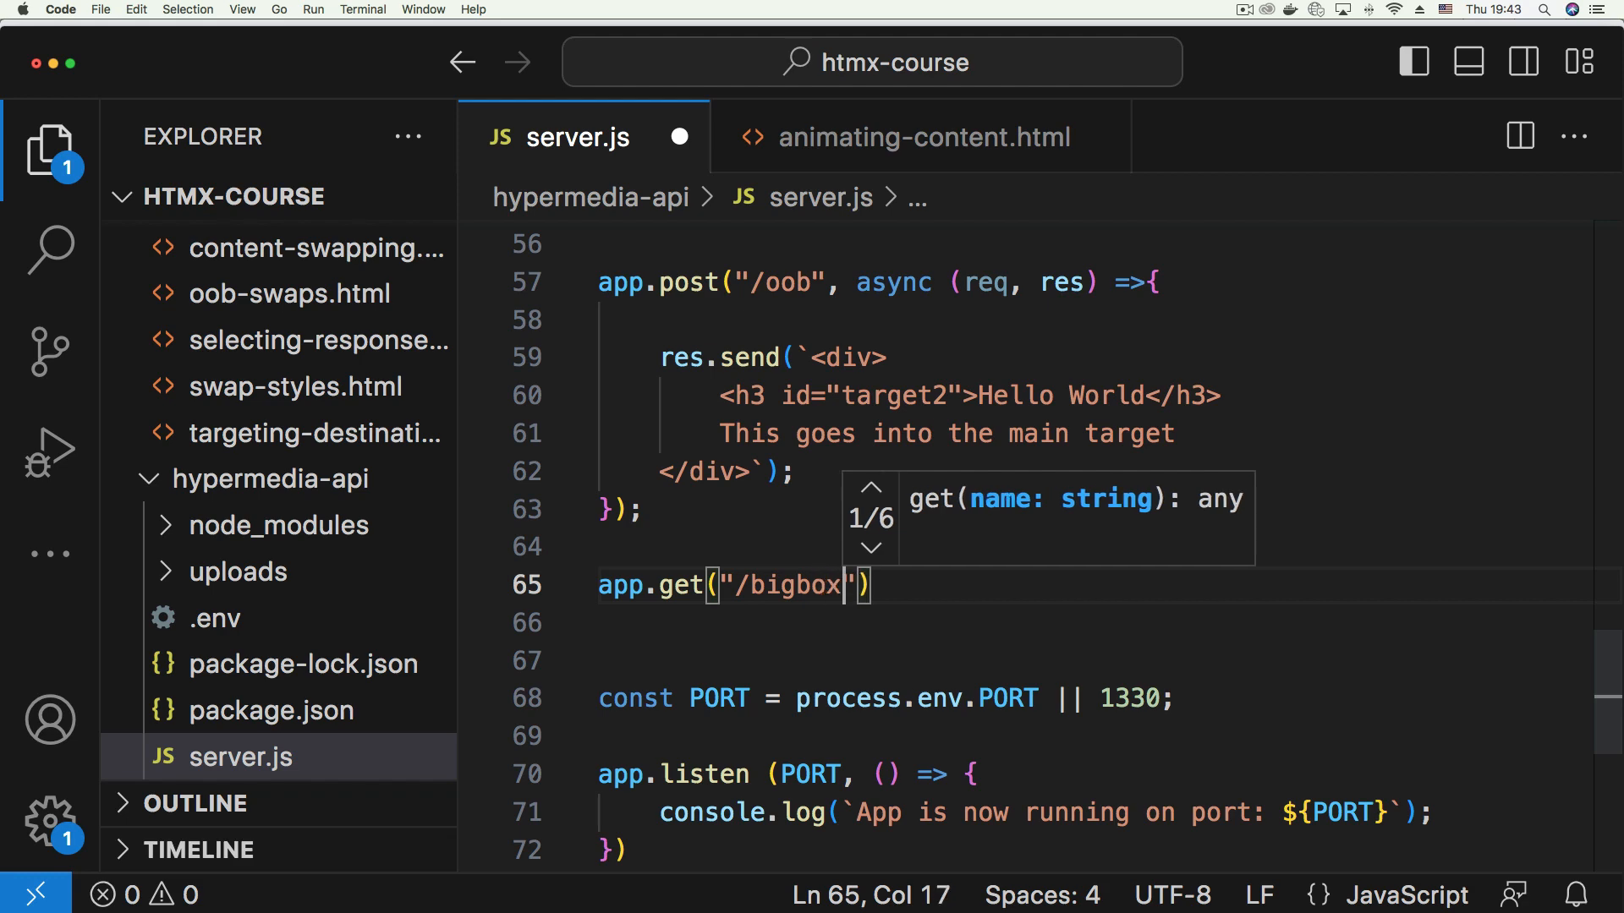
{"action": "type", "text": ", ()"}
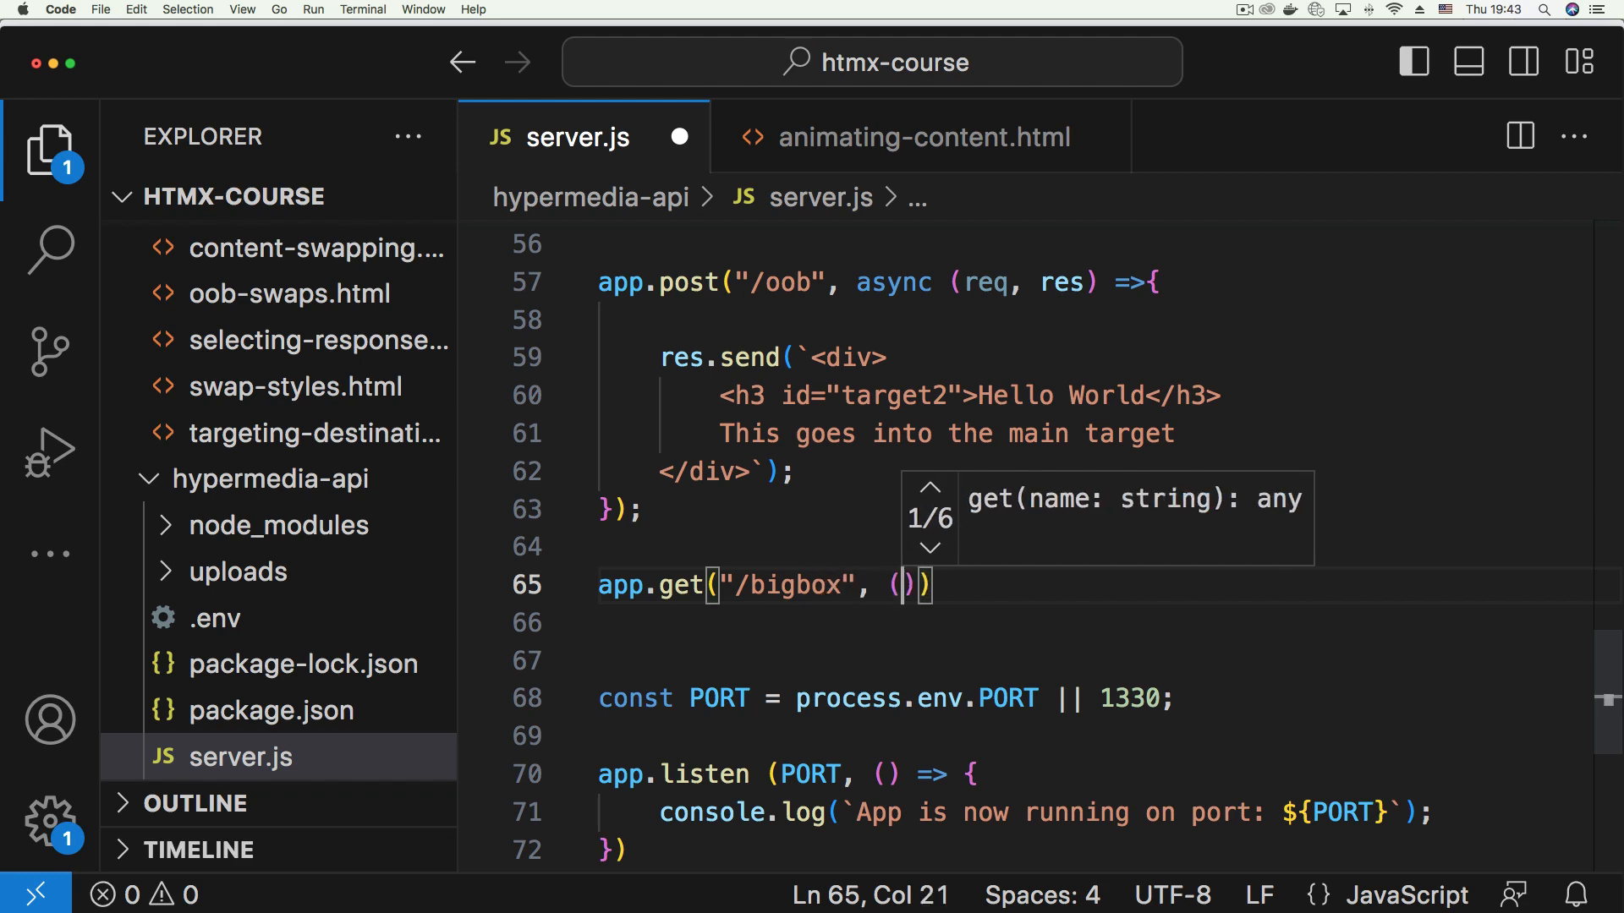
{"action": "type", "text": "req, res"}
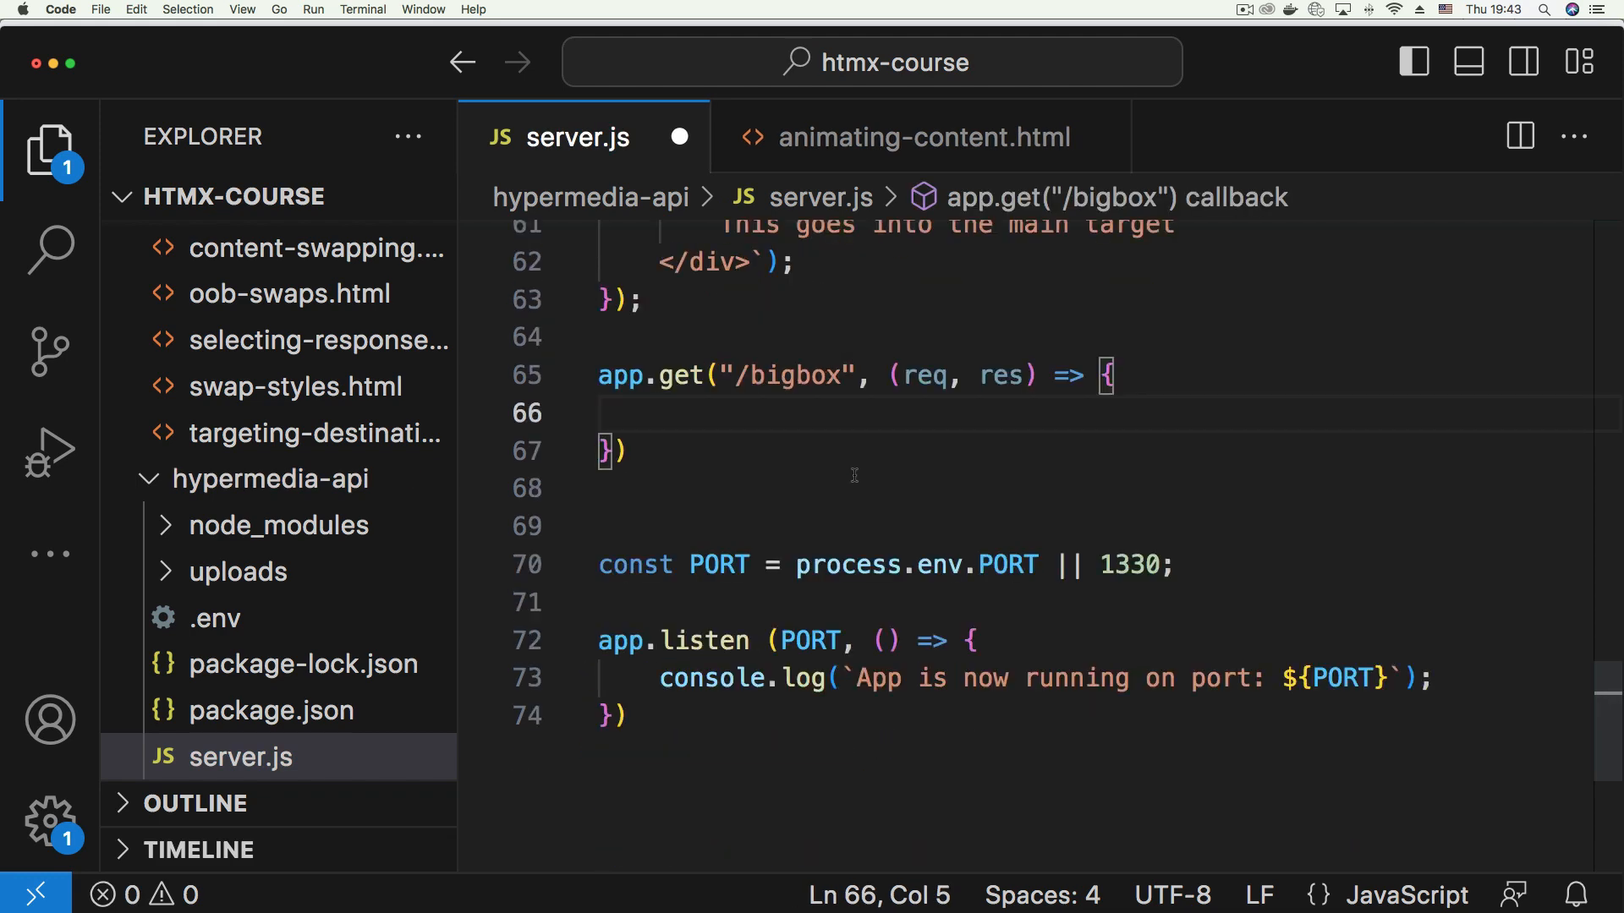
{"action": "type", "text": "res.send(`"}
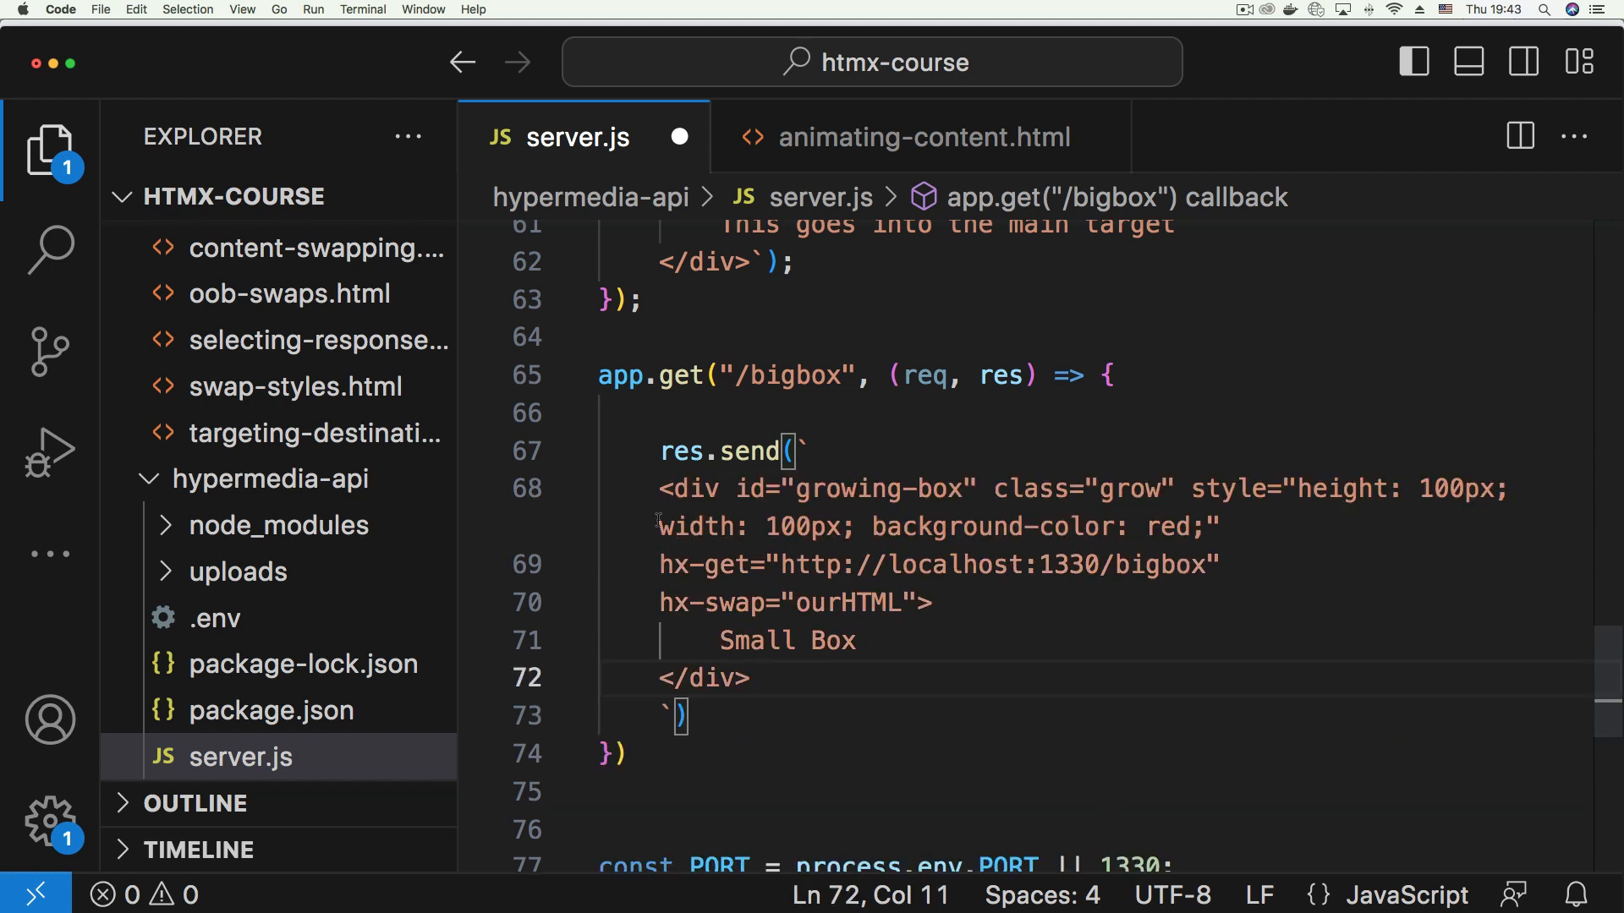
Paste the div into res.send and change its height and width to 300px
{"action": "left_click_drag", "start_coordinate": [658, 489], "coordinate": [748, 679]}
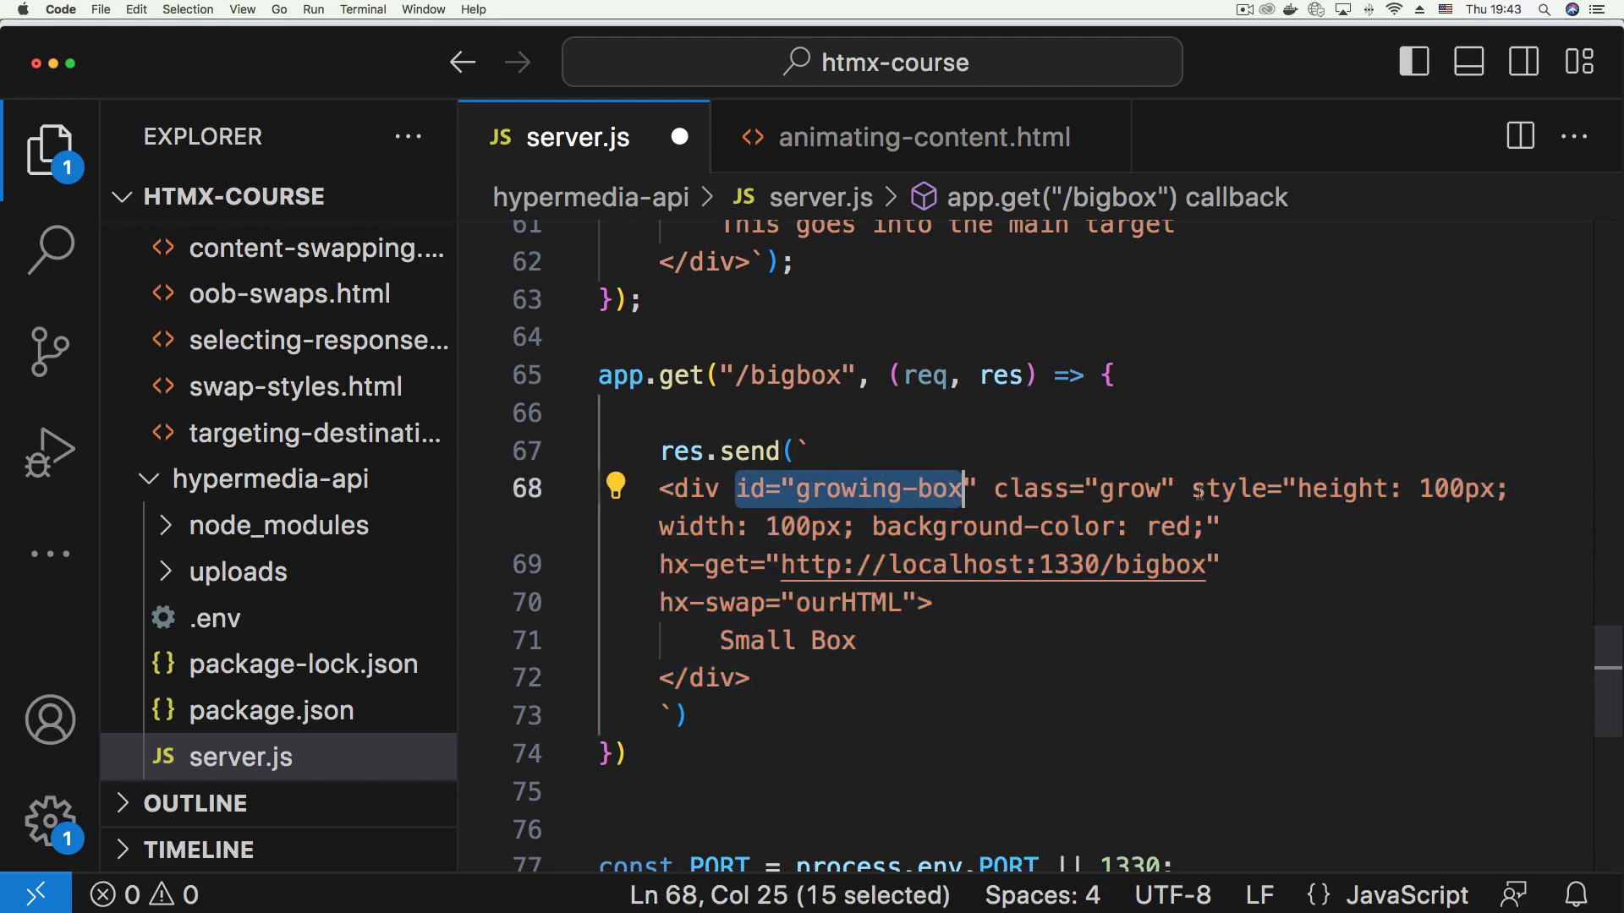
{"action": "left_click", "coordinate": [1432, 489]}
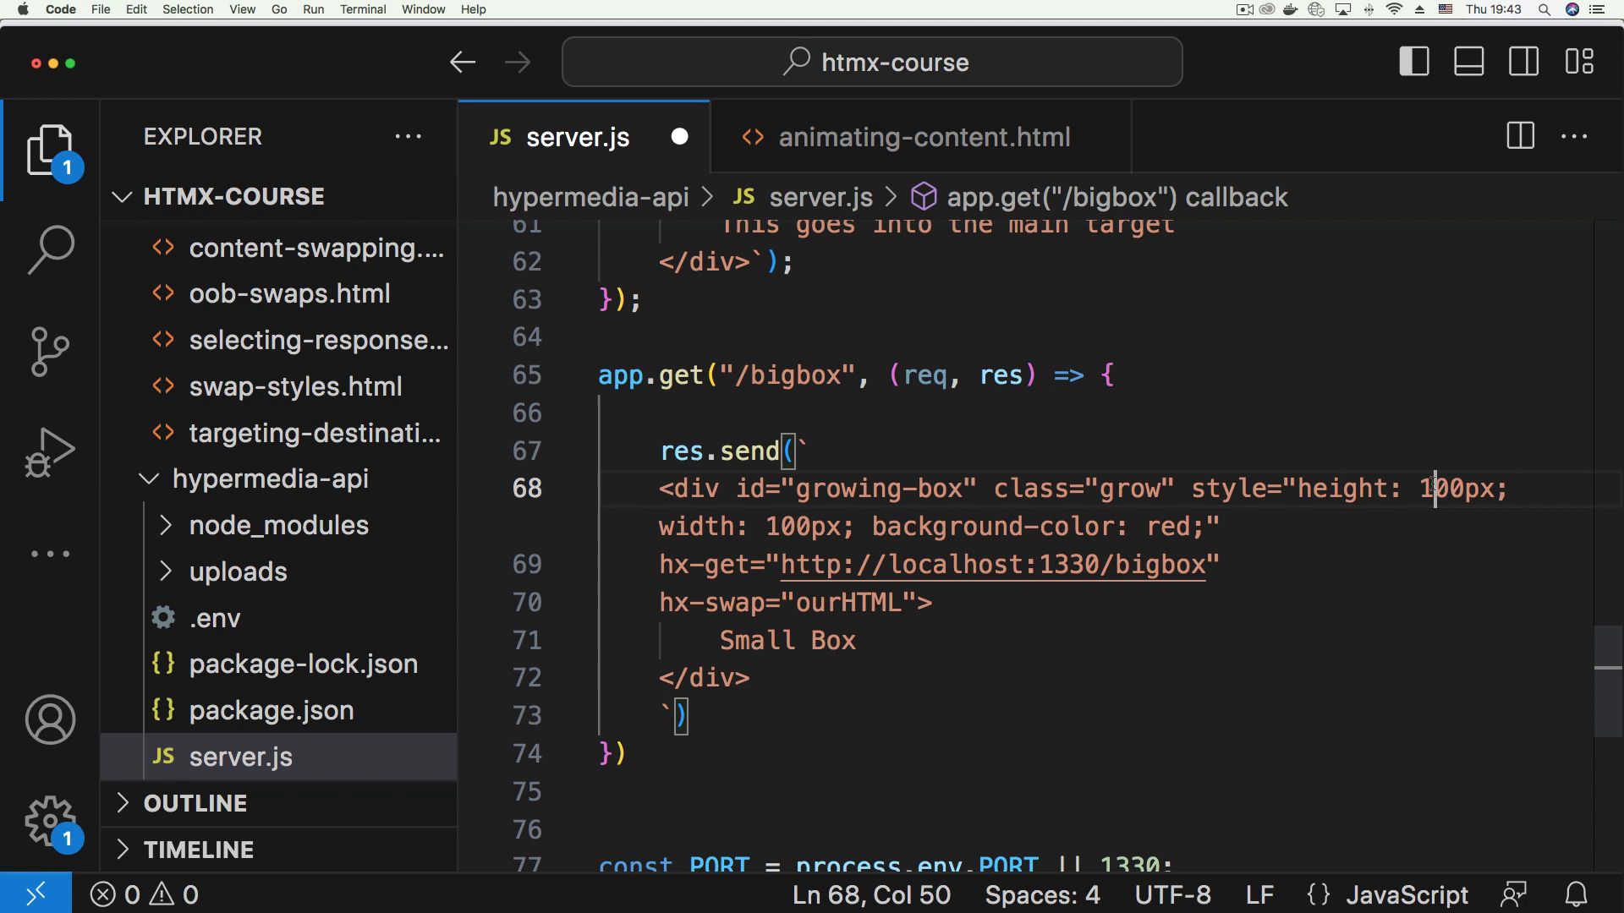
{"action": "key", "text": "backspace"}
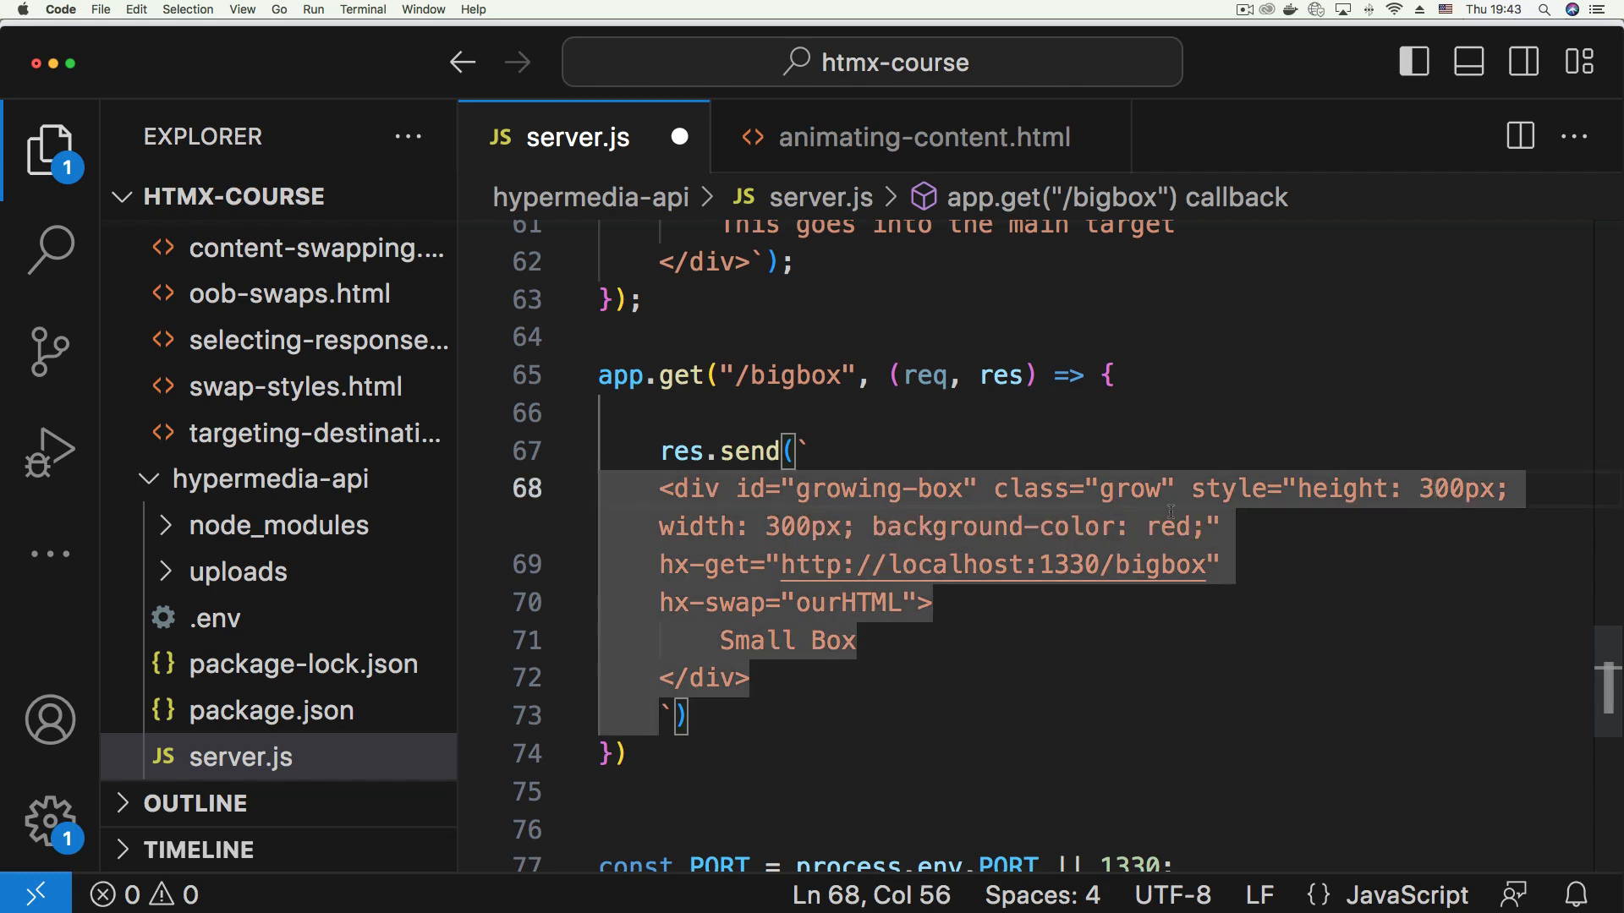
{"action": "left_click", "coordinate": [1084, 525]}
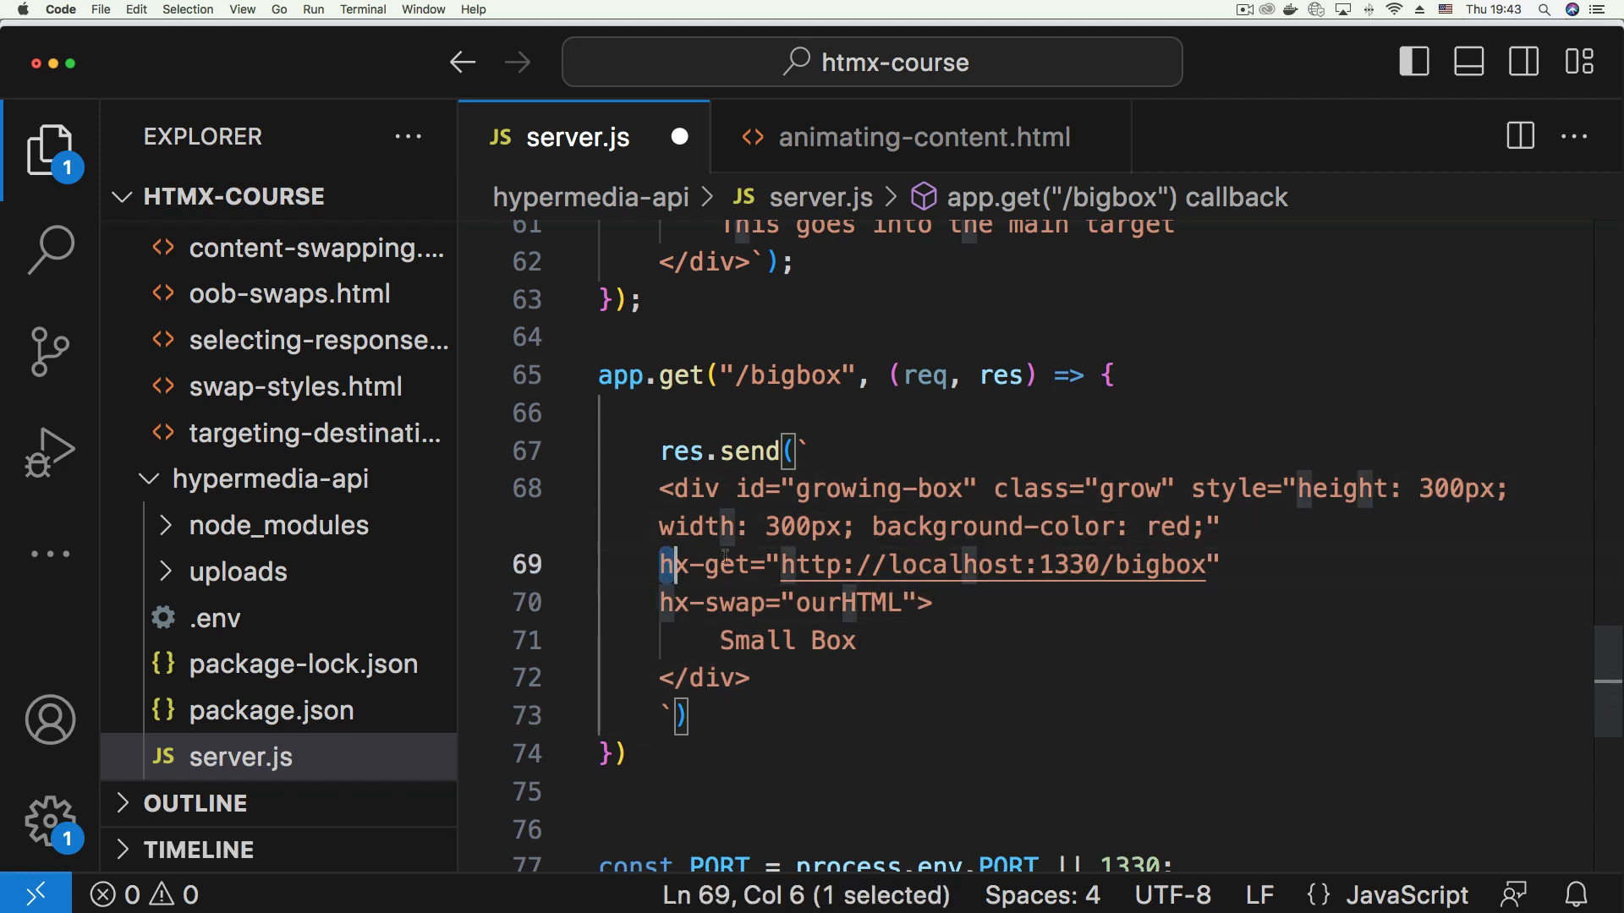
Remove the hx-get and hx-swap lines and relabel the box 'Big Box'
{"action": "left_click_drag", "start_coordinate": [660, 564], "coordinate": [919, 603]}
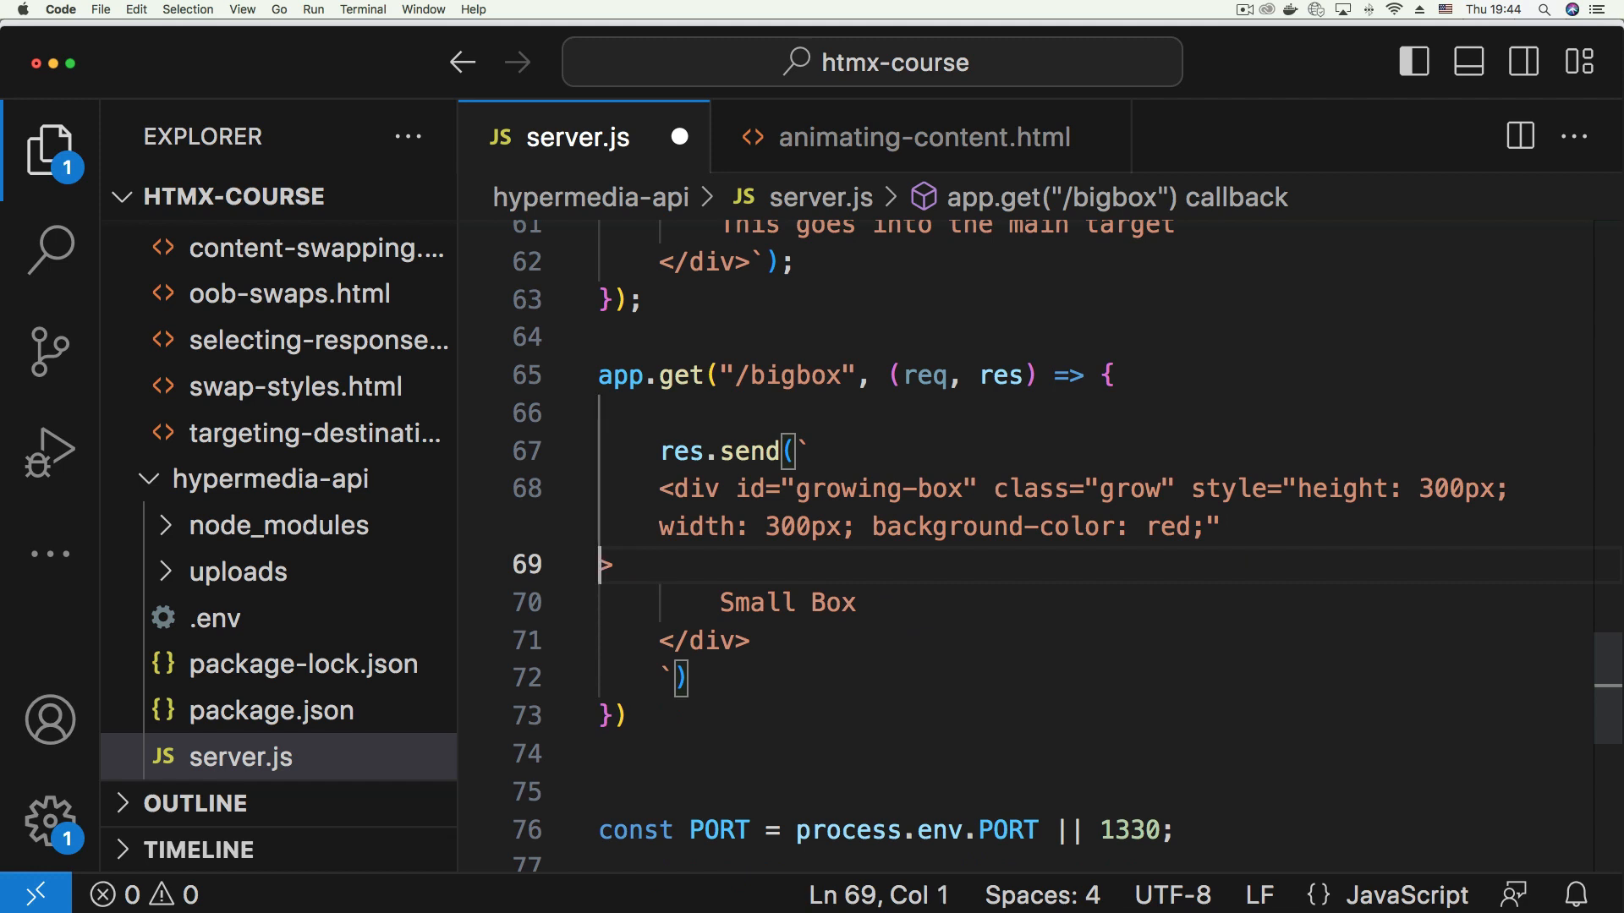
{"action": "key", "text": "Backspace"}
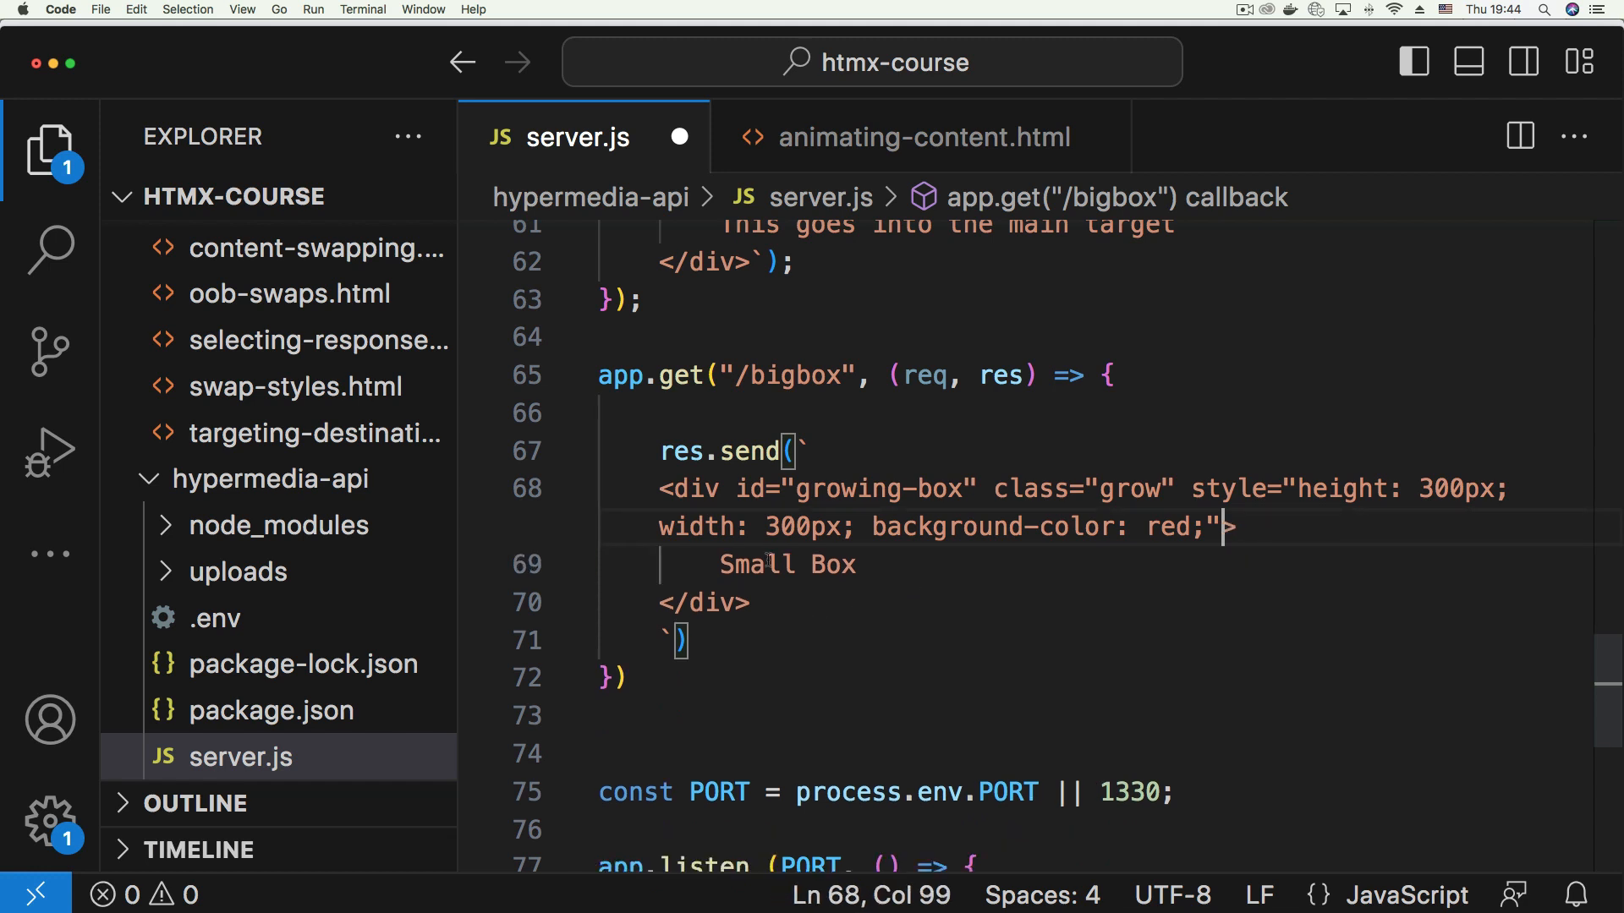
{"action": "type", "text": "Big Box"}
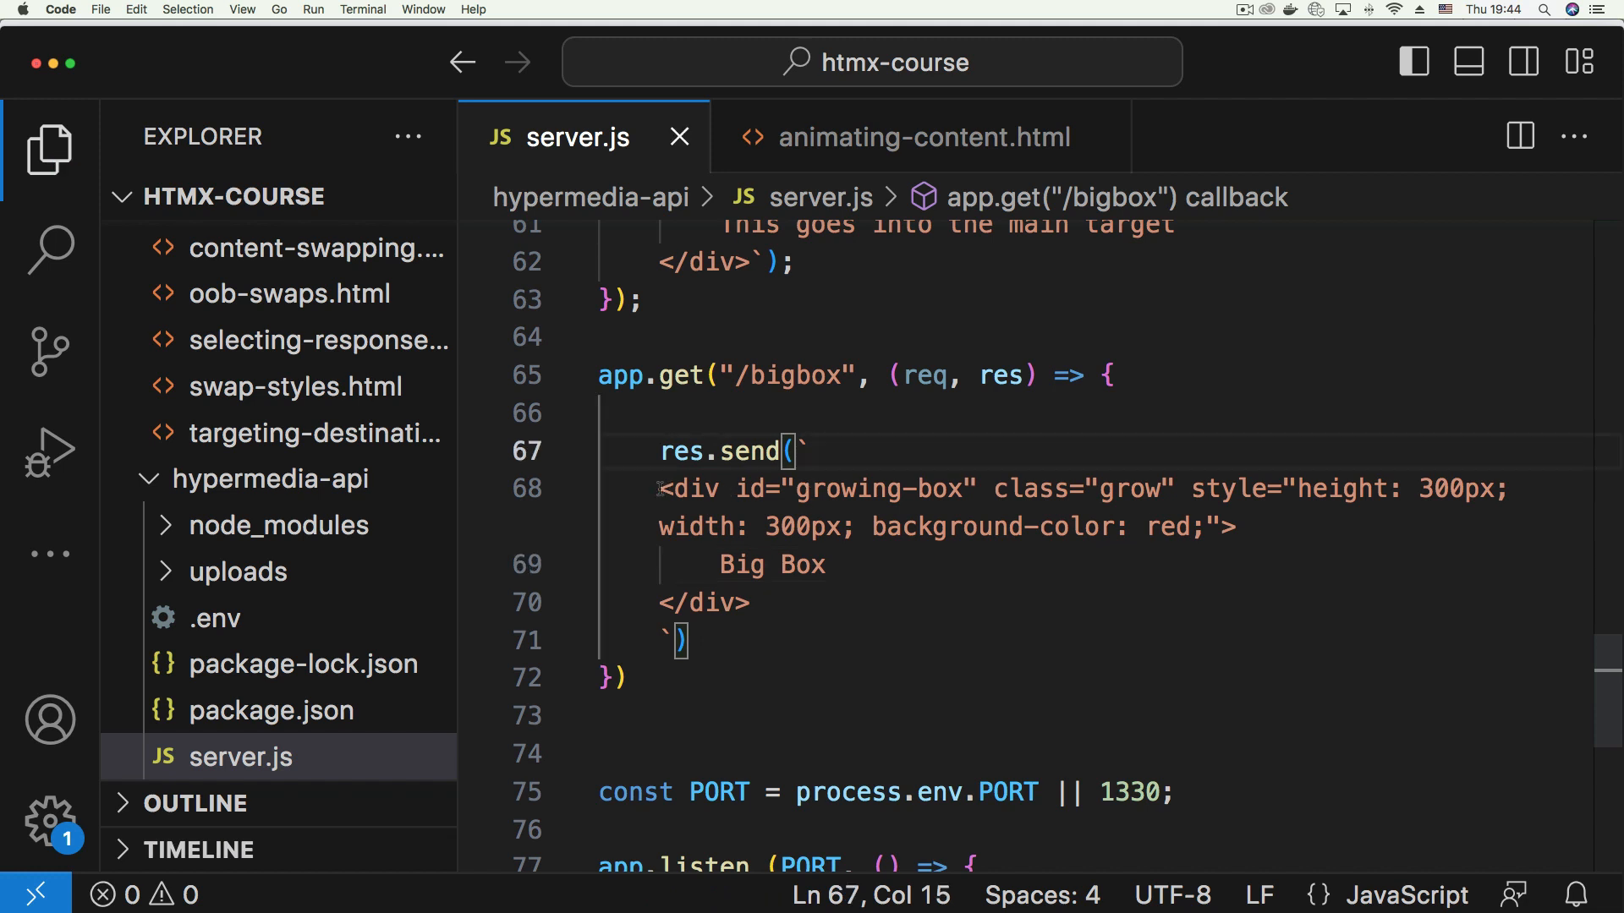
{"action": "left_click", "coordinate": [753, 603]}
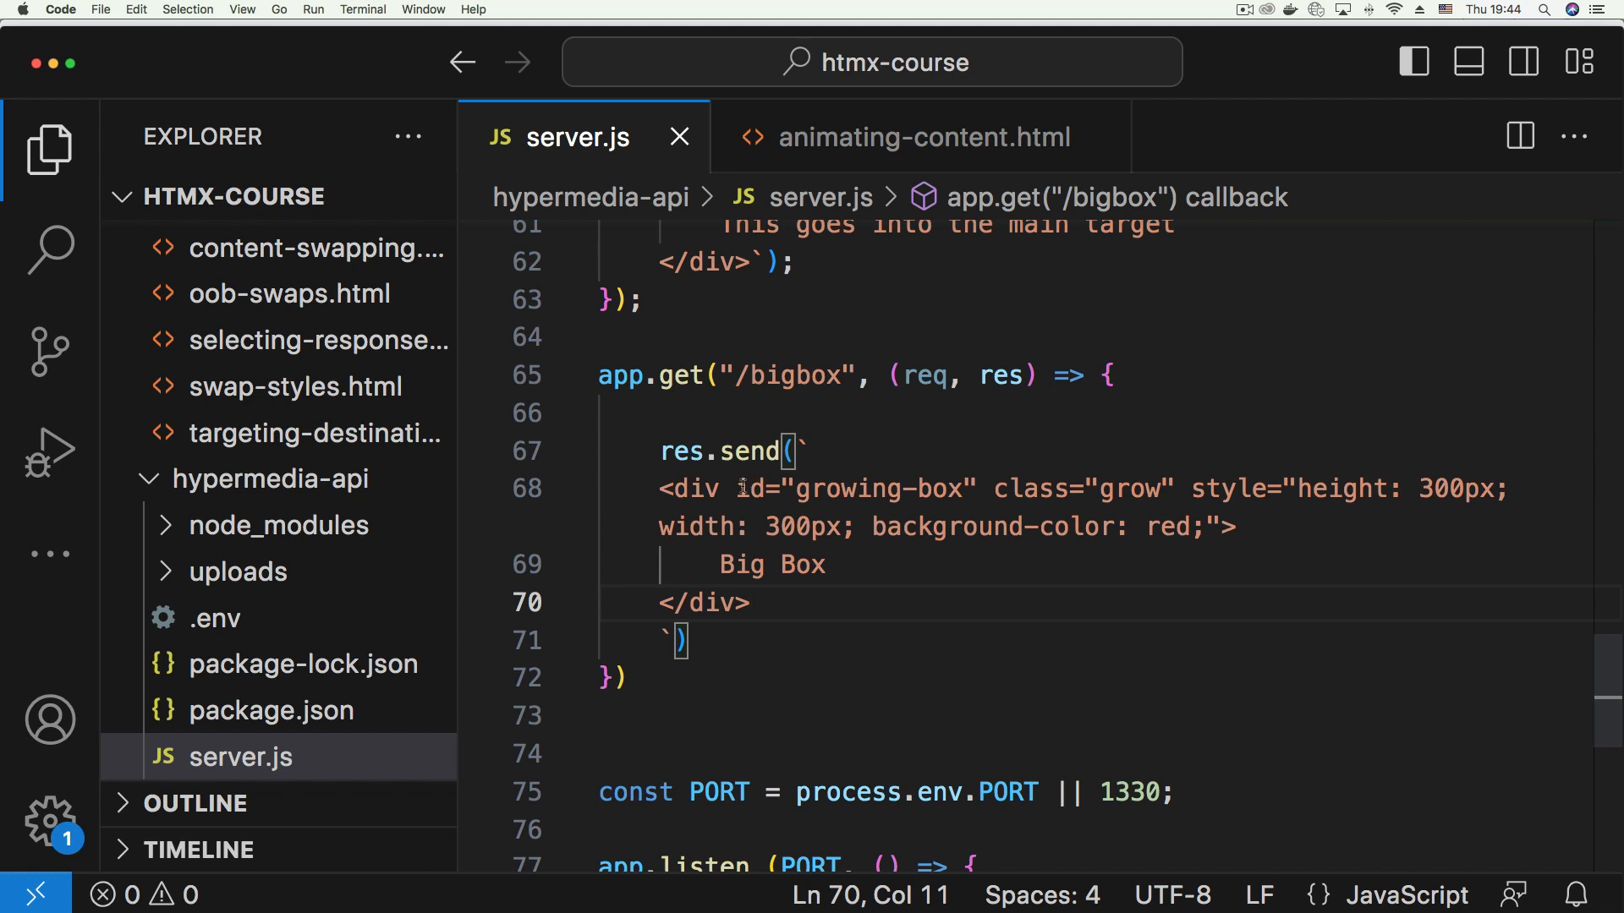
{"action": "double_click", "coordinate": [1076, 487]}
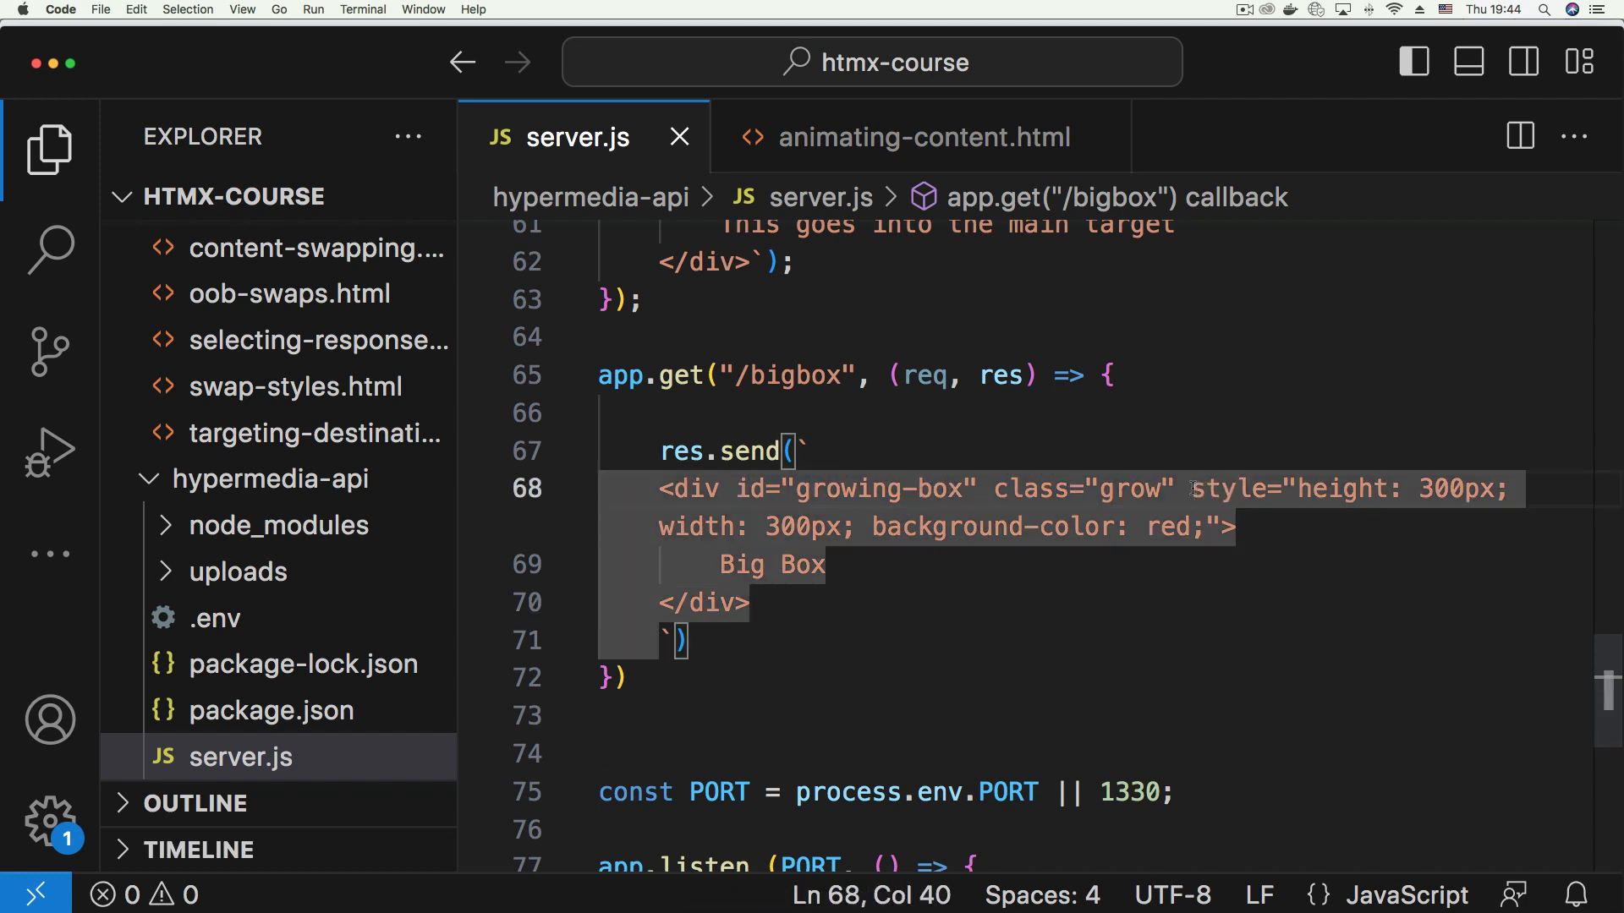
{"action": "left_click_drag", "start_coordinate": [1190, 489], "coordinate": [1222, 526]}
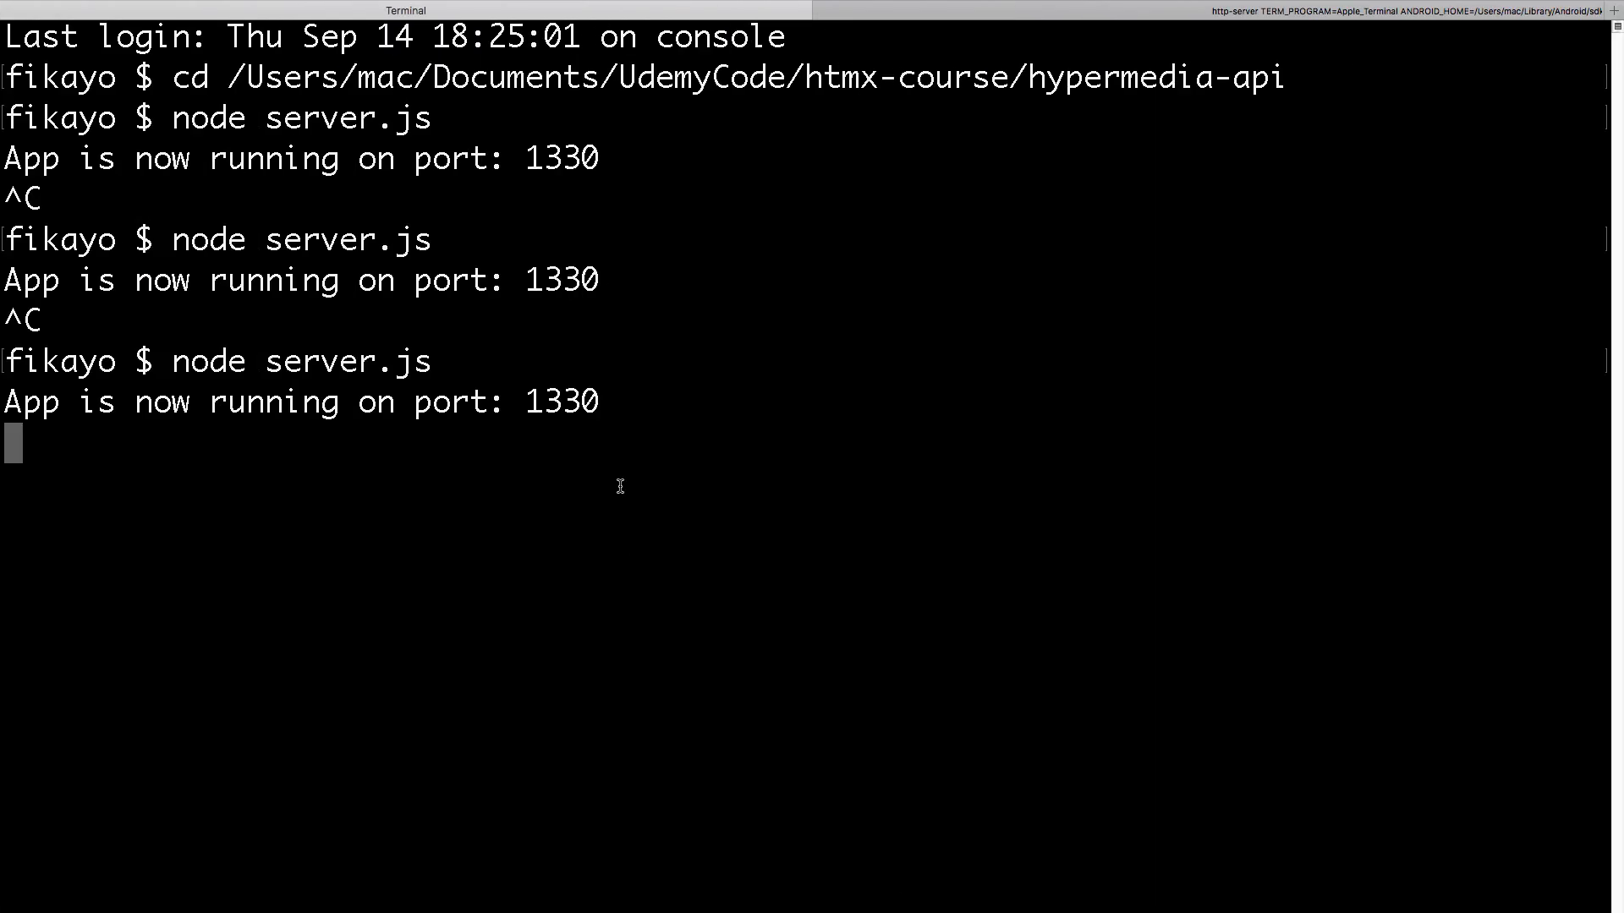
Restart the app on port 1330 by running node server.js in Terminal
{"action": "type", "text": "node server.js"}
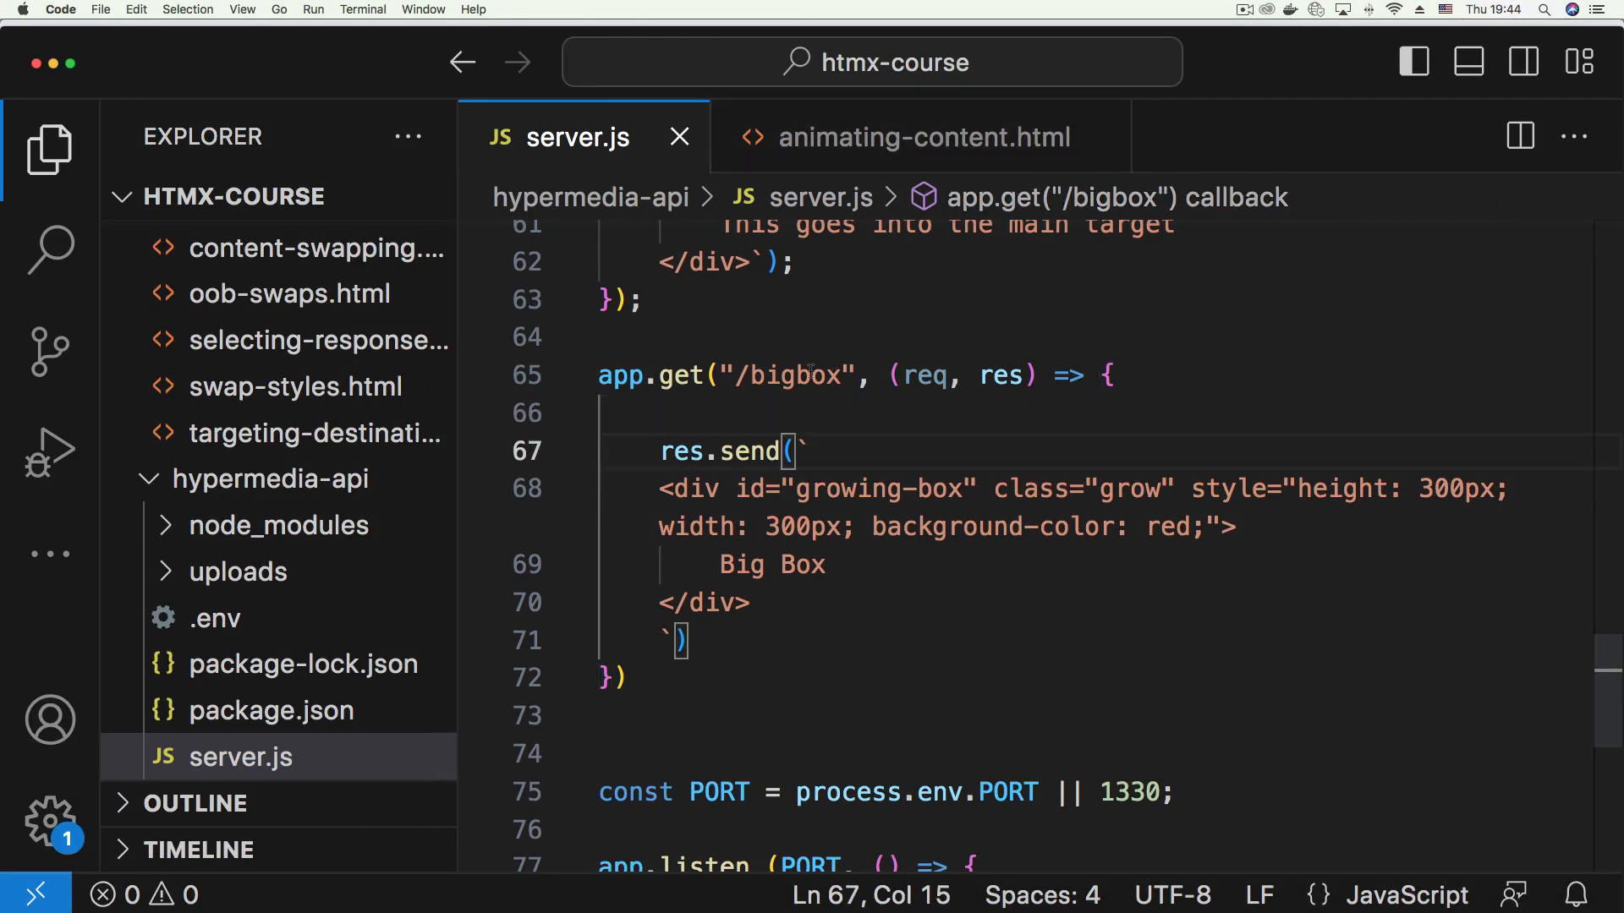
Save animating-content.html and bring up Chrome to test the page
{"action": "left_click", "coordinate": [919, 135]}
{"action": "type", "text": "hx-get=\"http://localhost:1330/bigbox\""}
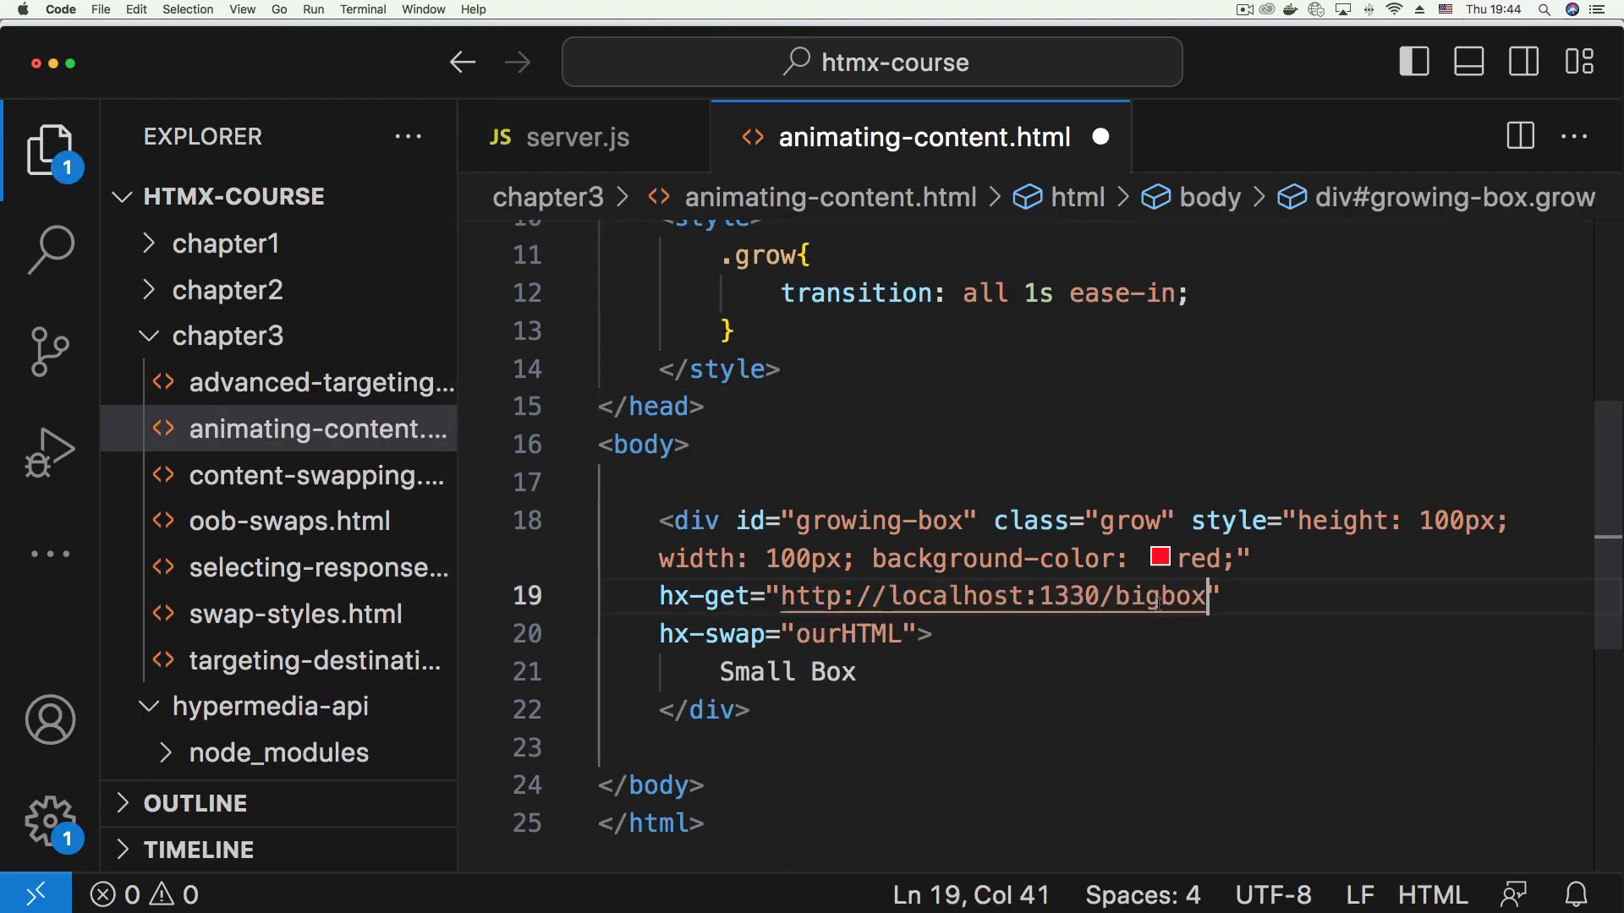
{"action": "key", "text": "cmd+s"}
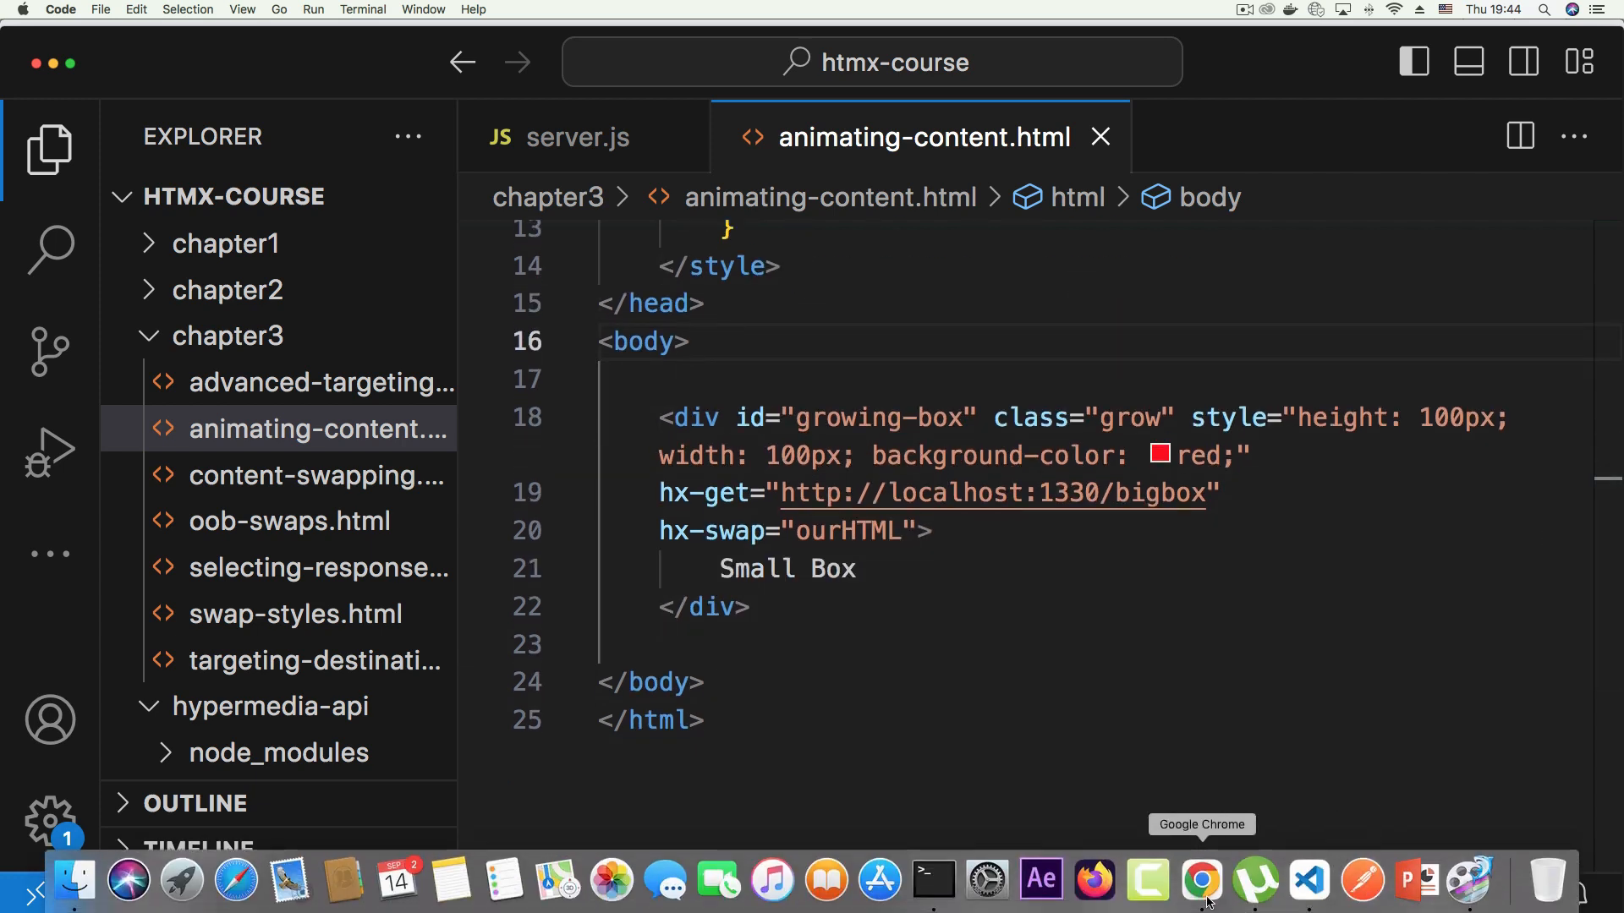
{"action": "left_click", "coordinate": [1199, 881]}
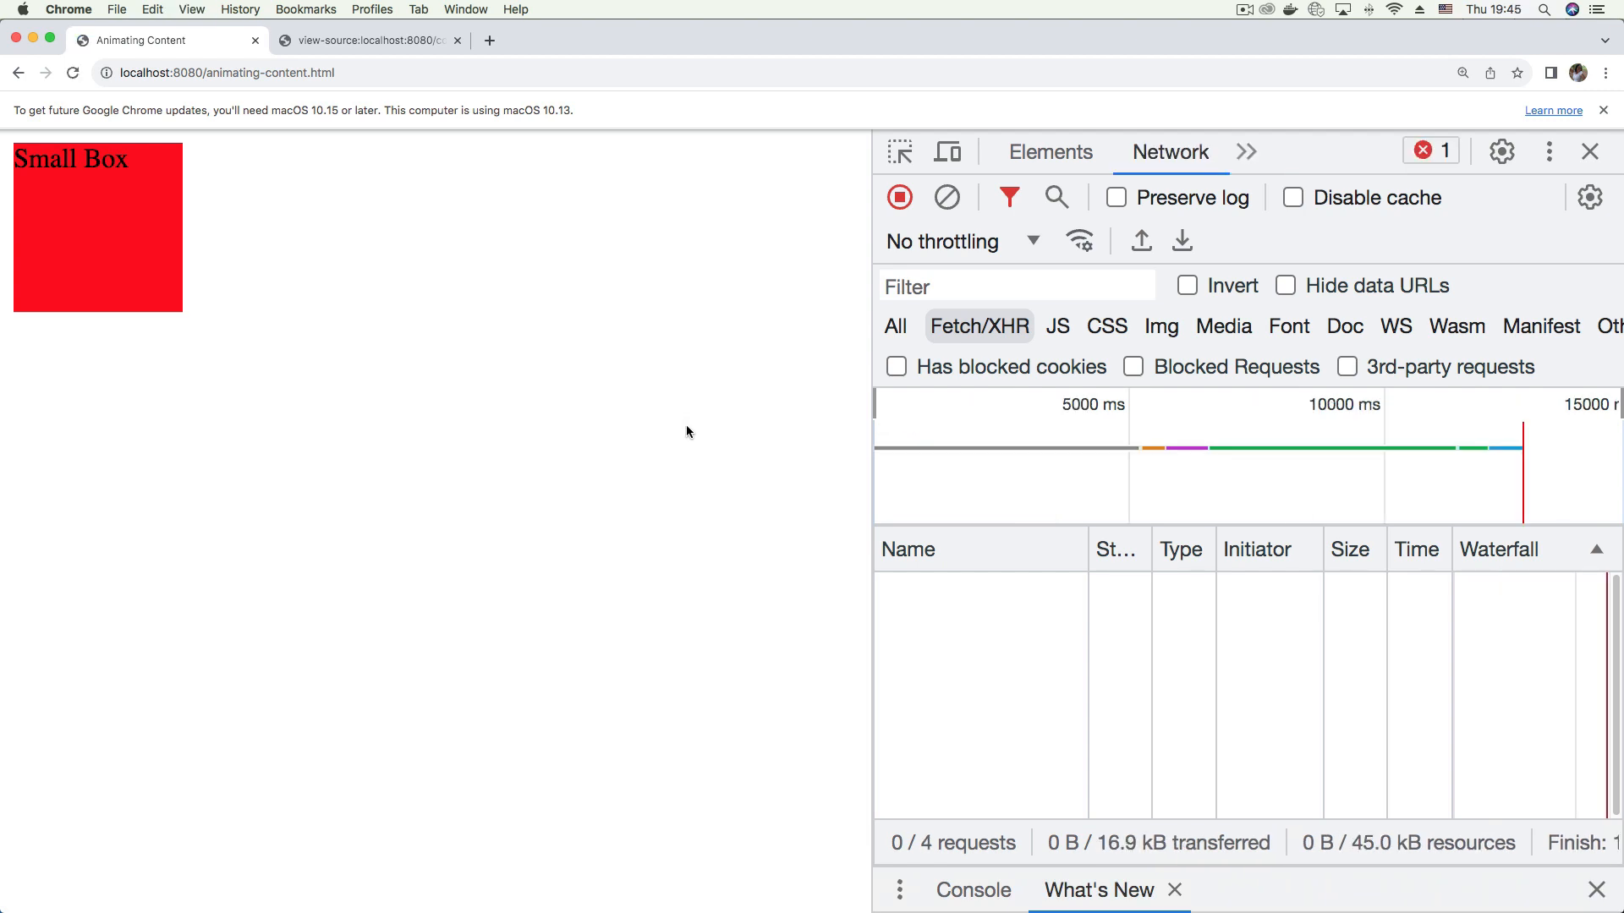
{"action": "mouse_move", "coordinate": [628, 331]}
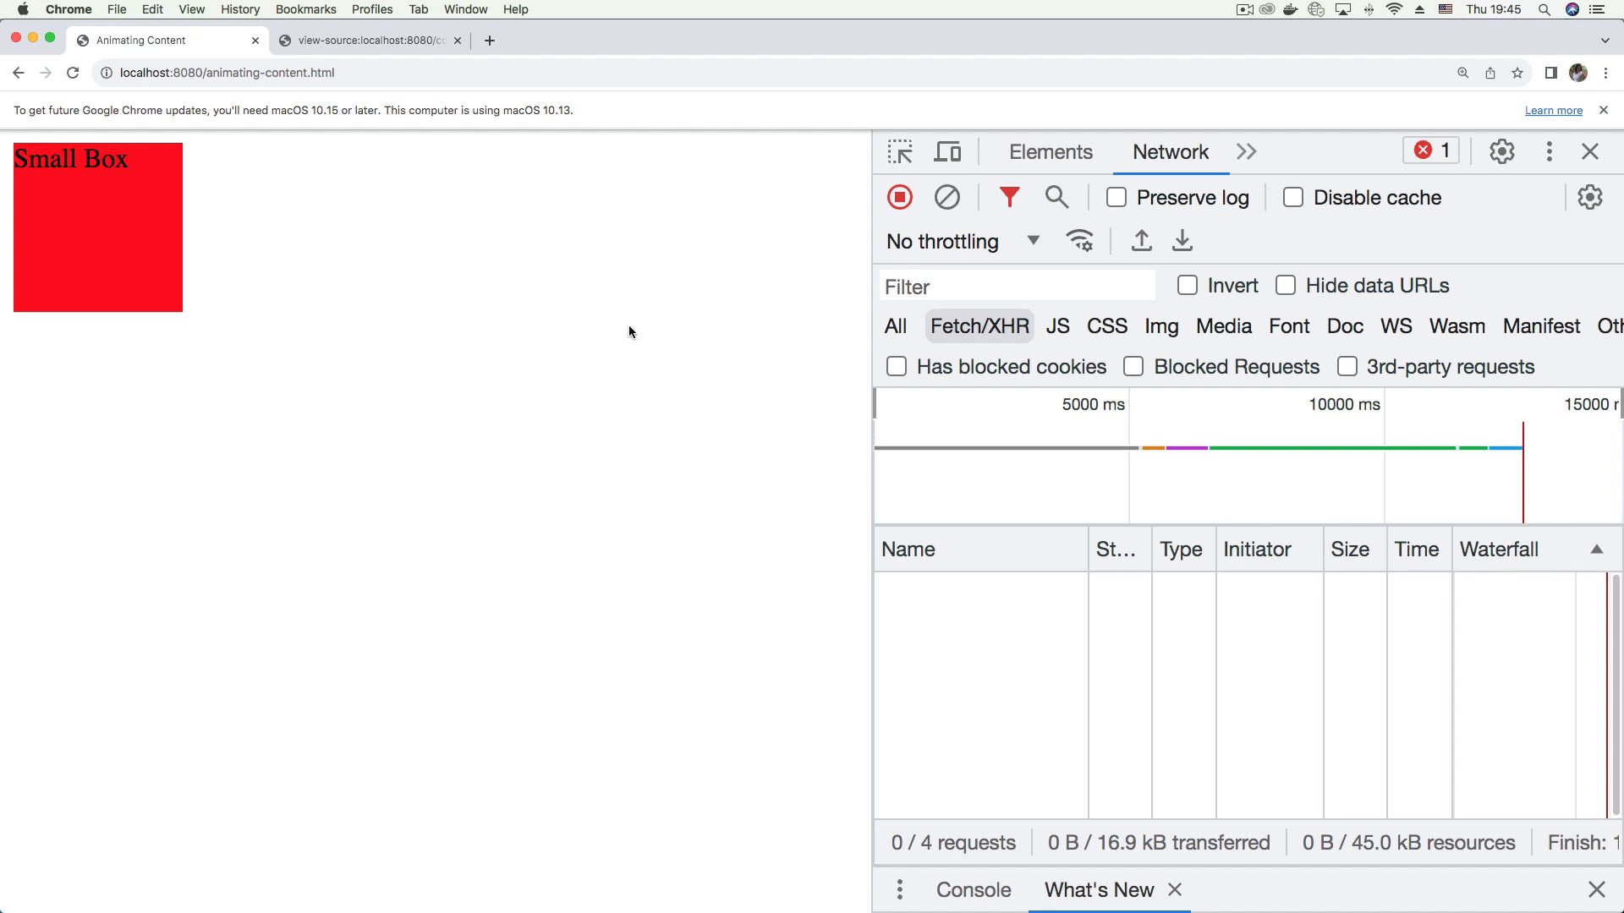
{"action": "mouse_move", "coordinate": [488, 210]}
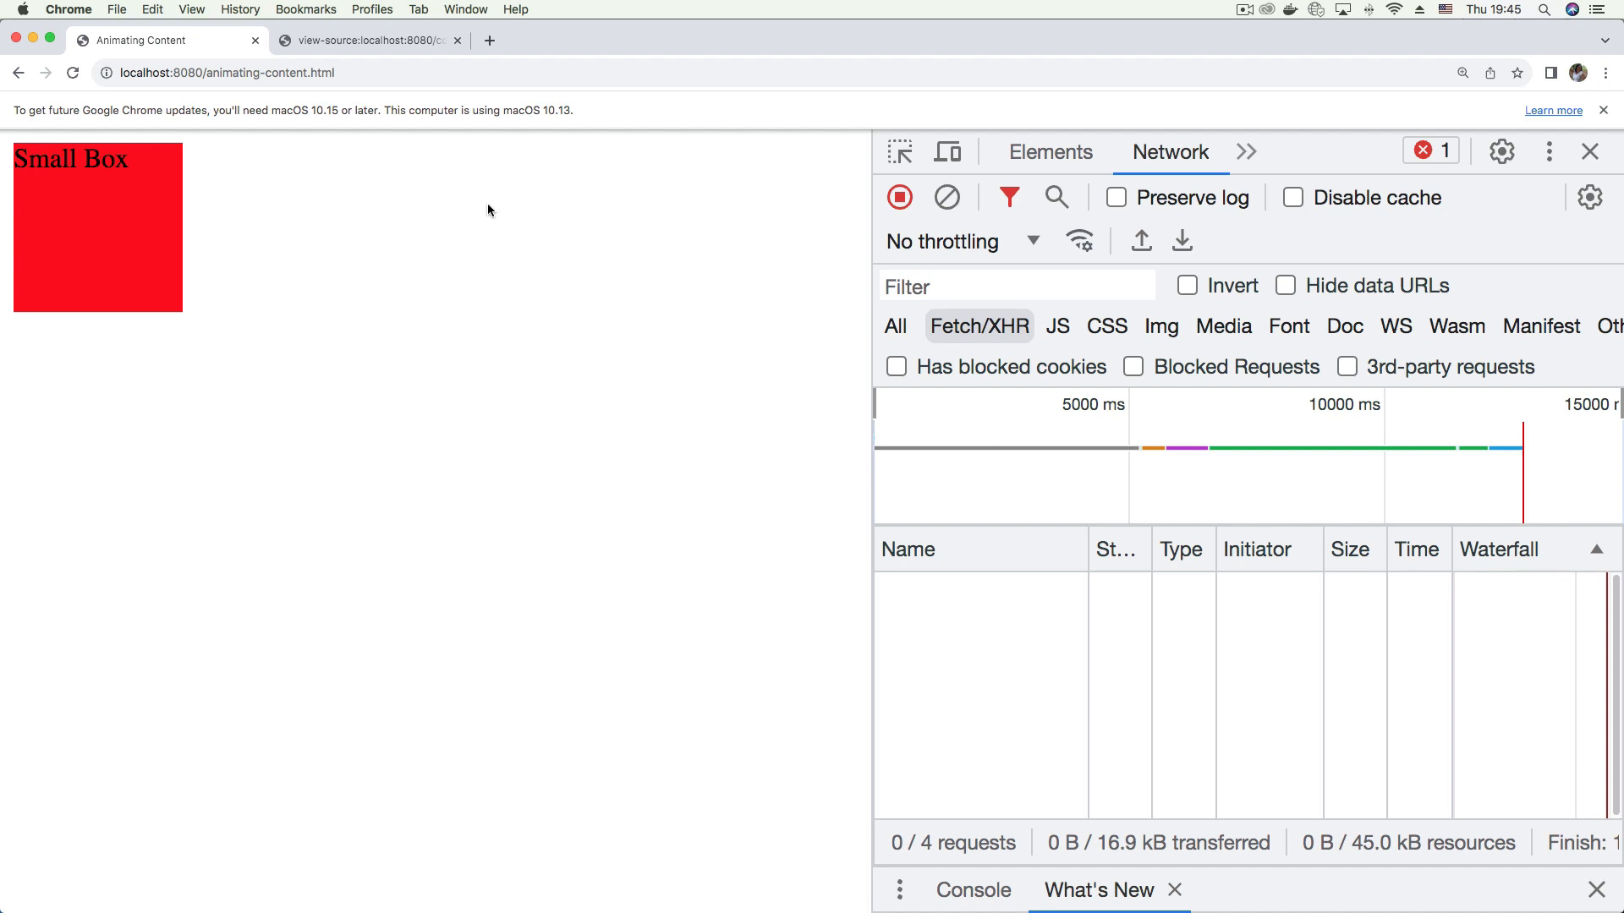
{"action": "mouse_move", "coordinate": [143, 239]}
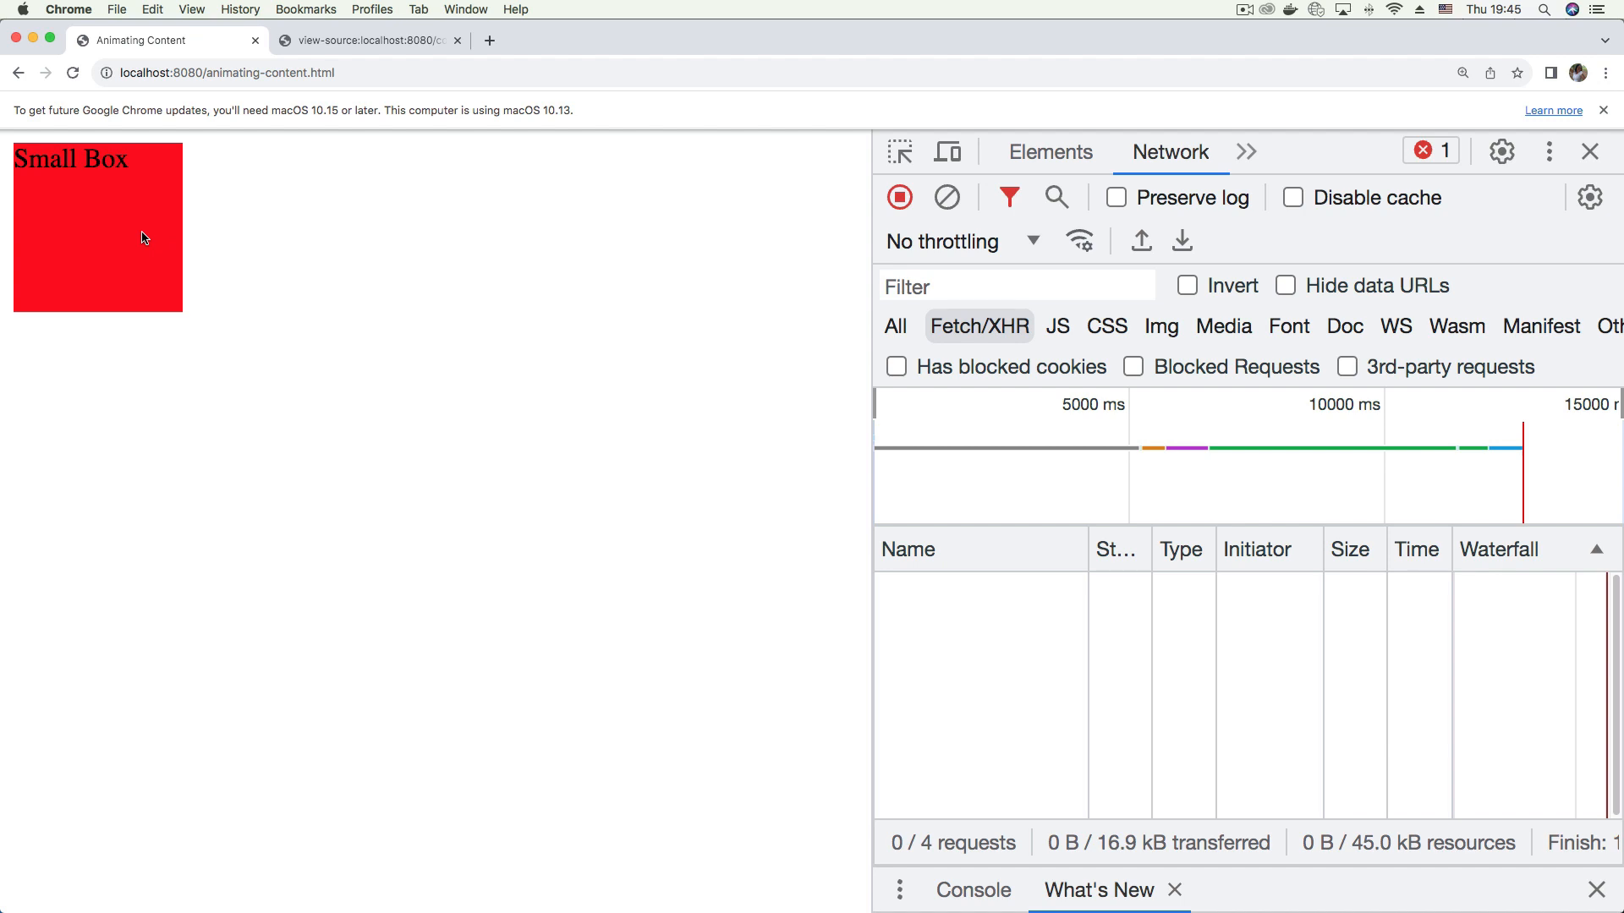
{"action": "left_click", "coordinate": [143, 239]}
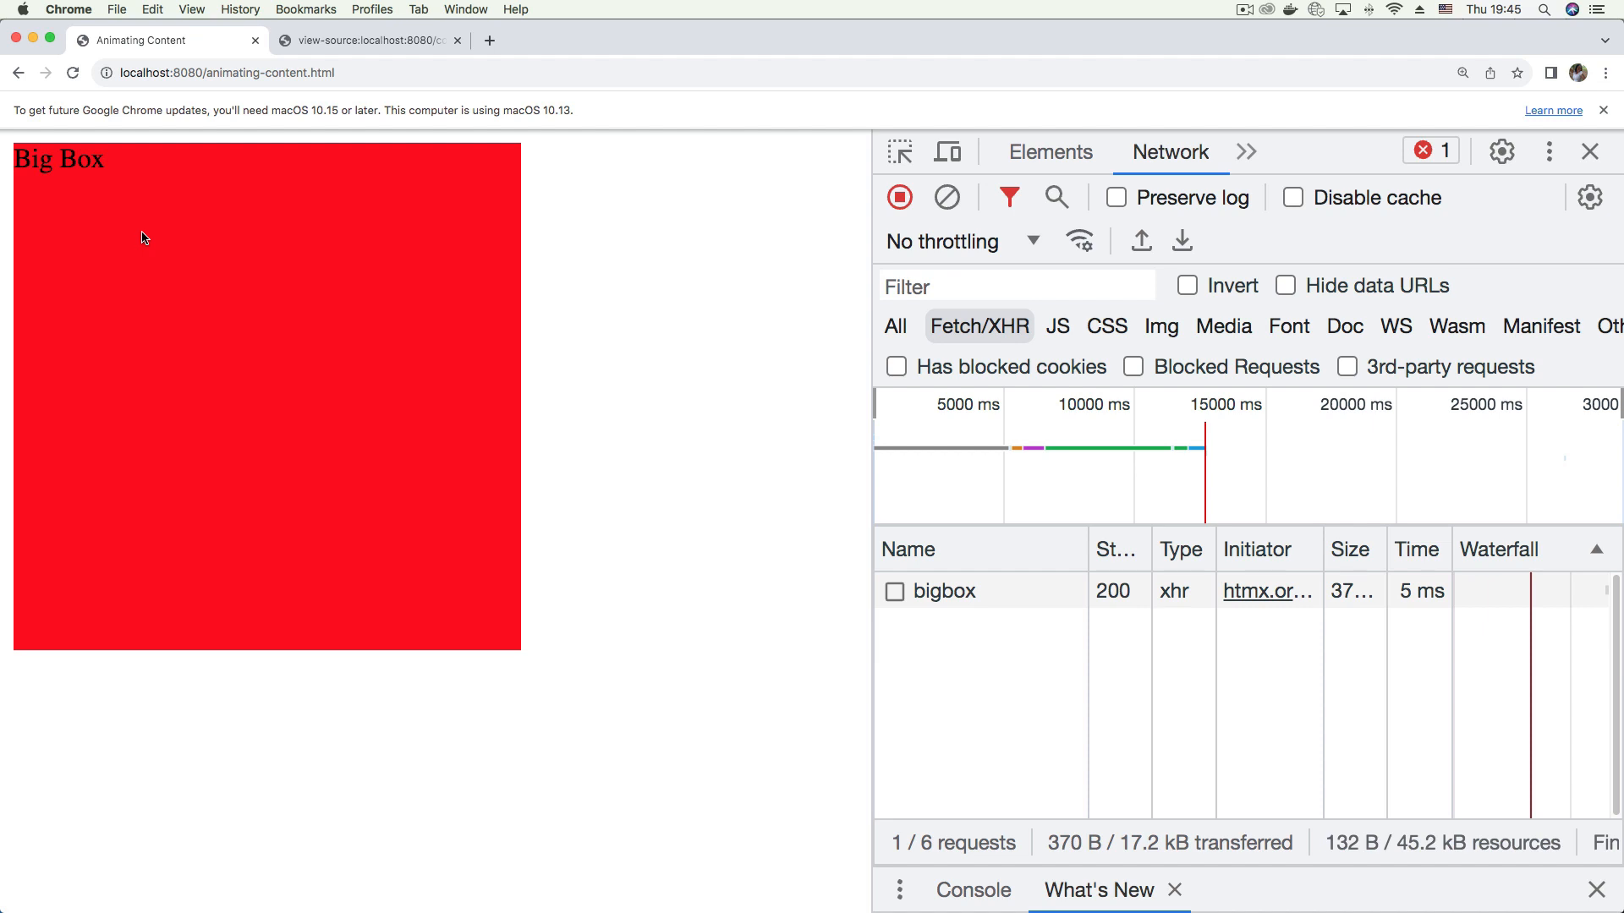
{"action": "left_click", "coordinate": [145, 238]}
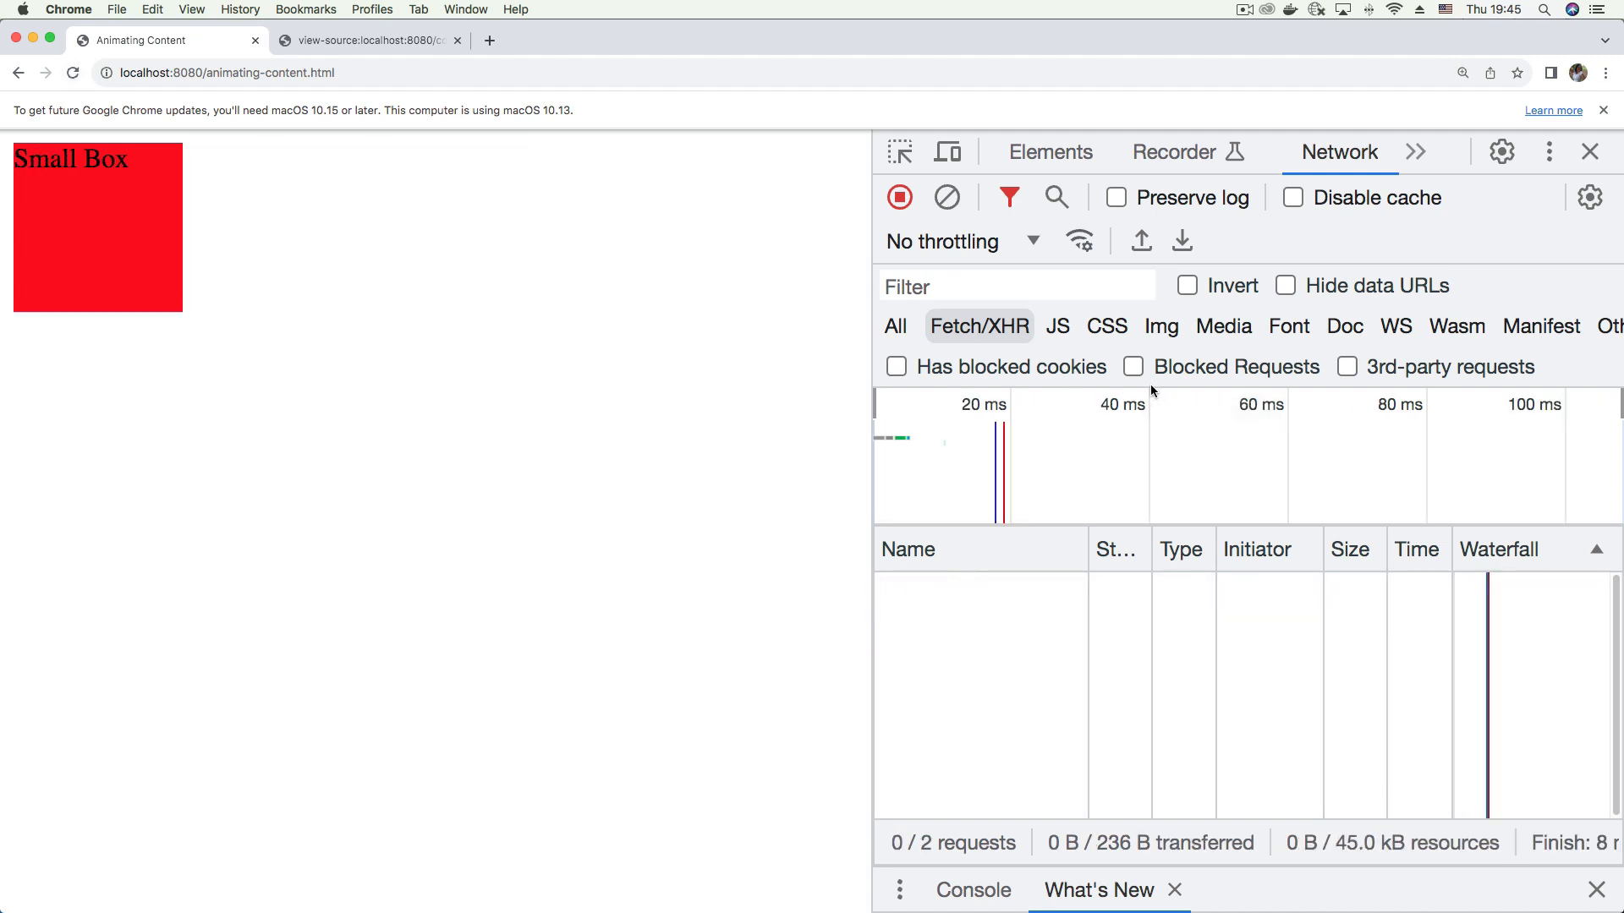
{"action": "left_click", "coordinate": [894, 325]}
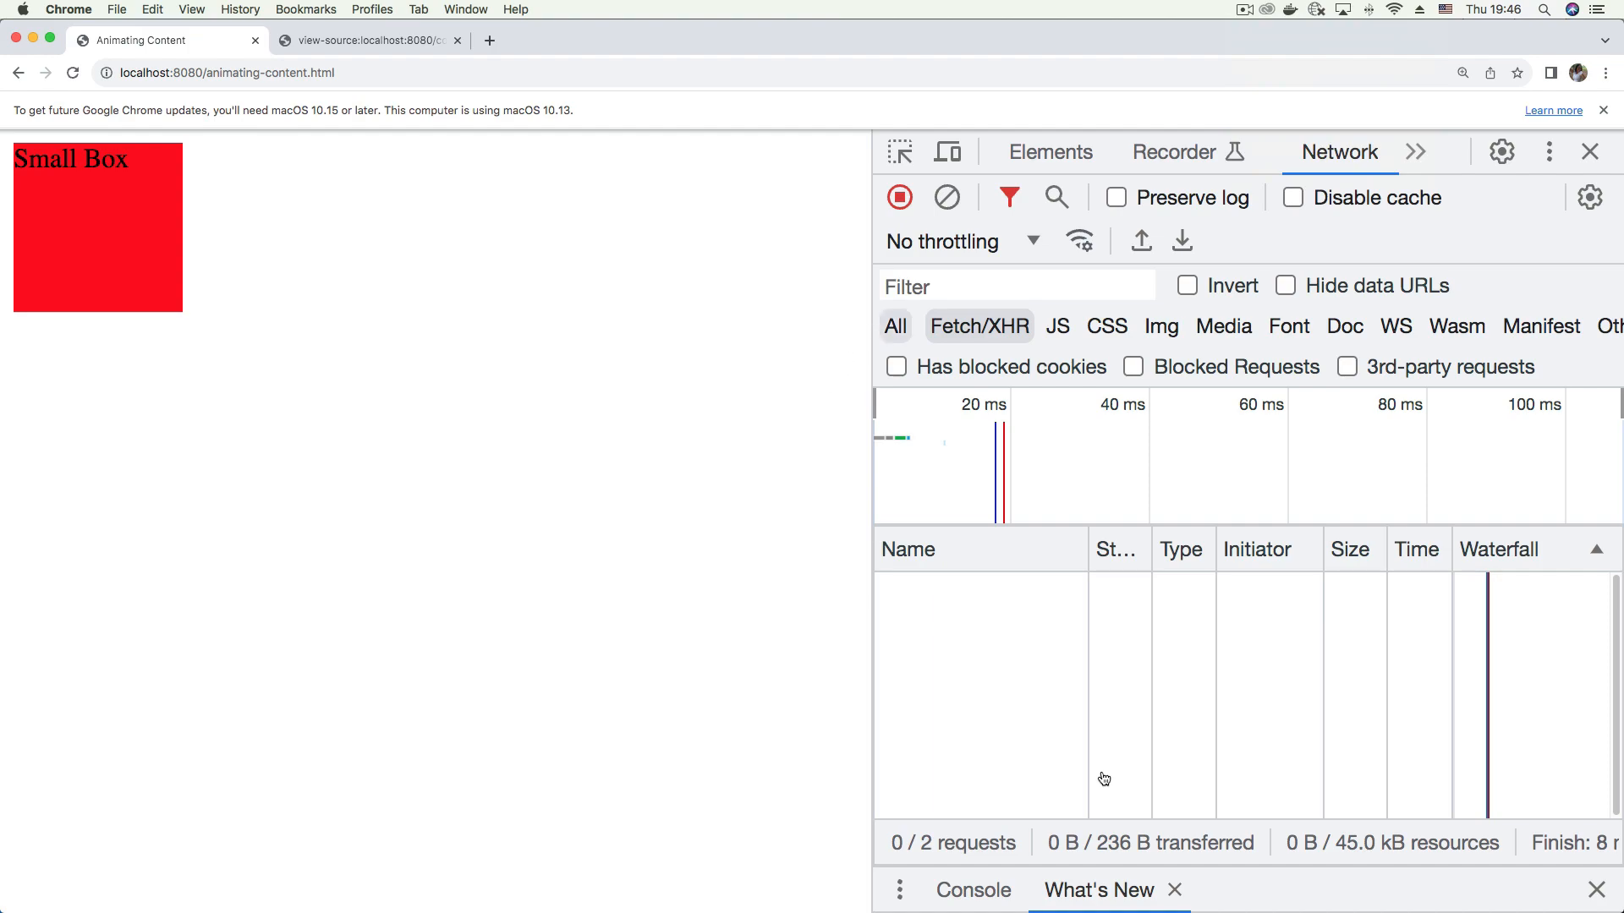
{"action": "key", "text": "cmd+tab"}
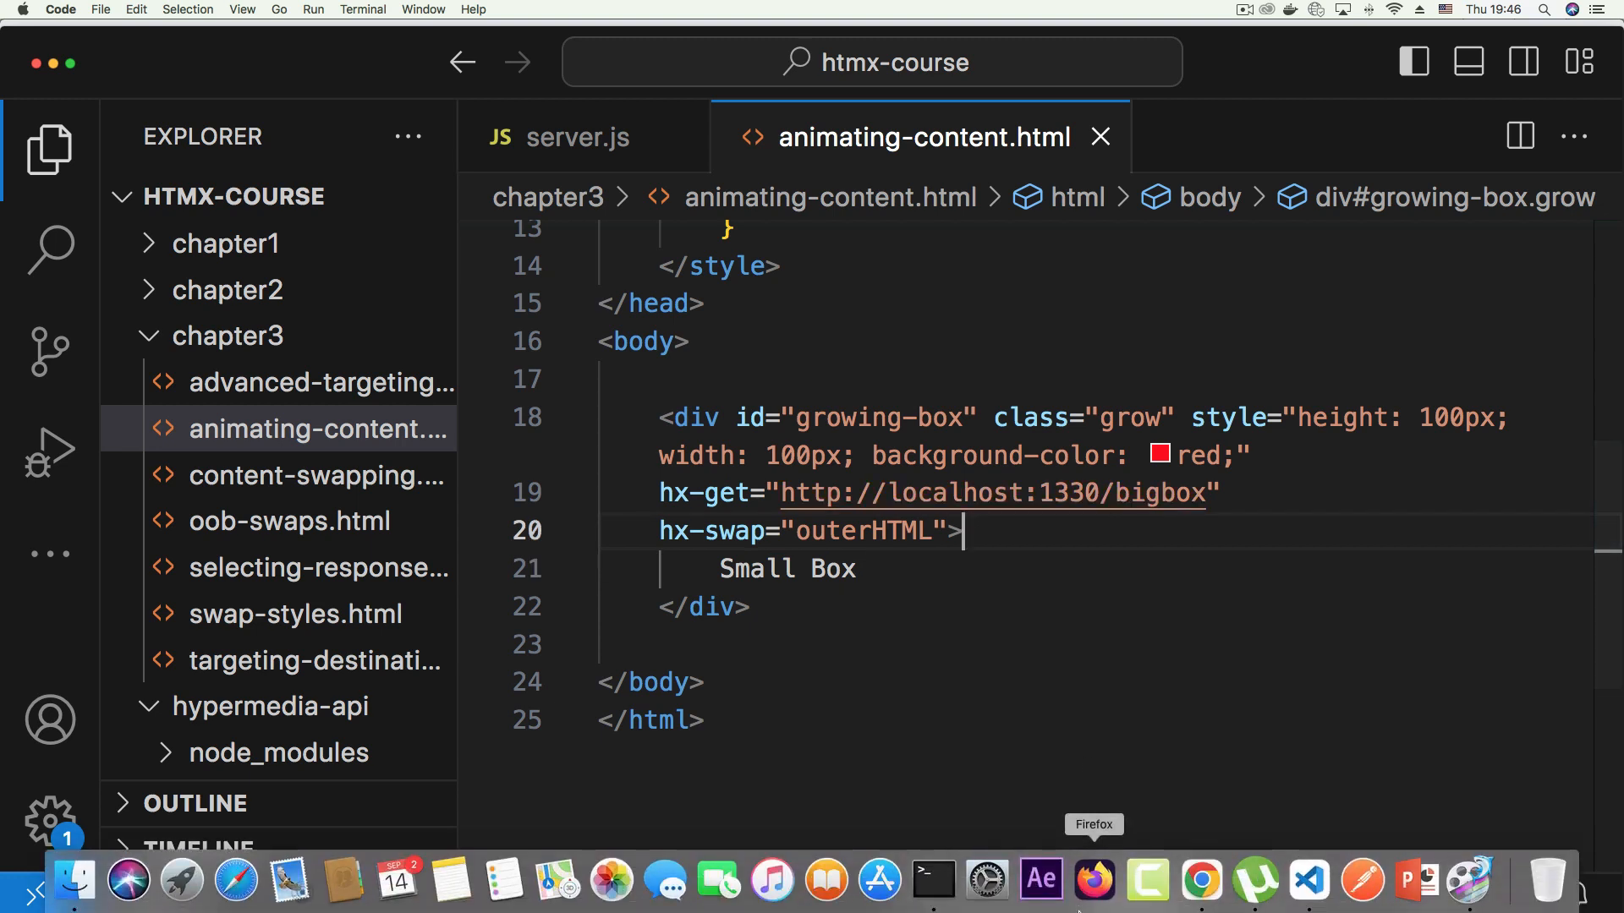
{"action": "mouse_move", "coordinate": [1199, 886]}
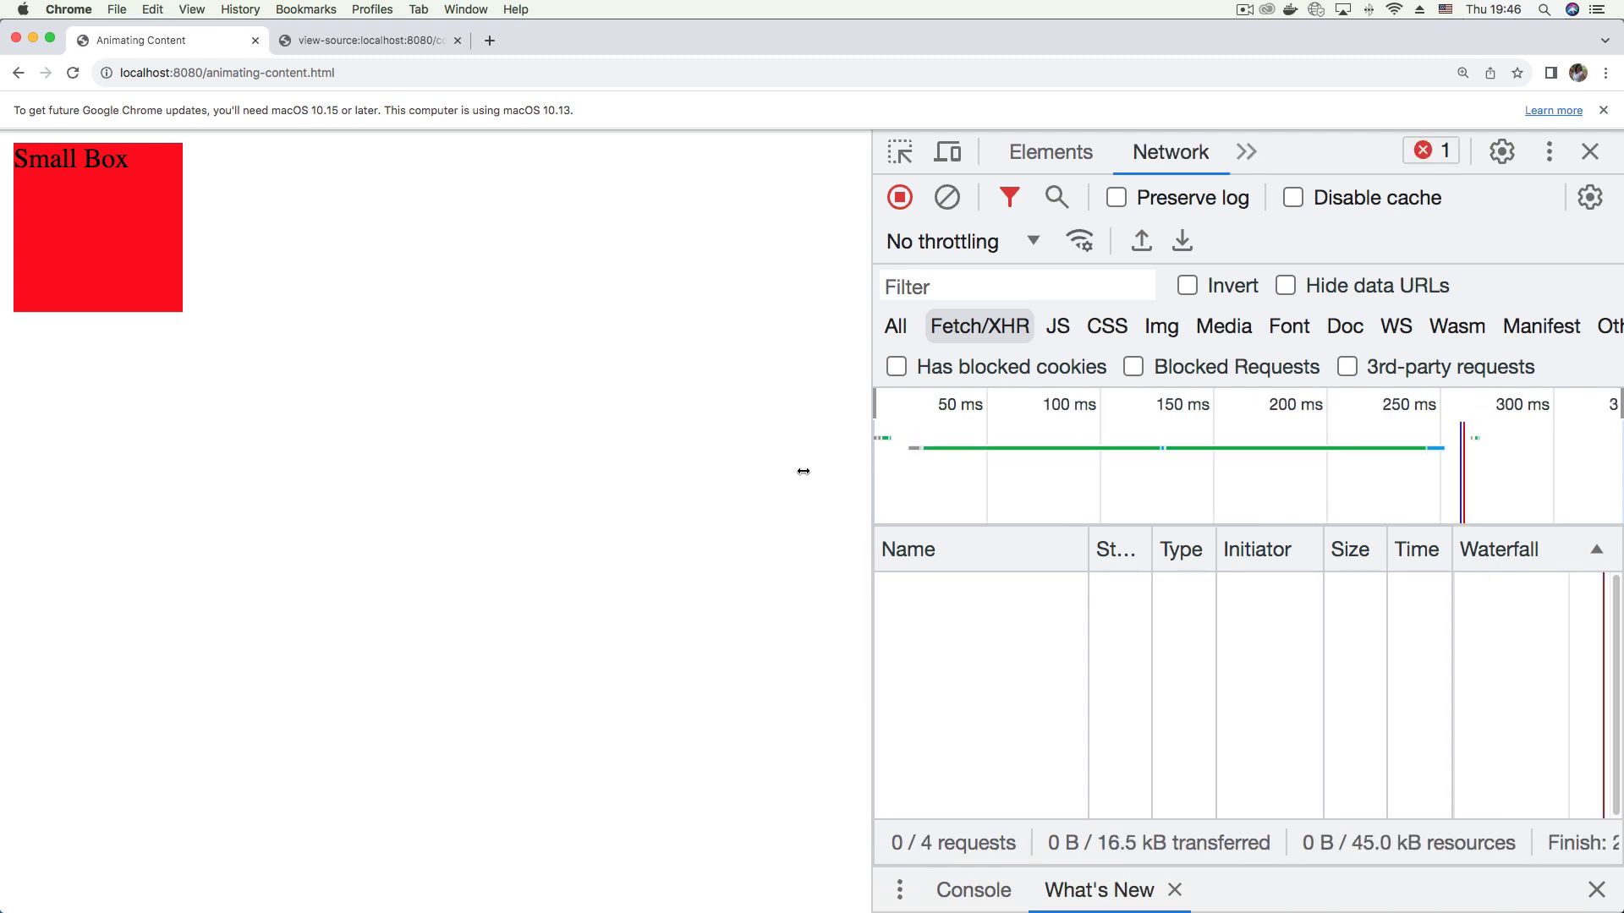
{"action": "mouse_move", "coordinate": [715, 364]}
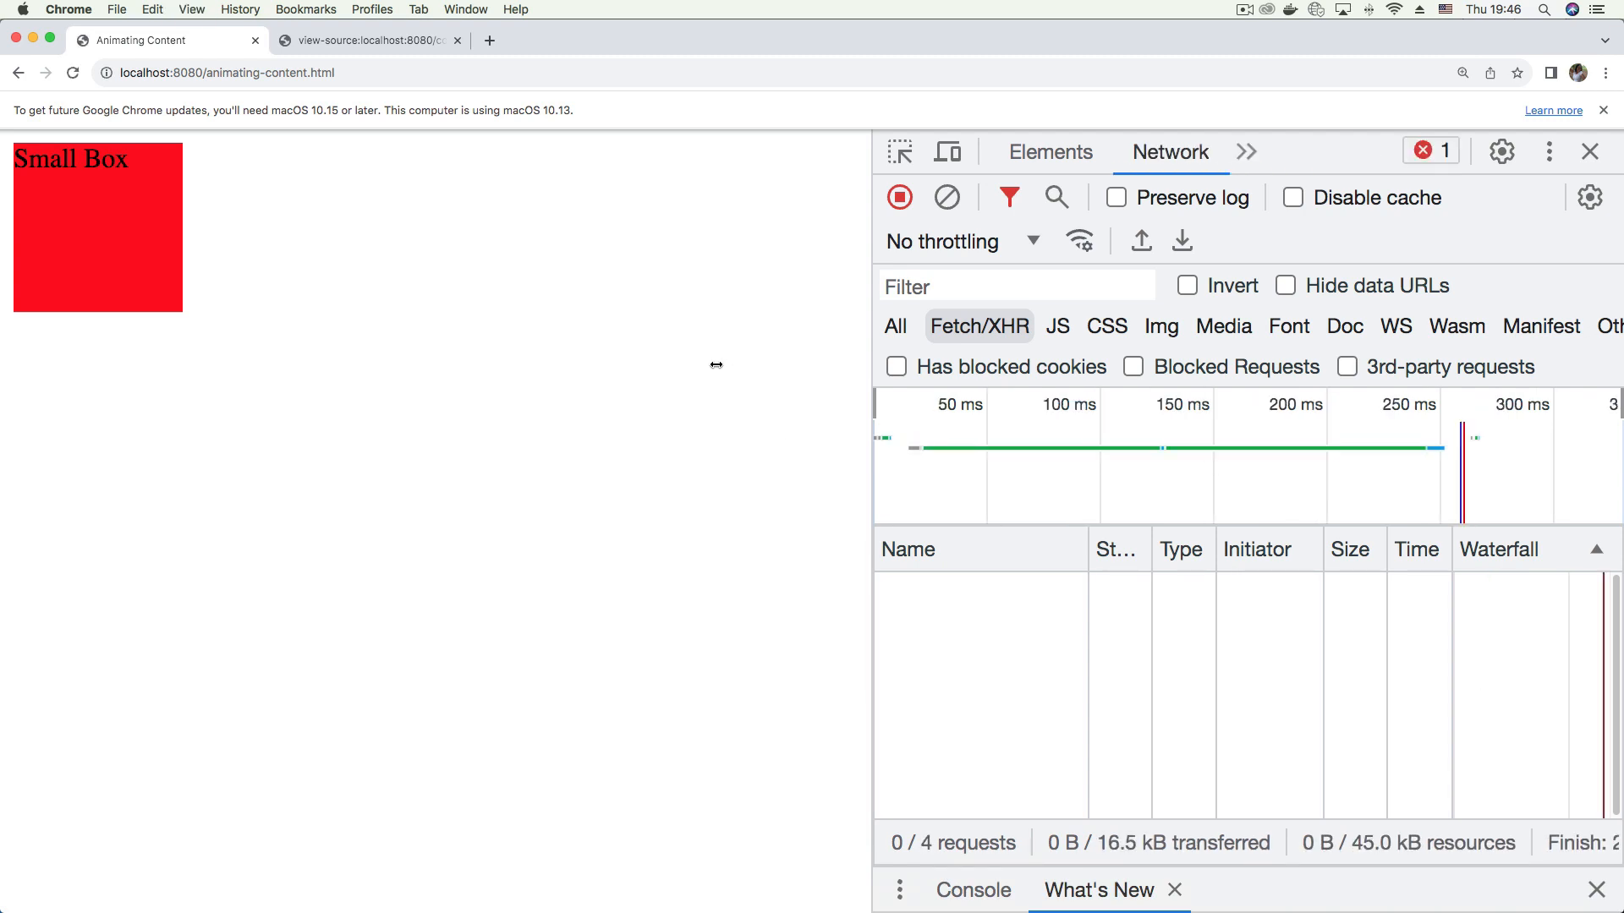
{"action": "mouse_move", "coordinate": [230, 259]}
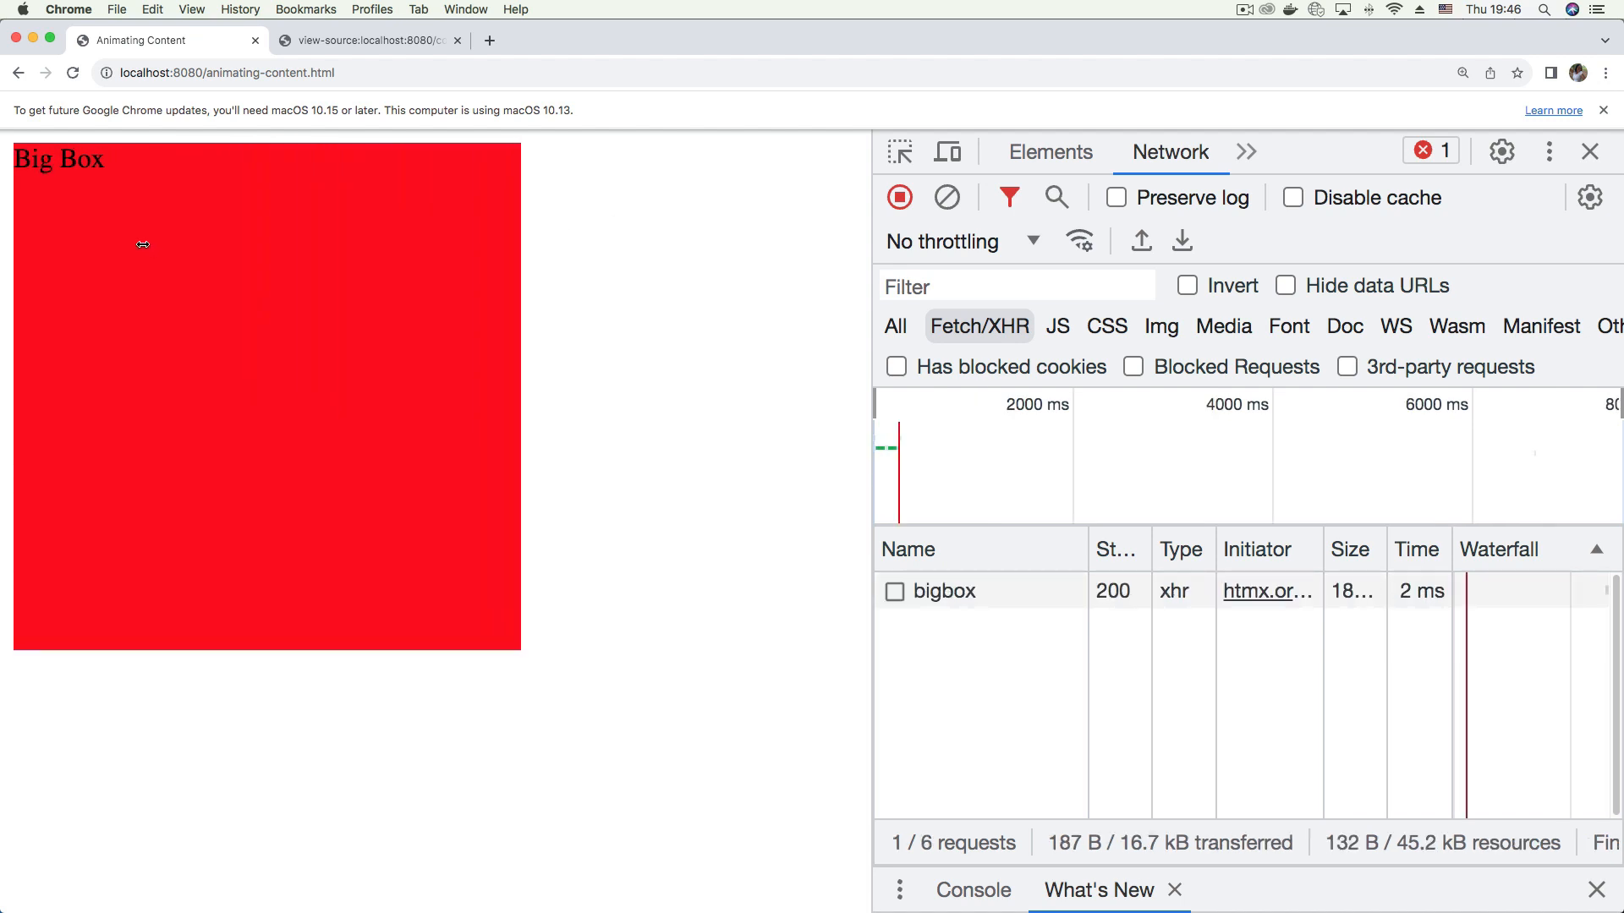
{"action": "mouse_move", "coordinate": [96, 135]}
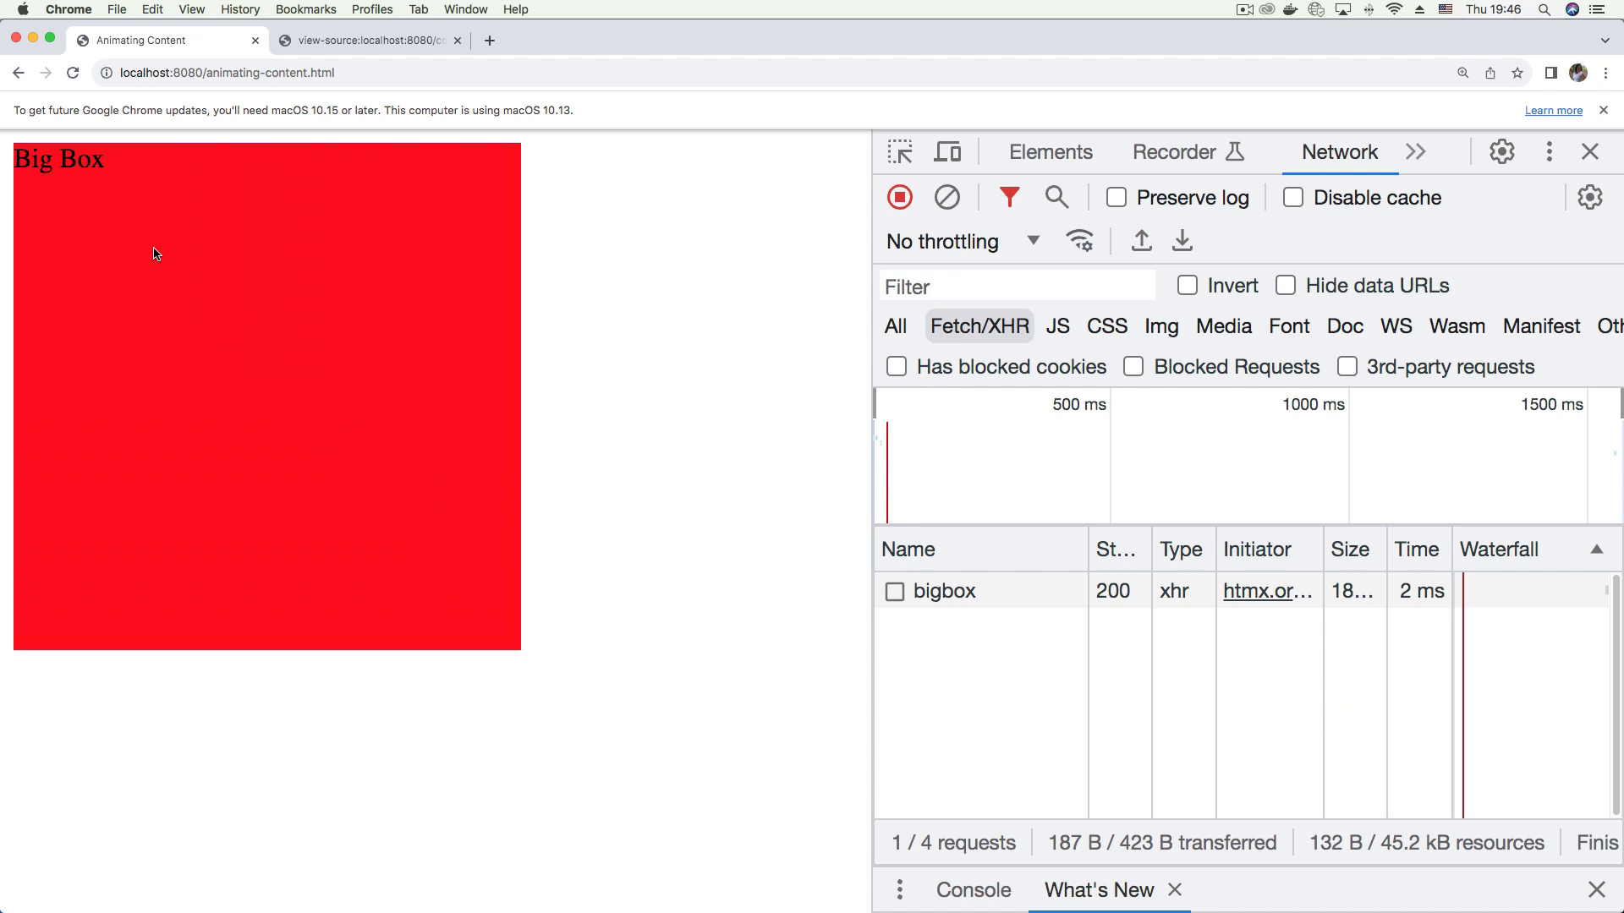
{"action": "mouse_move", "coordinate": [161, 241]}
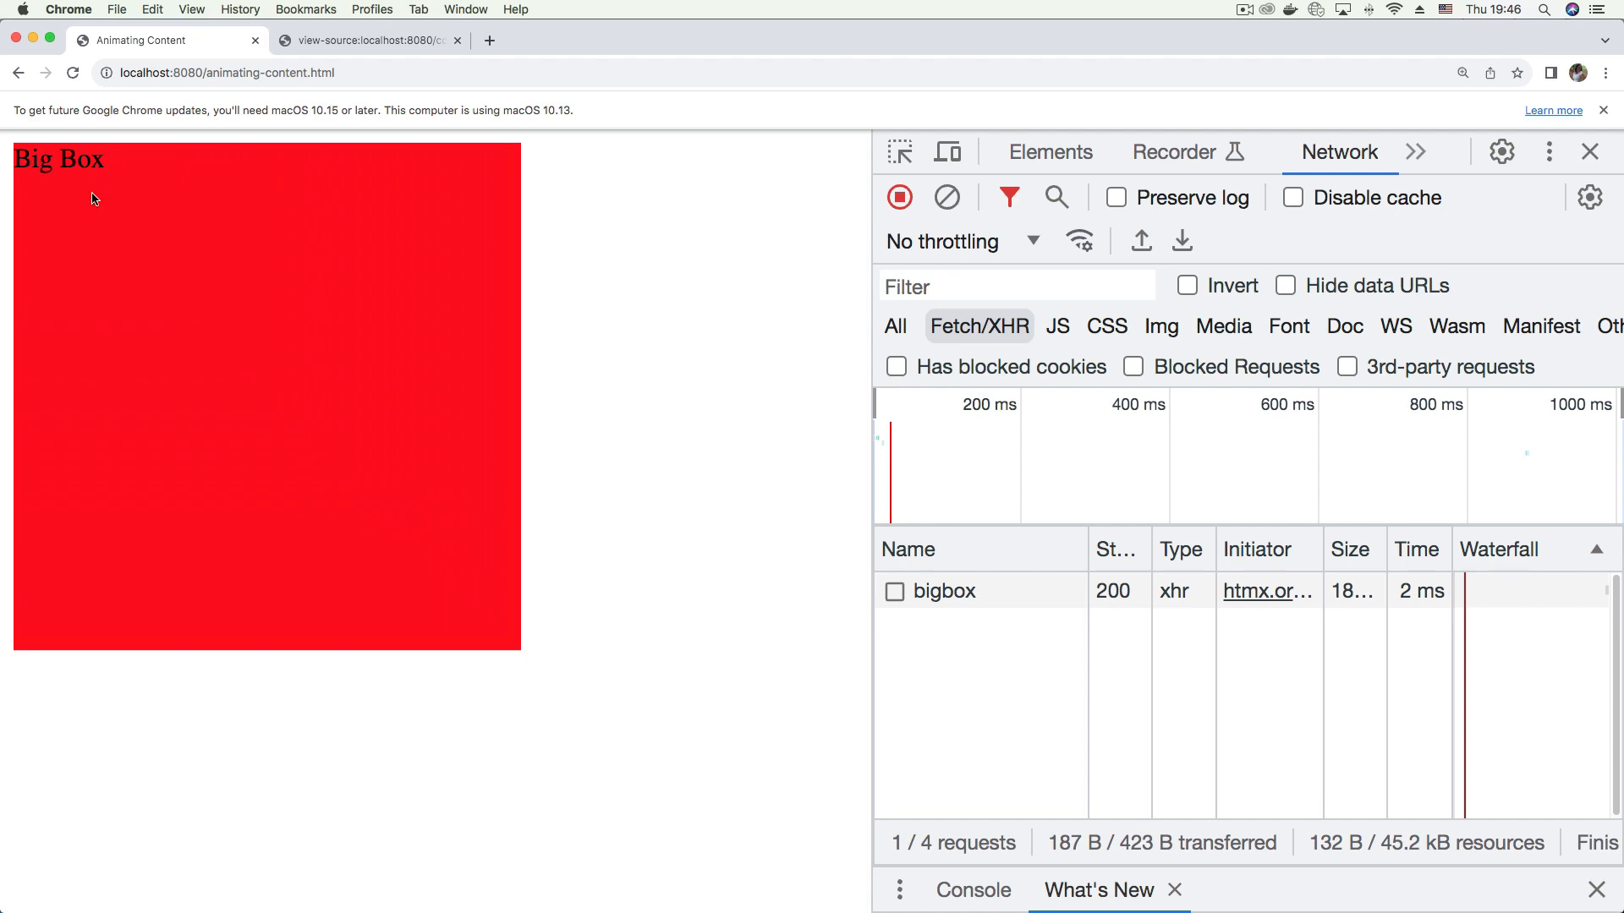
{"action": "mouse_move", "coordinate": [154, 207]}
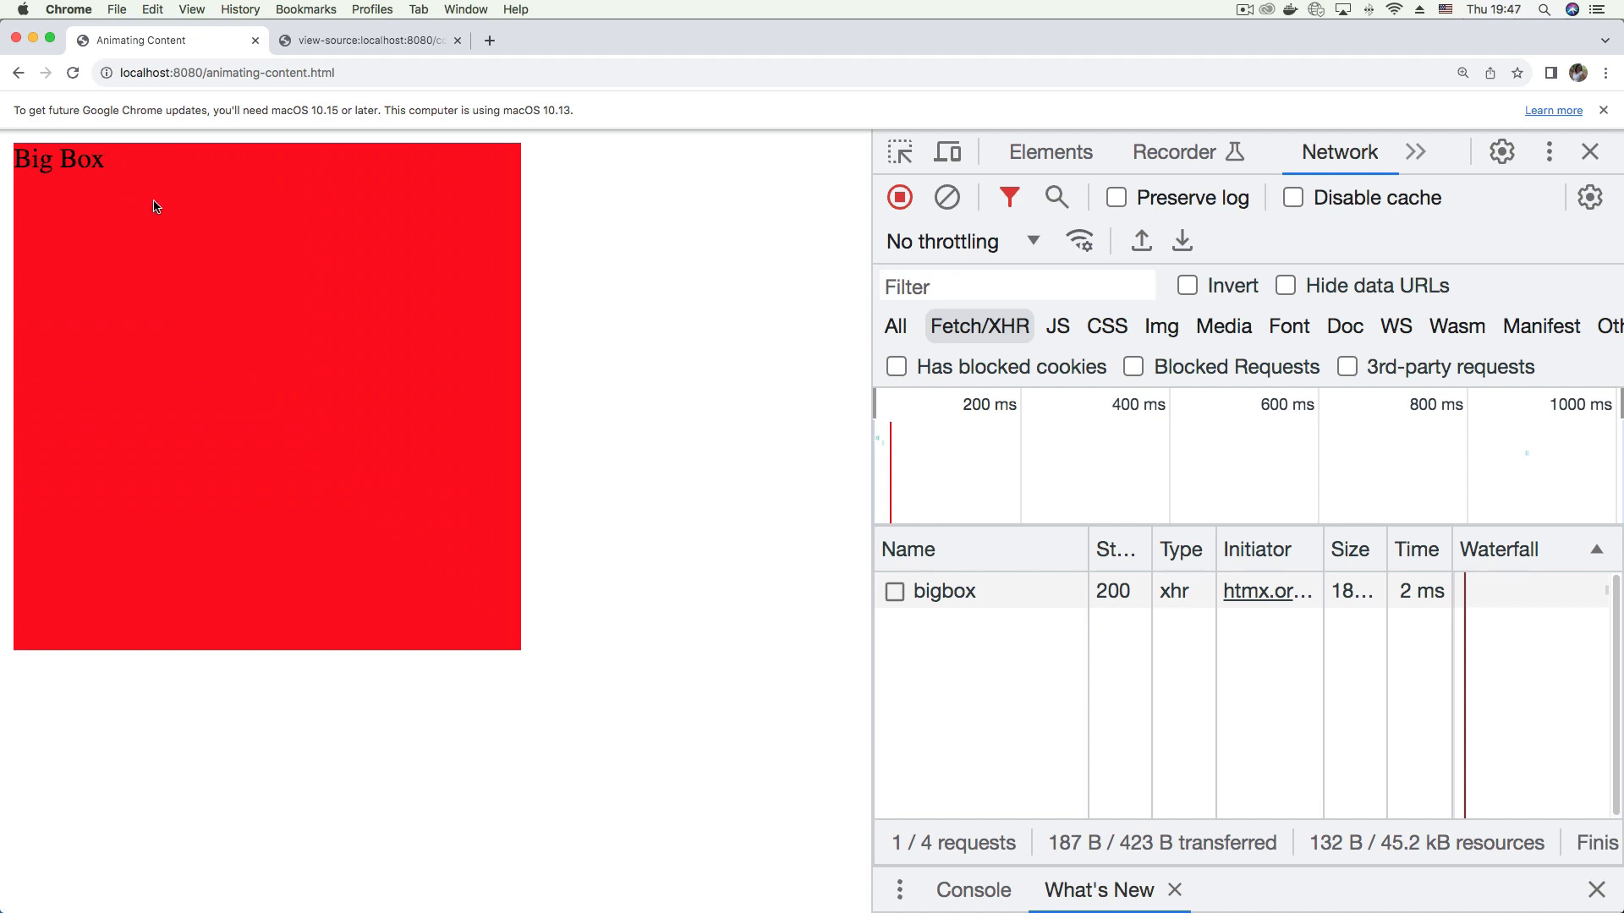
{"action": "mouse_move", "coordinate": [690, 235]}
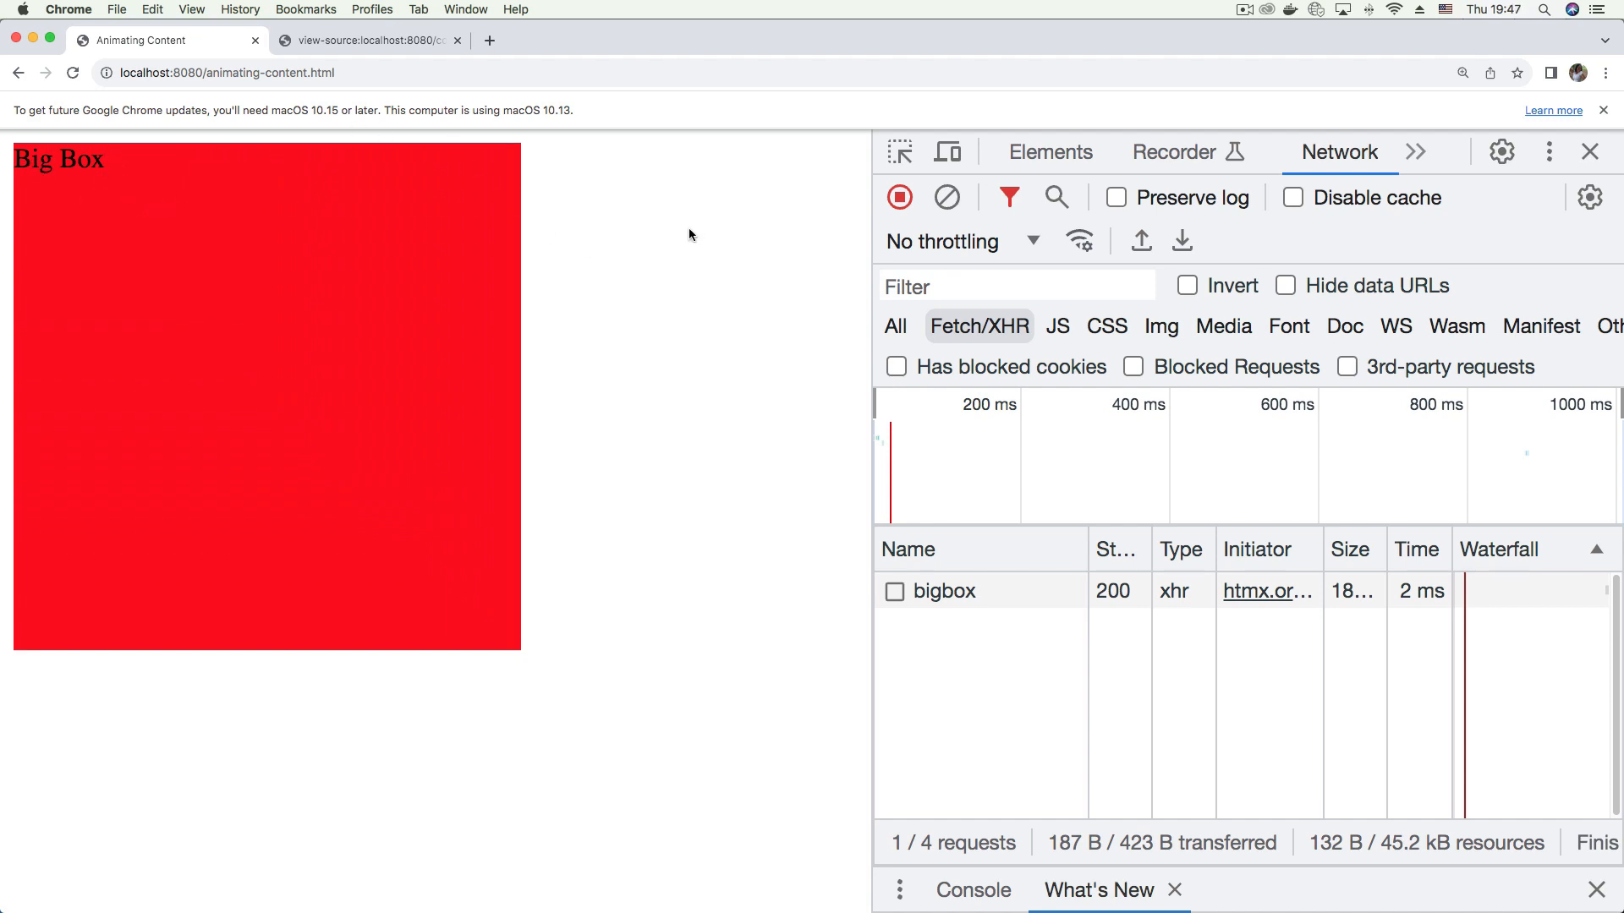
{"action": "mouse_move", "coordinate": [837, 315]}
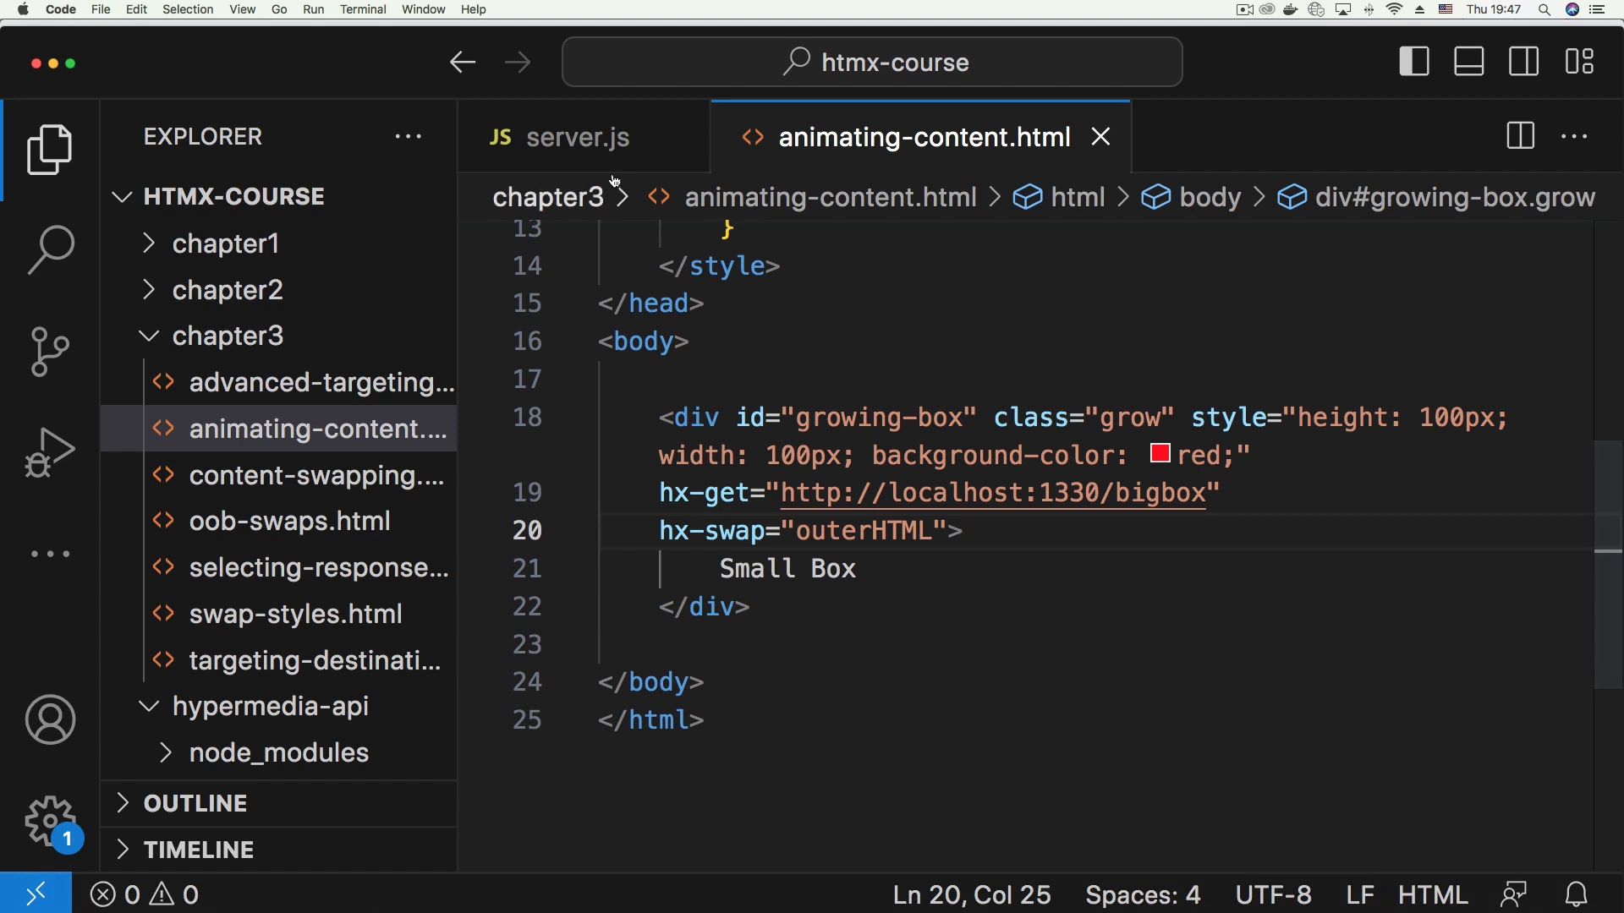
In server.js, change the /bigbox background-color from red to blue
{"action": "left_click", "coordinate": [580, 135]}
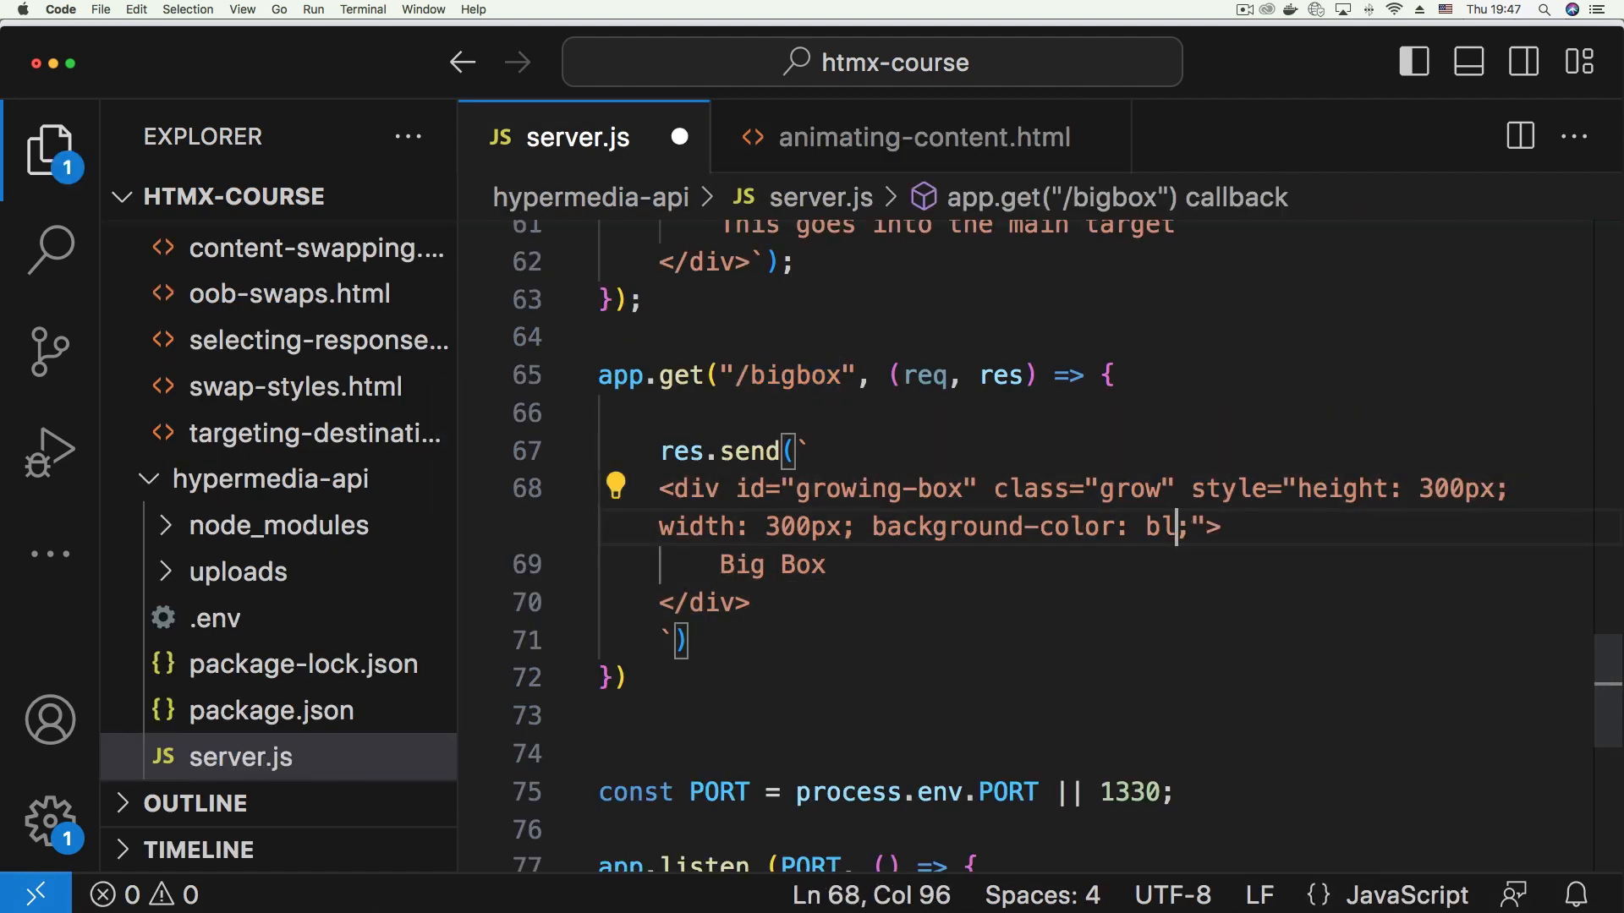
{"action": "type", "text": "ue"}
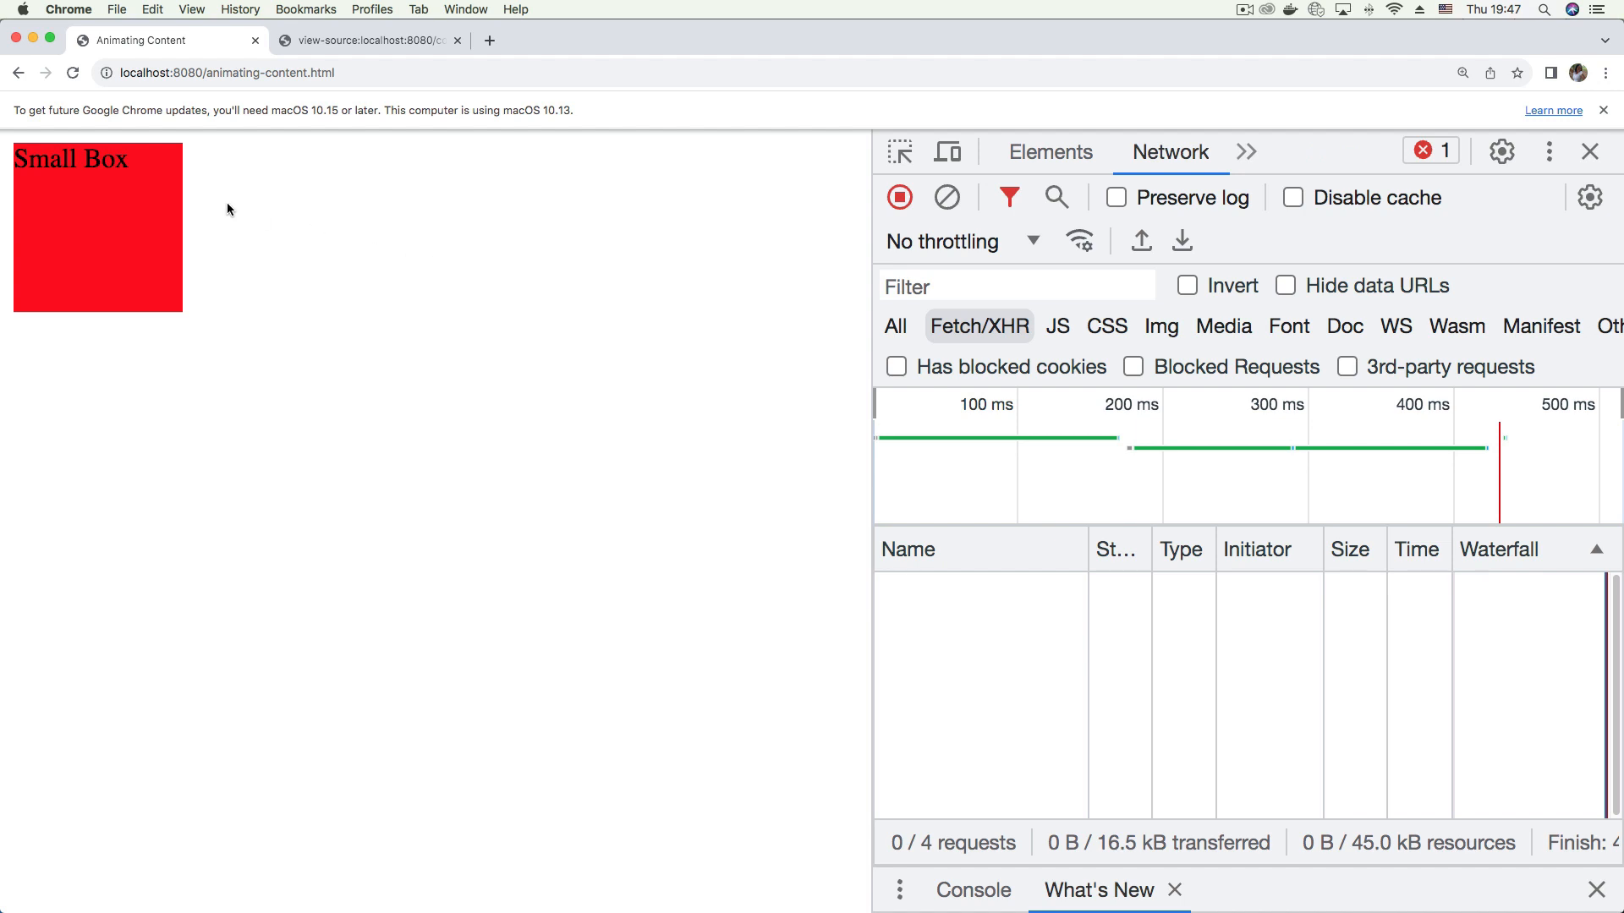
Reload the page and click the red Small Box to swap in the blue 300px Big Box
{"action": "left_click", "coordinate": [73, 72]}
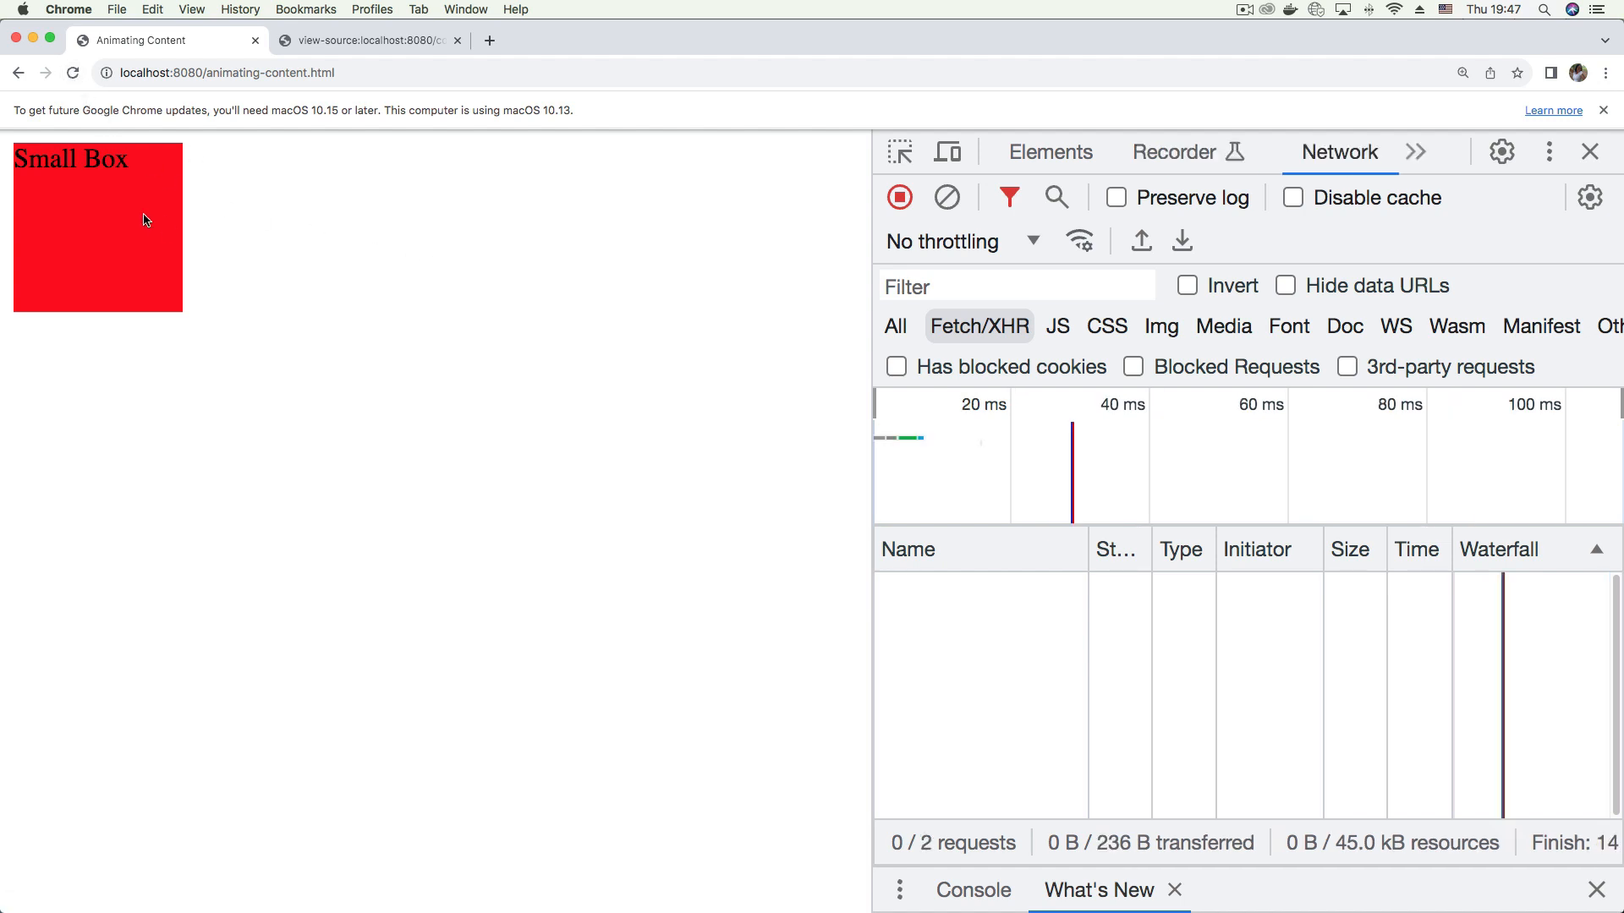
{"action": "left_click", "coordinate": [97, 227]}
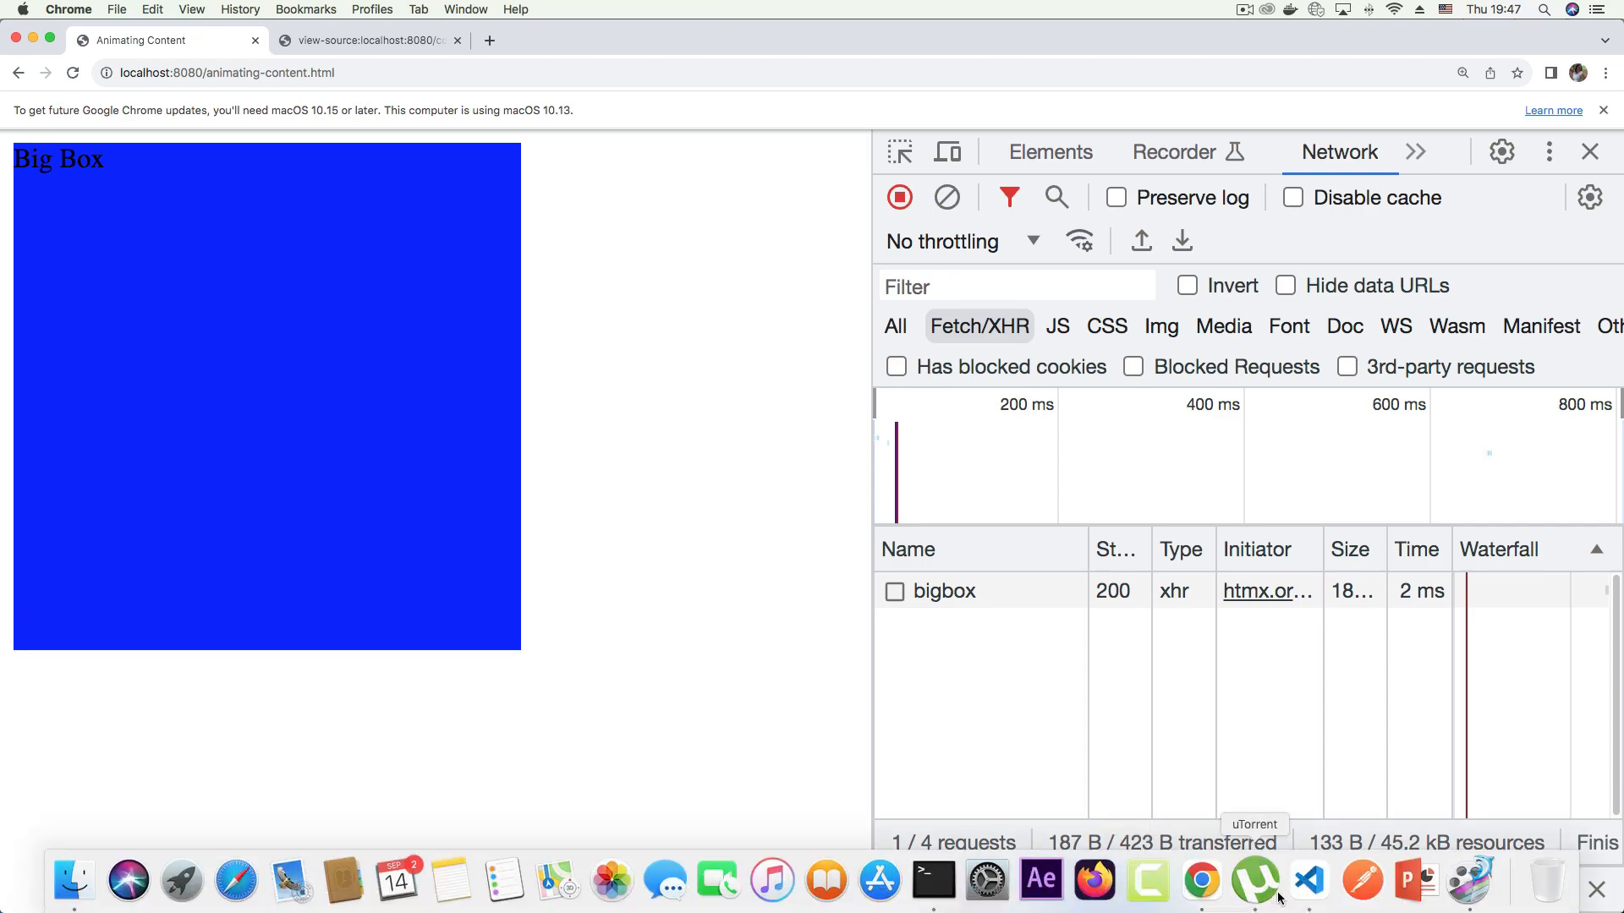
{"action": "left_click", "coordinate": [1306, 882]}
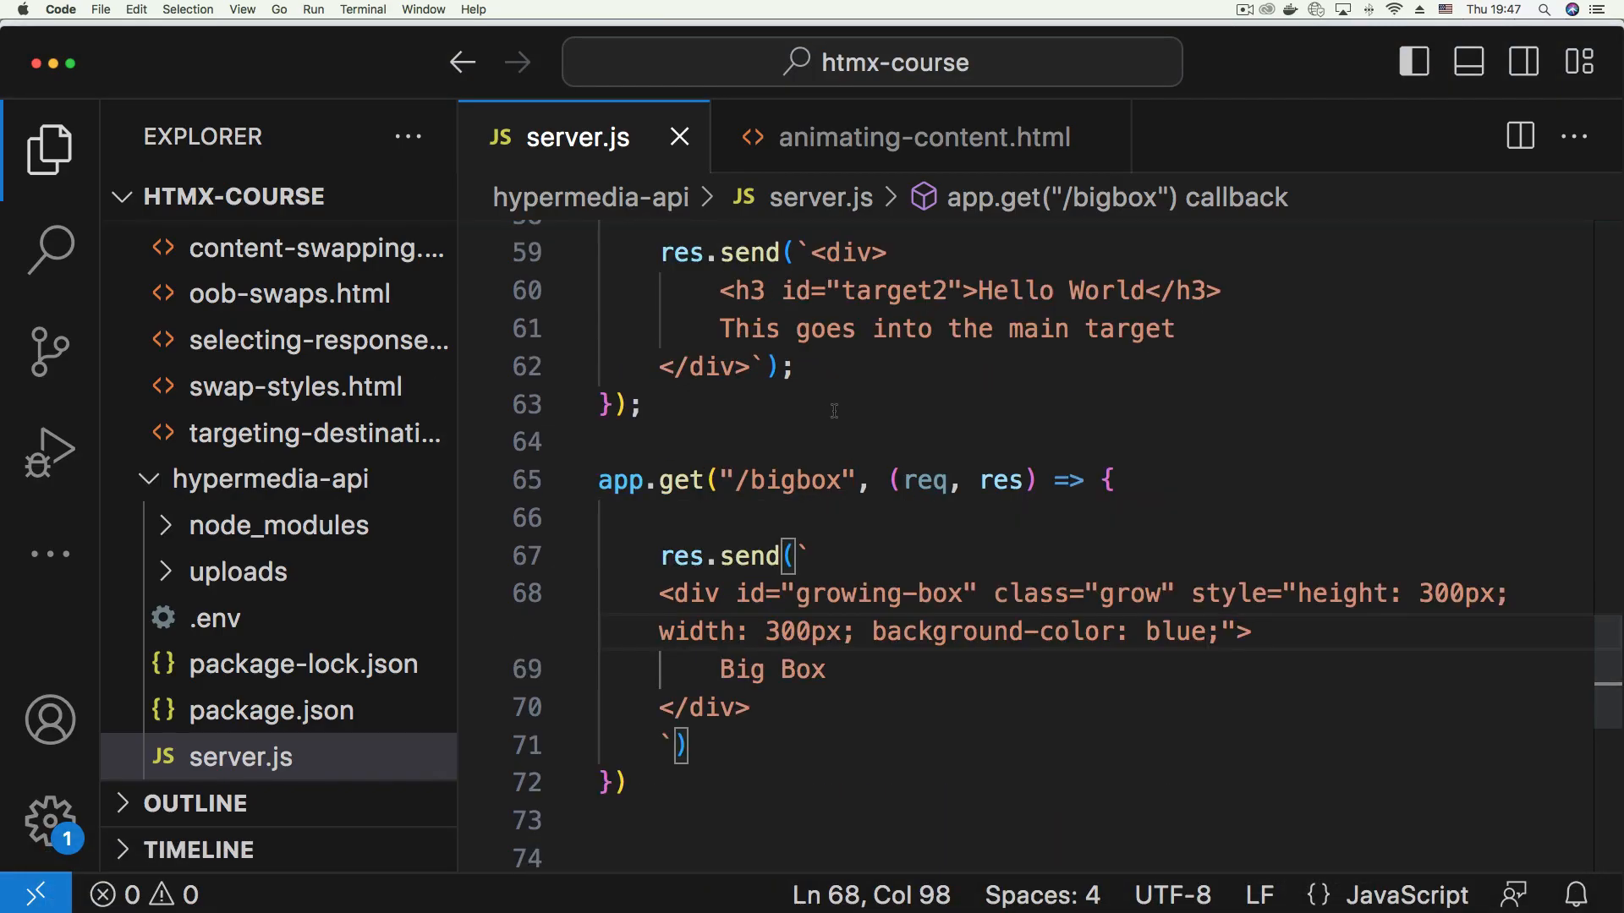
Inspect the growing-box div's outerHTML hx-swap setting in animating-content.html
{"action": "left_click", "coordinate": [919, 135]}
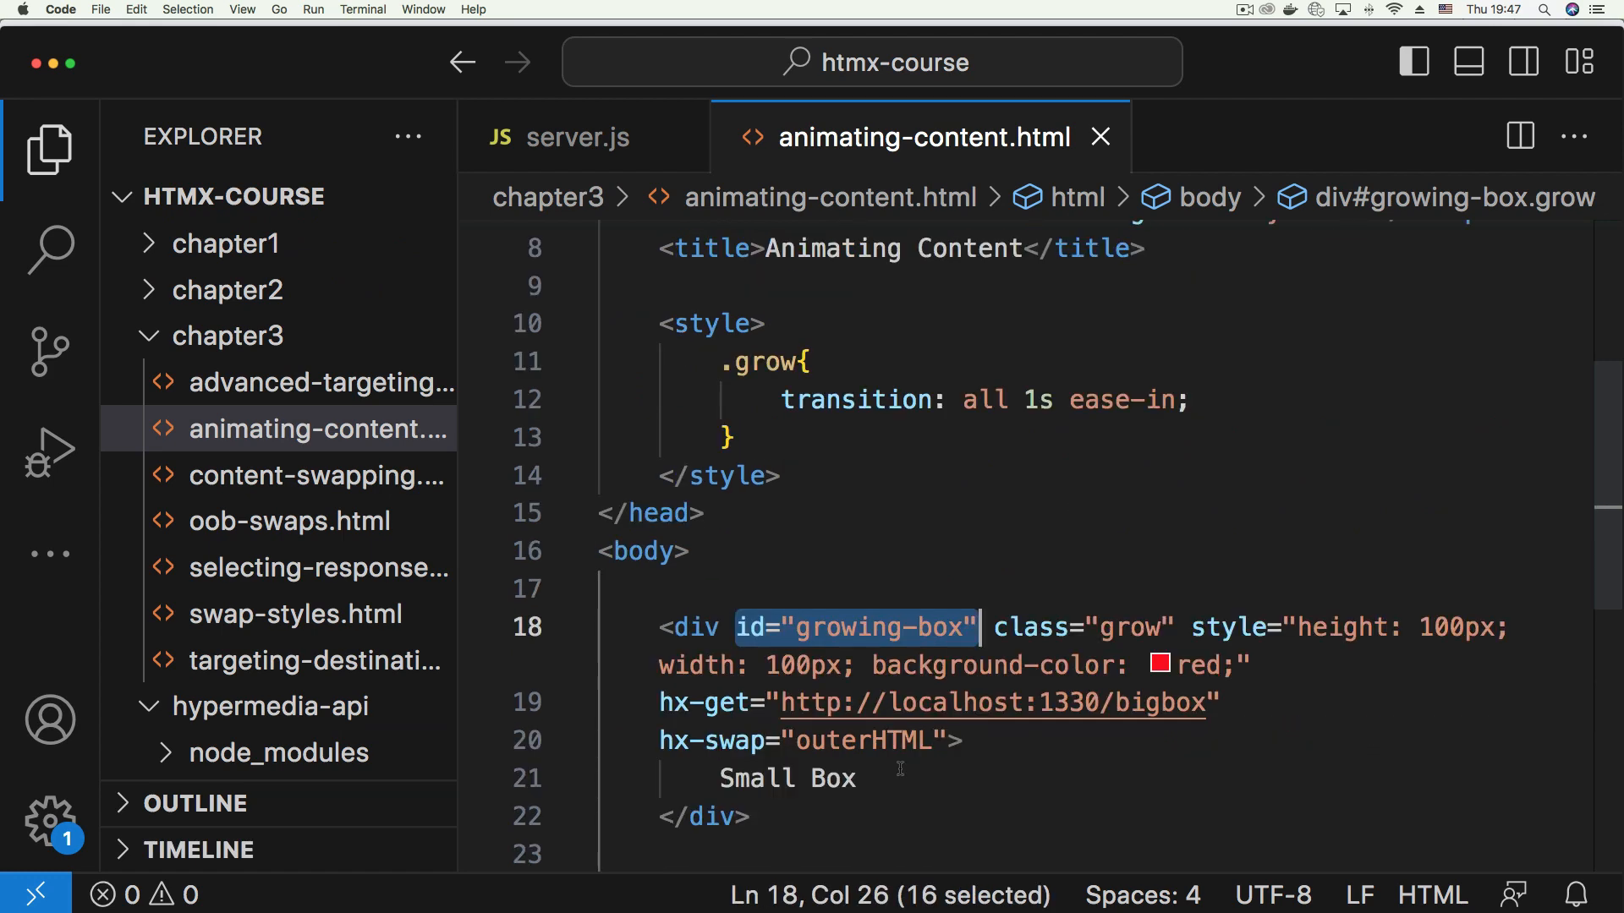
{"action": "left_click", "coordinate": [576, 137]}
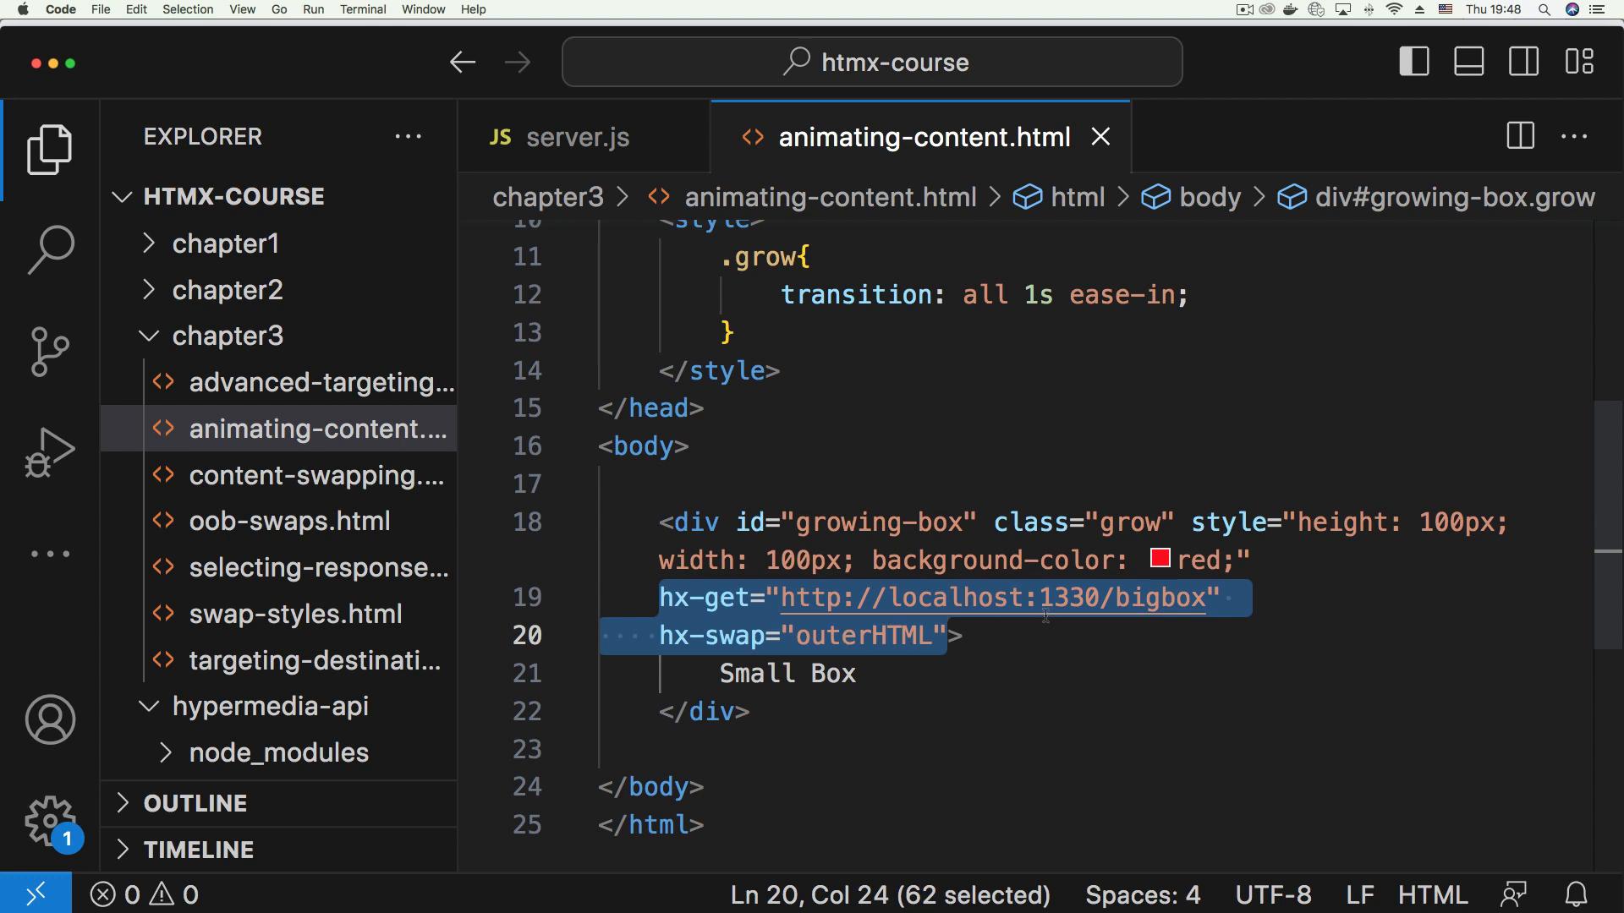
{"action": "double_click", "coordinate": [859, 636]}
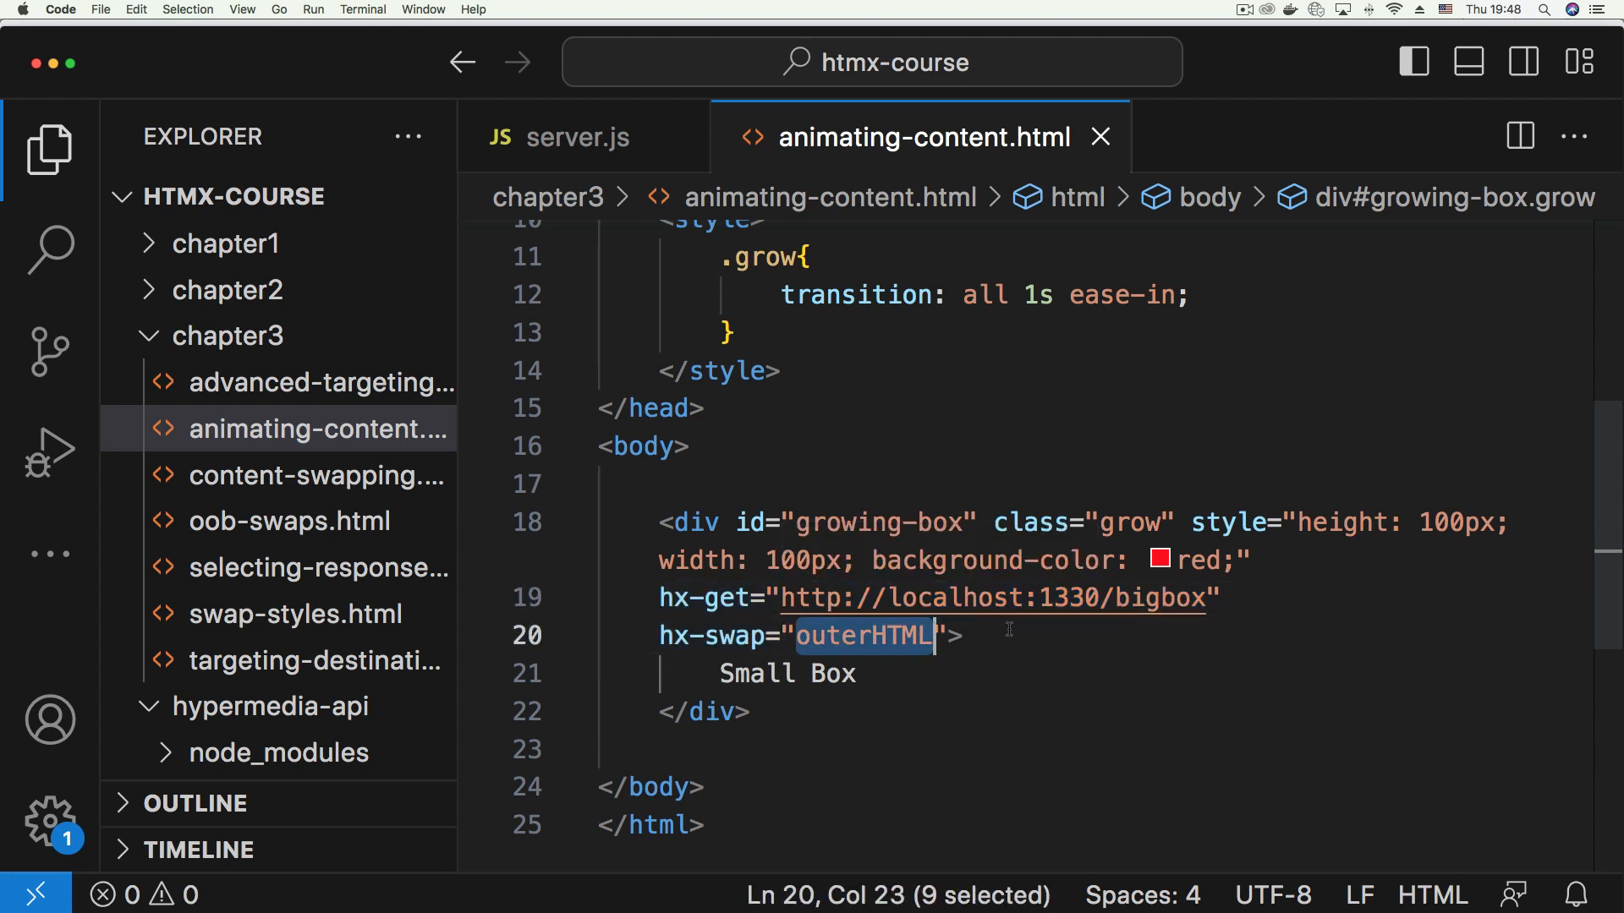
{"action": "mouse_move", "coordinate": [1018, 641]}
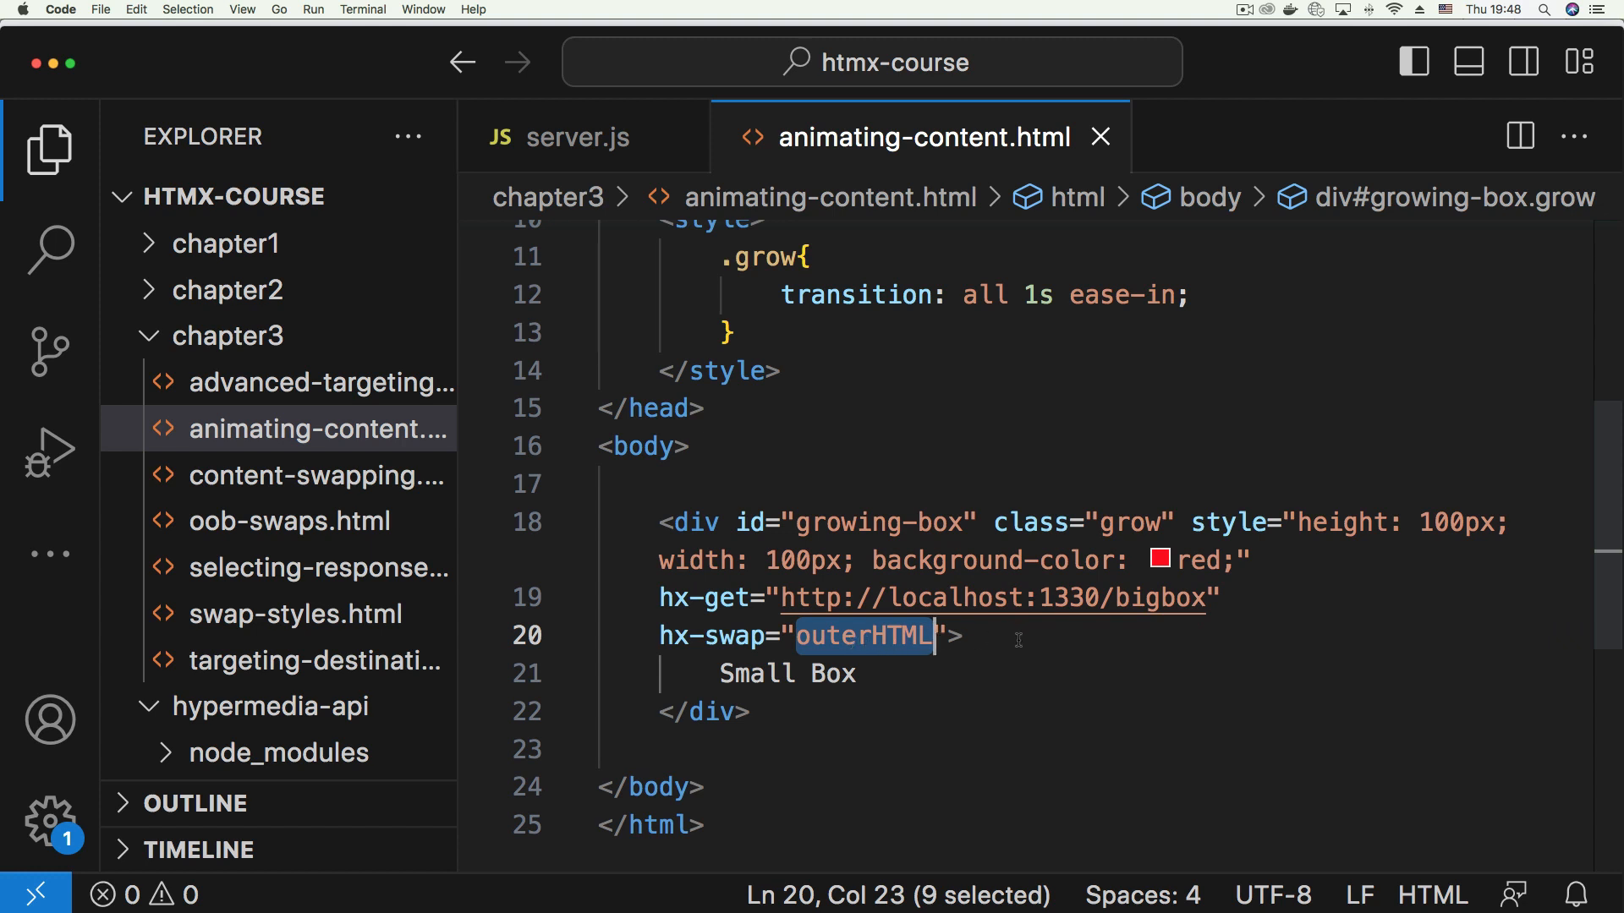
{"action": "left_click", "coordinate": [978, 483]}
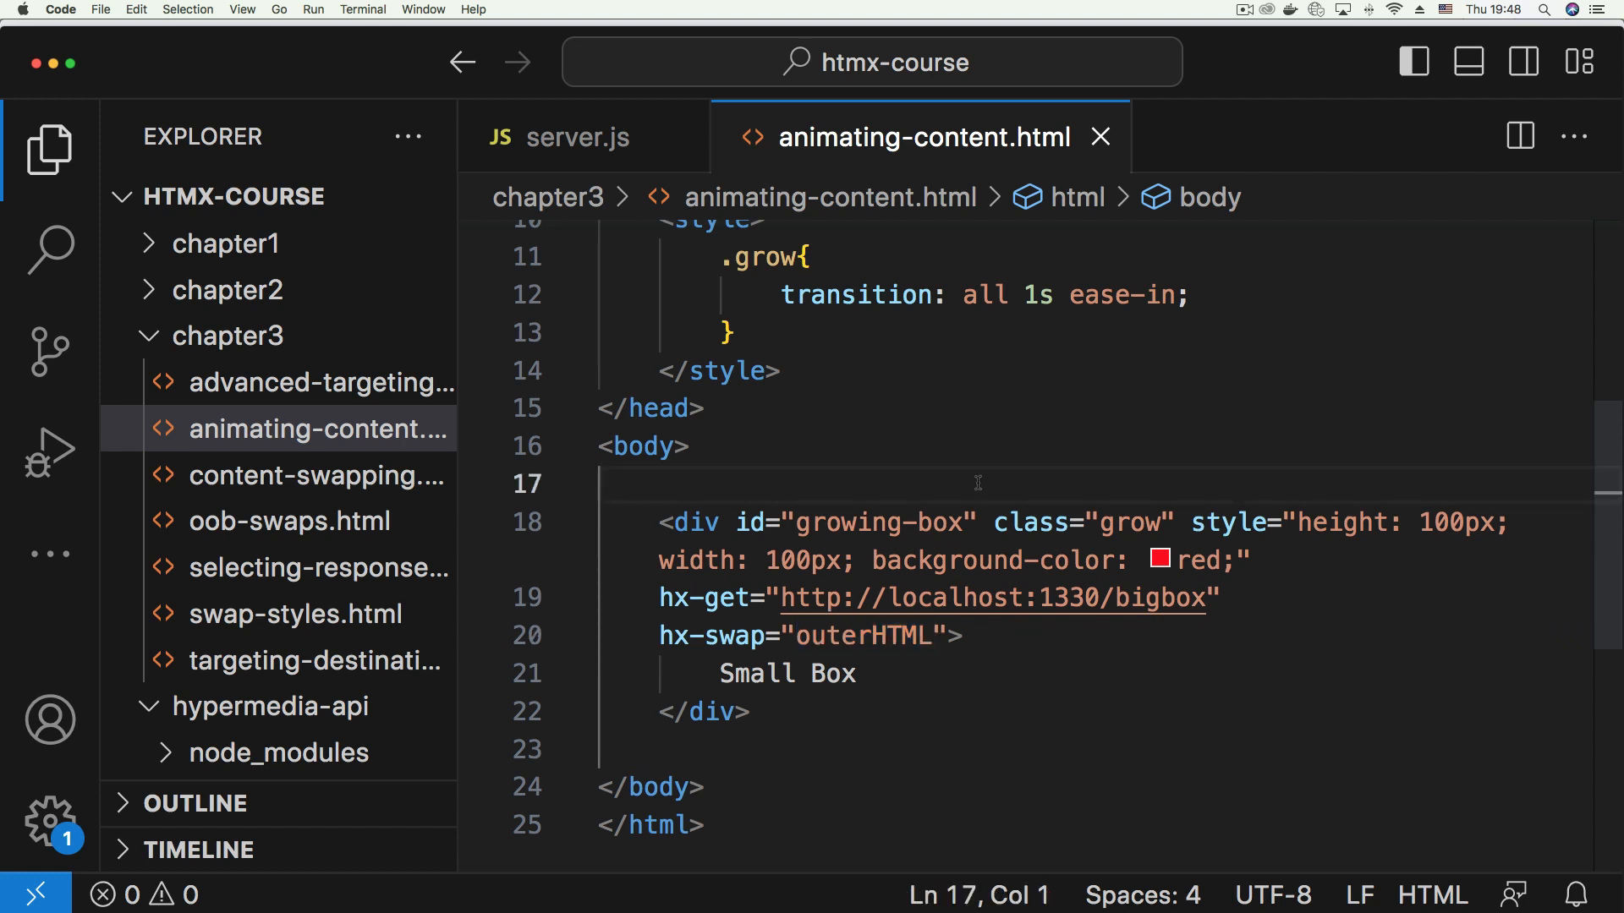